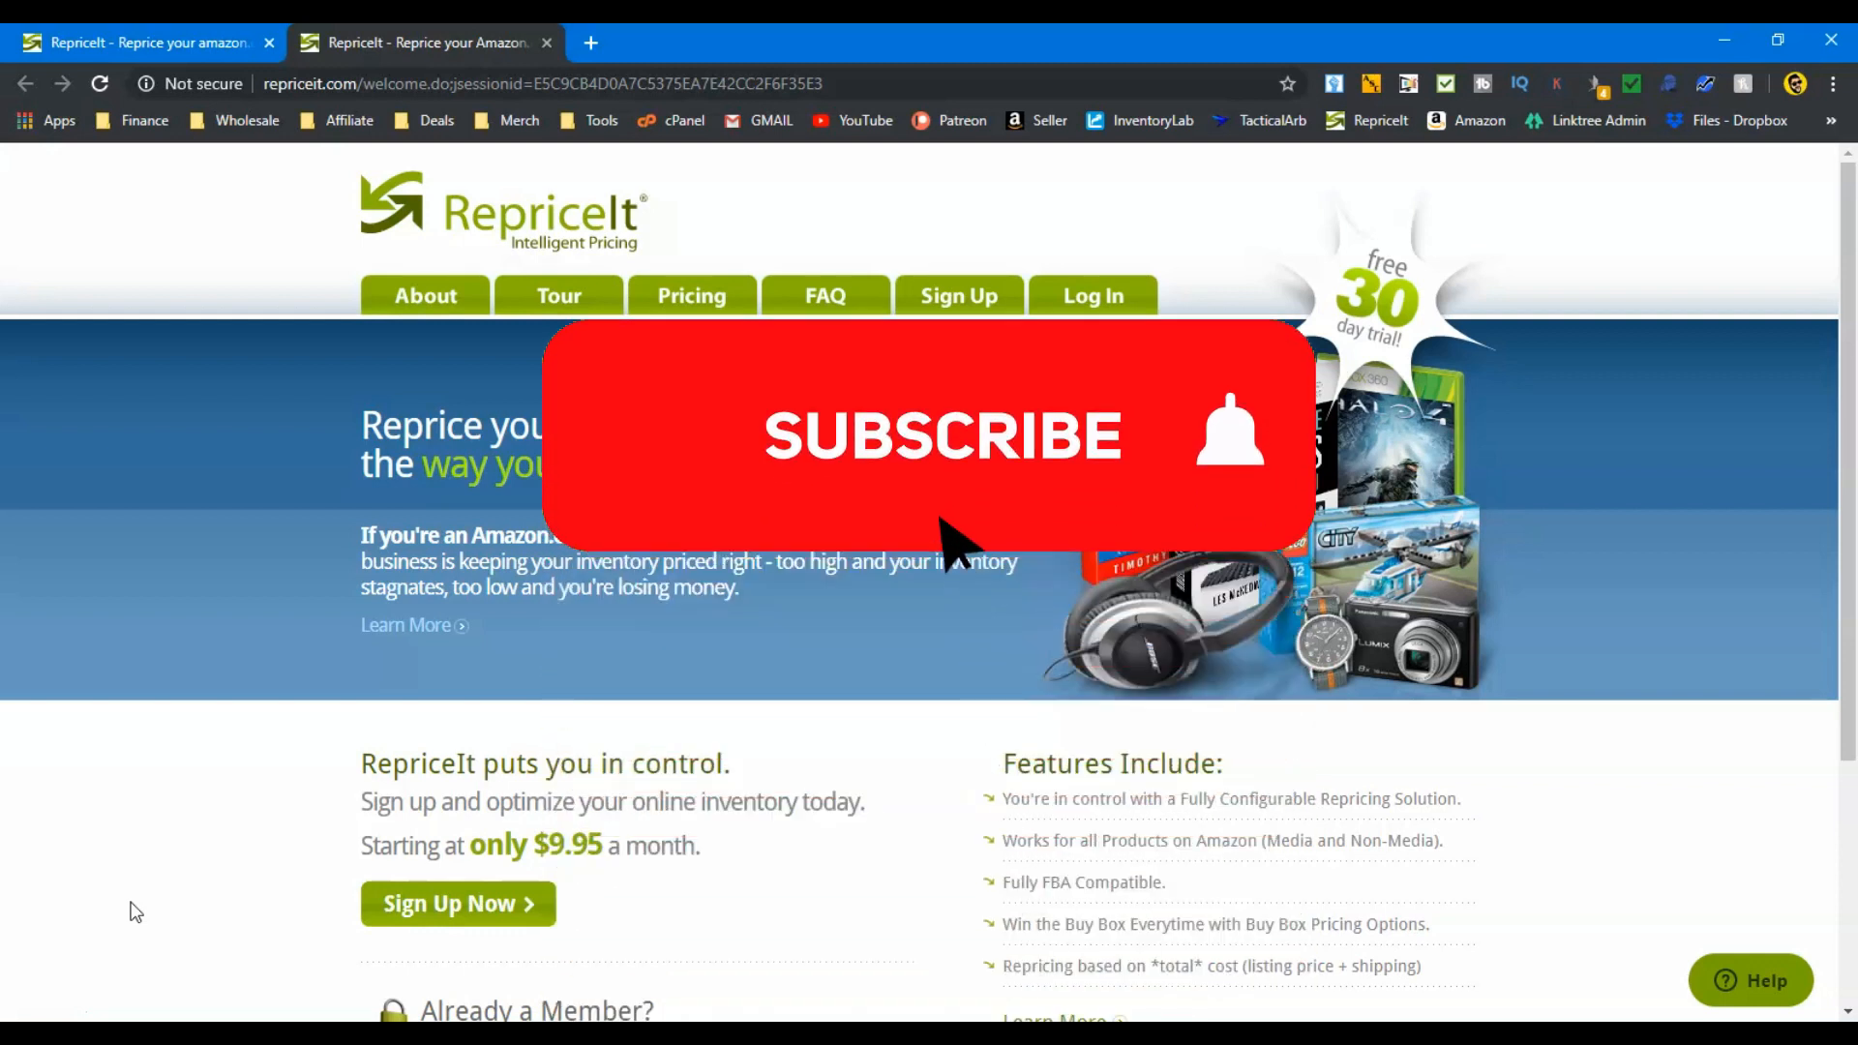
# Step: Log in and bring the five-template table (New, 3/6/9 Month, LTSF) into view
pyautogui.click(942, 439)
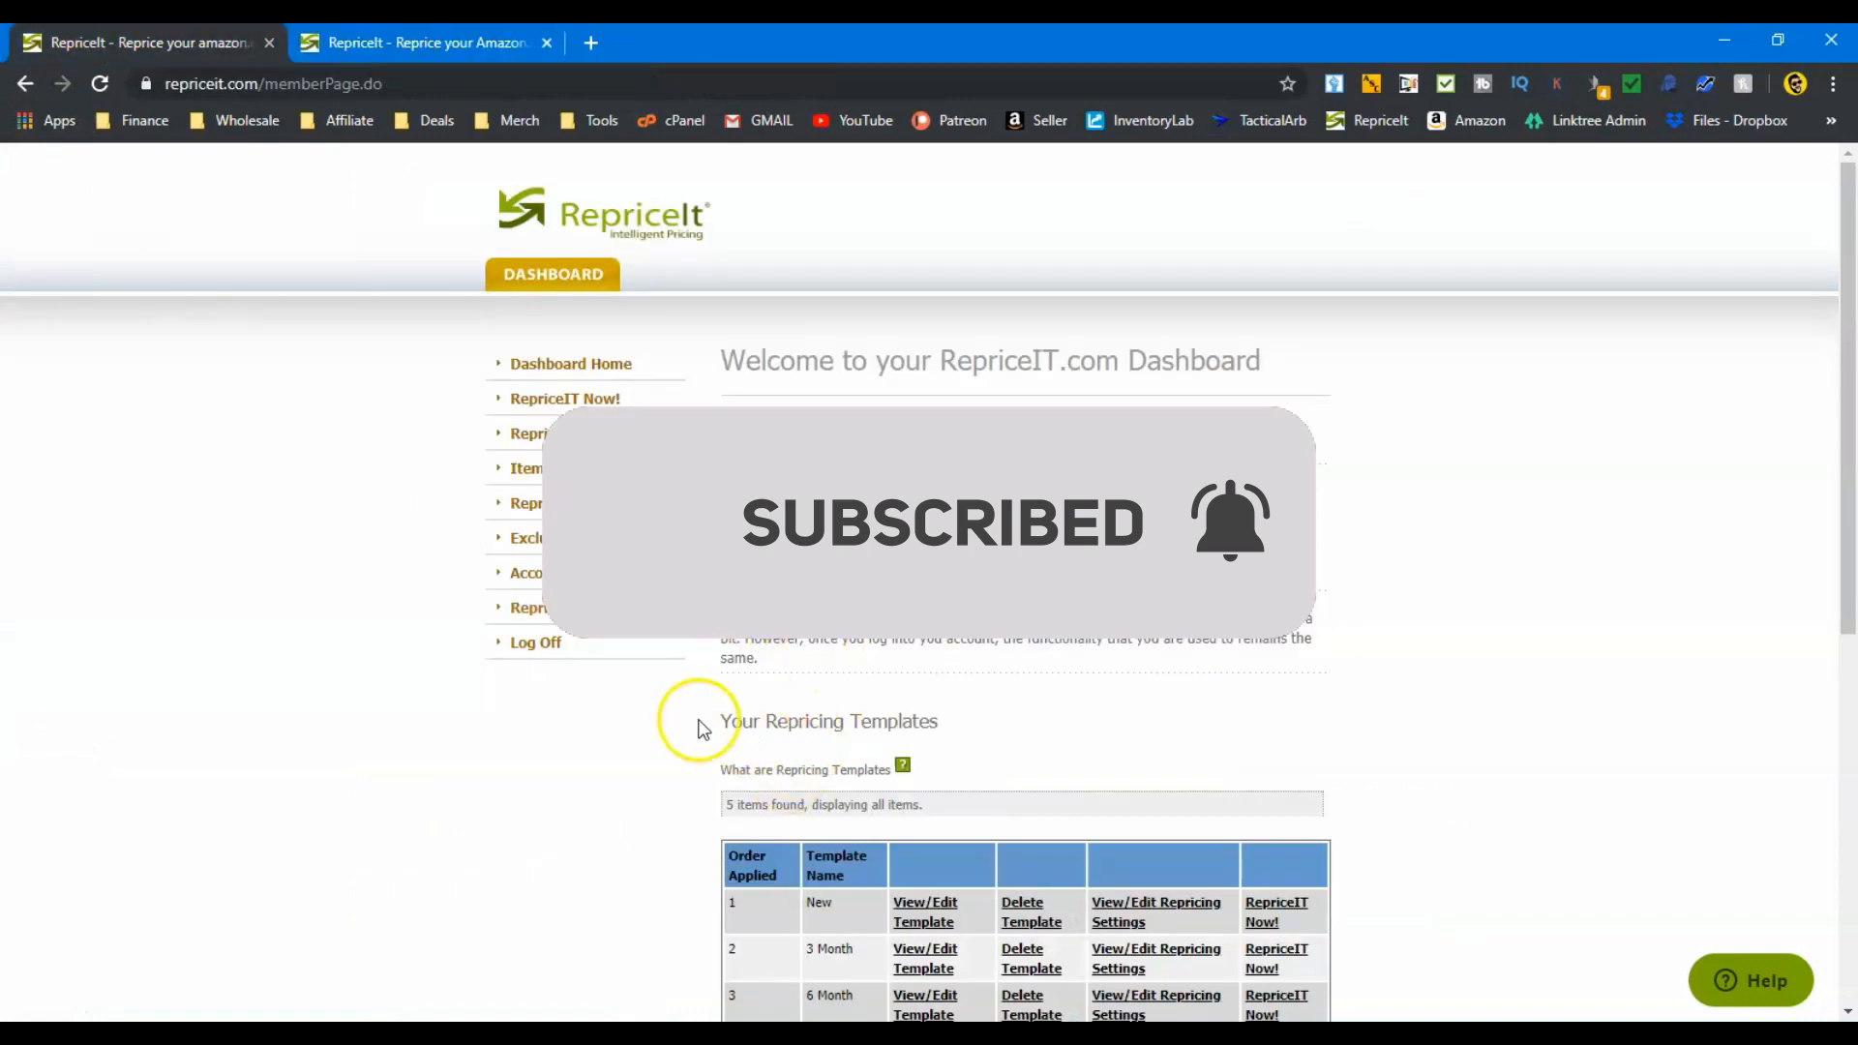
pyautogui.scroll(-3)
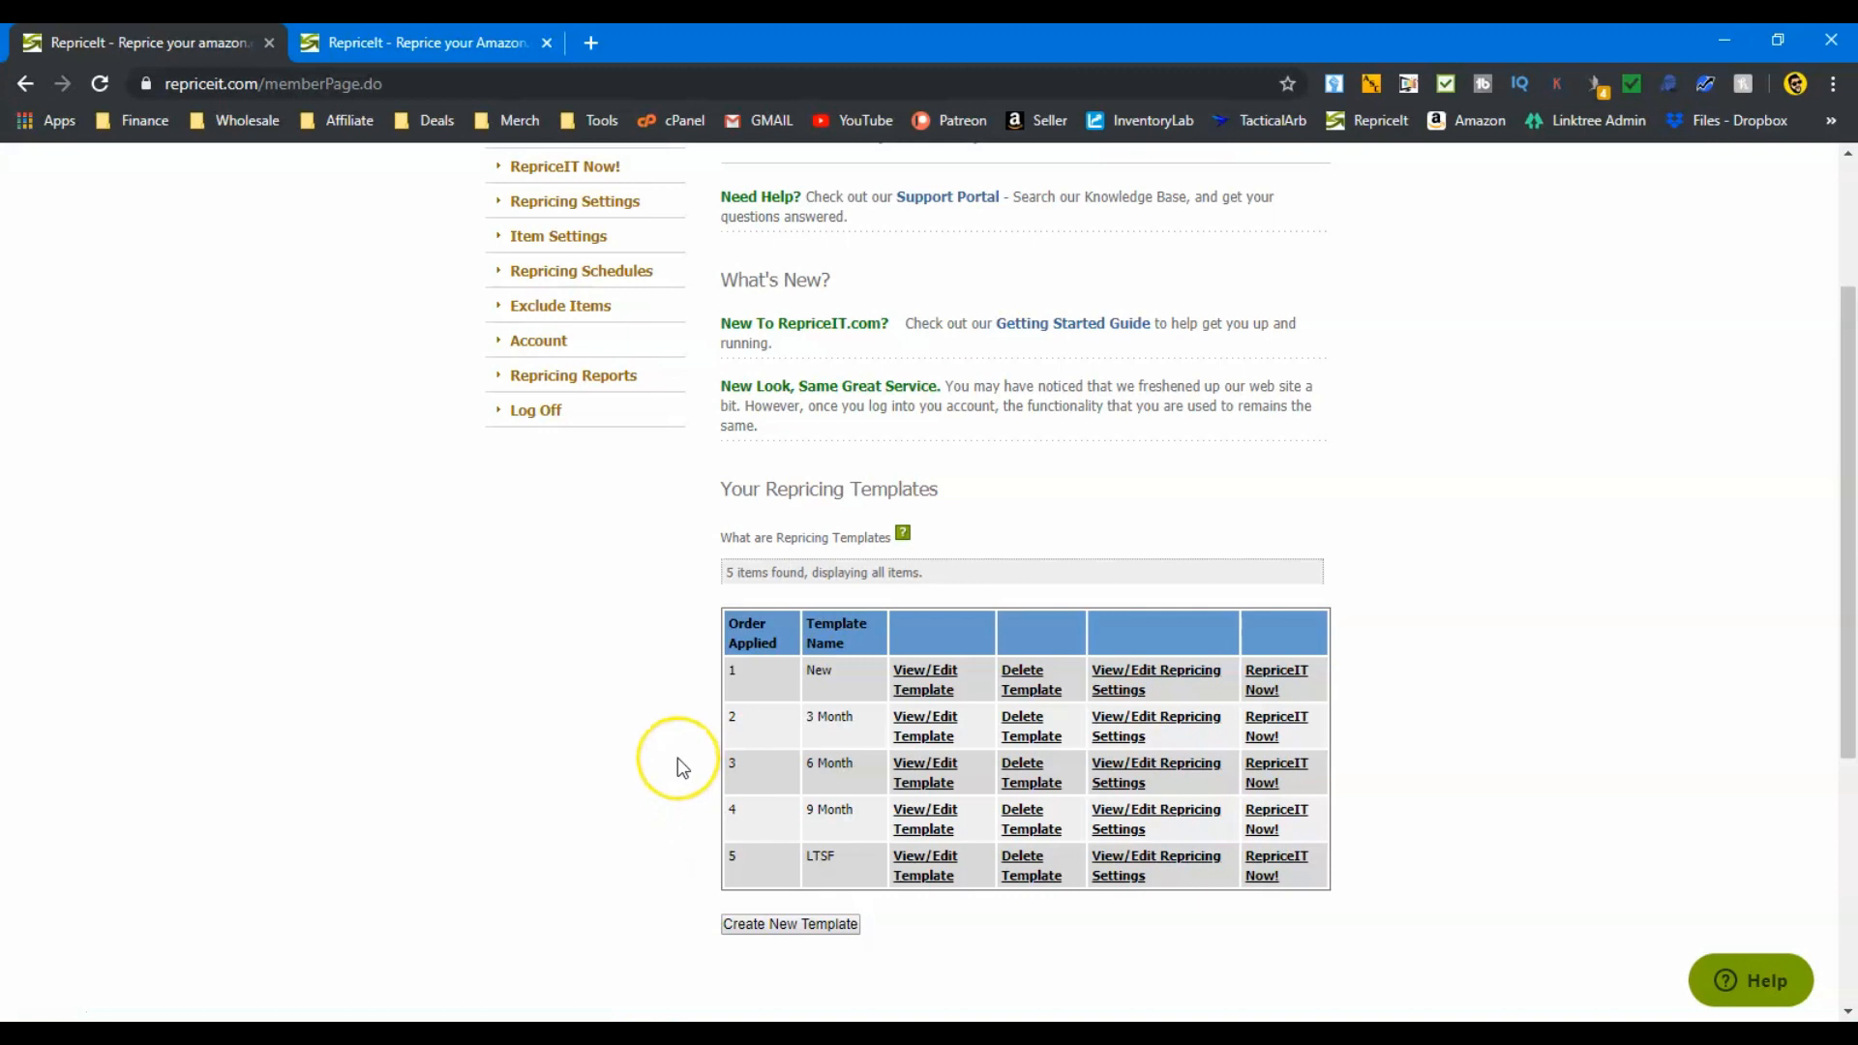
pyautogui.moveTo(60, 1006)
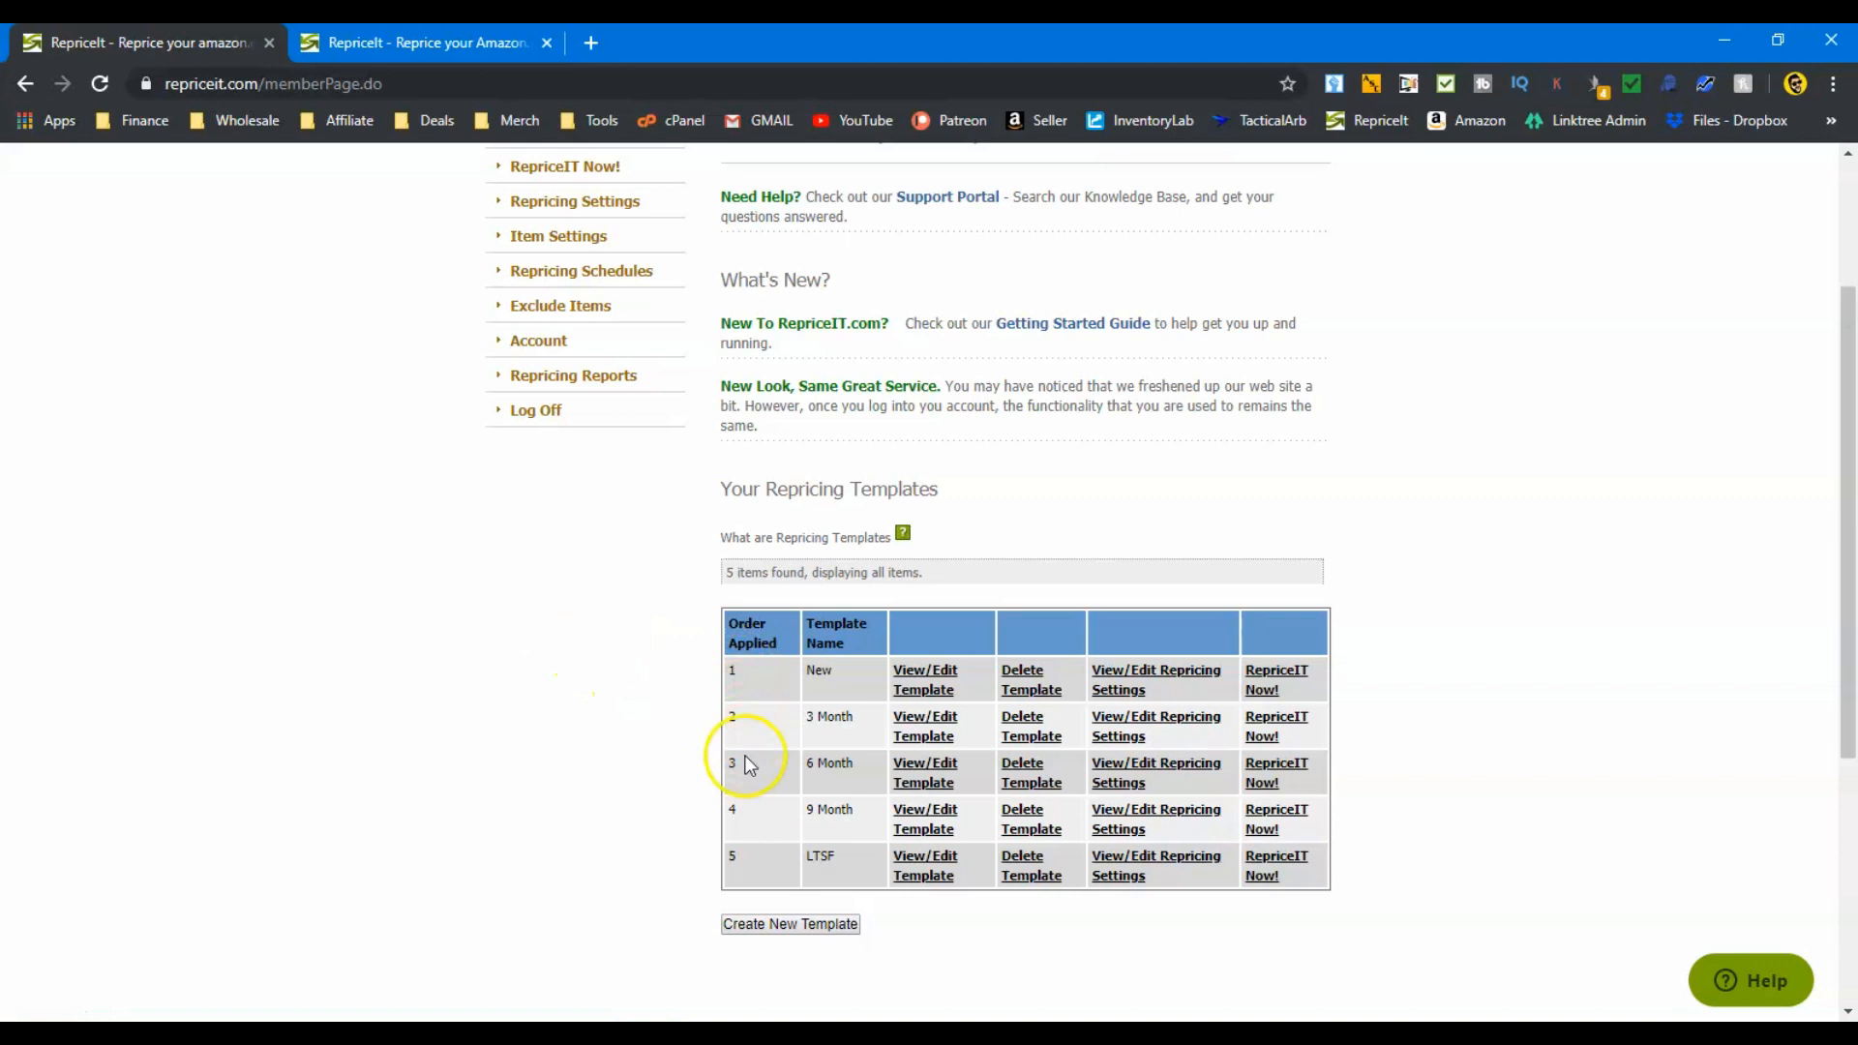
pyautogui.moveTo(671, 780)
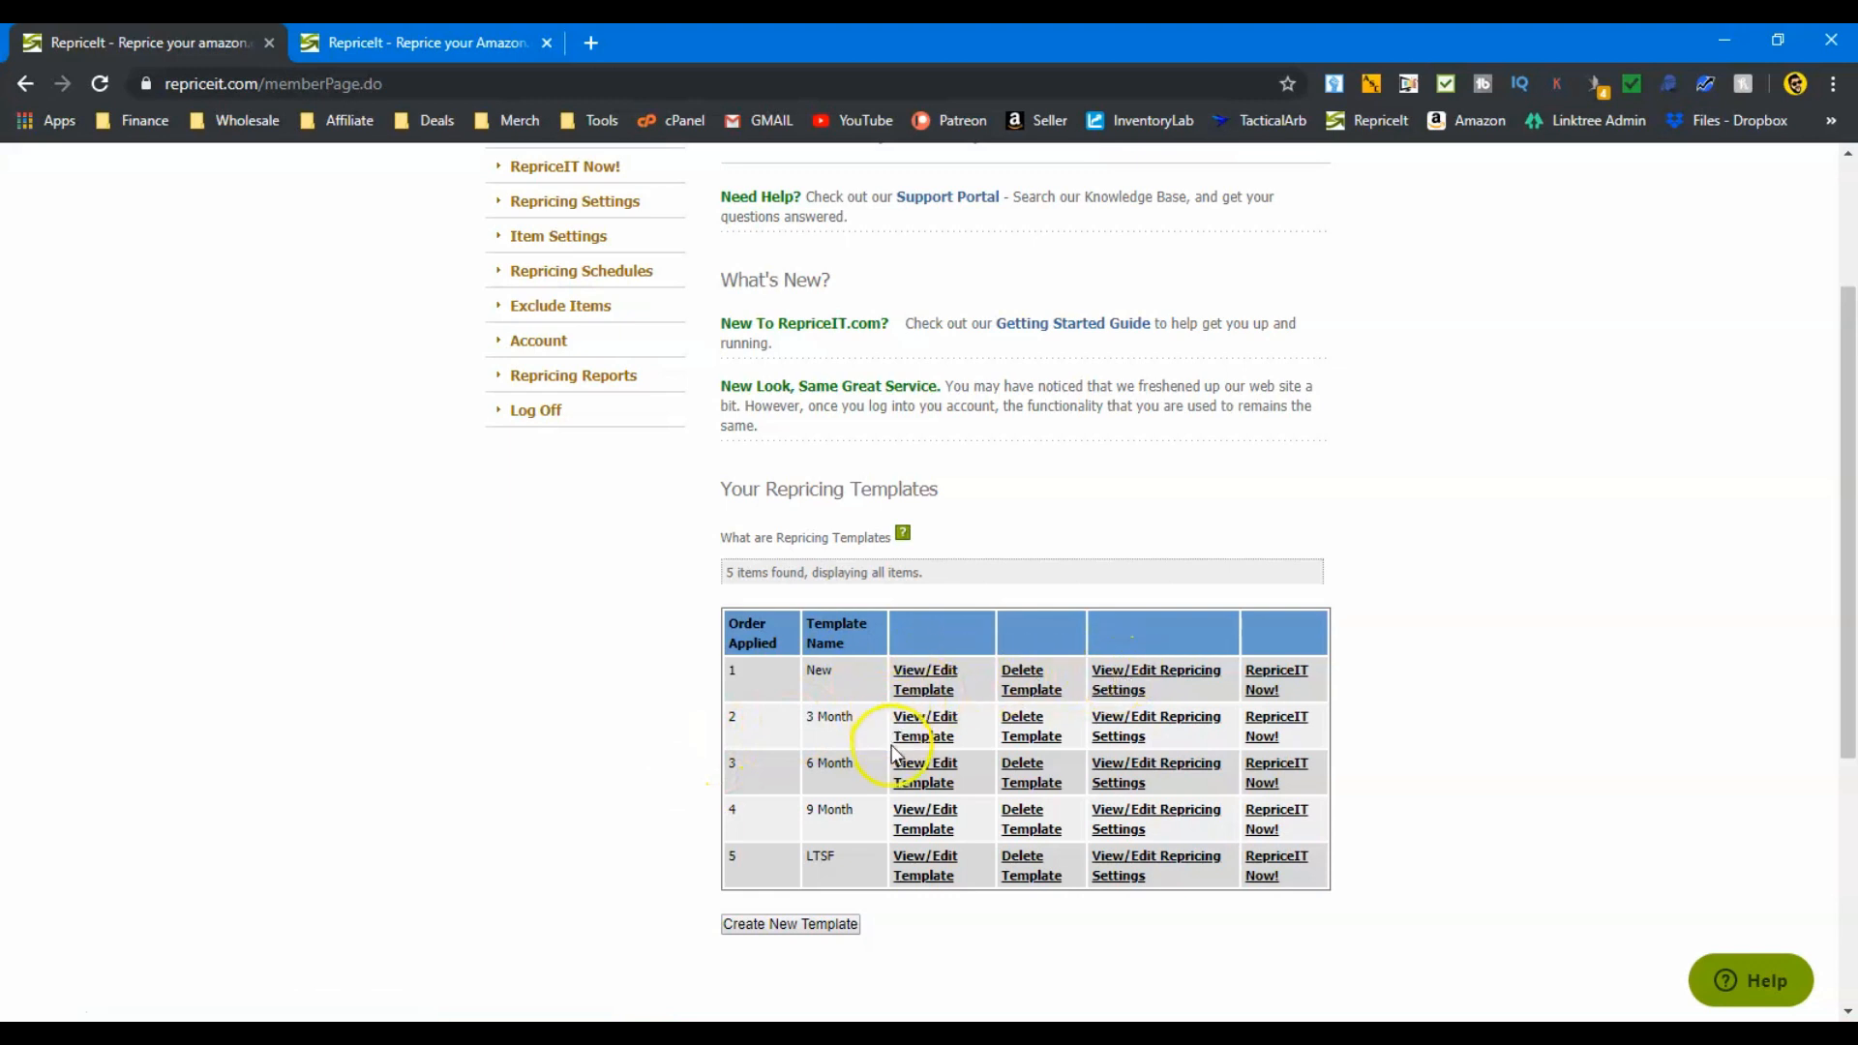
pyautogui.moveTo(771, 862)
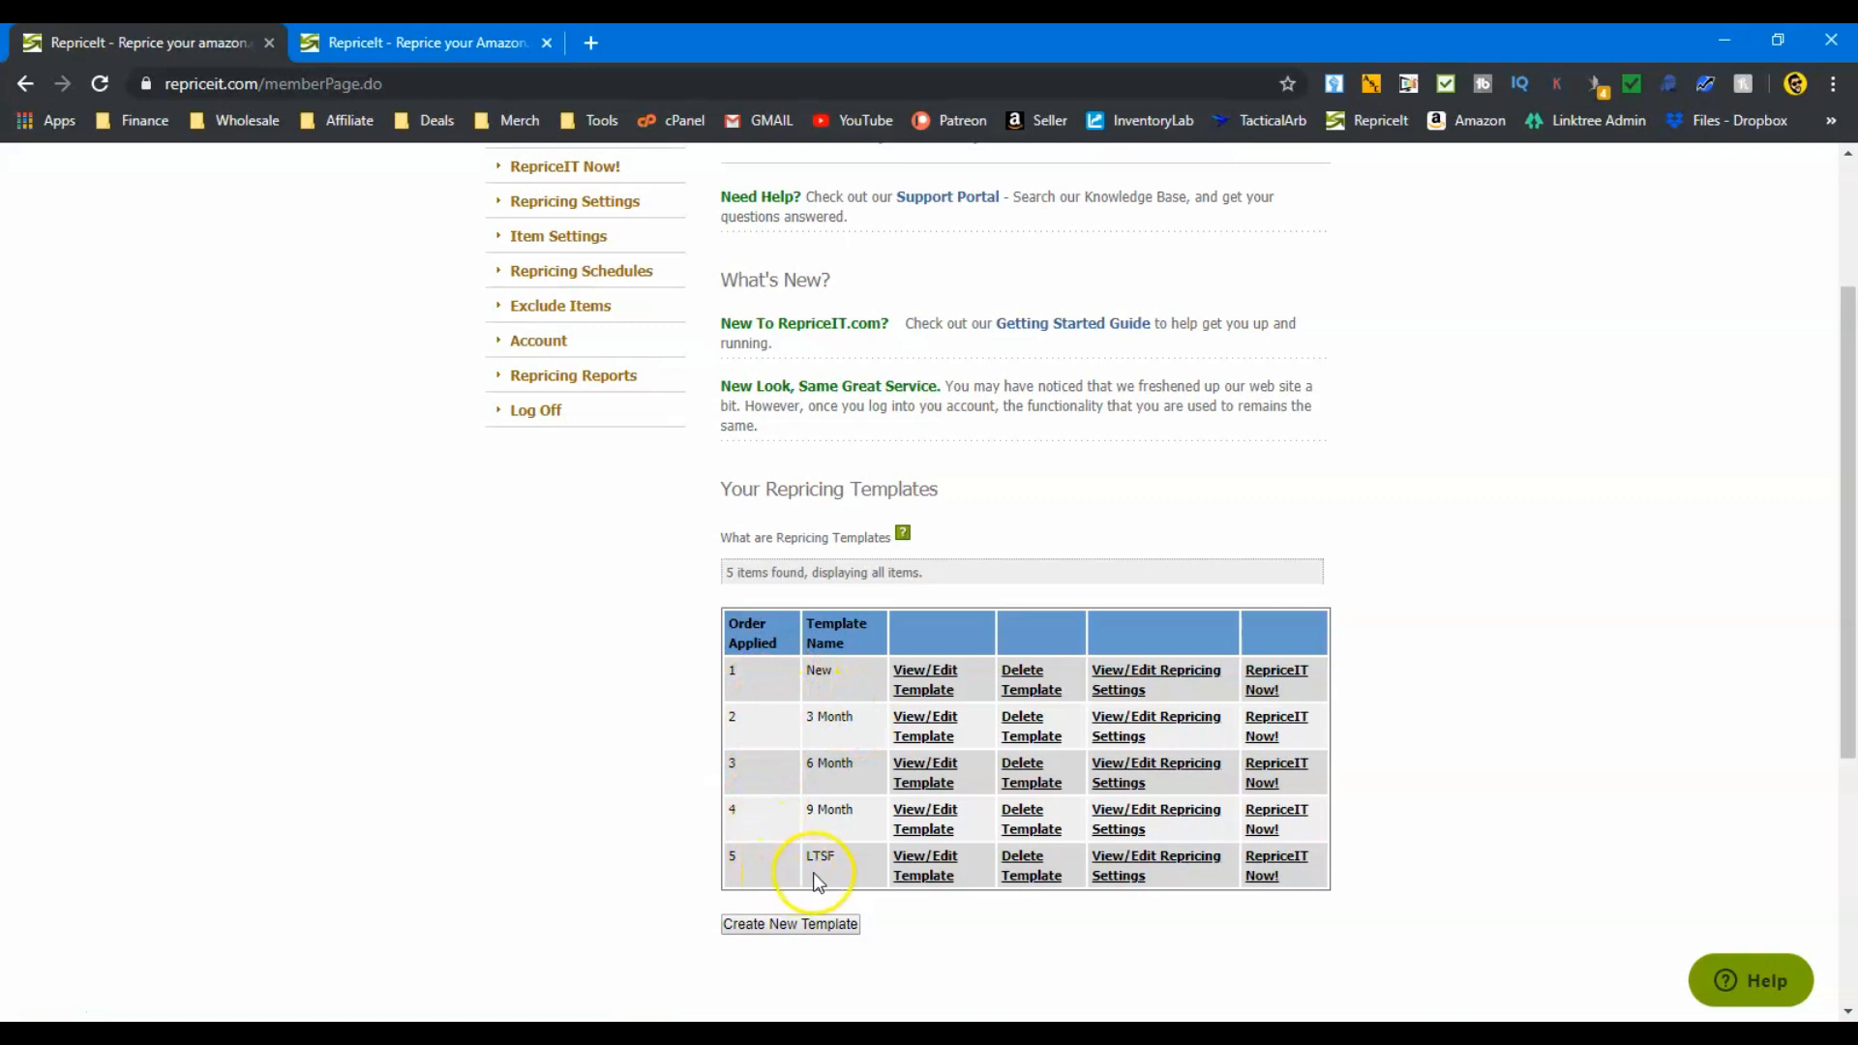
pyautogui.moveTo(681, 745)
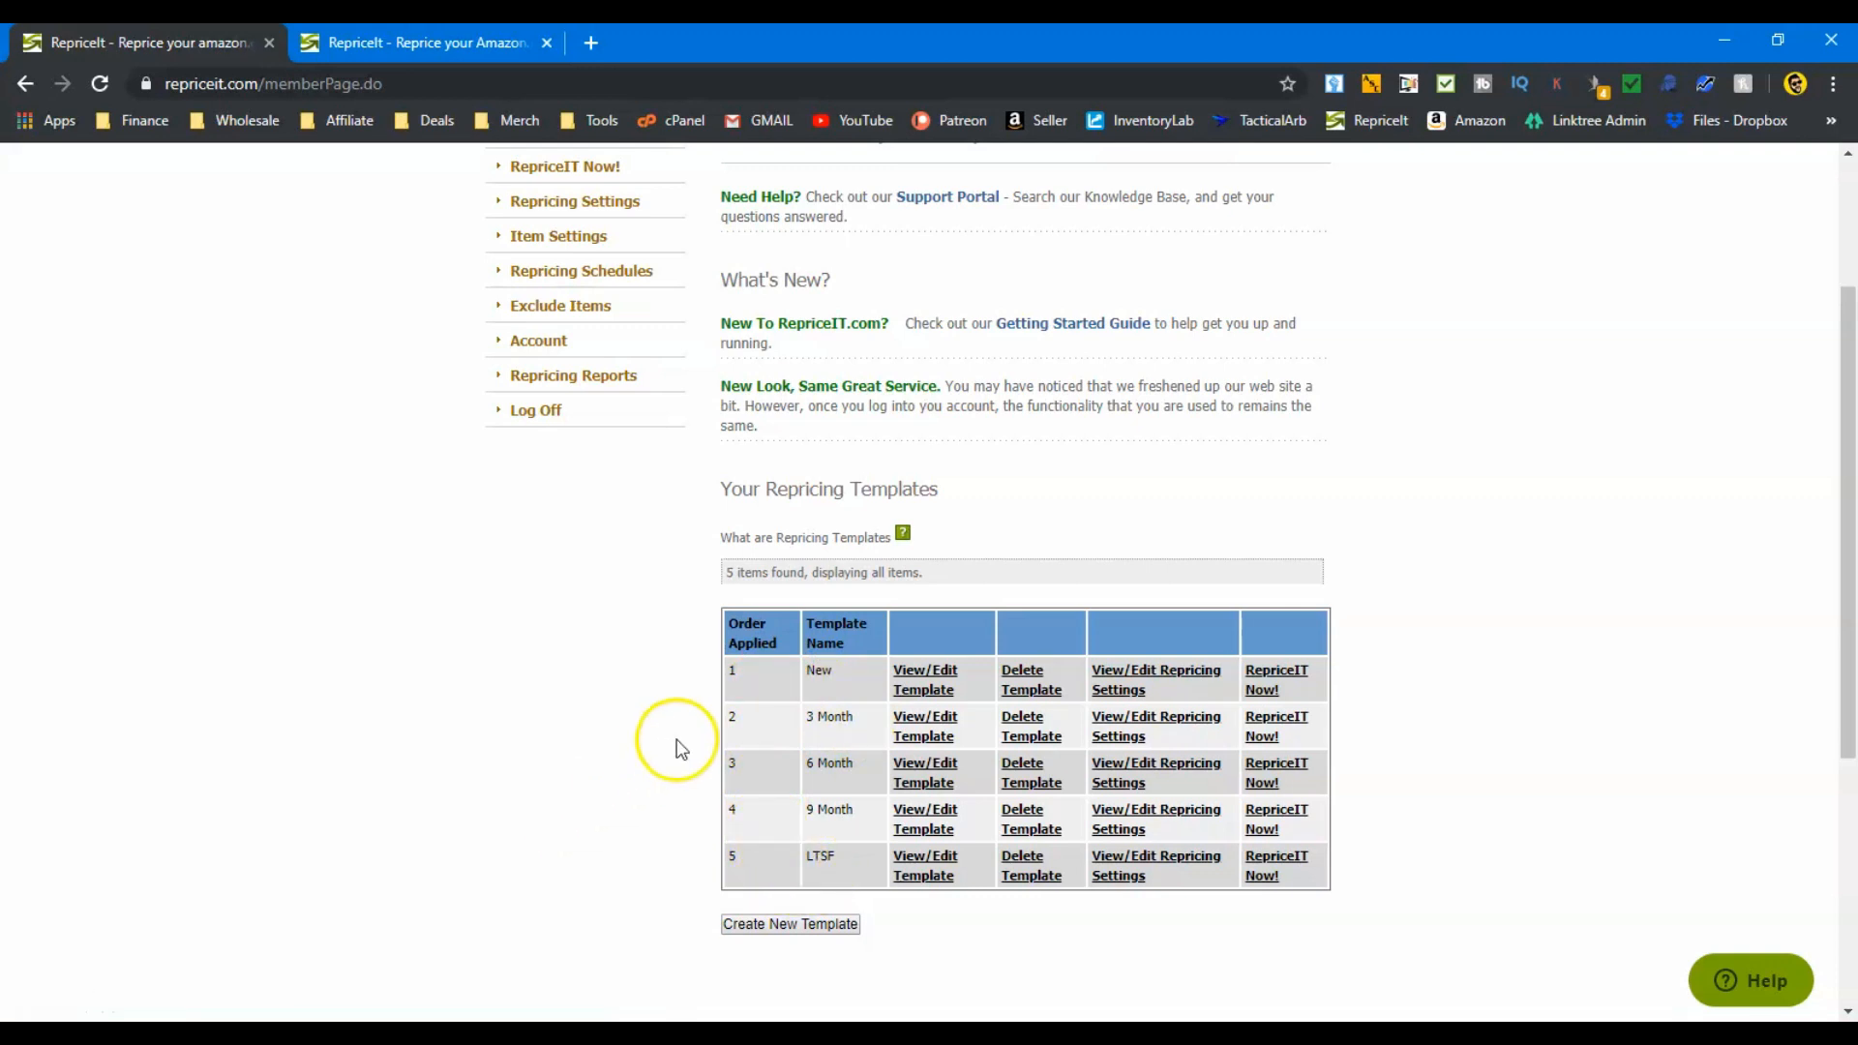
pyautogui.moveTo(830, 837)
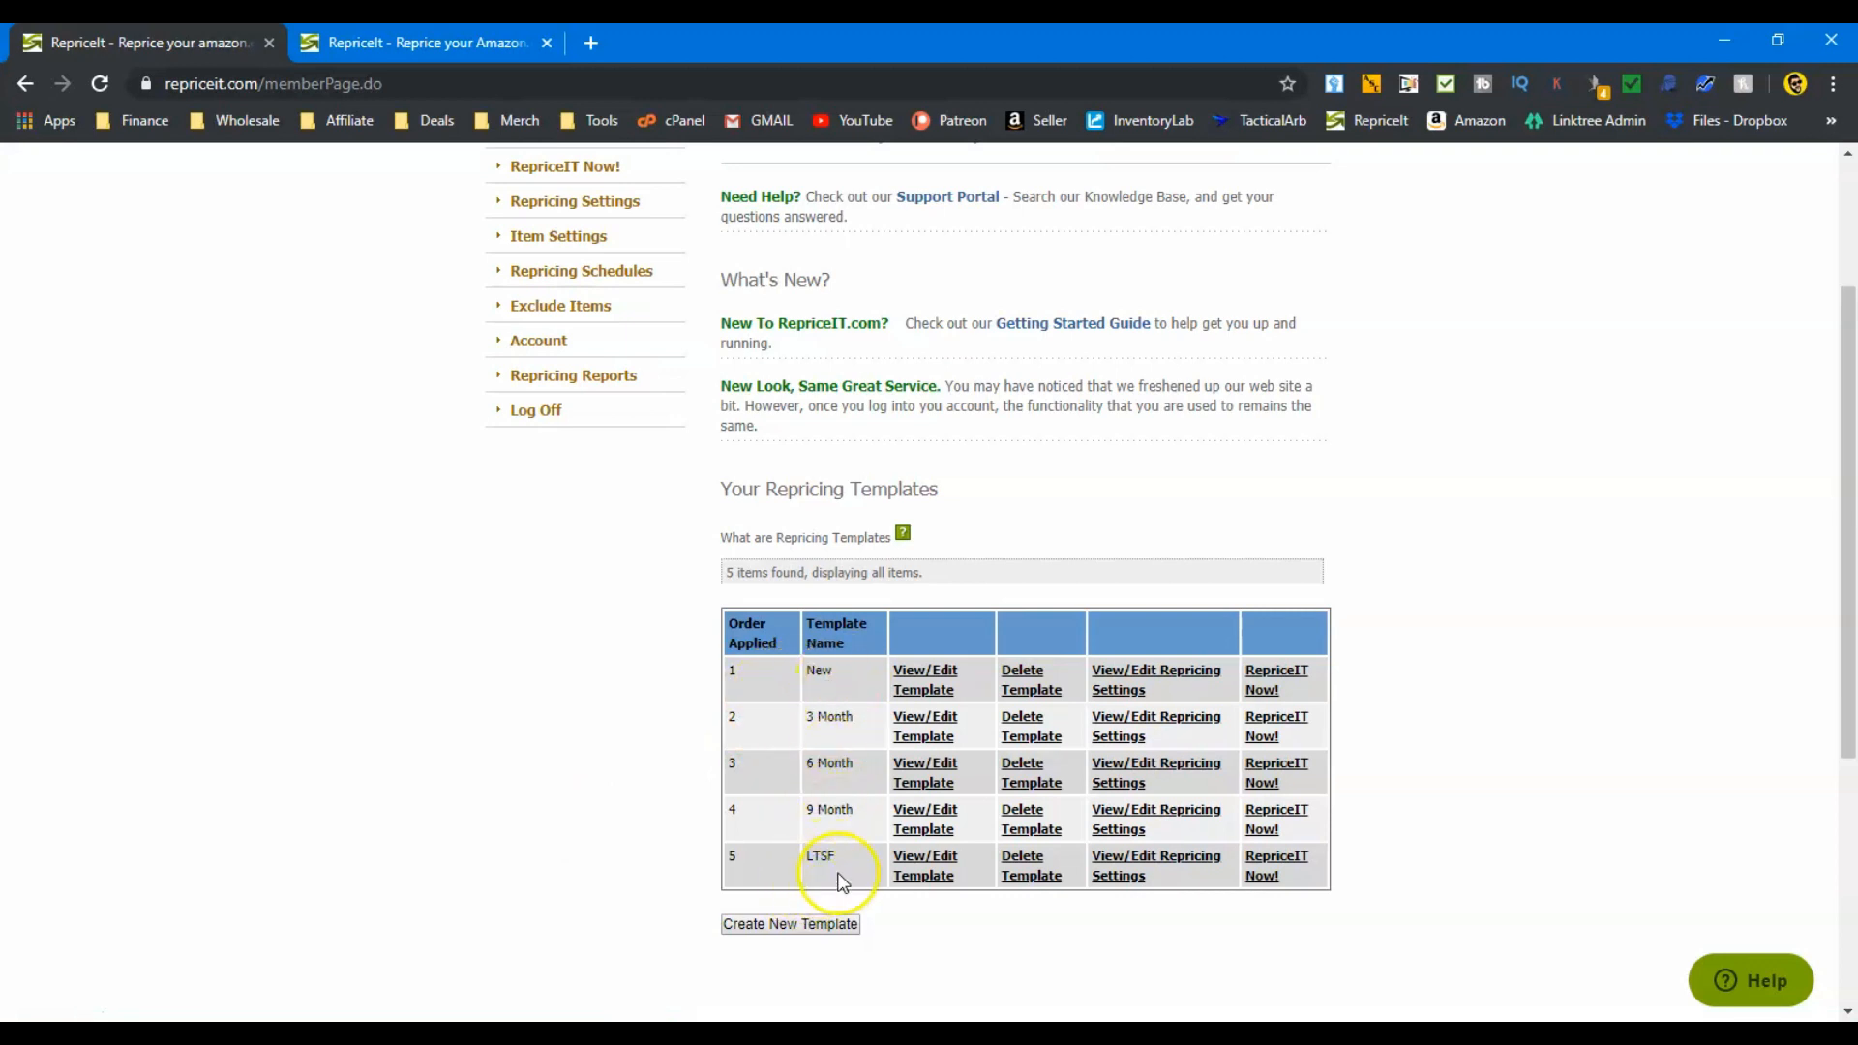
pyautogui.moveTo(785, 722)
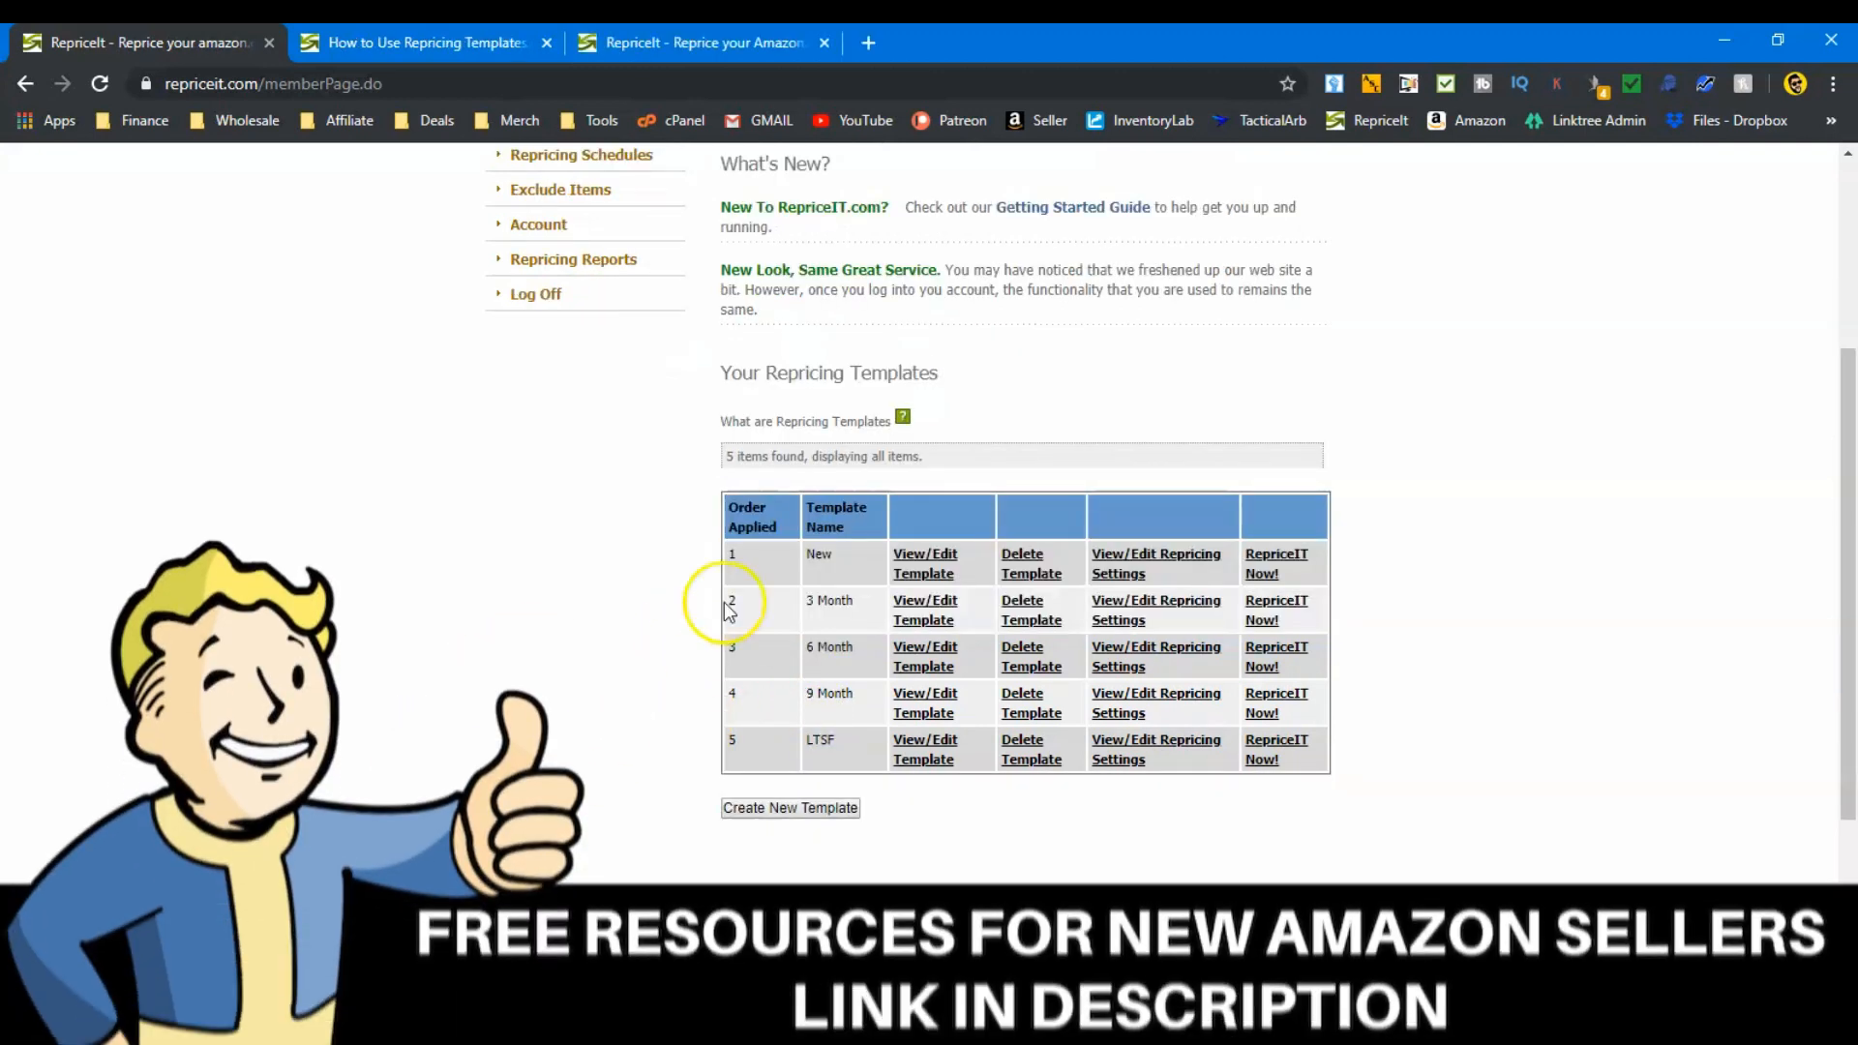
pyautogui.moveTo(631, 689)
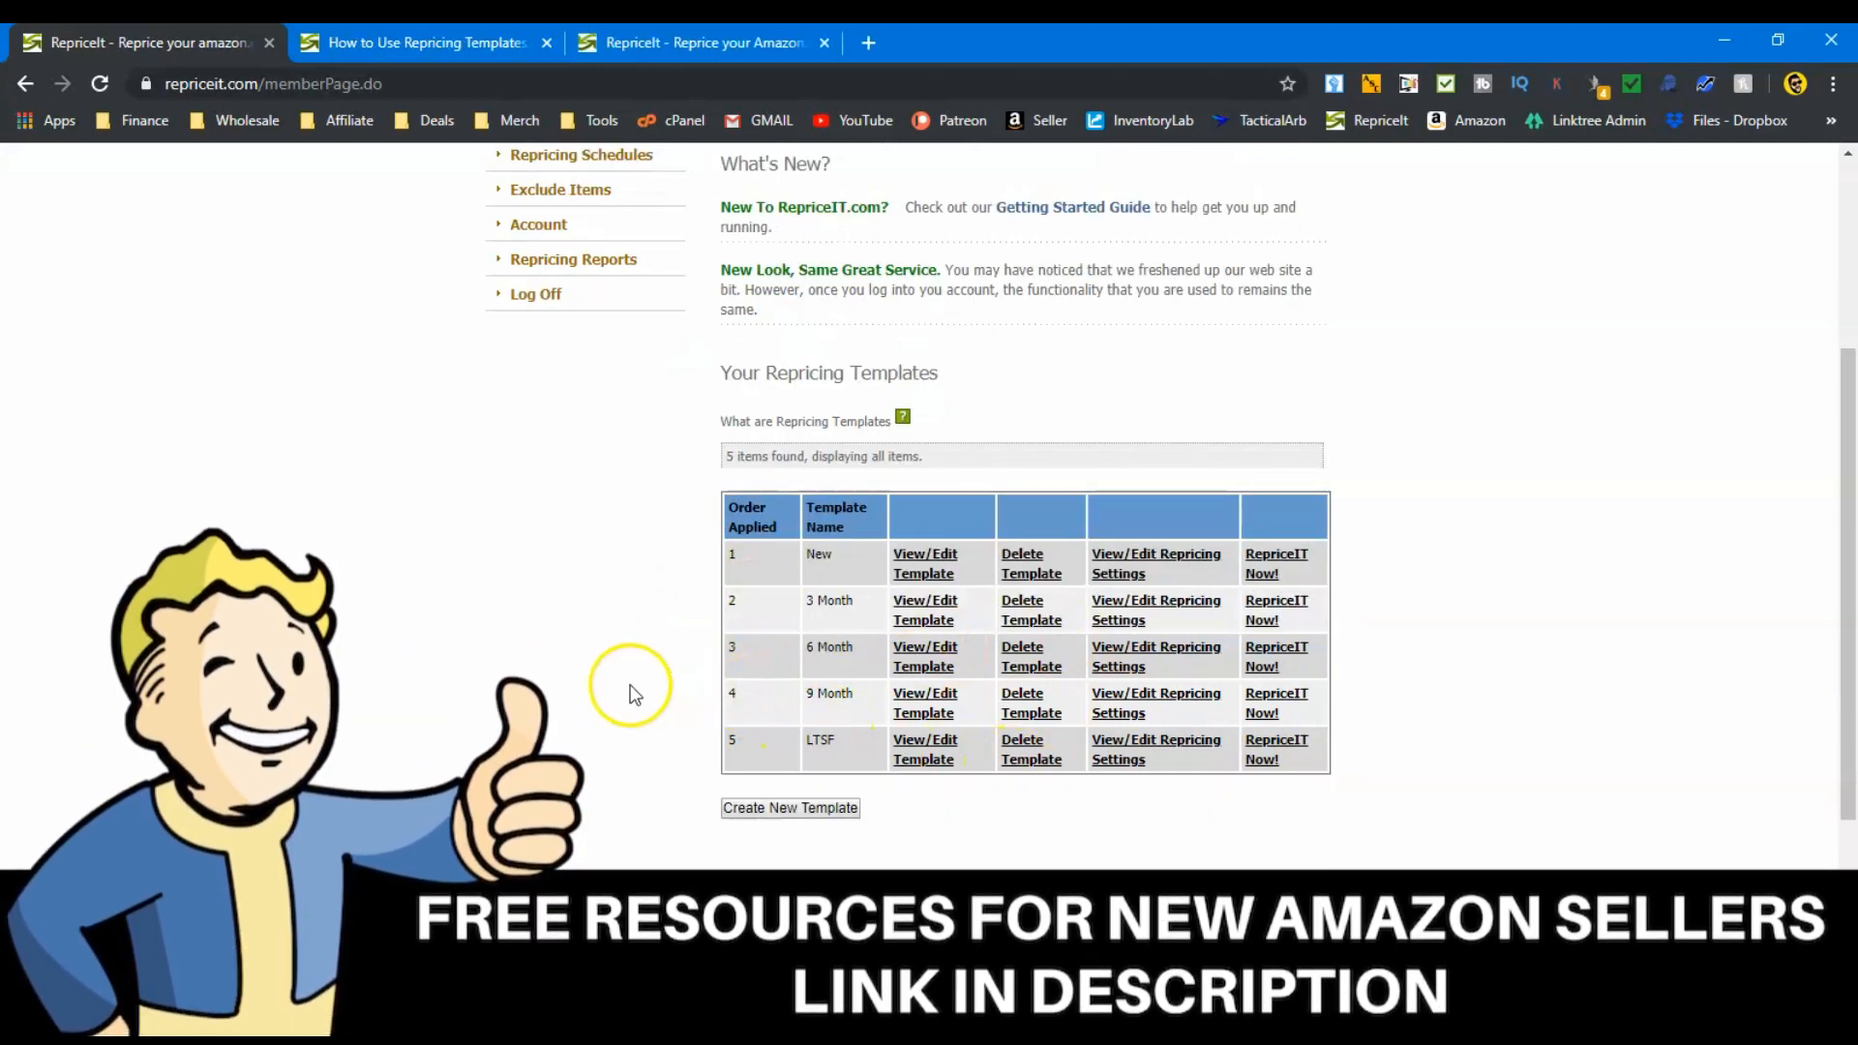
pyautogui.moveTo(611, 693)
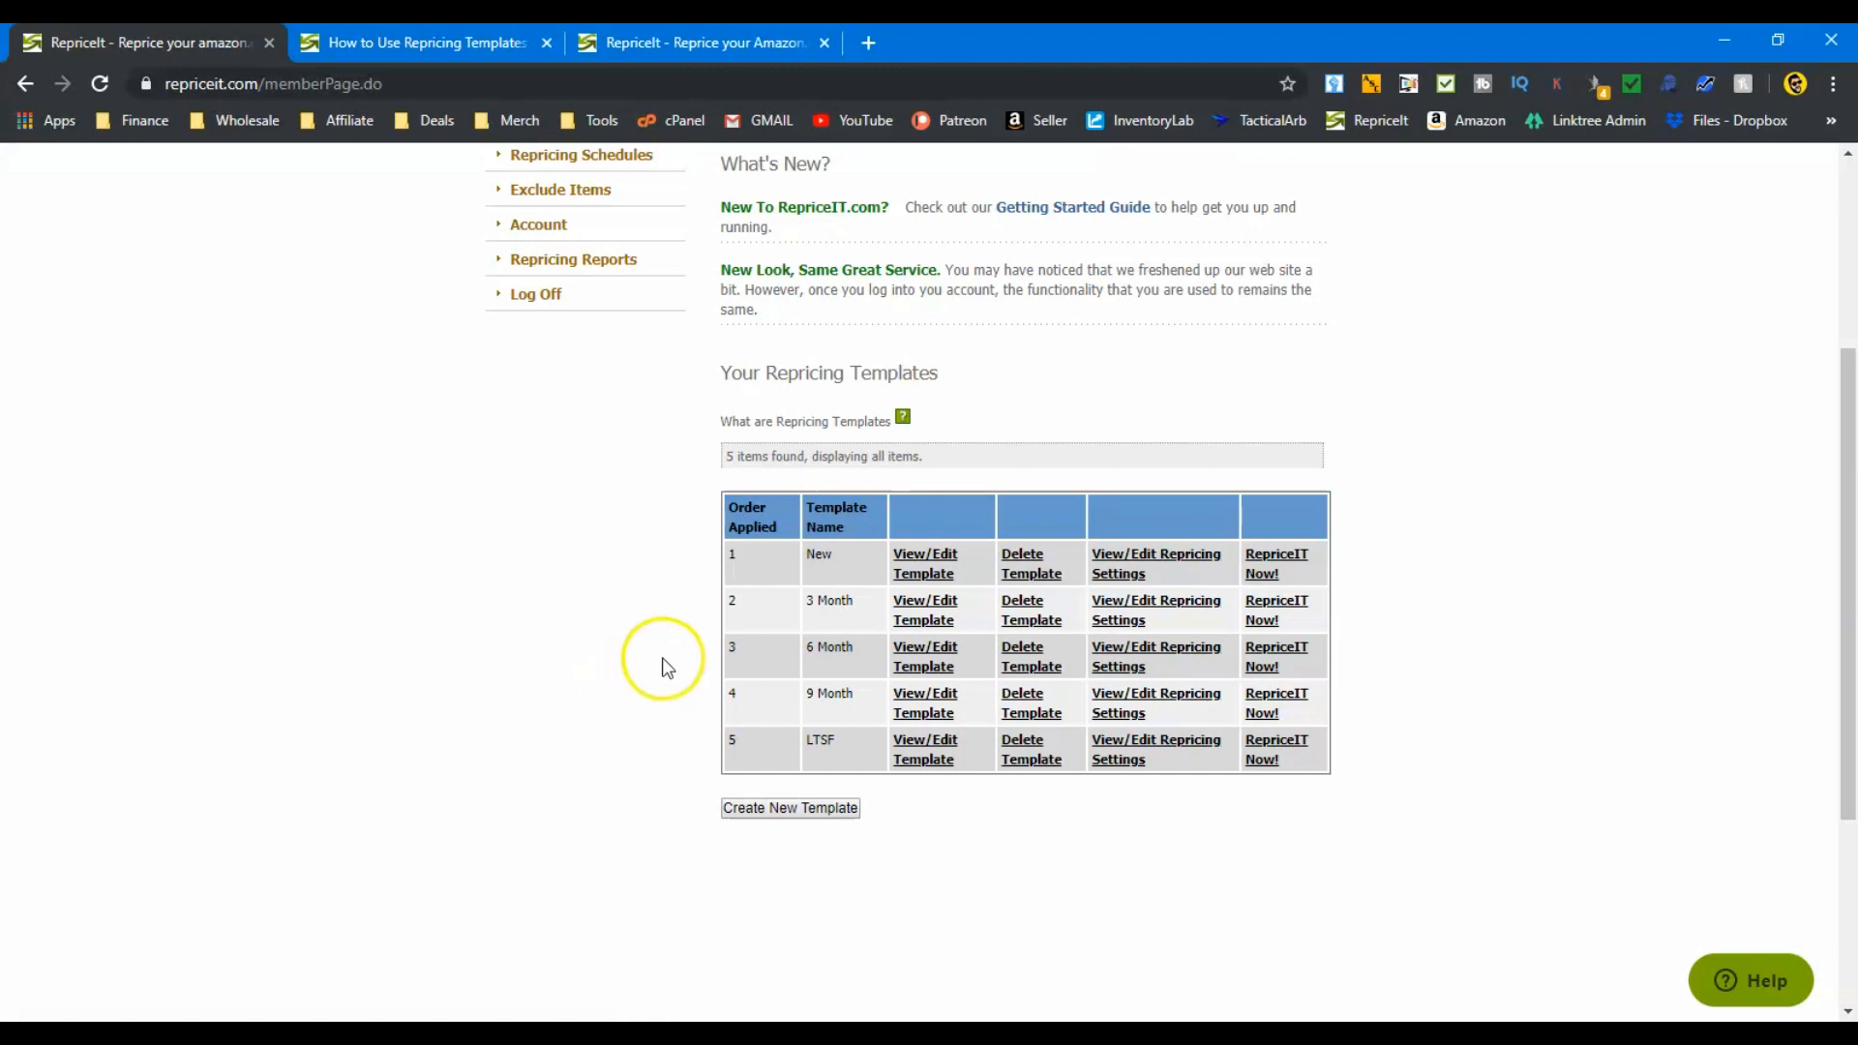
pyautogui.moveTo(707, 632)
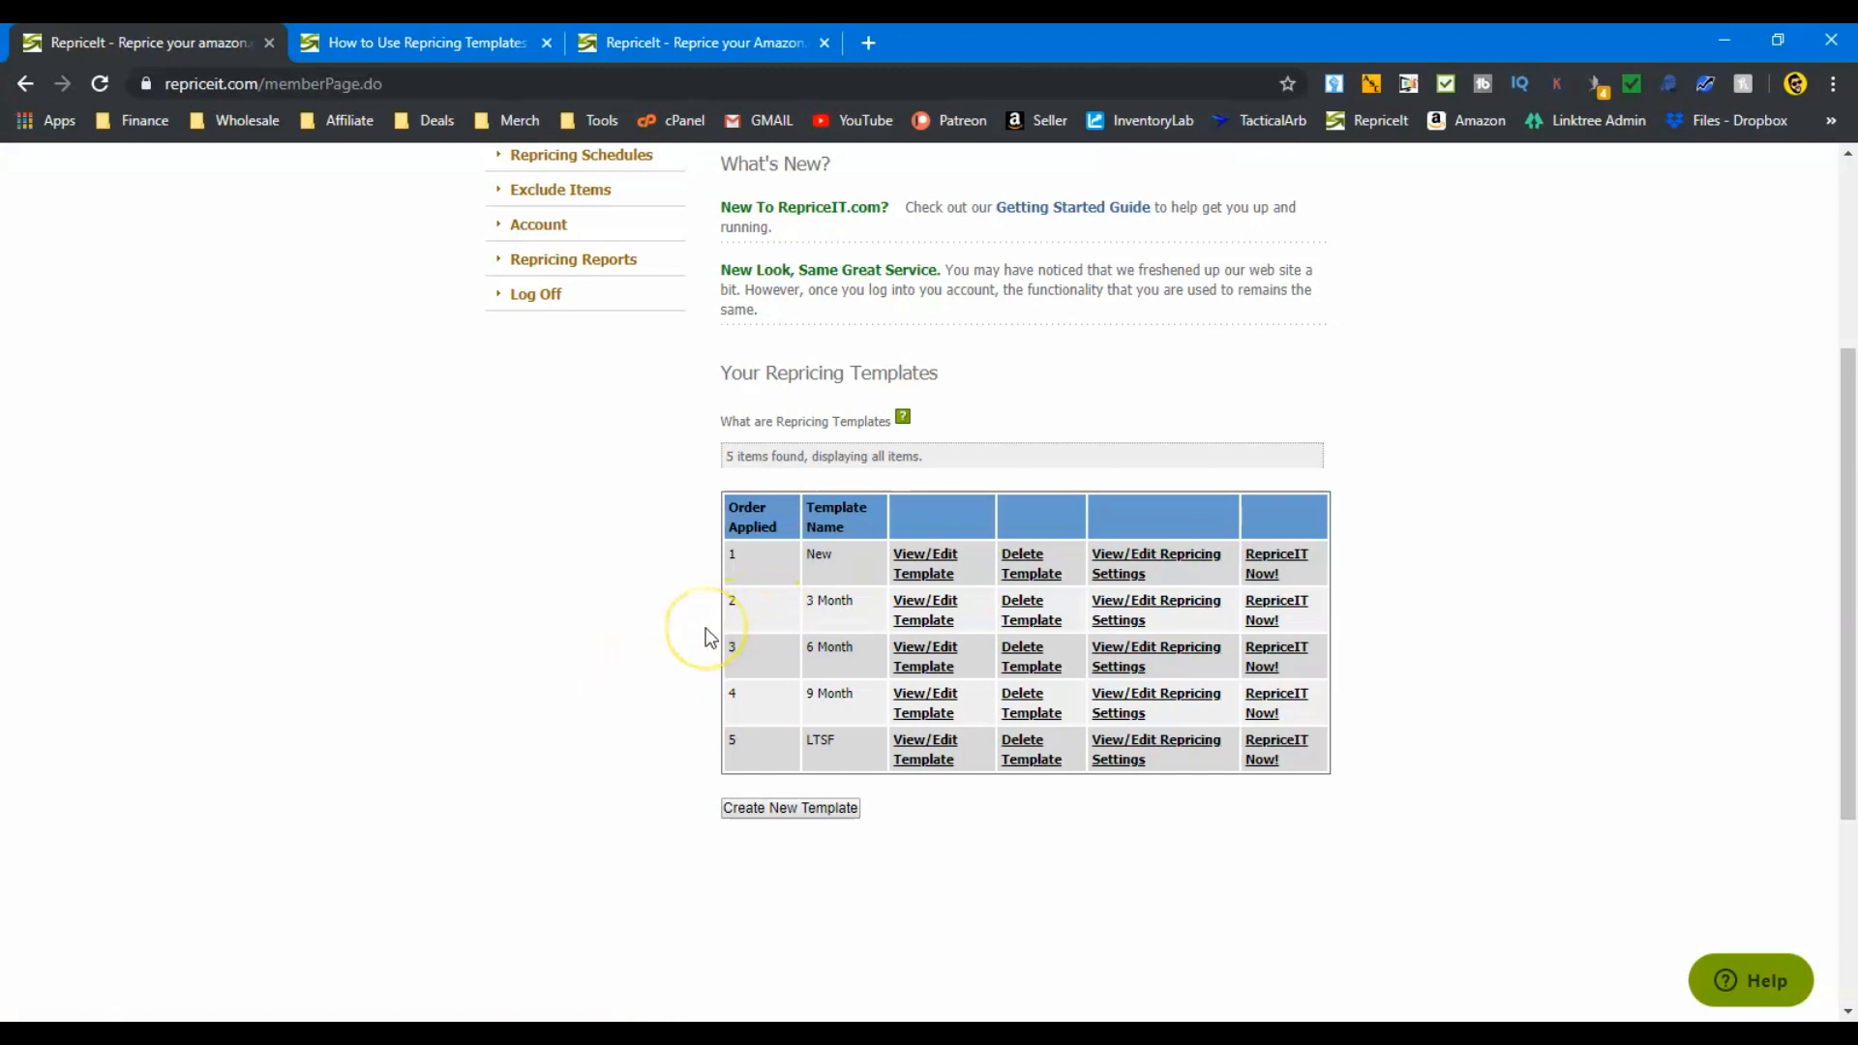
pyautogui.moveTo(638, 641)
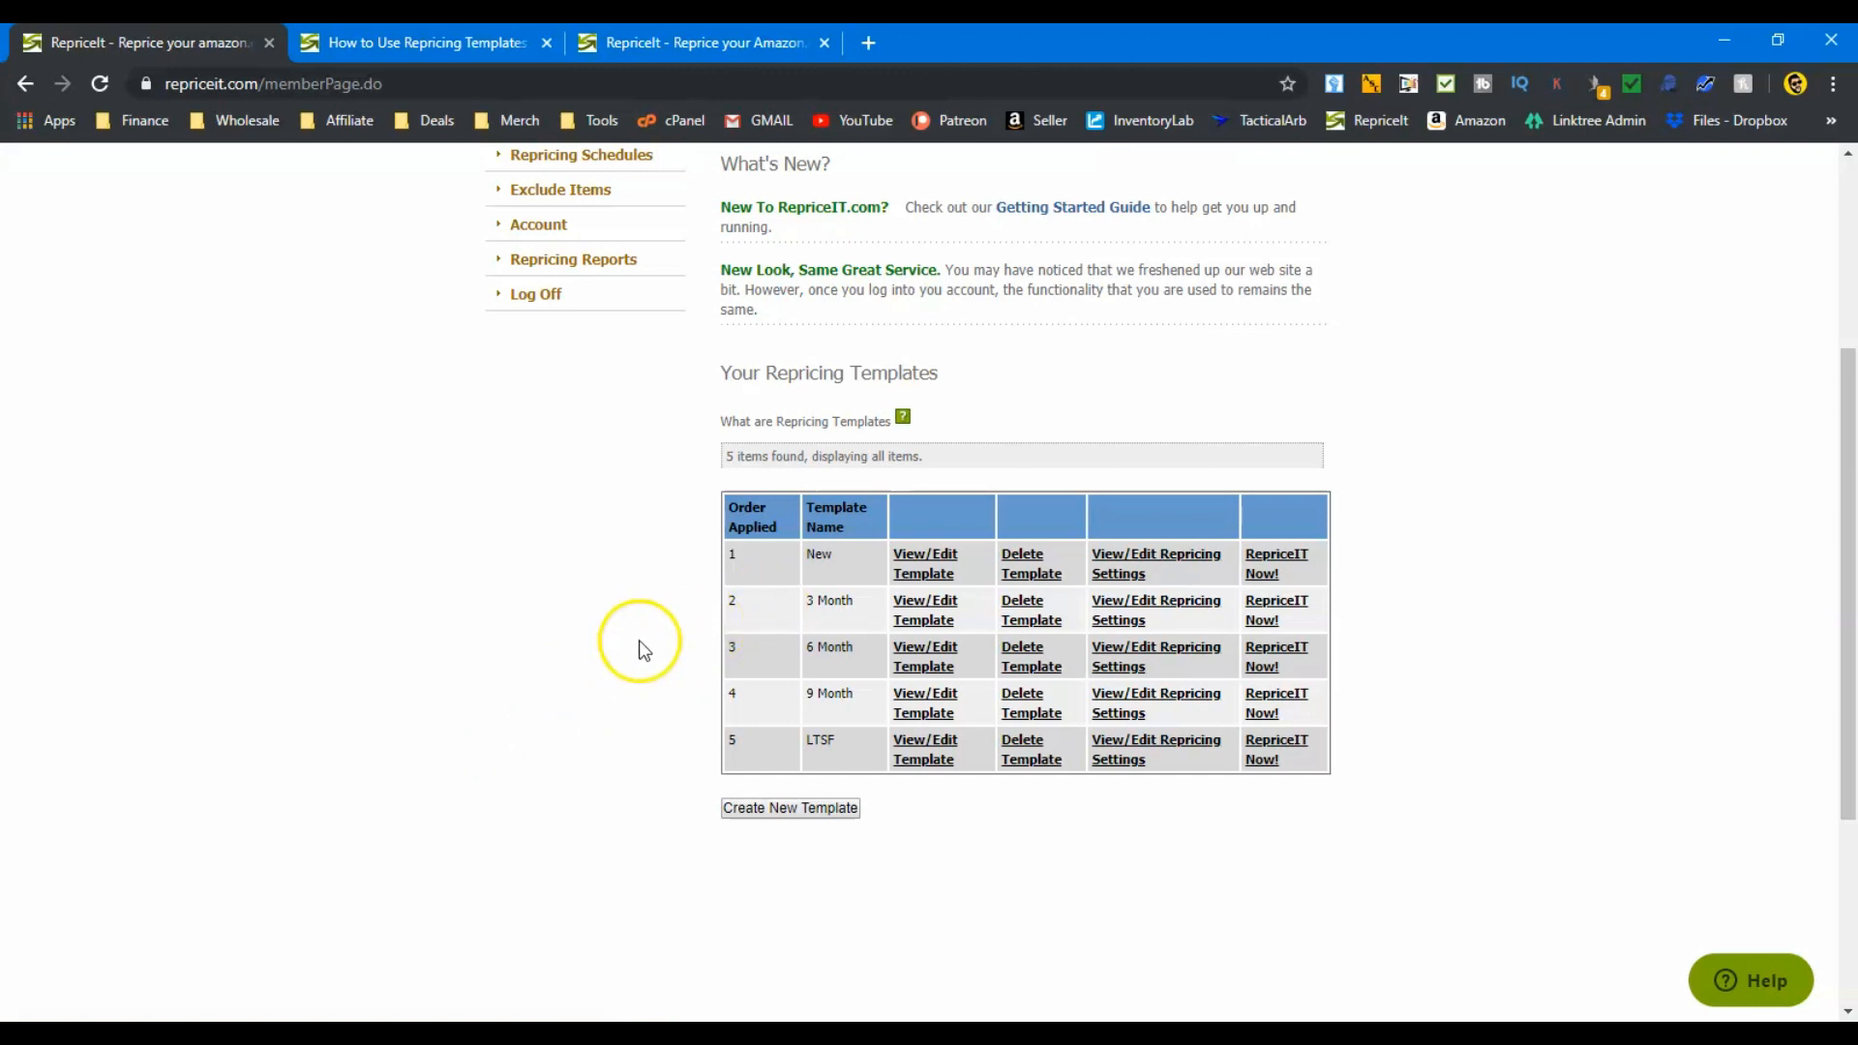
# Step: Load the New template's editor via its View/Edit Template link
pyautogui.click(930, 562)
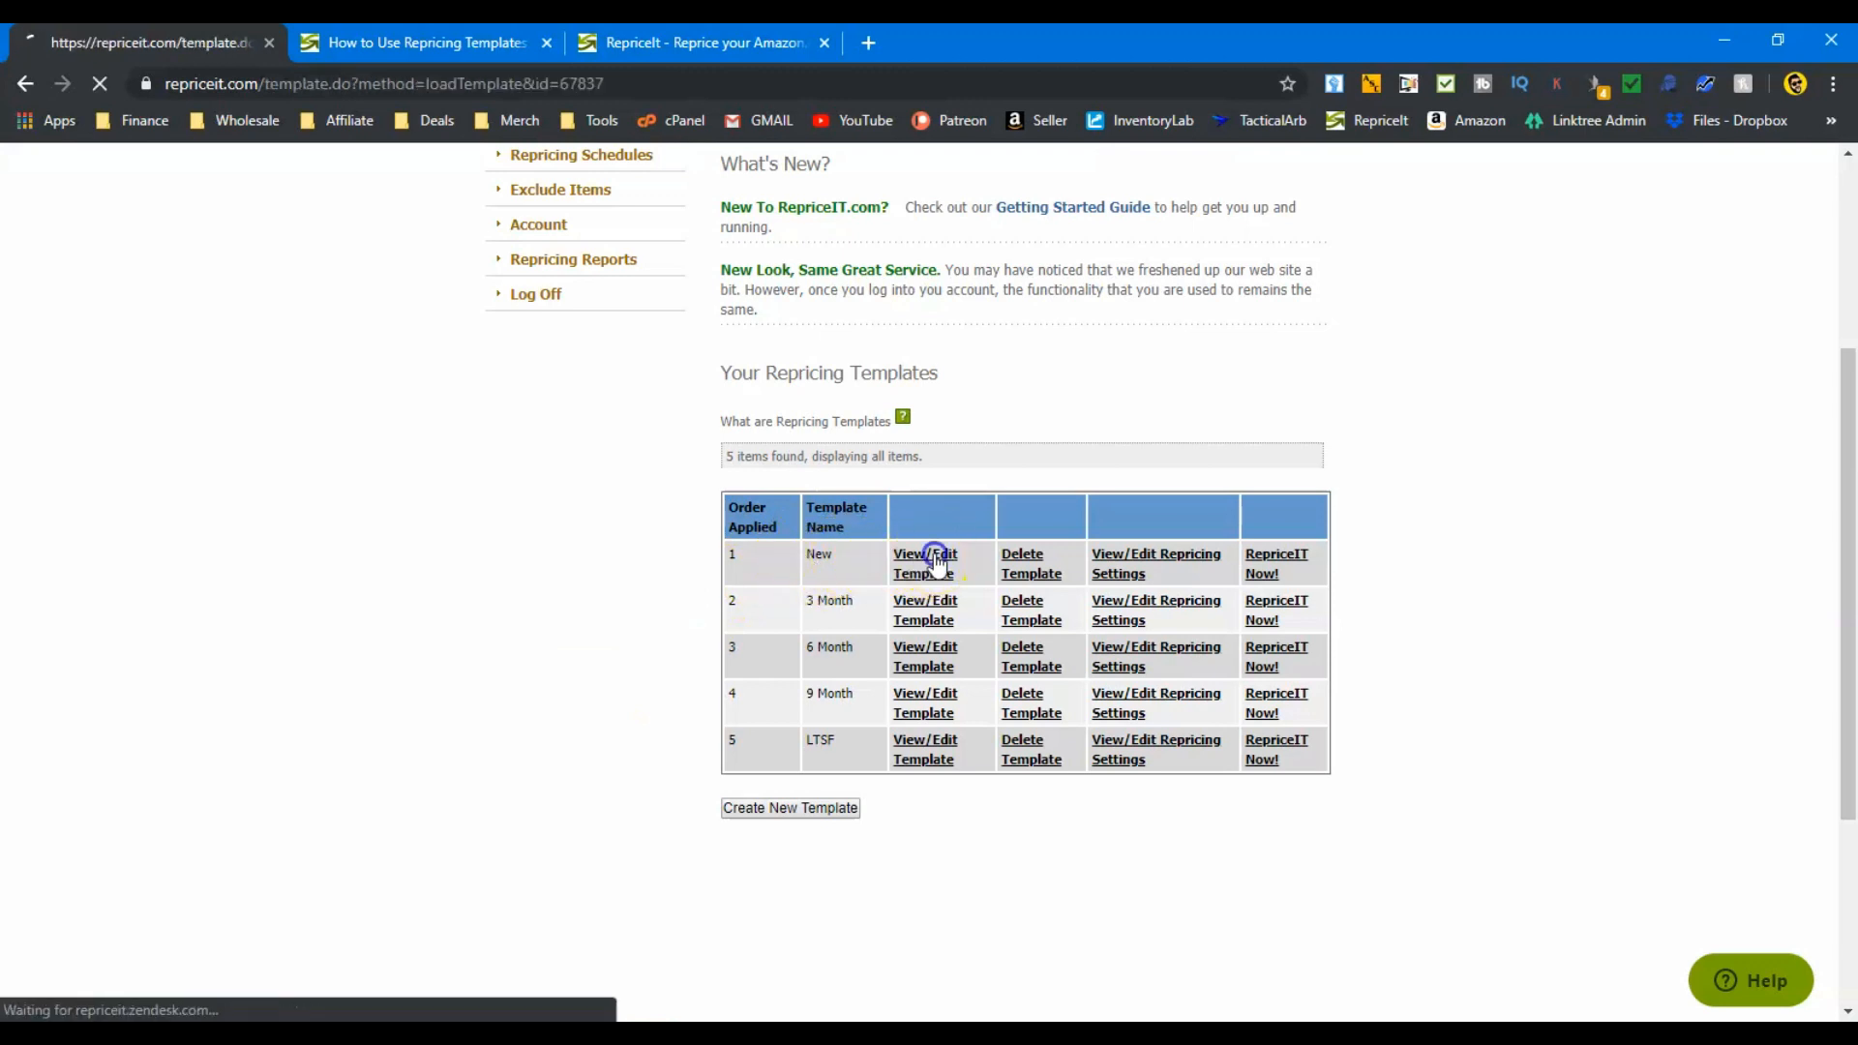
# Step: Review the New template's criteria: FBA-only, 0–30 days listed, $10.99–$500 range
pyautogui.click(924, 563)
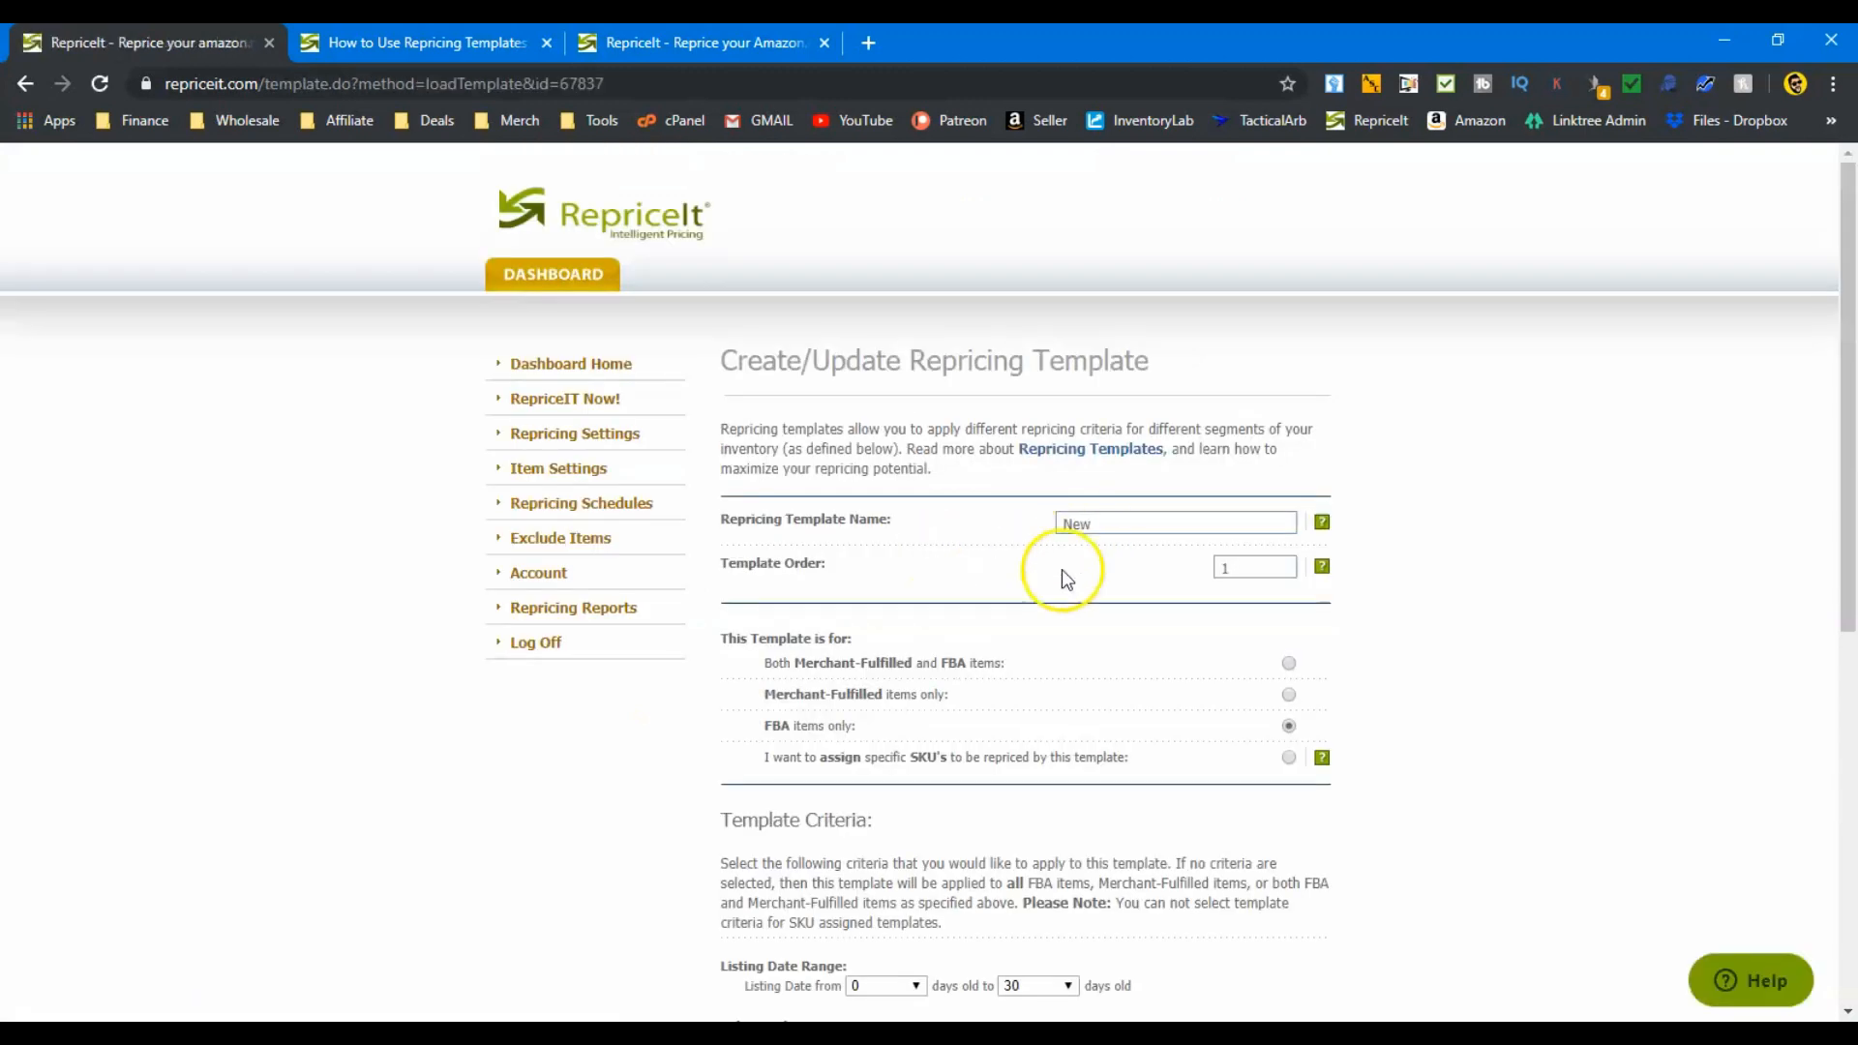
pyautogui.moveTo(1151, 627)
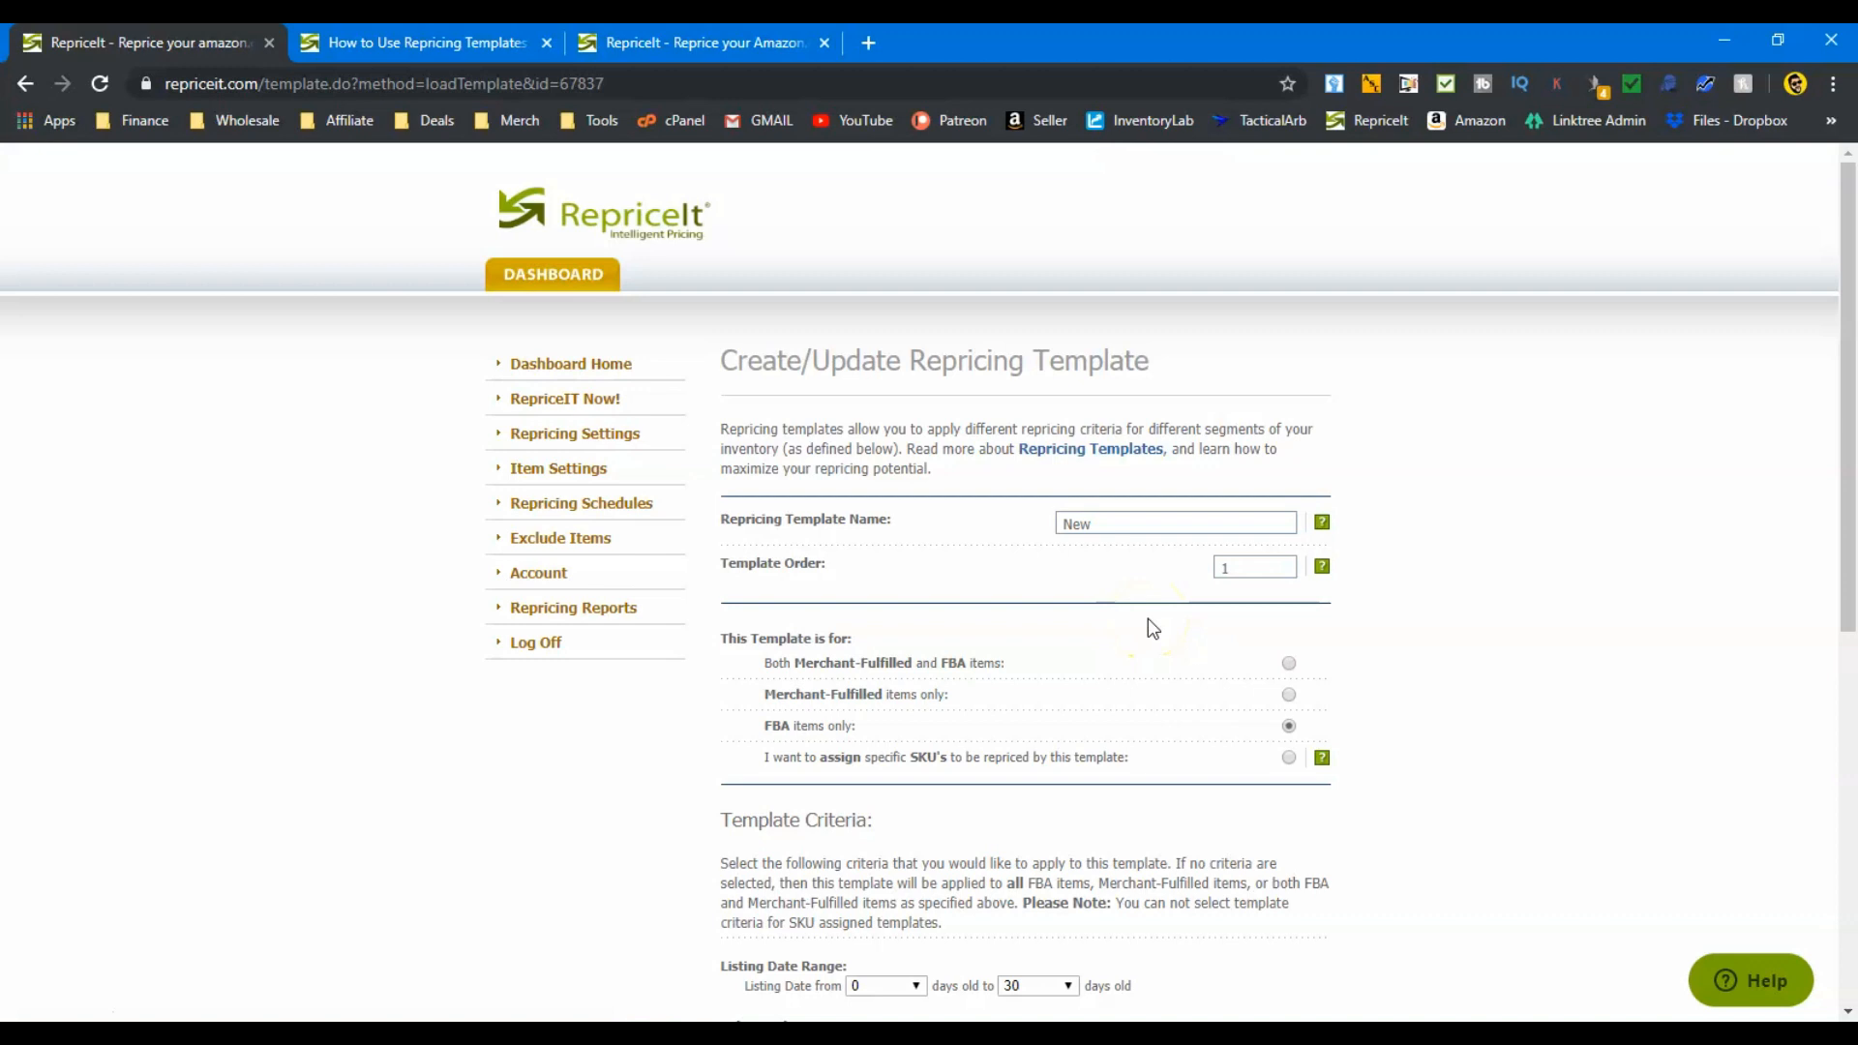
pyautogui.scroll(-3)
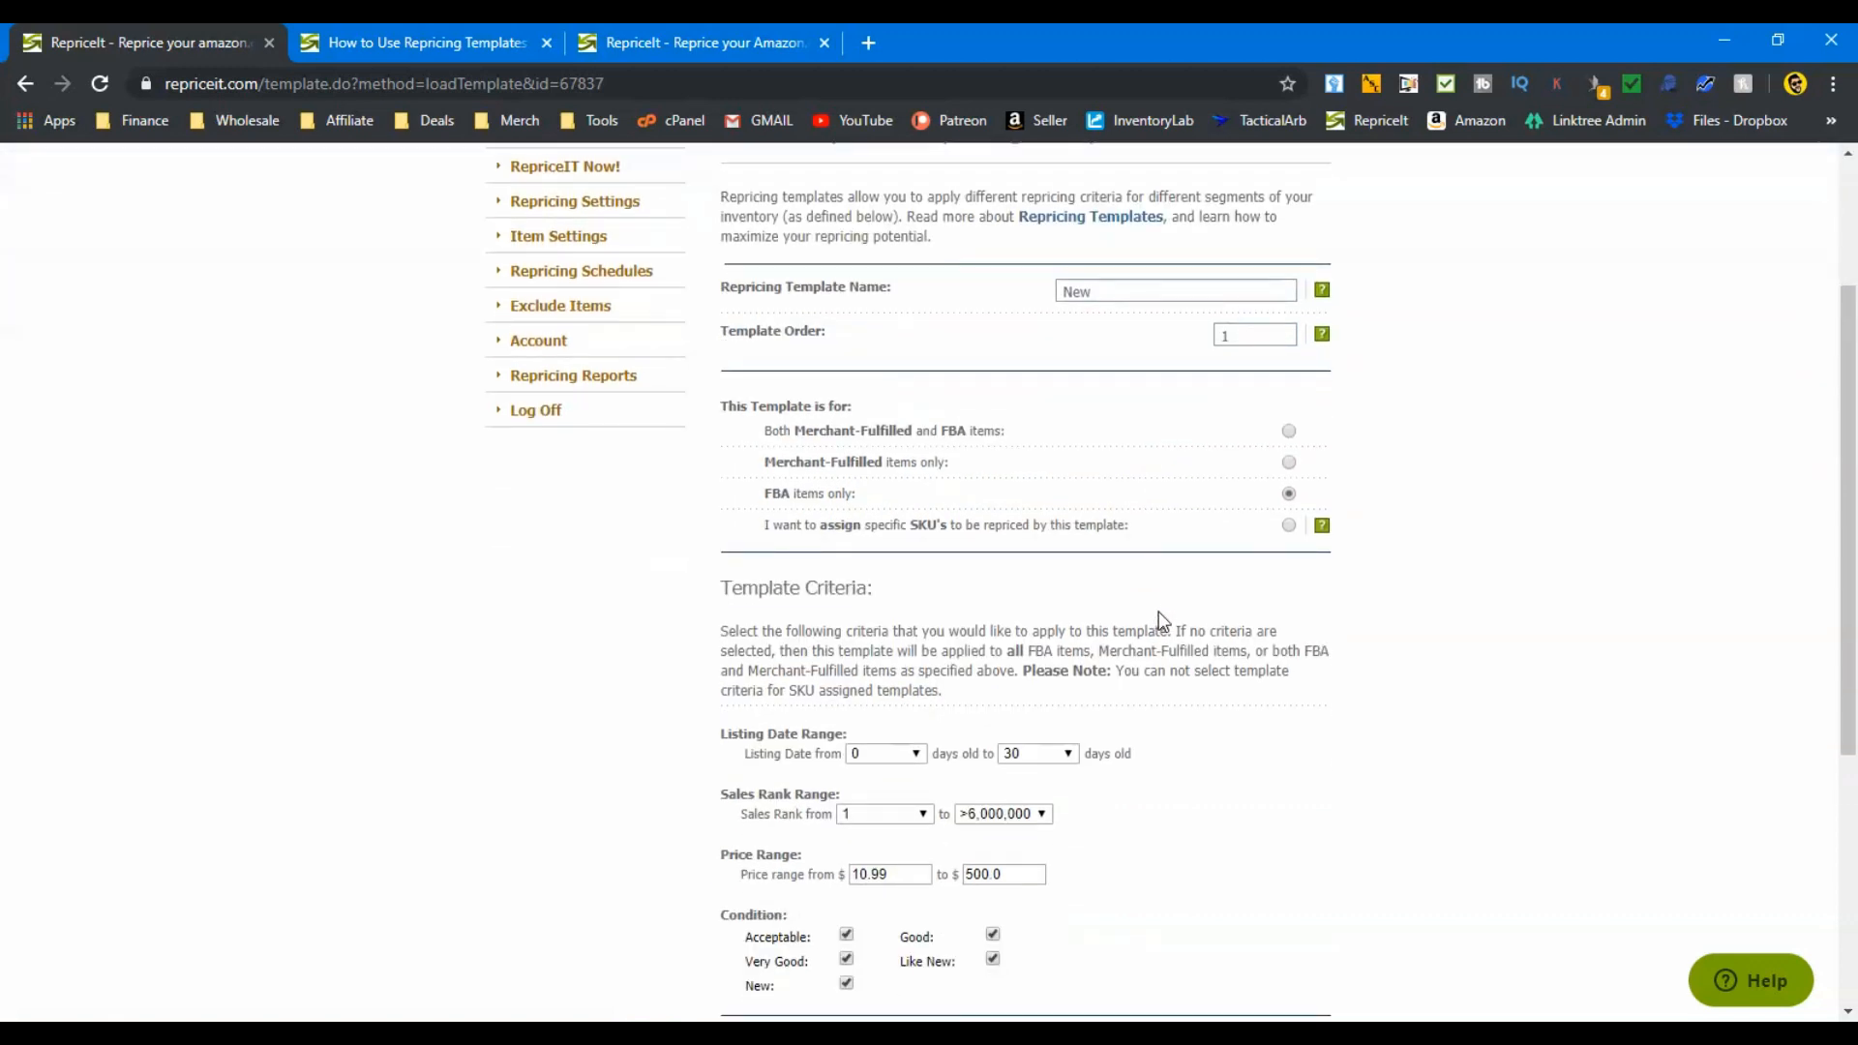
pyautogui.scroll(-3)
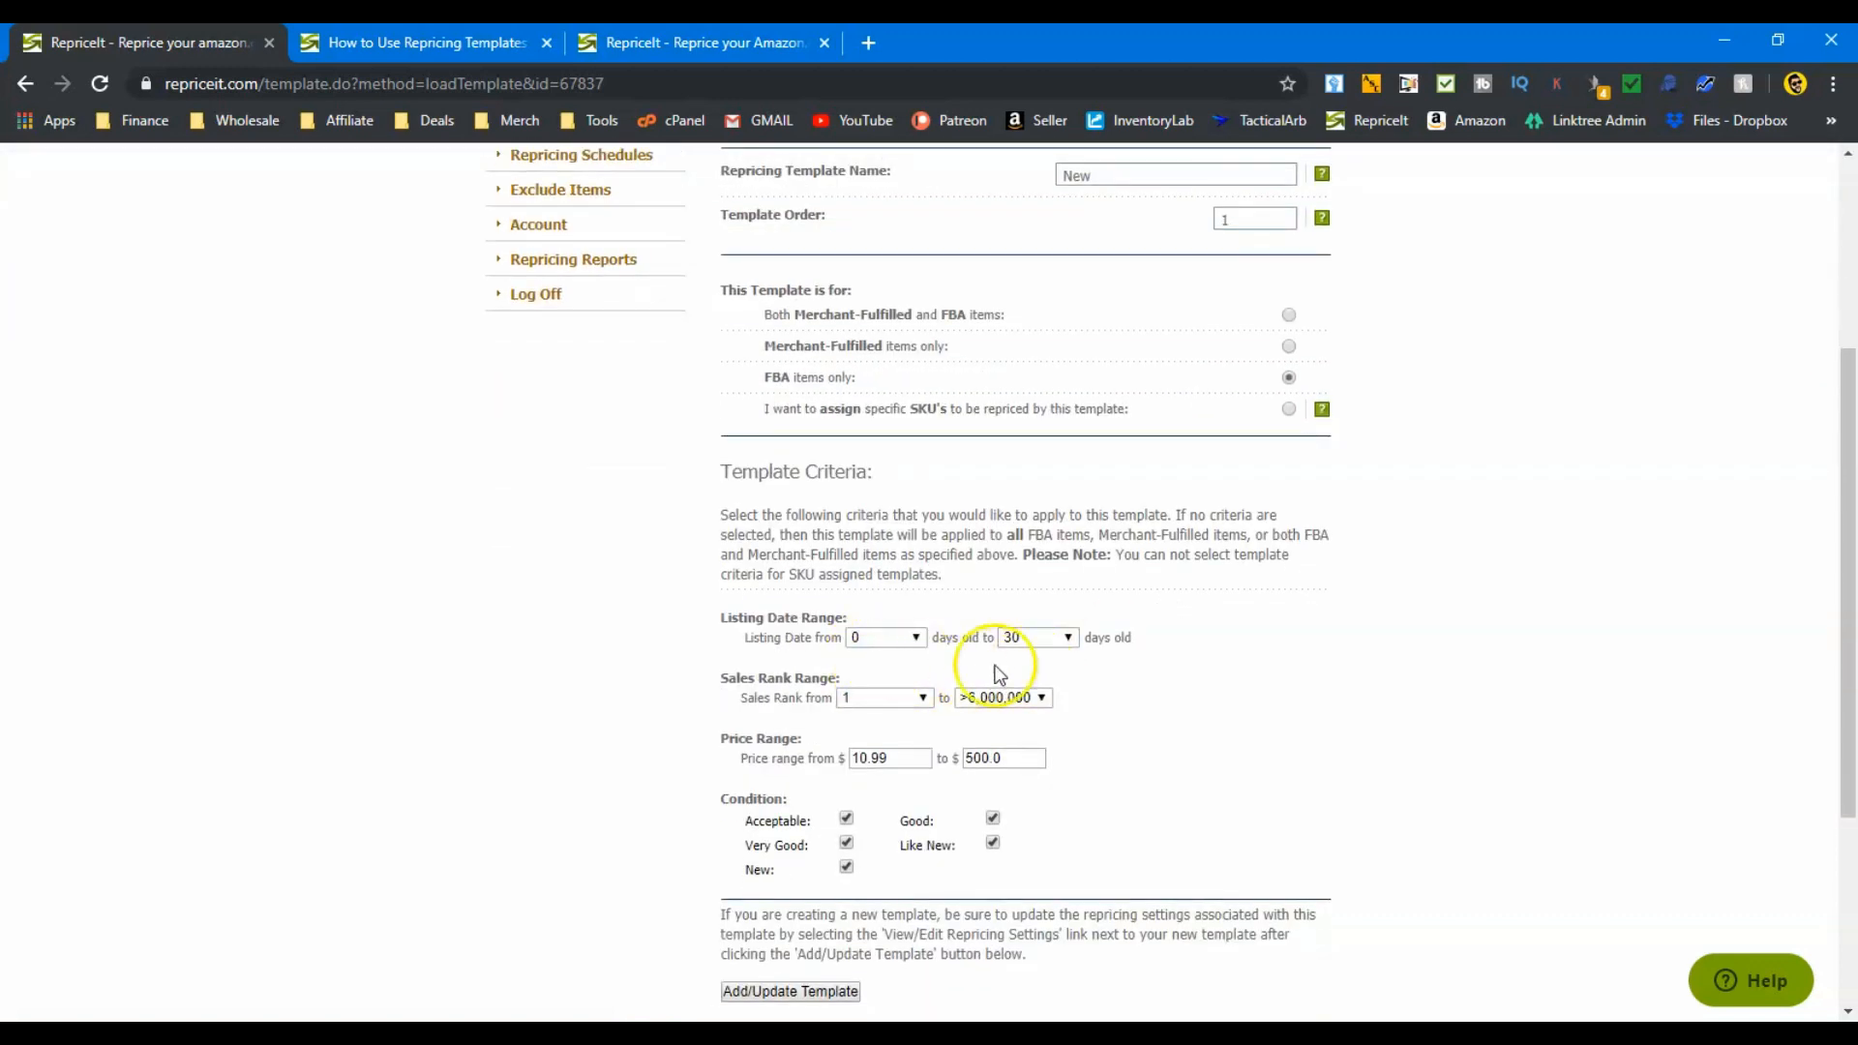
pyautogui.moveTo(1069, 668)
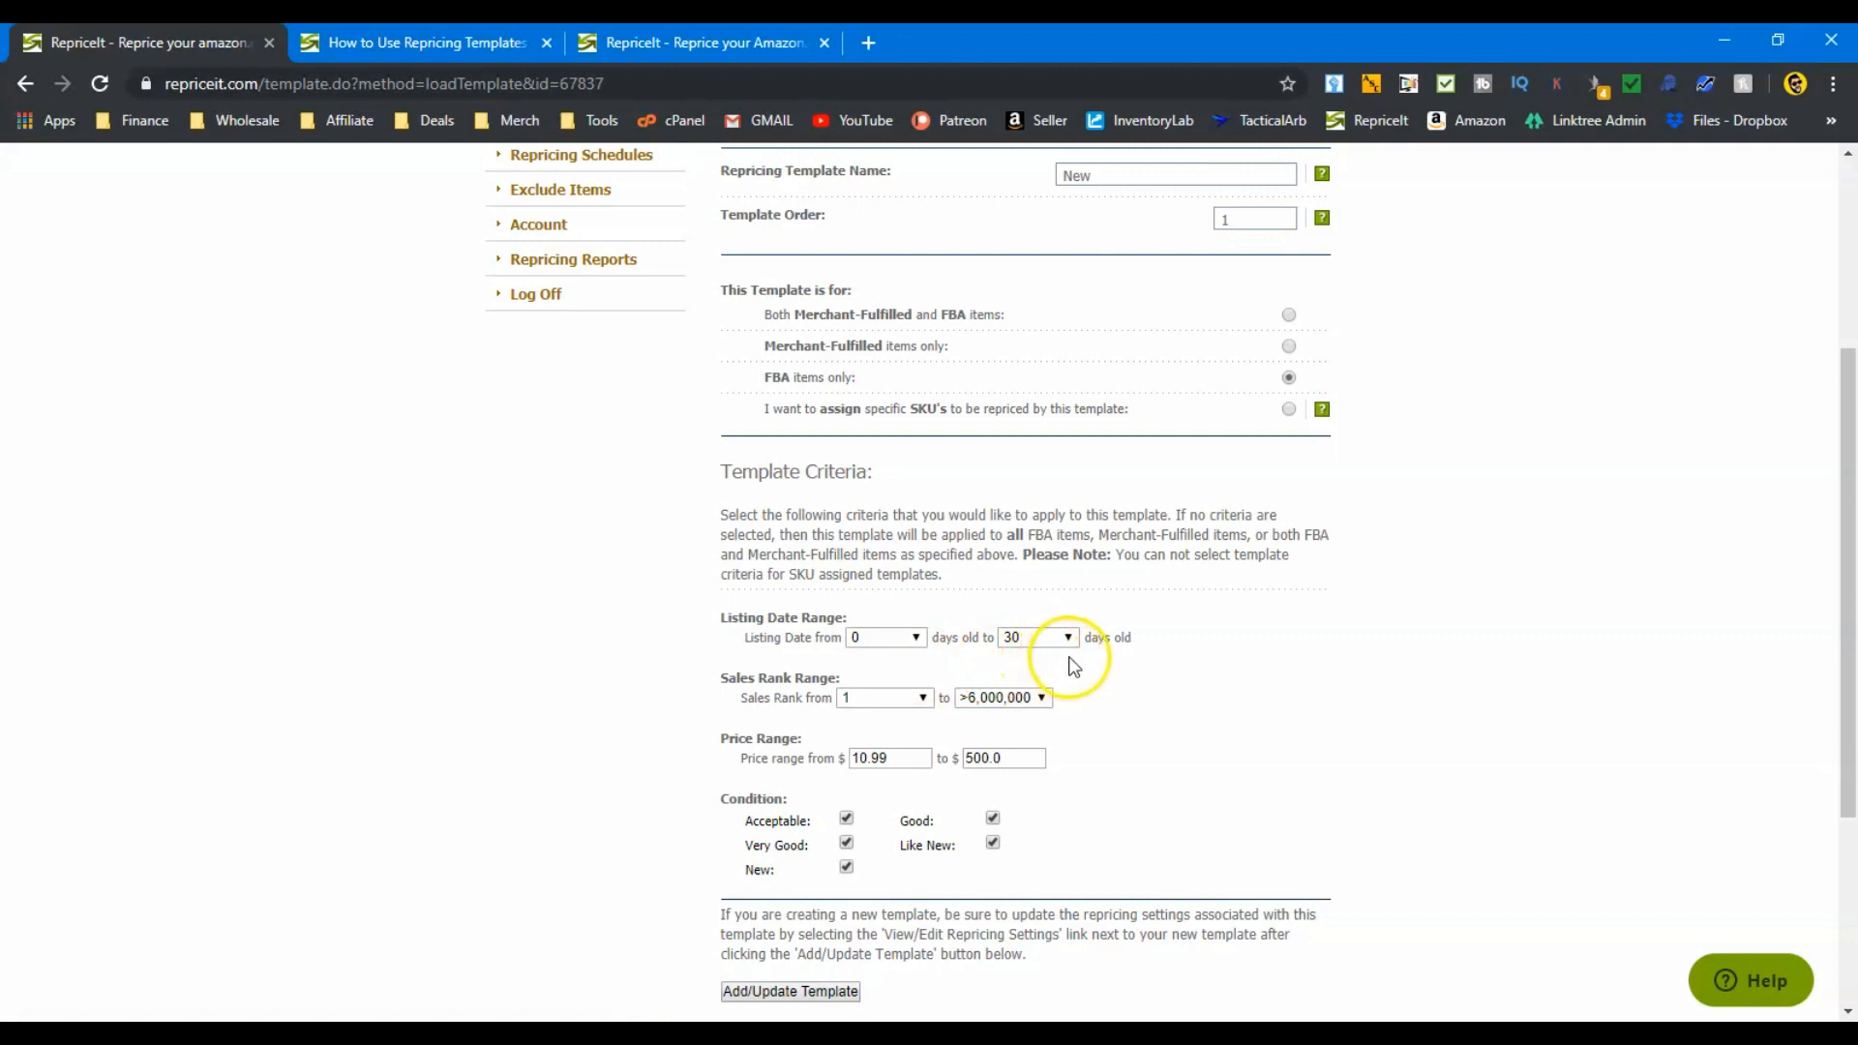
pyautogui.moveTo(1140, 640)
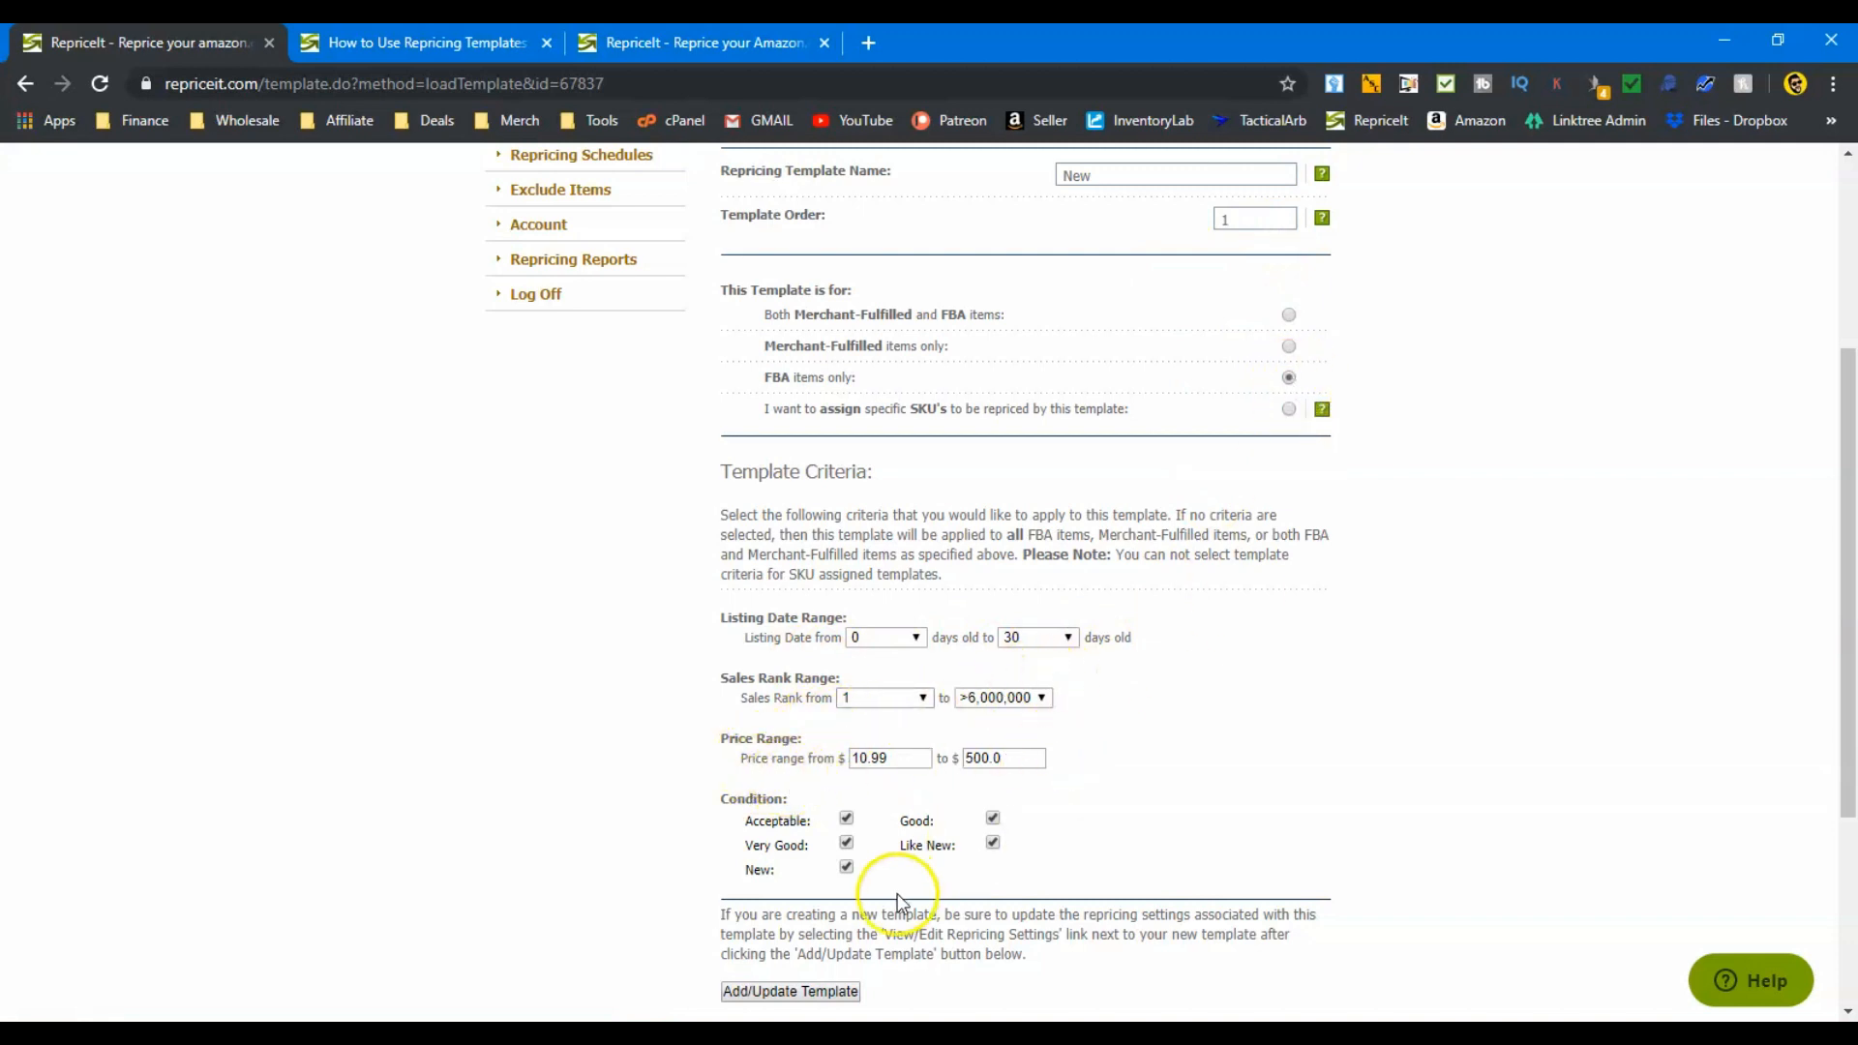
pyautogui.moveTo(1139, 705)
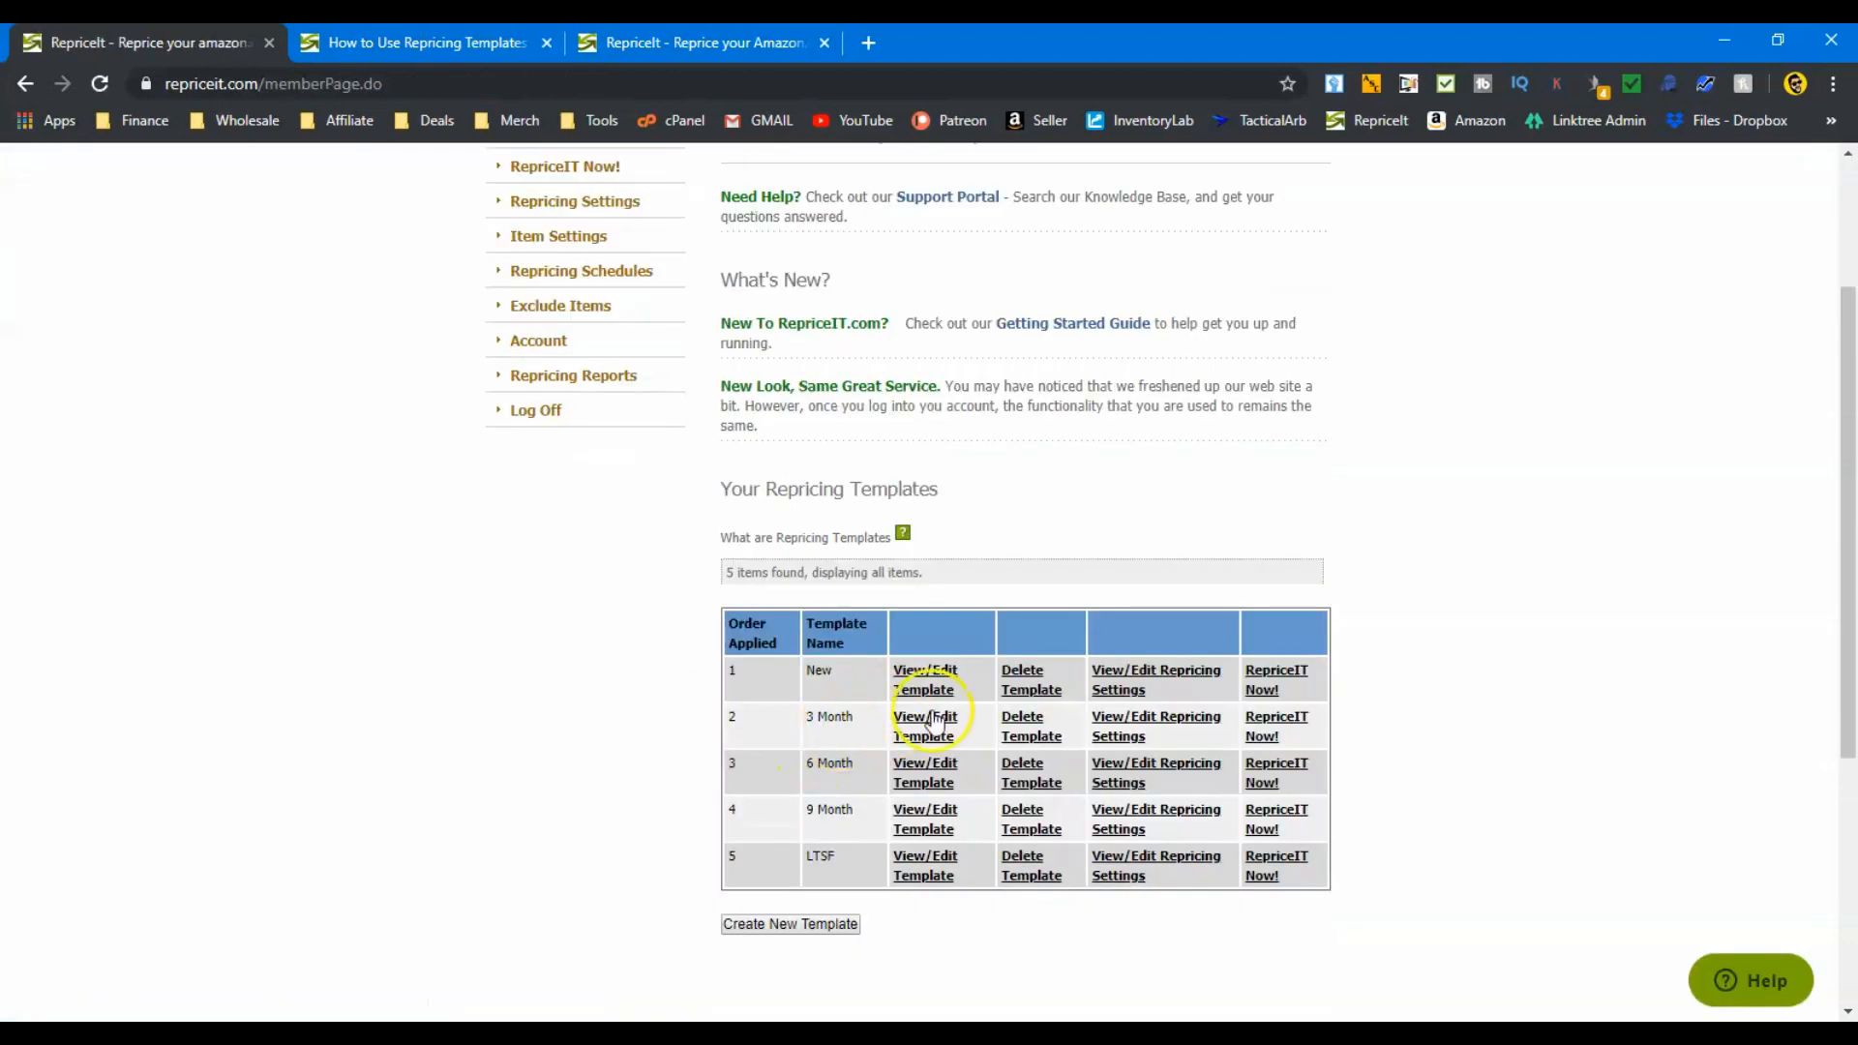
# Step: Review the 3, 6 and 9 Month templates' criteria (30–90, 90–180, 180–270 days) and the LTSF template
pyautogui.click(923, 725)
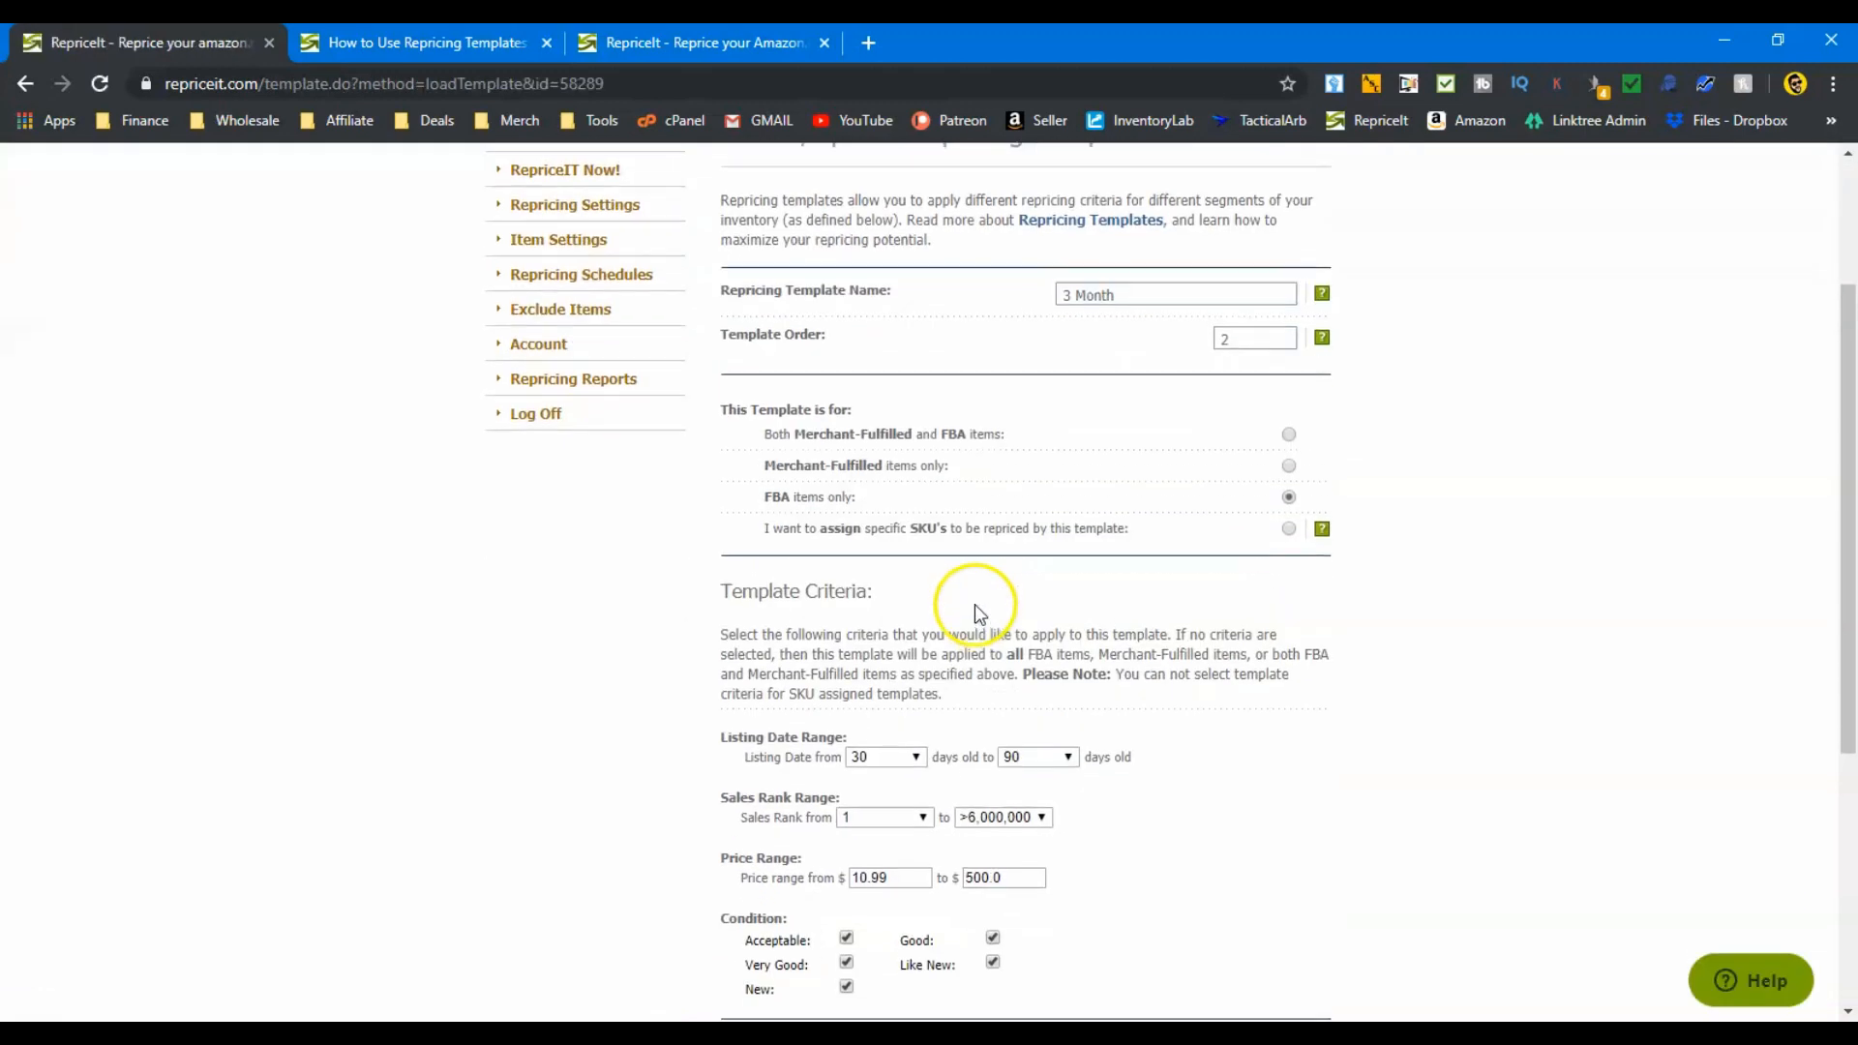
pyautogui.scroll(-3)
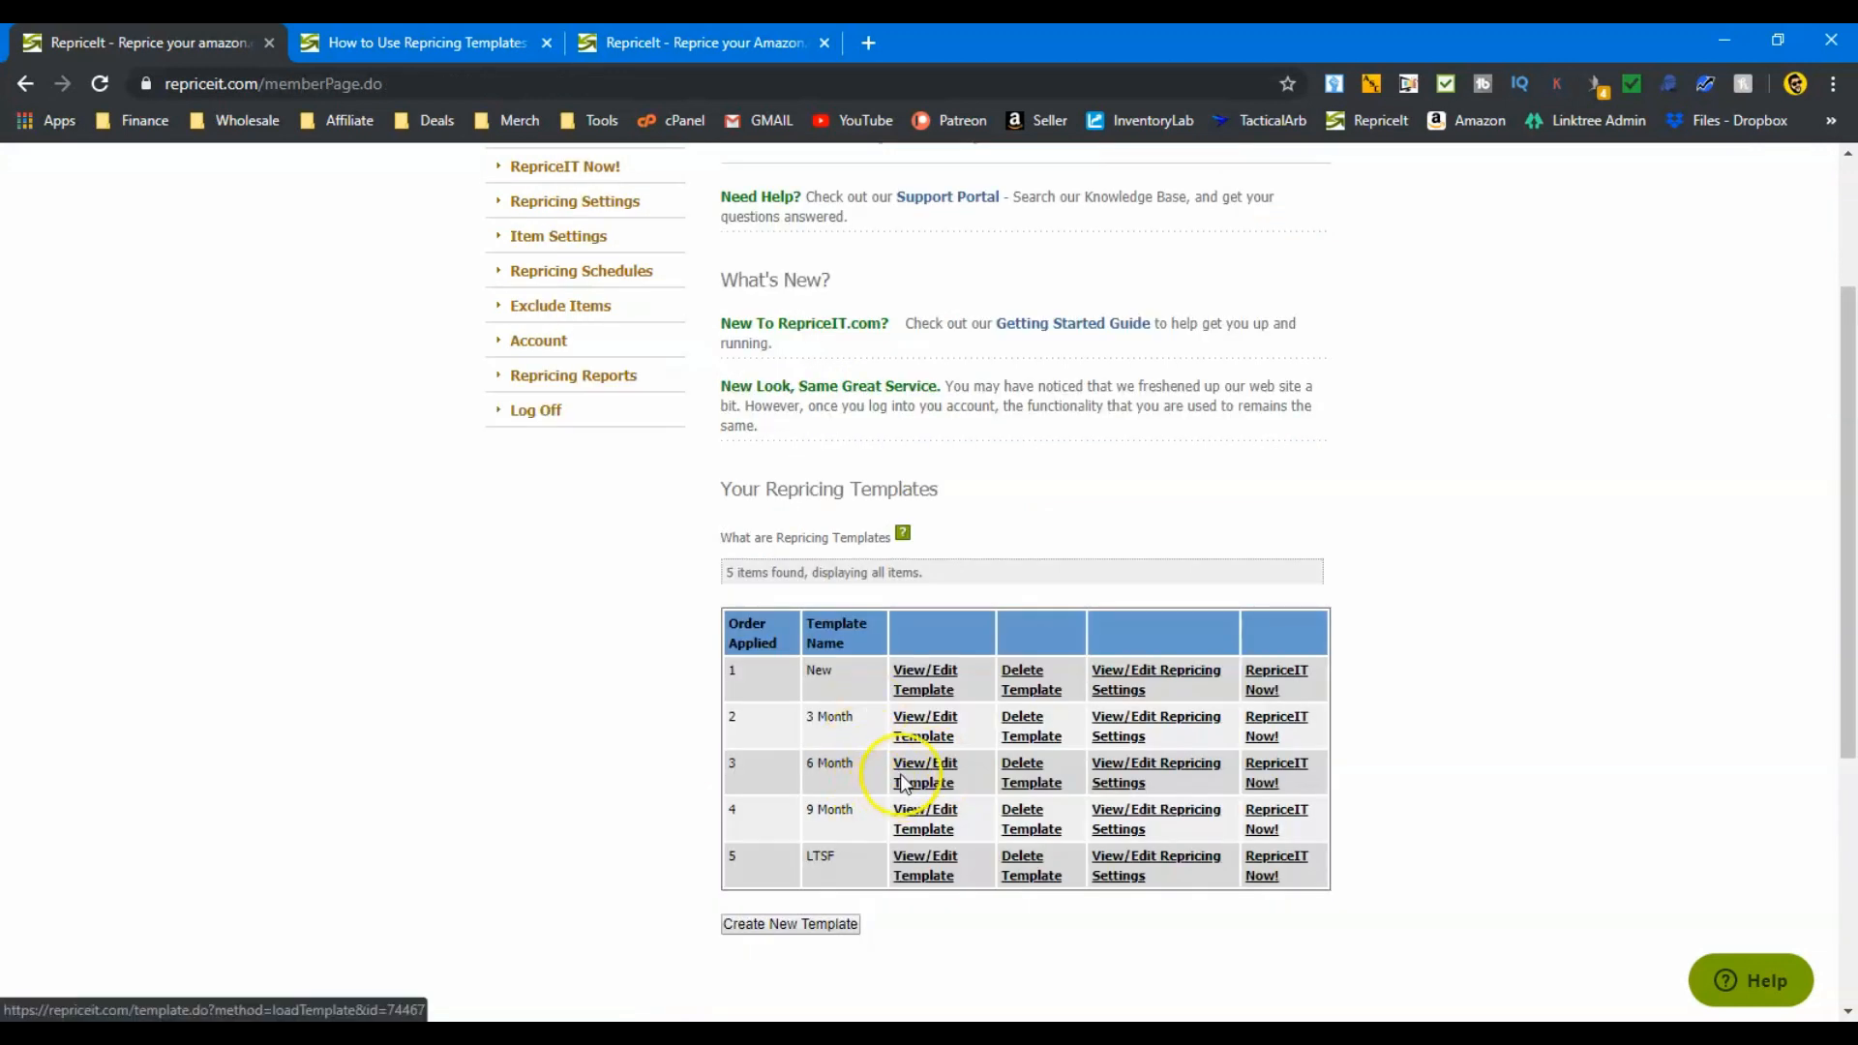
pyautogui.click(924, 773)
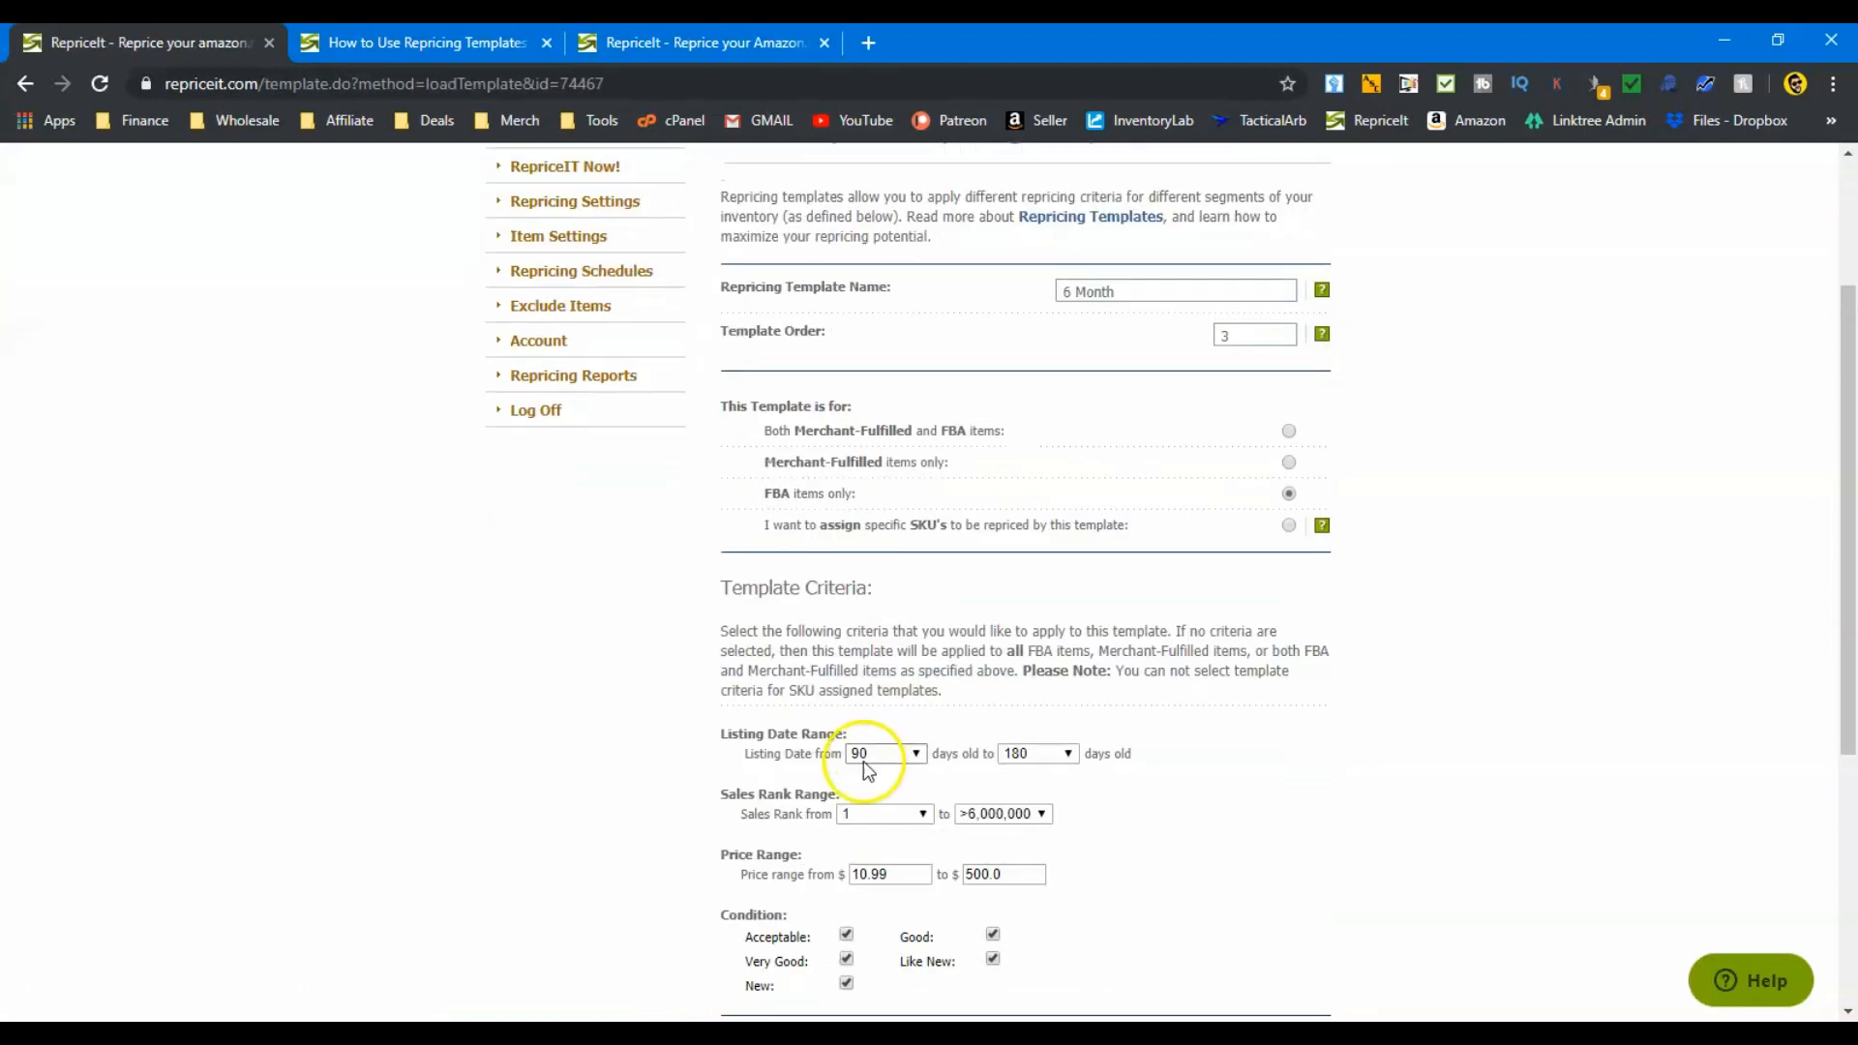
pyautogui.scroll(-3)
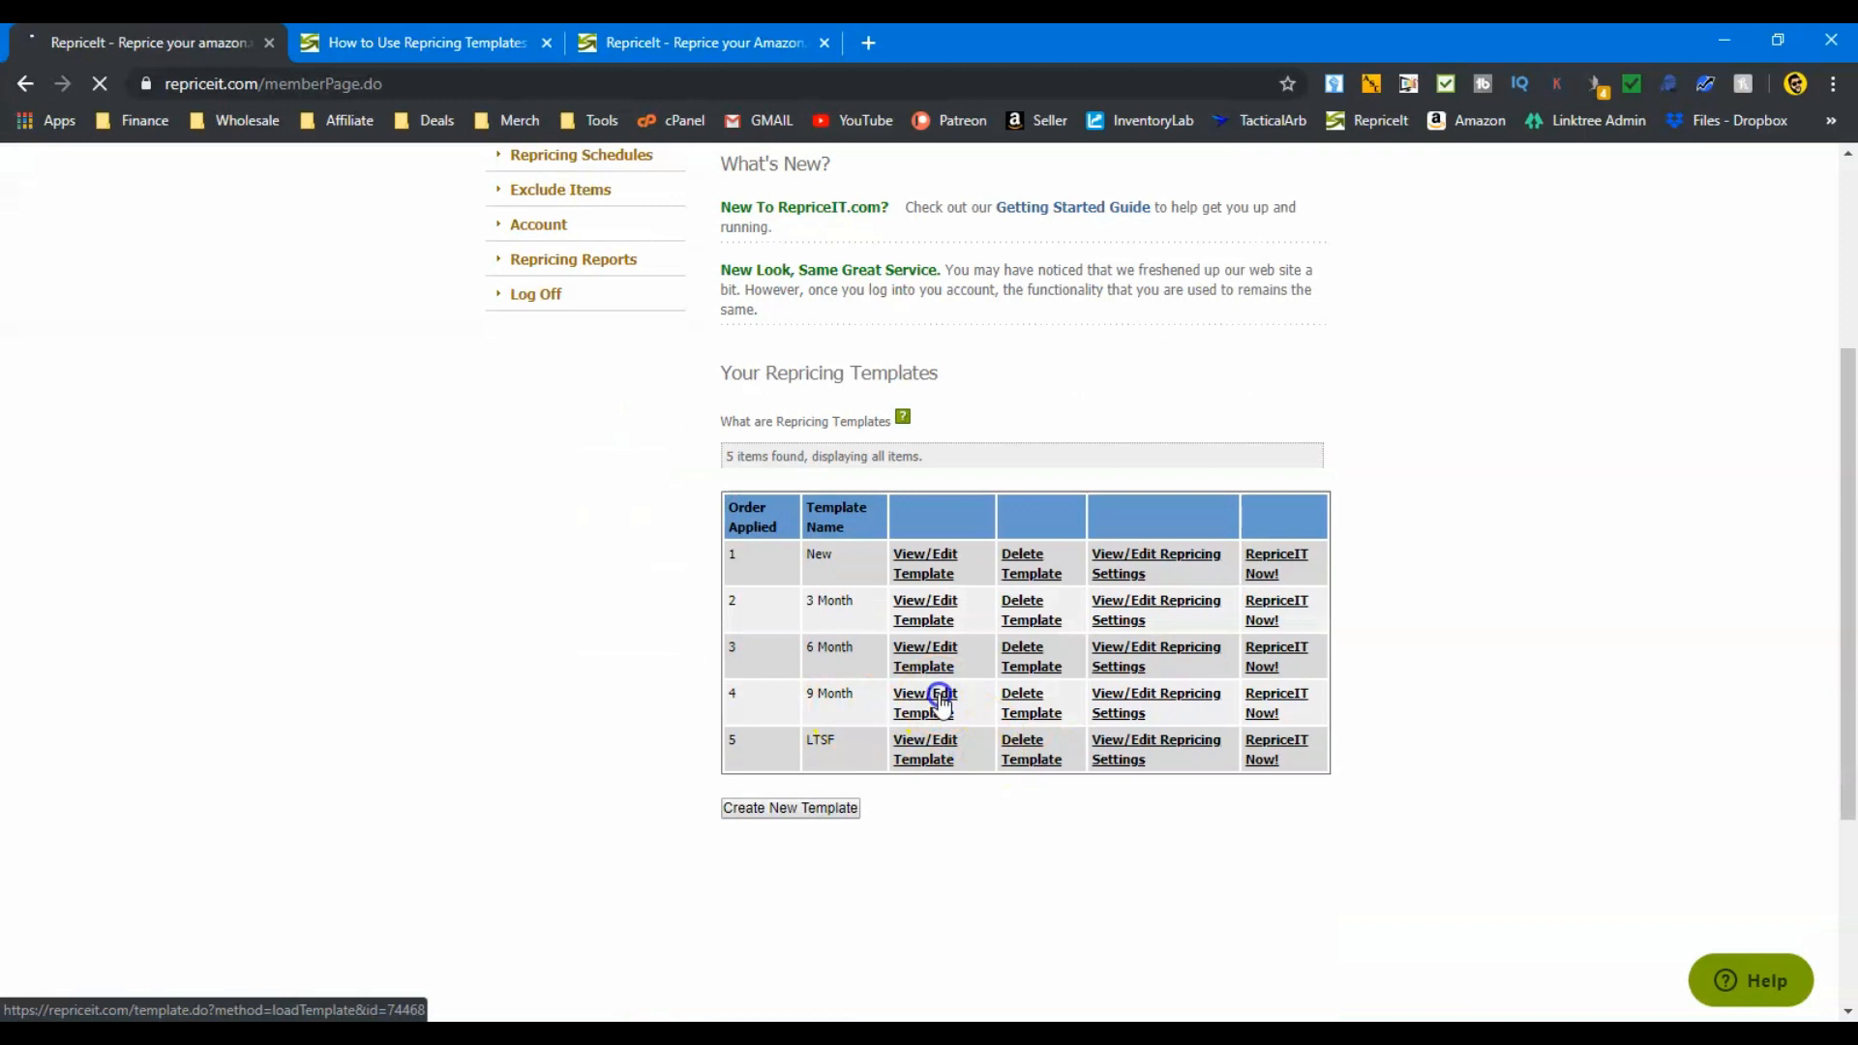
pyautogui.click(924, 703)
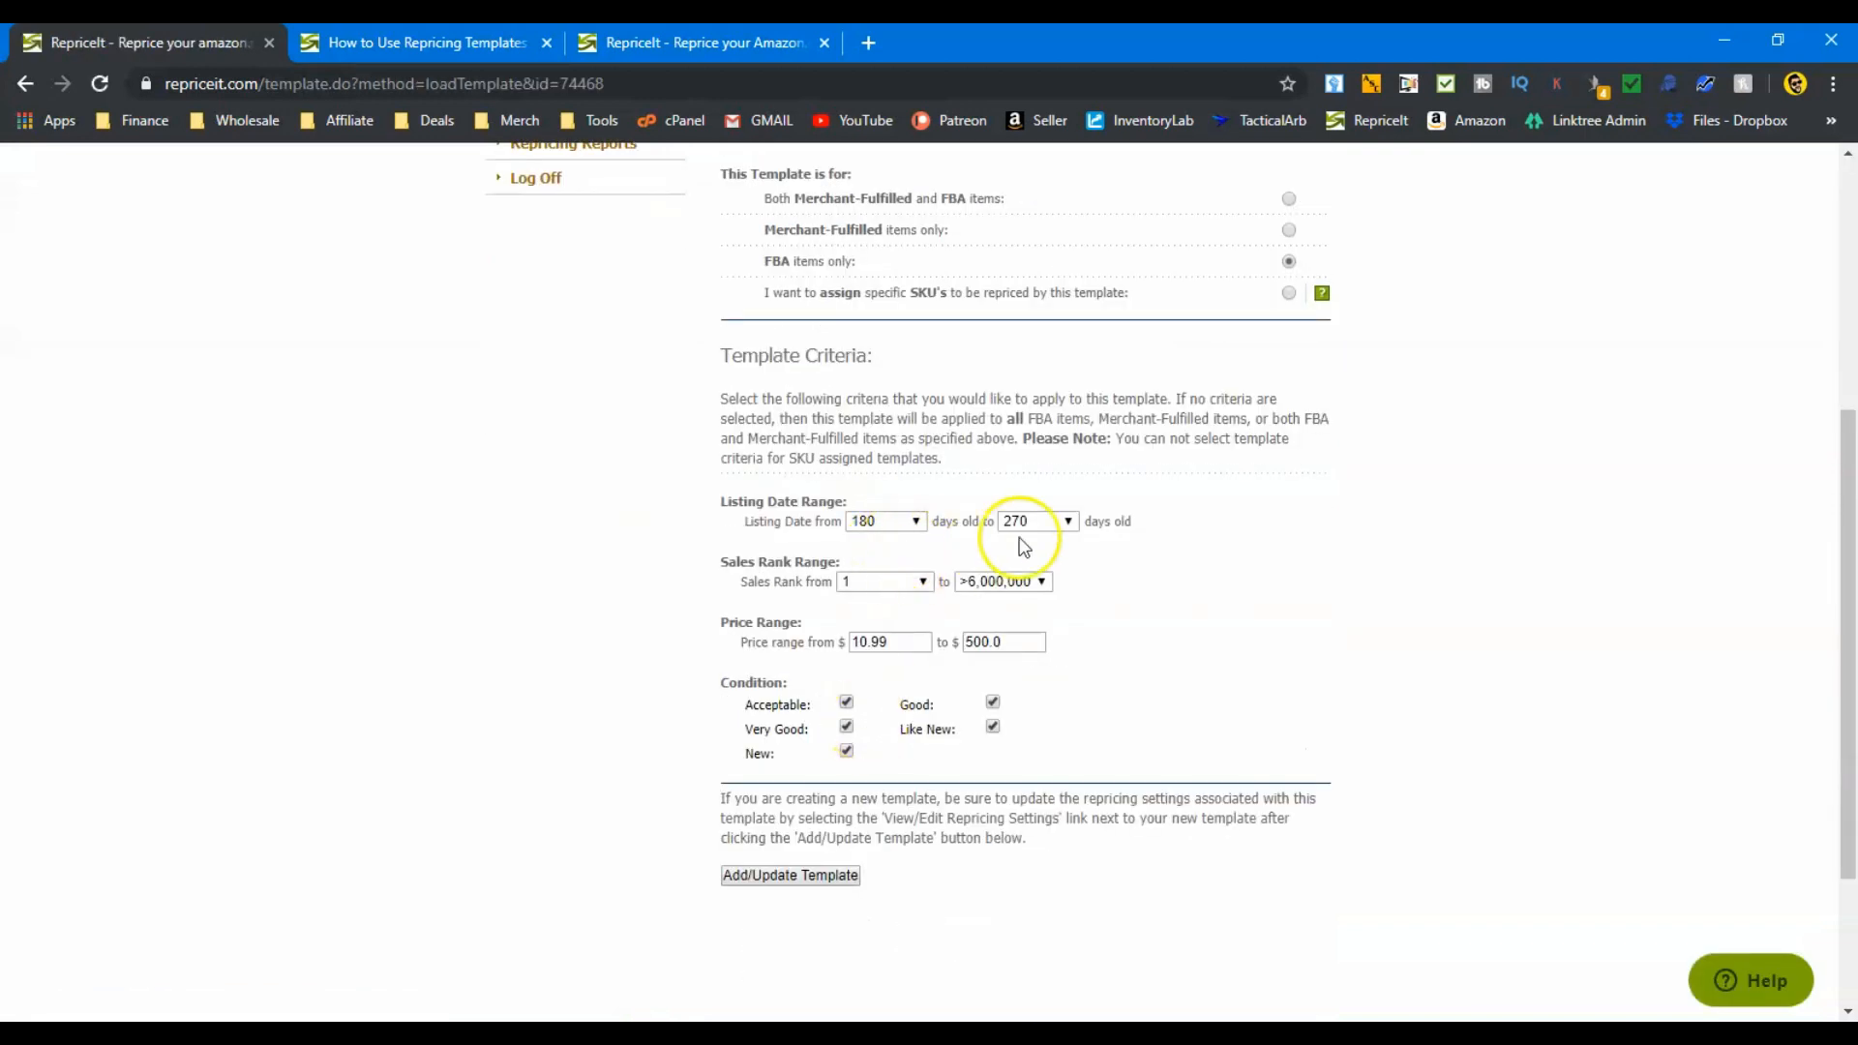
pyautogui.moveTo(1023, 545)
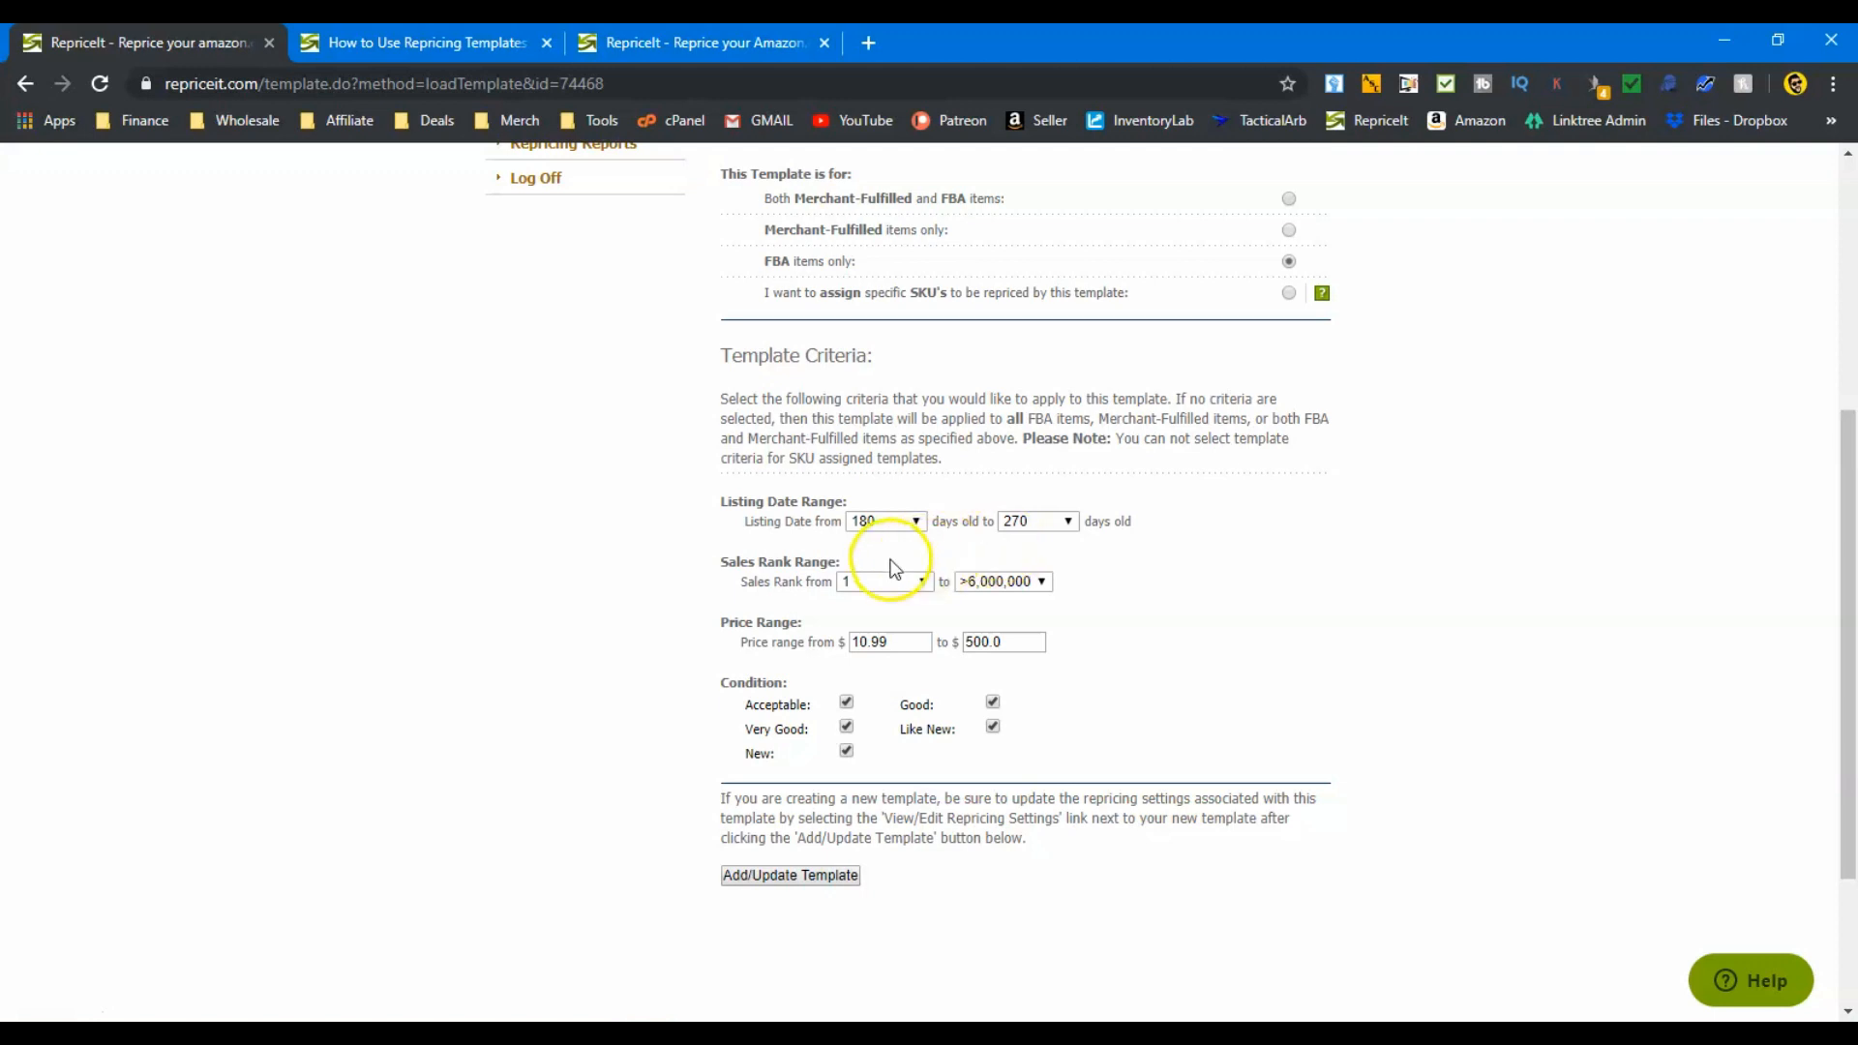
pyautogui.moveTo(983, 553)
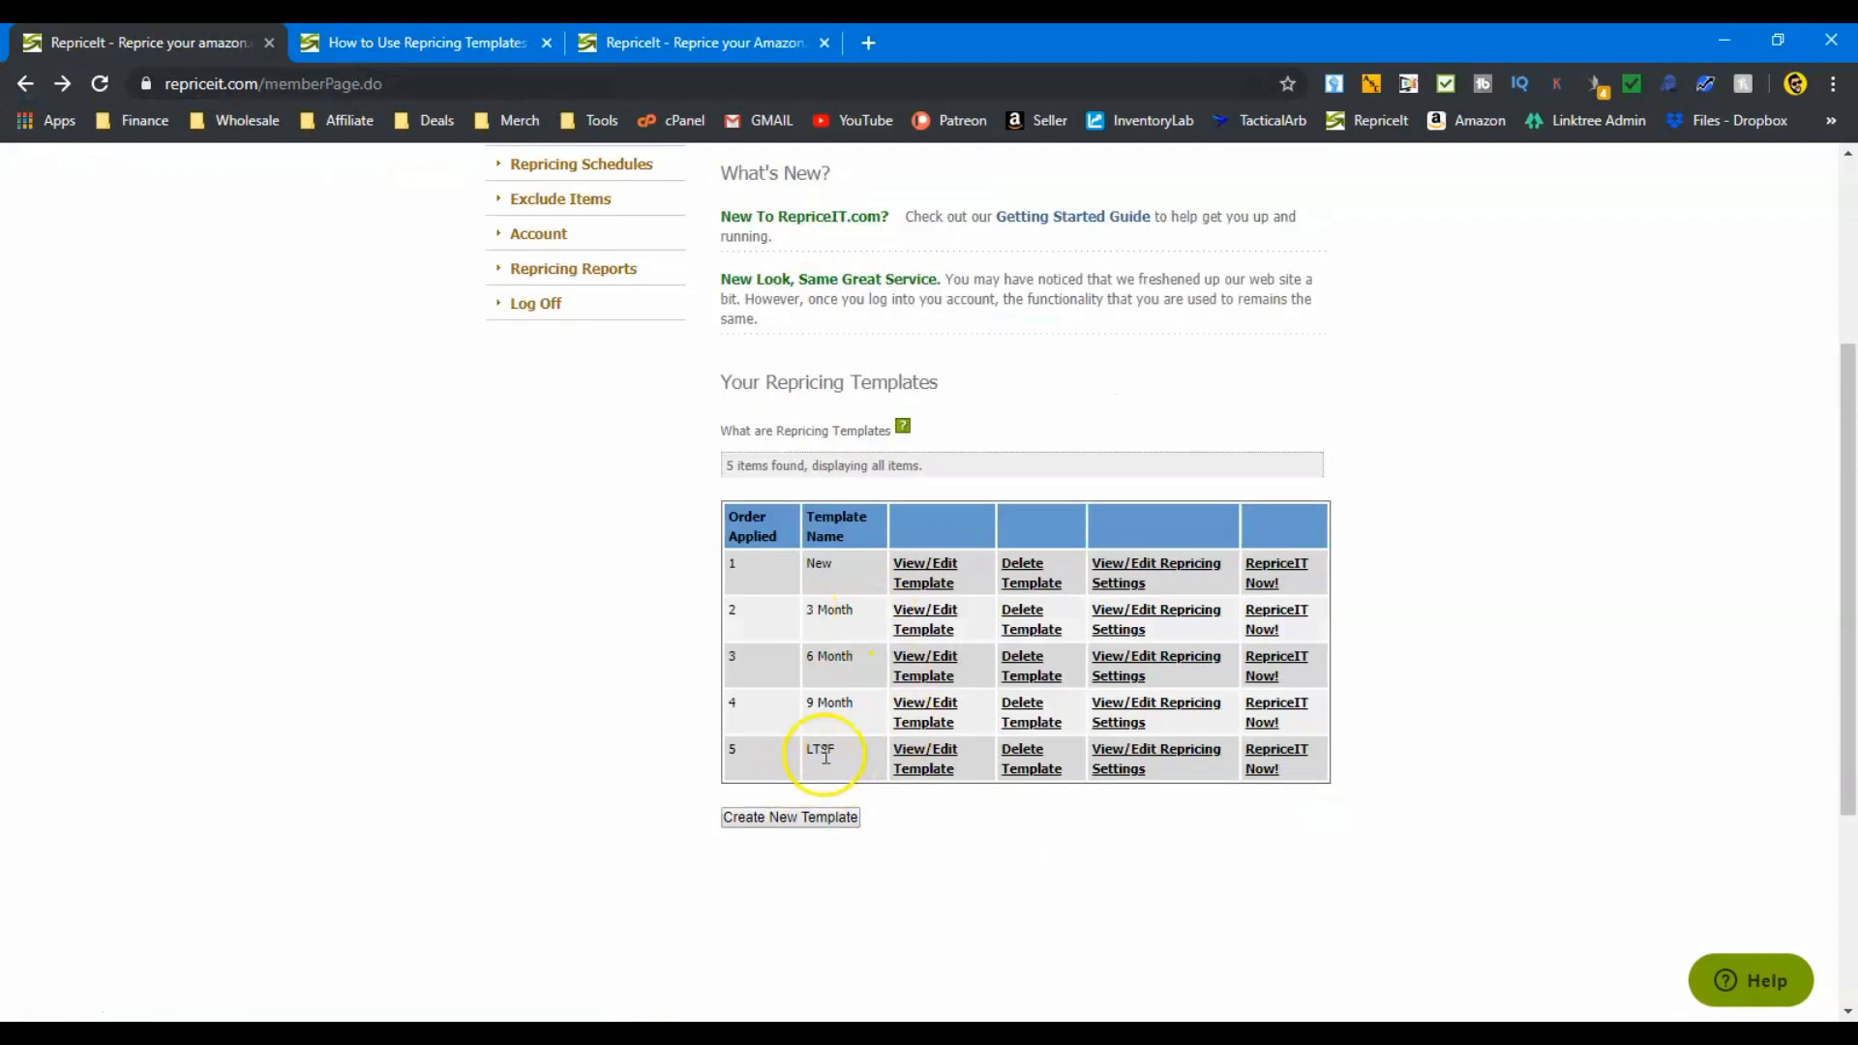
pyautogui.click(924, 759)
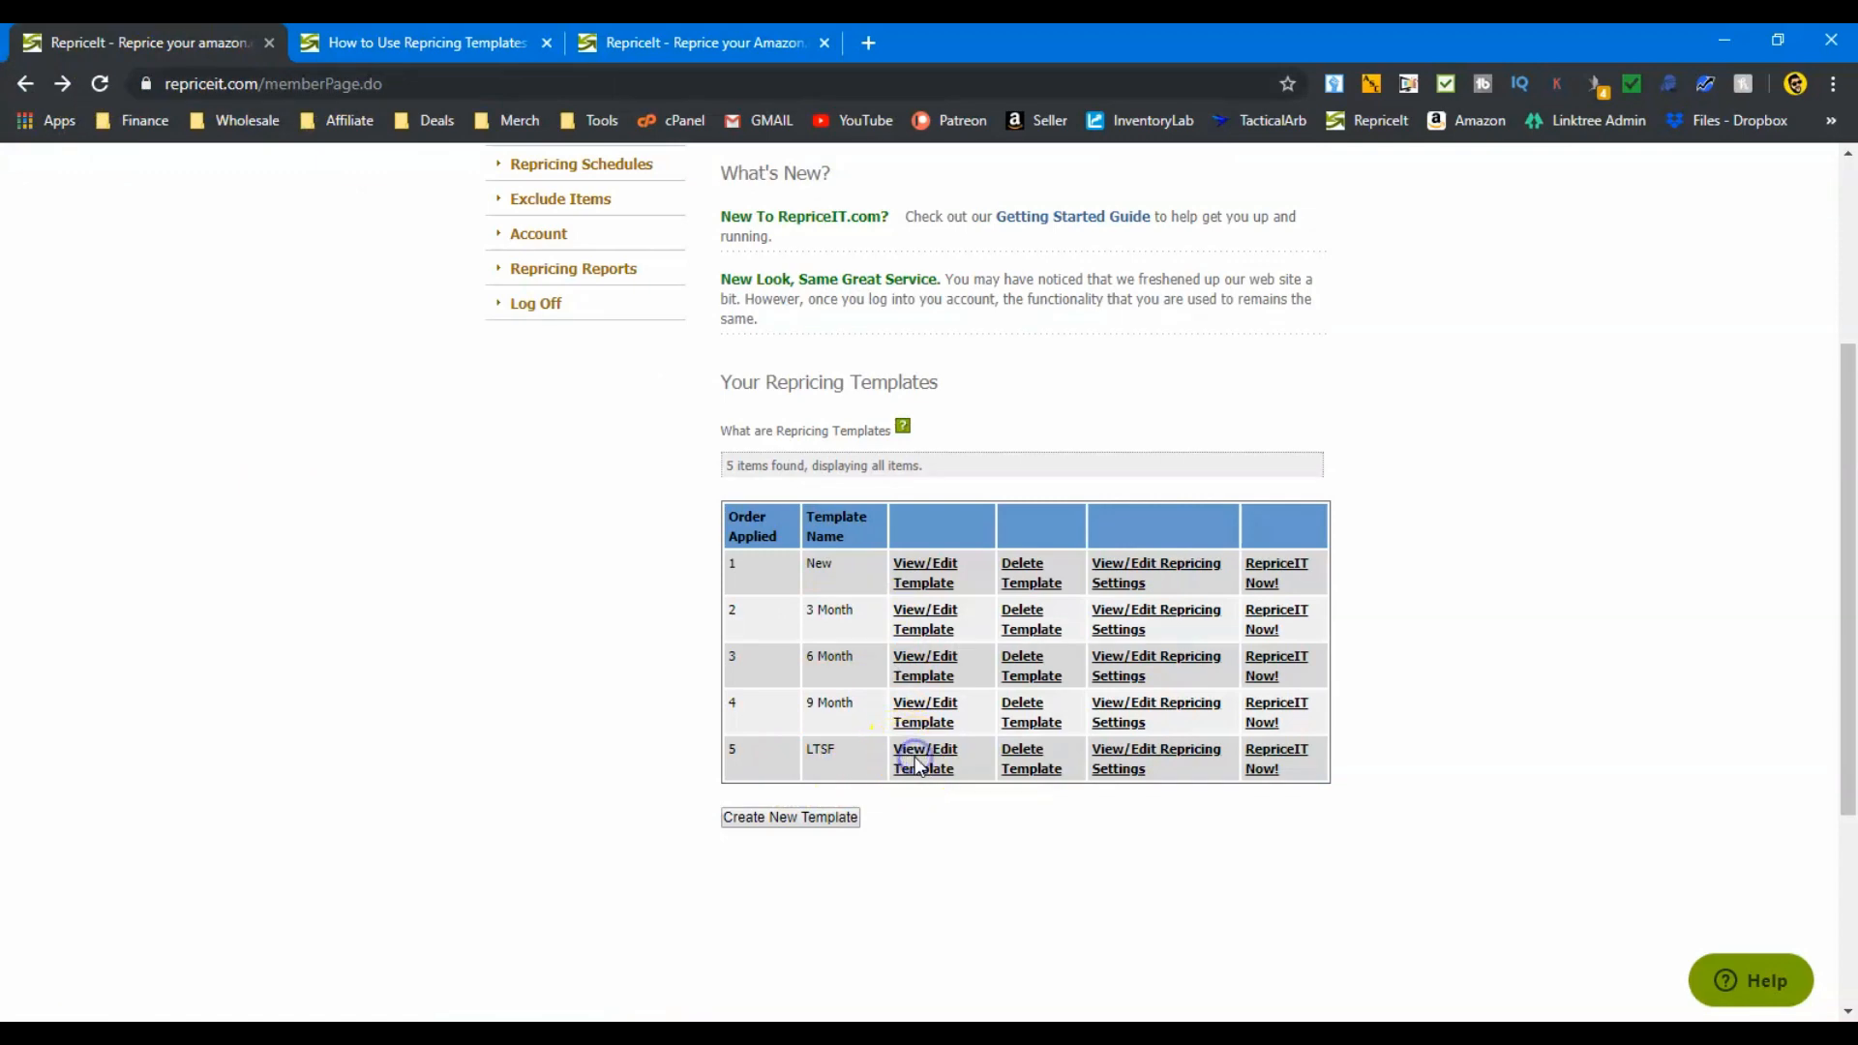
pyautogui.click(923, 758)
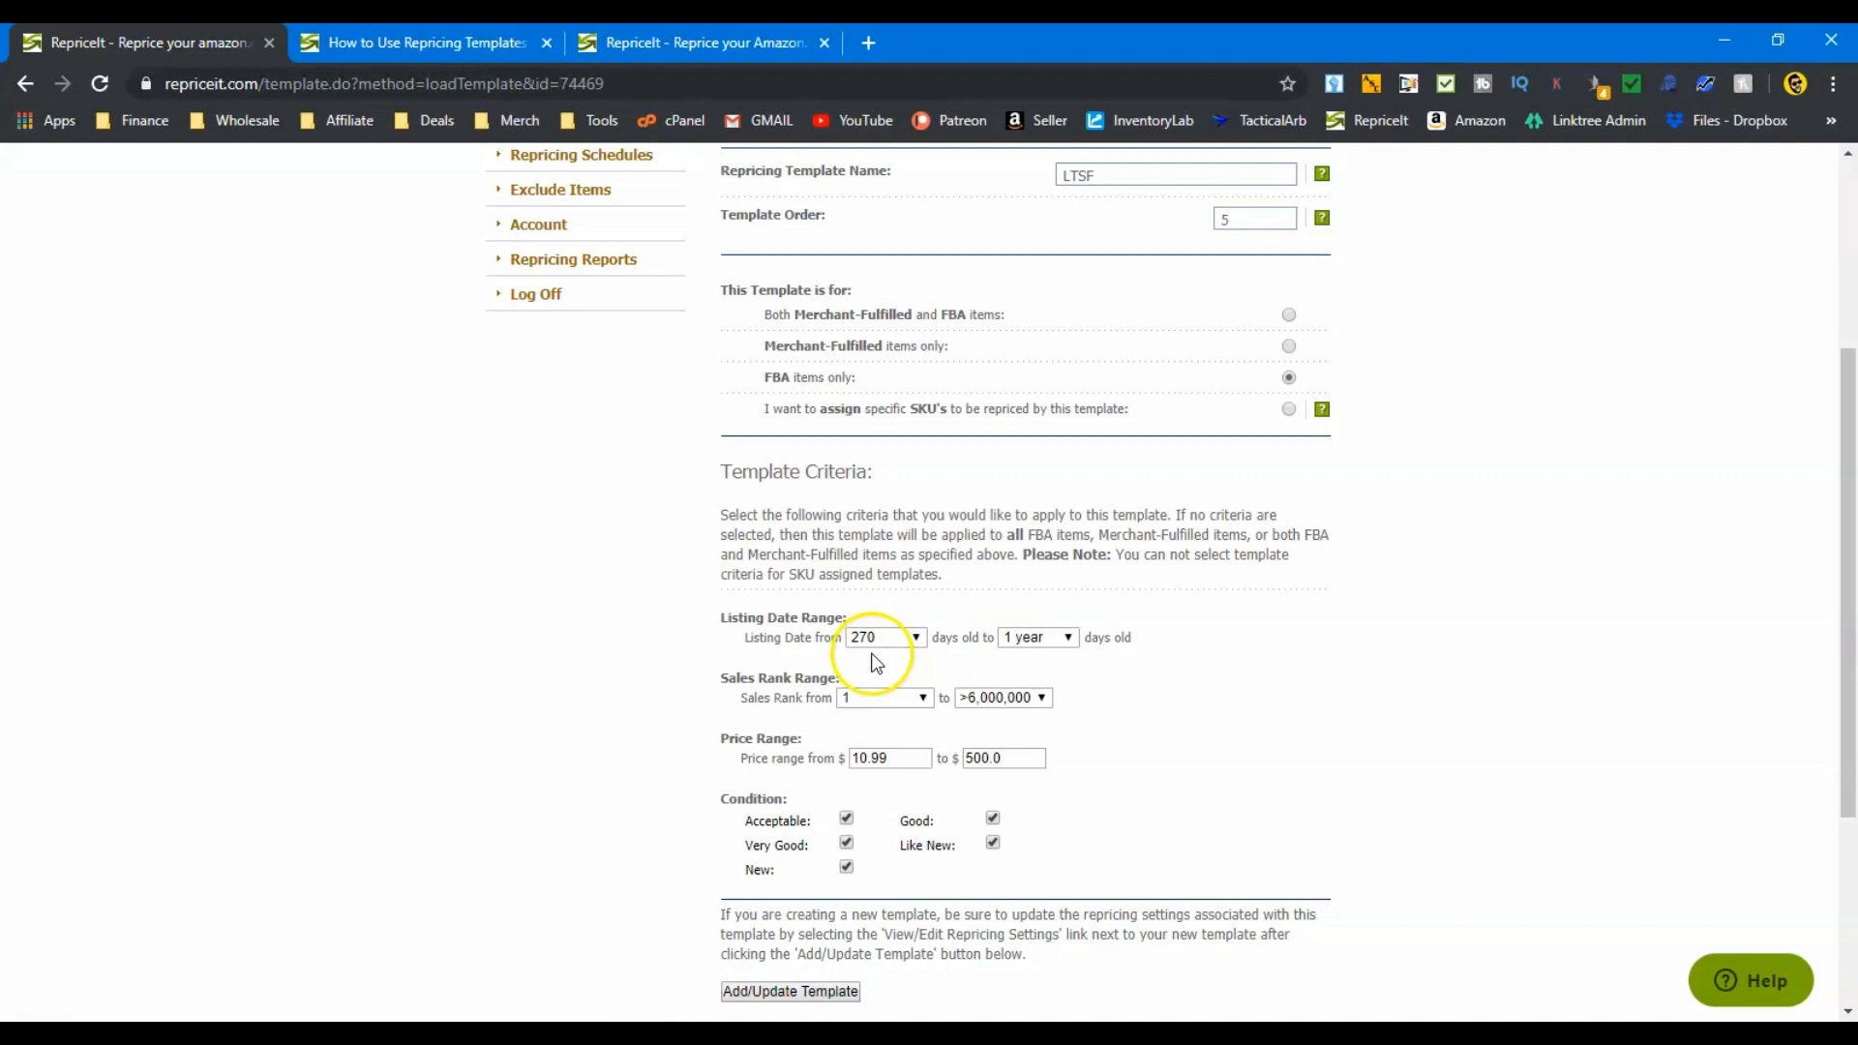
pyautogui.moveTo(1069, 663)
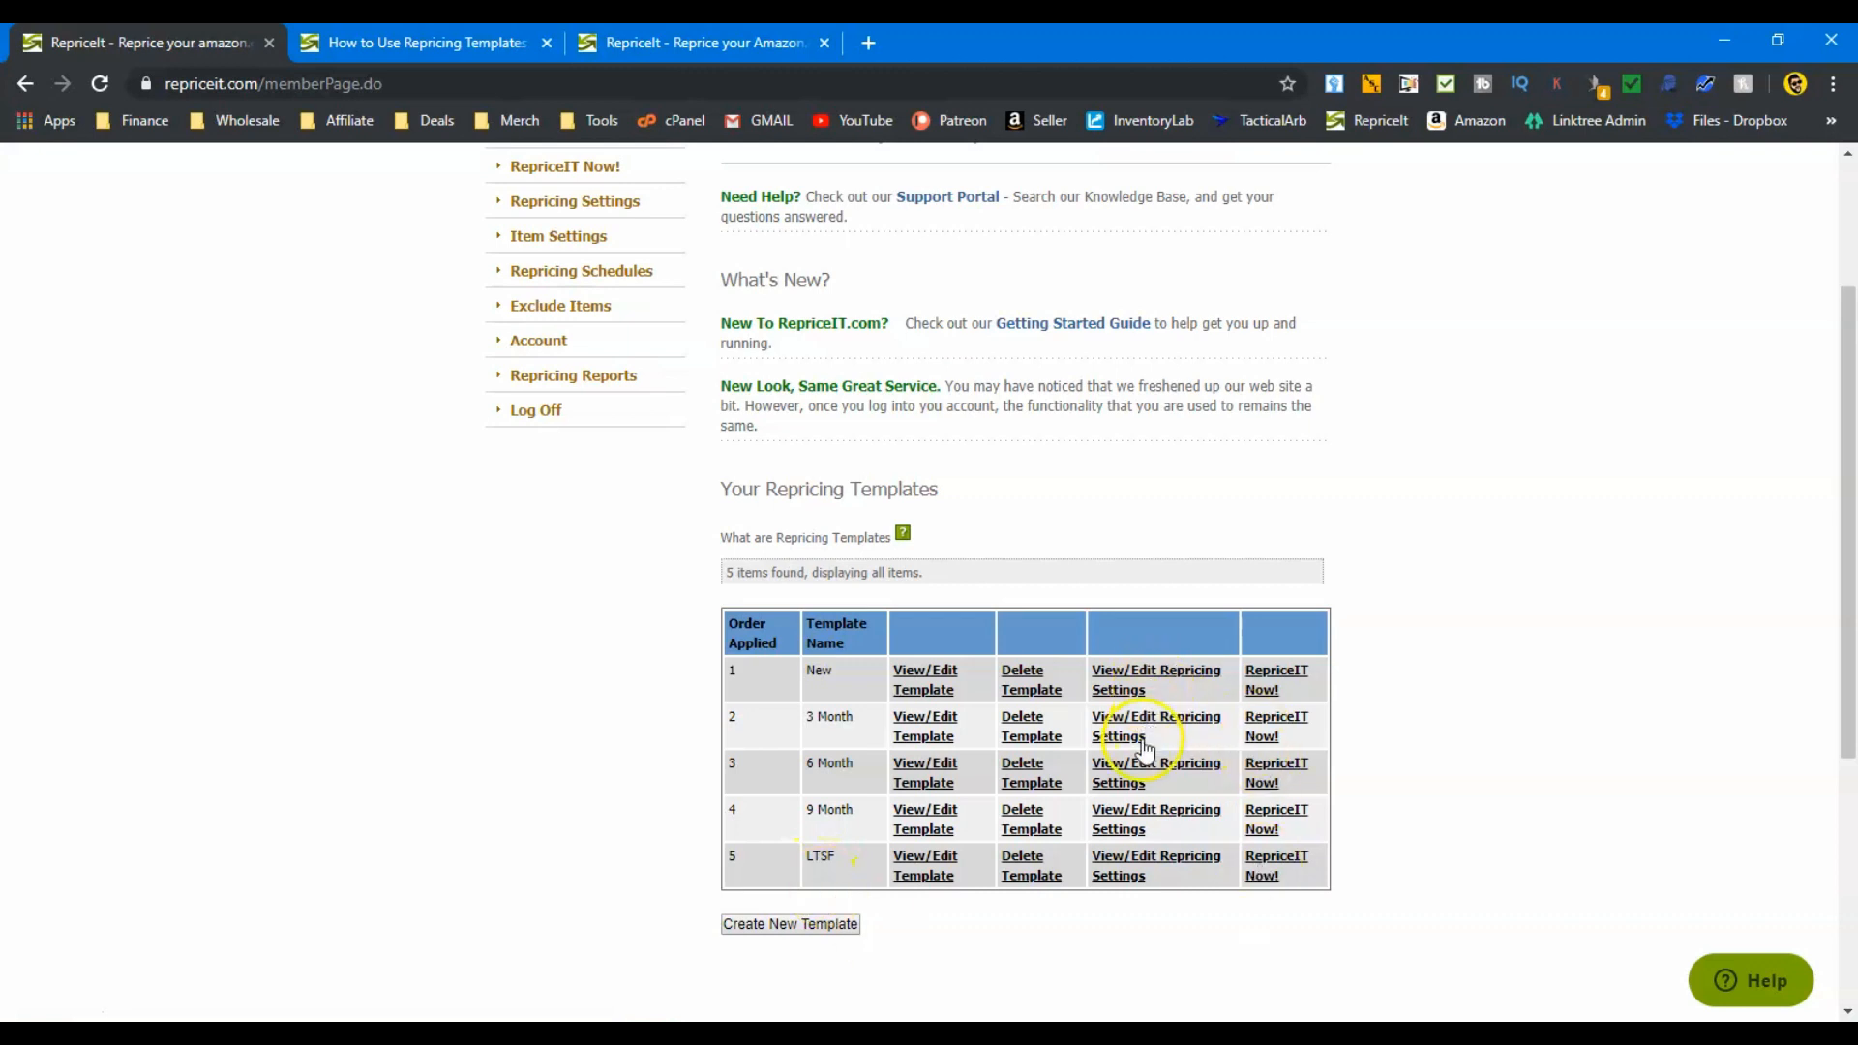
pyautogui.moveTo(1130, 683)
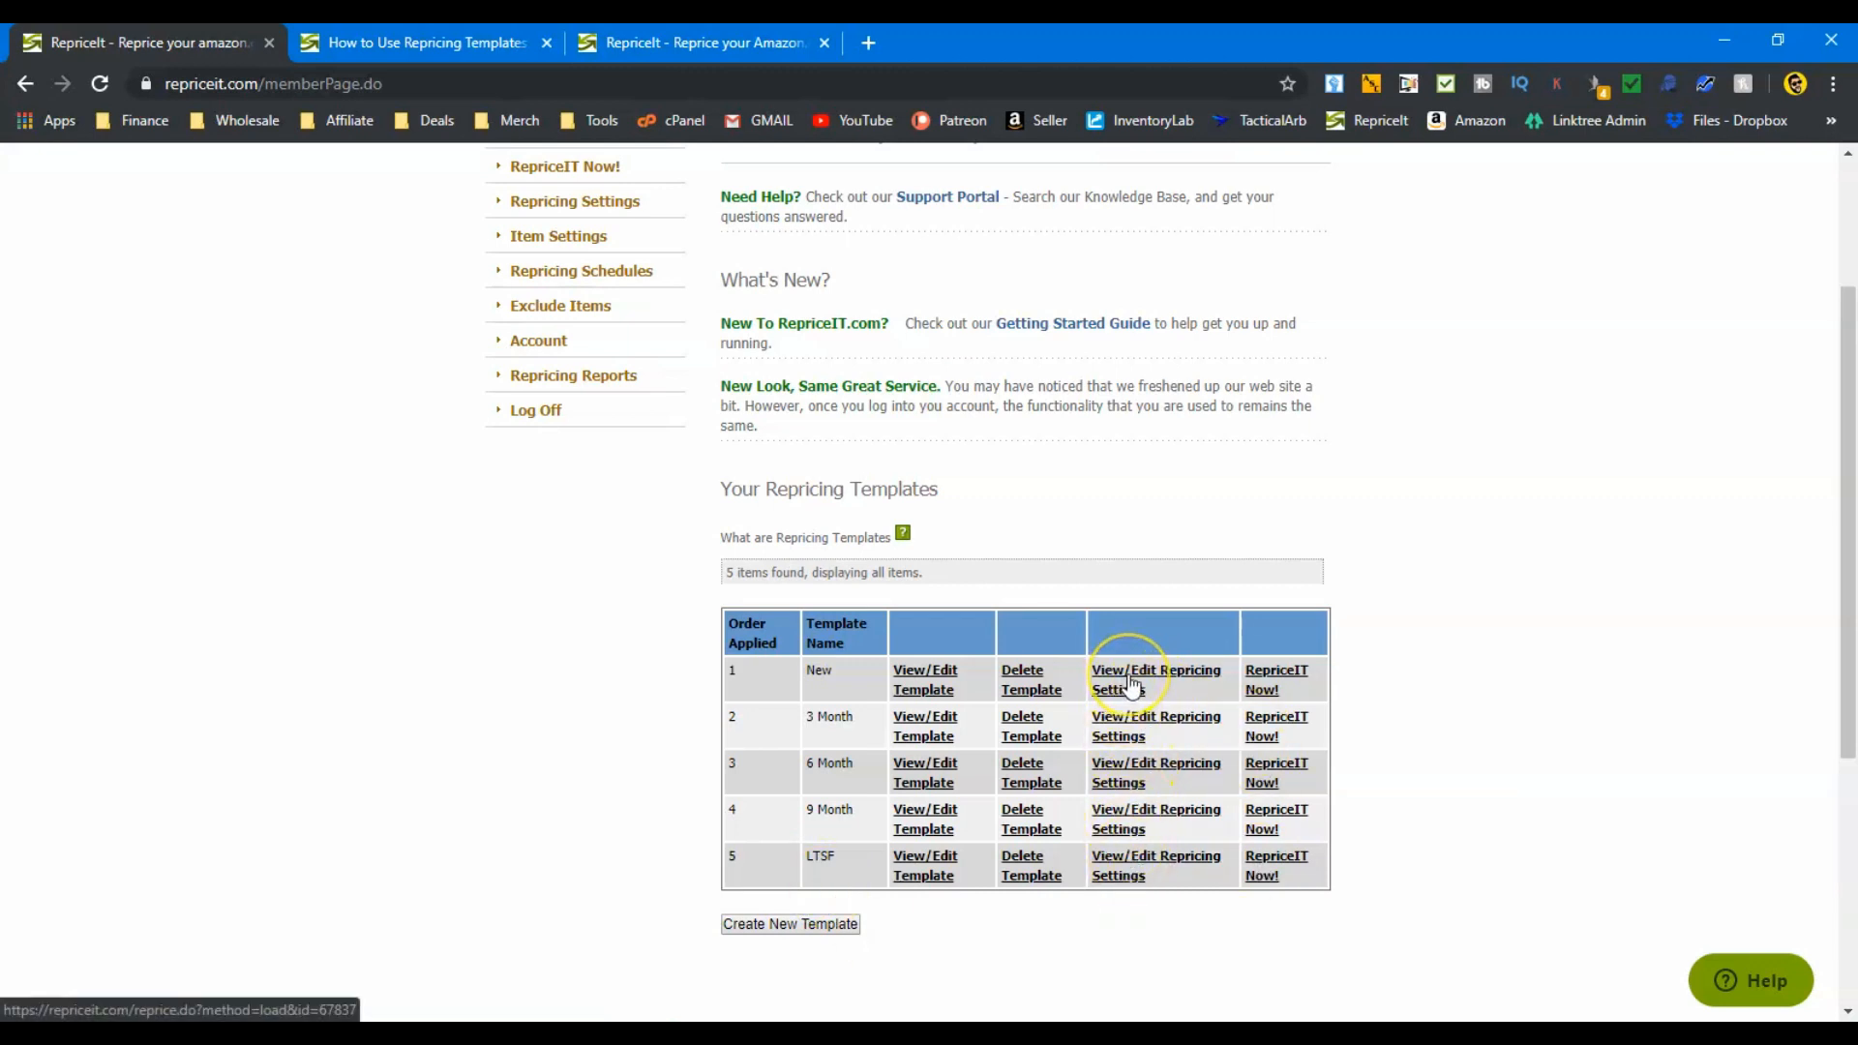
# Step: Review the New template's settings: 90% rating cutoff, $15.99 minimum, $500 maximum
pyautogui.click(1155, 679)
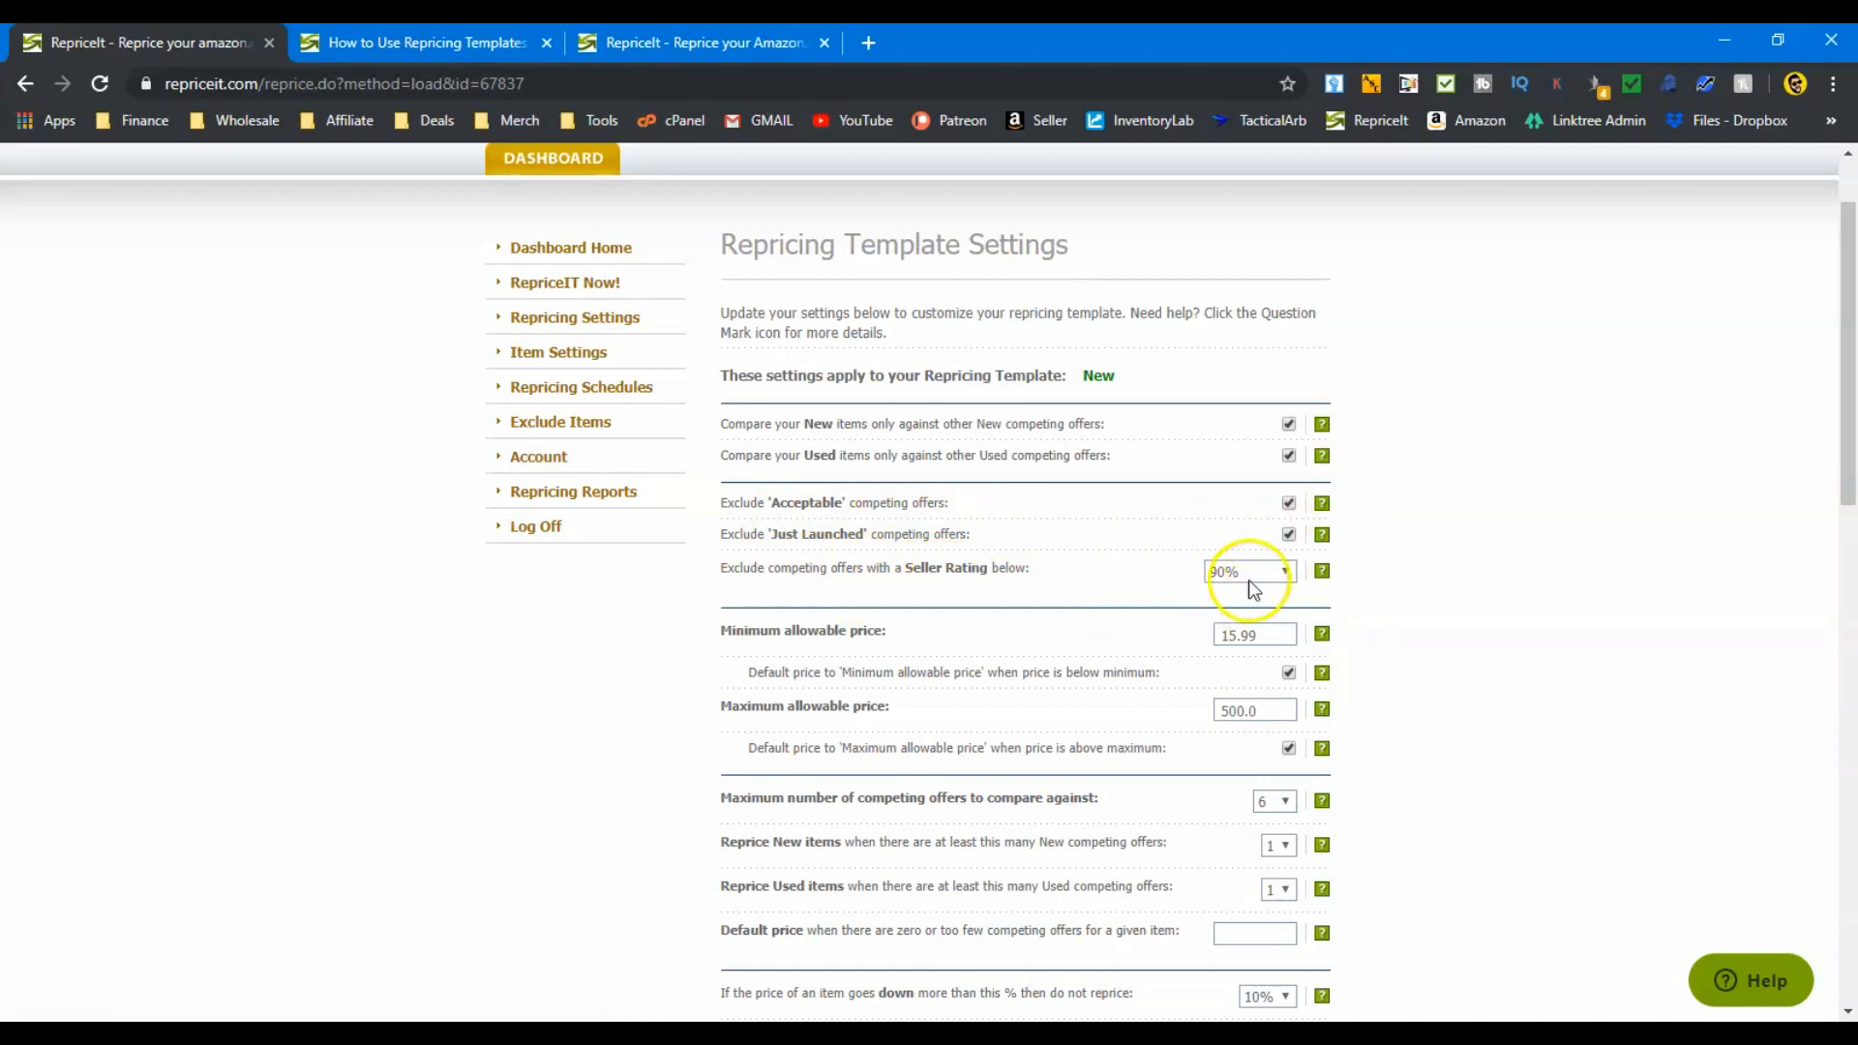
pyautogui.moveTo(1175, 560)
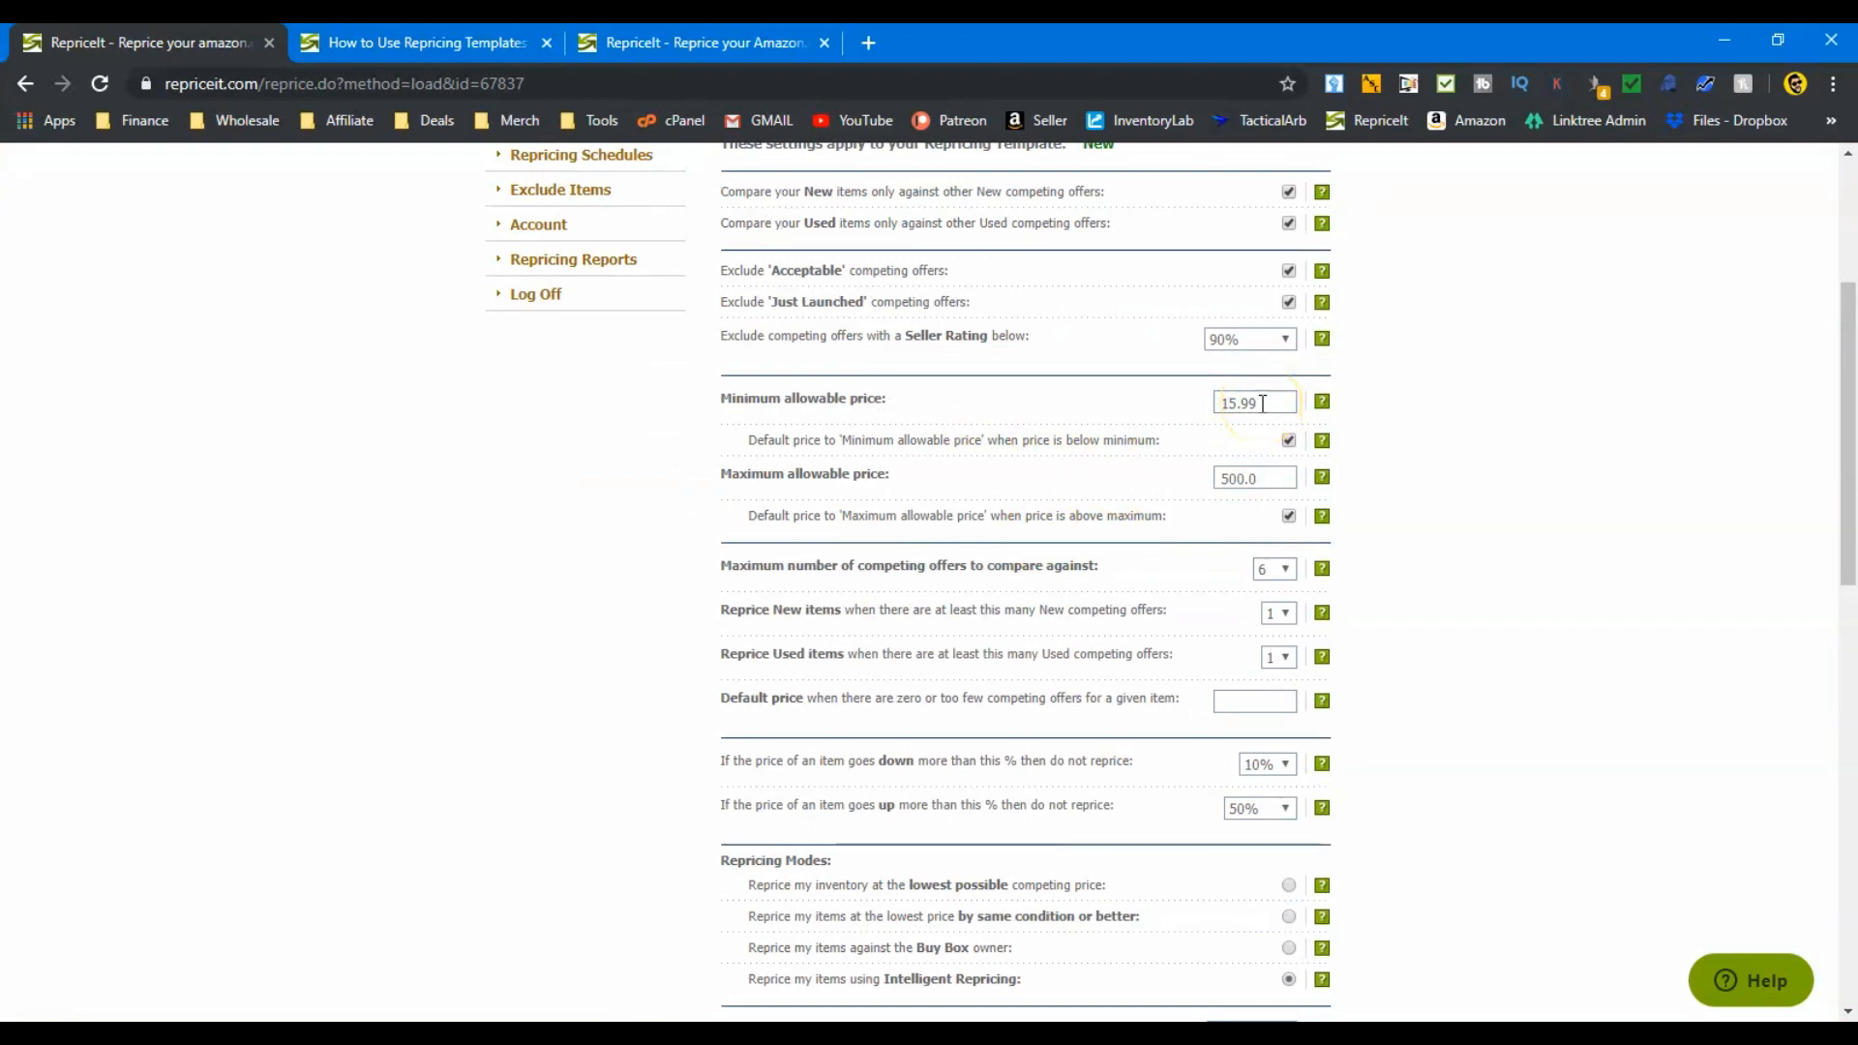
pyautogui.moveTo(1175, 422)
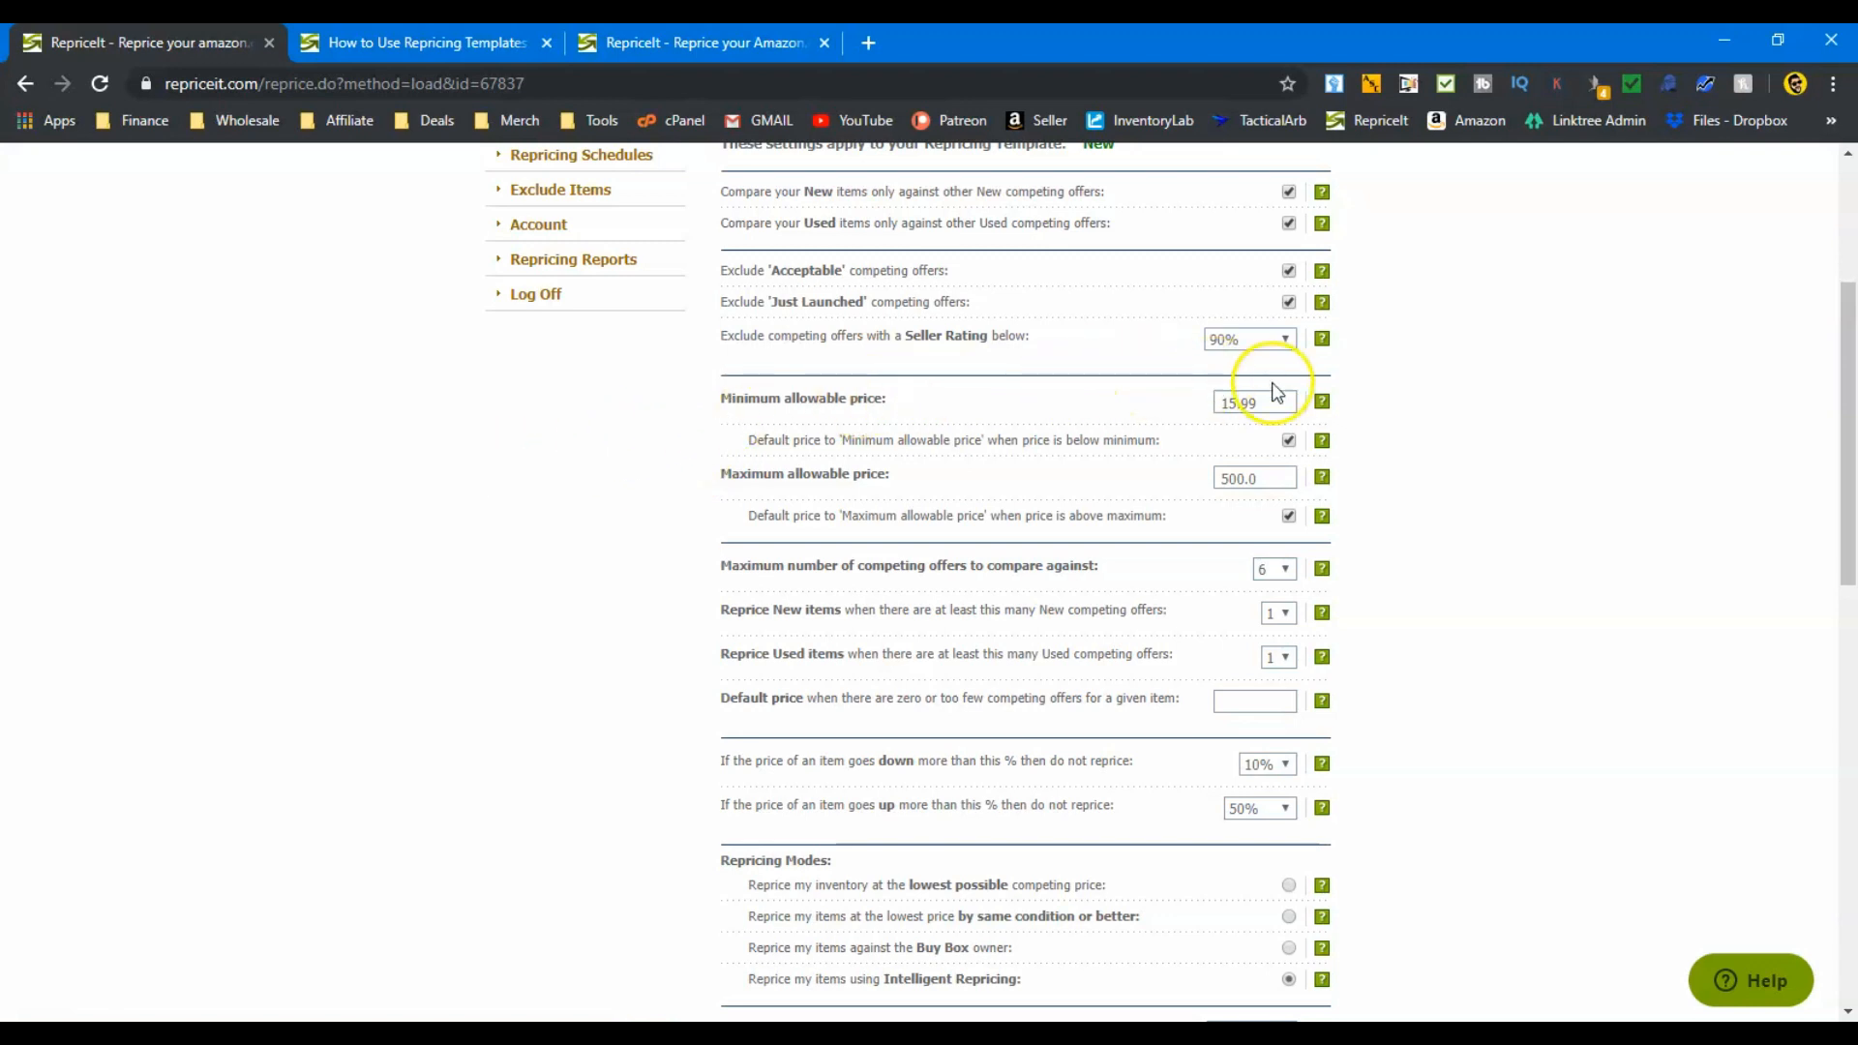
pyautogui.scroll(-3)
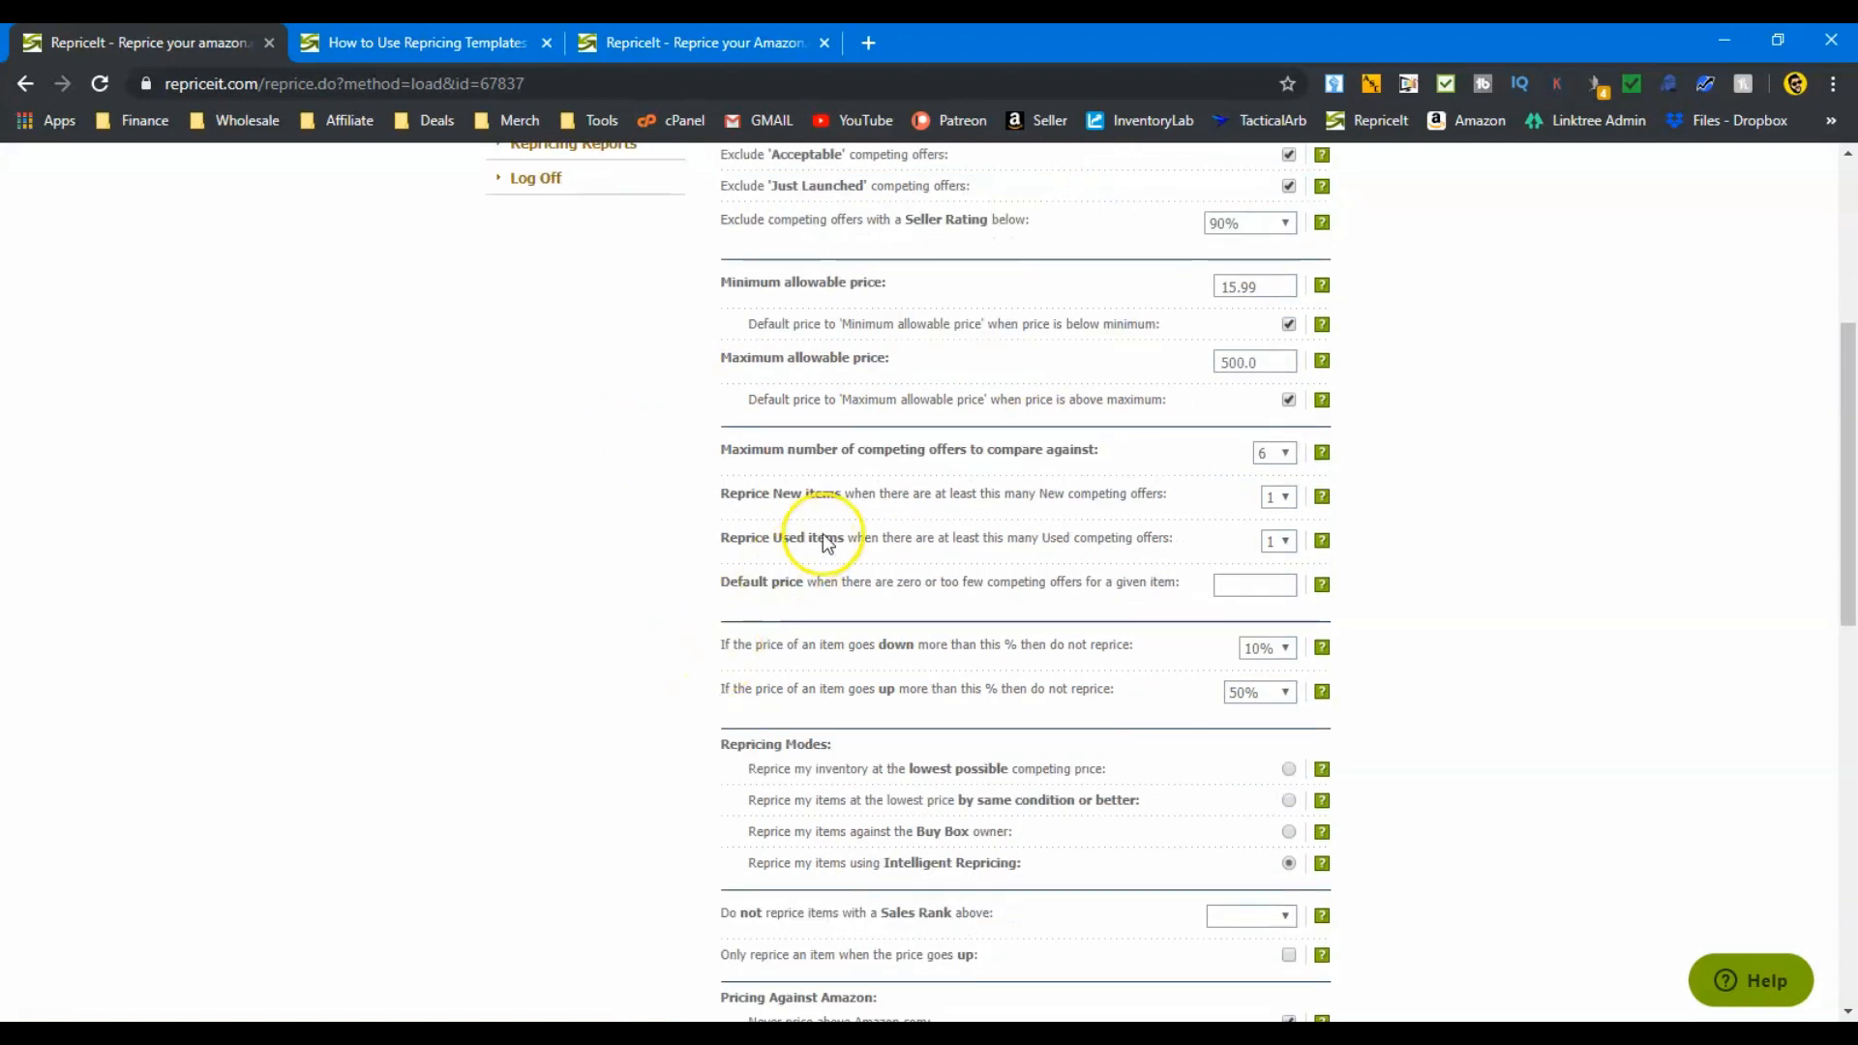
pyautogui.moveTo(1134, 465)
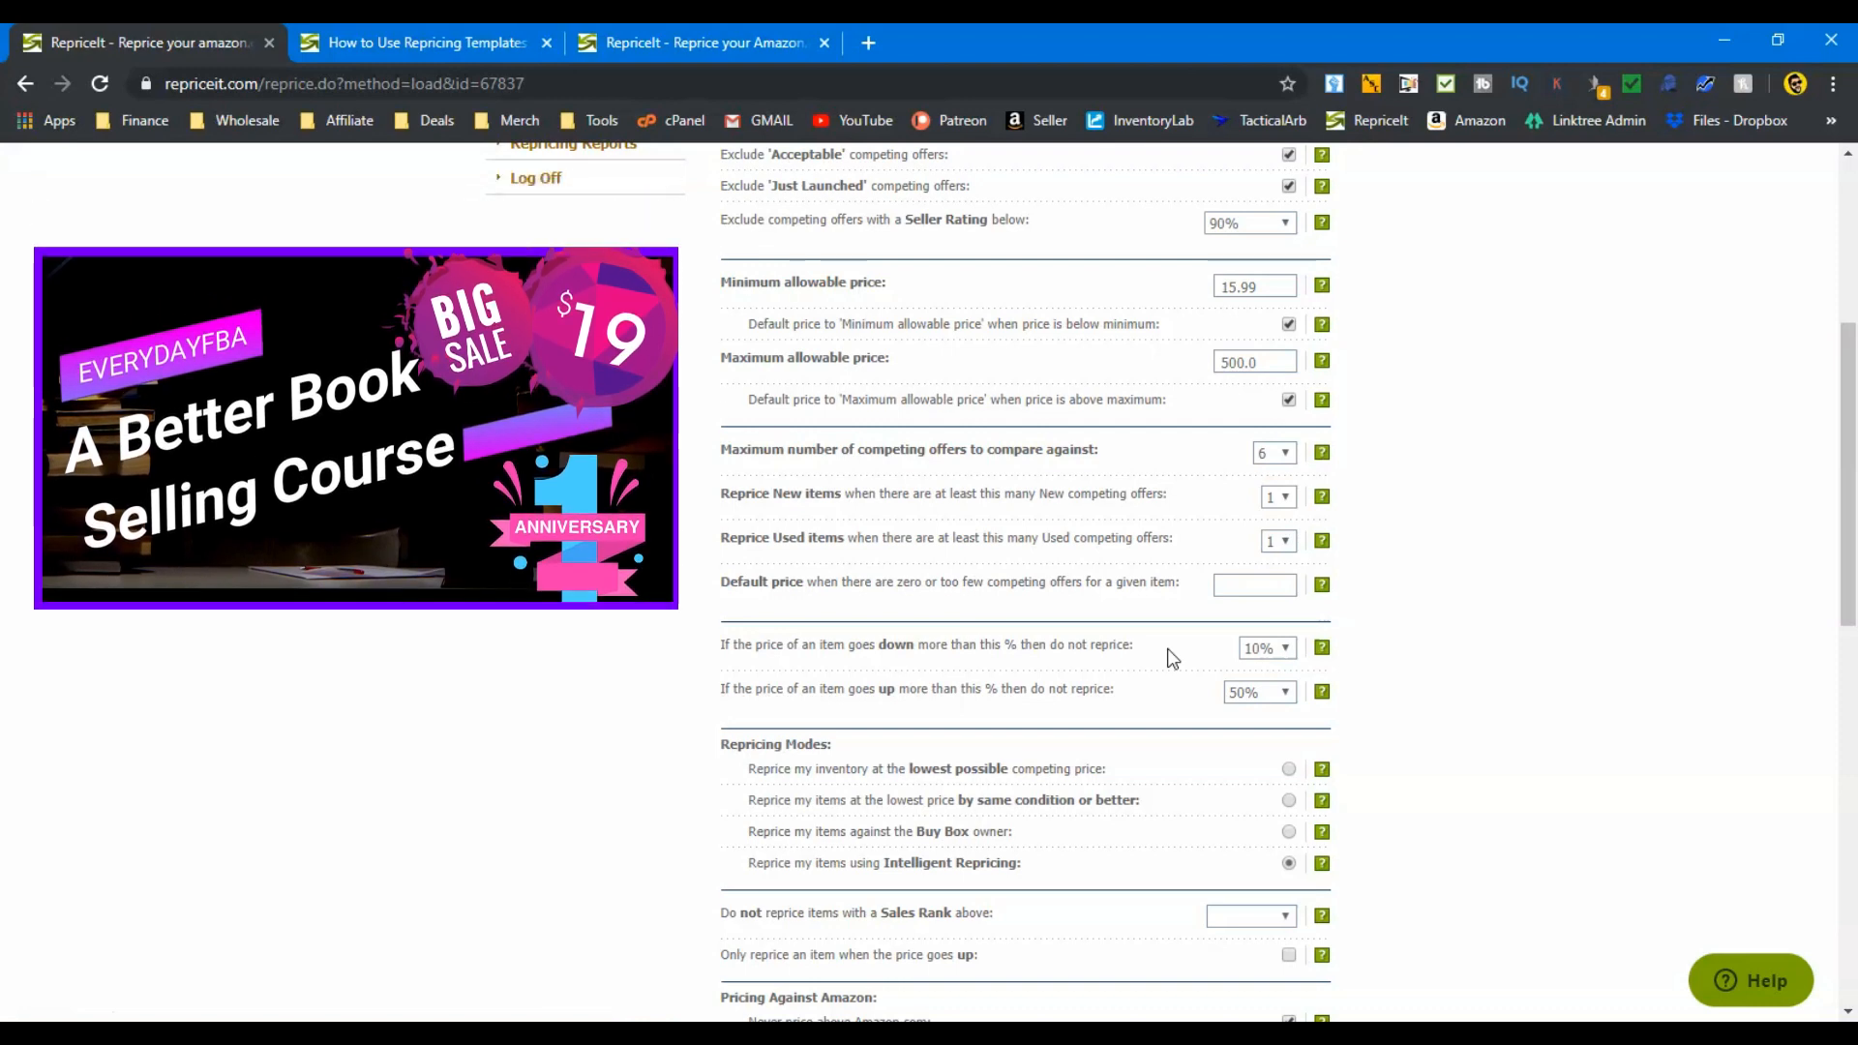
pyautogui.scroll(-3)
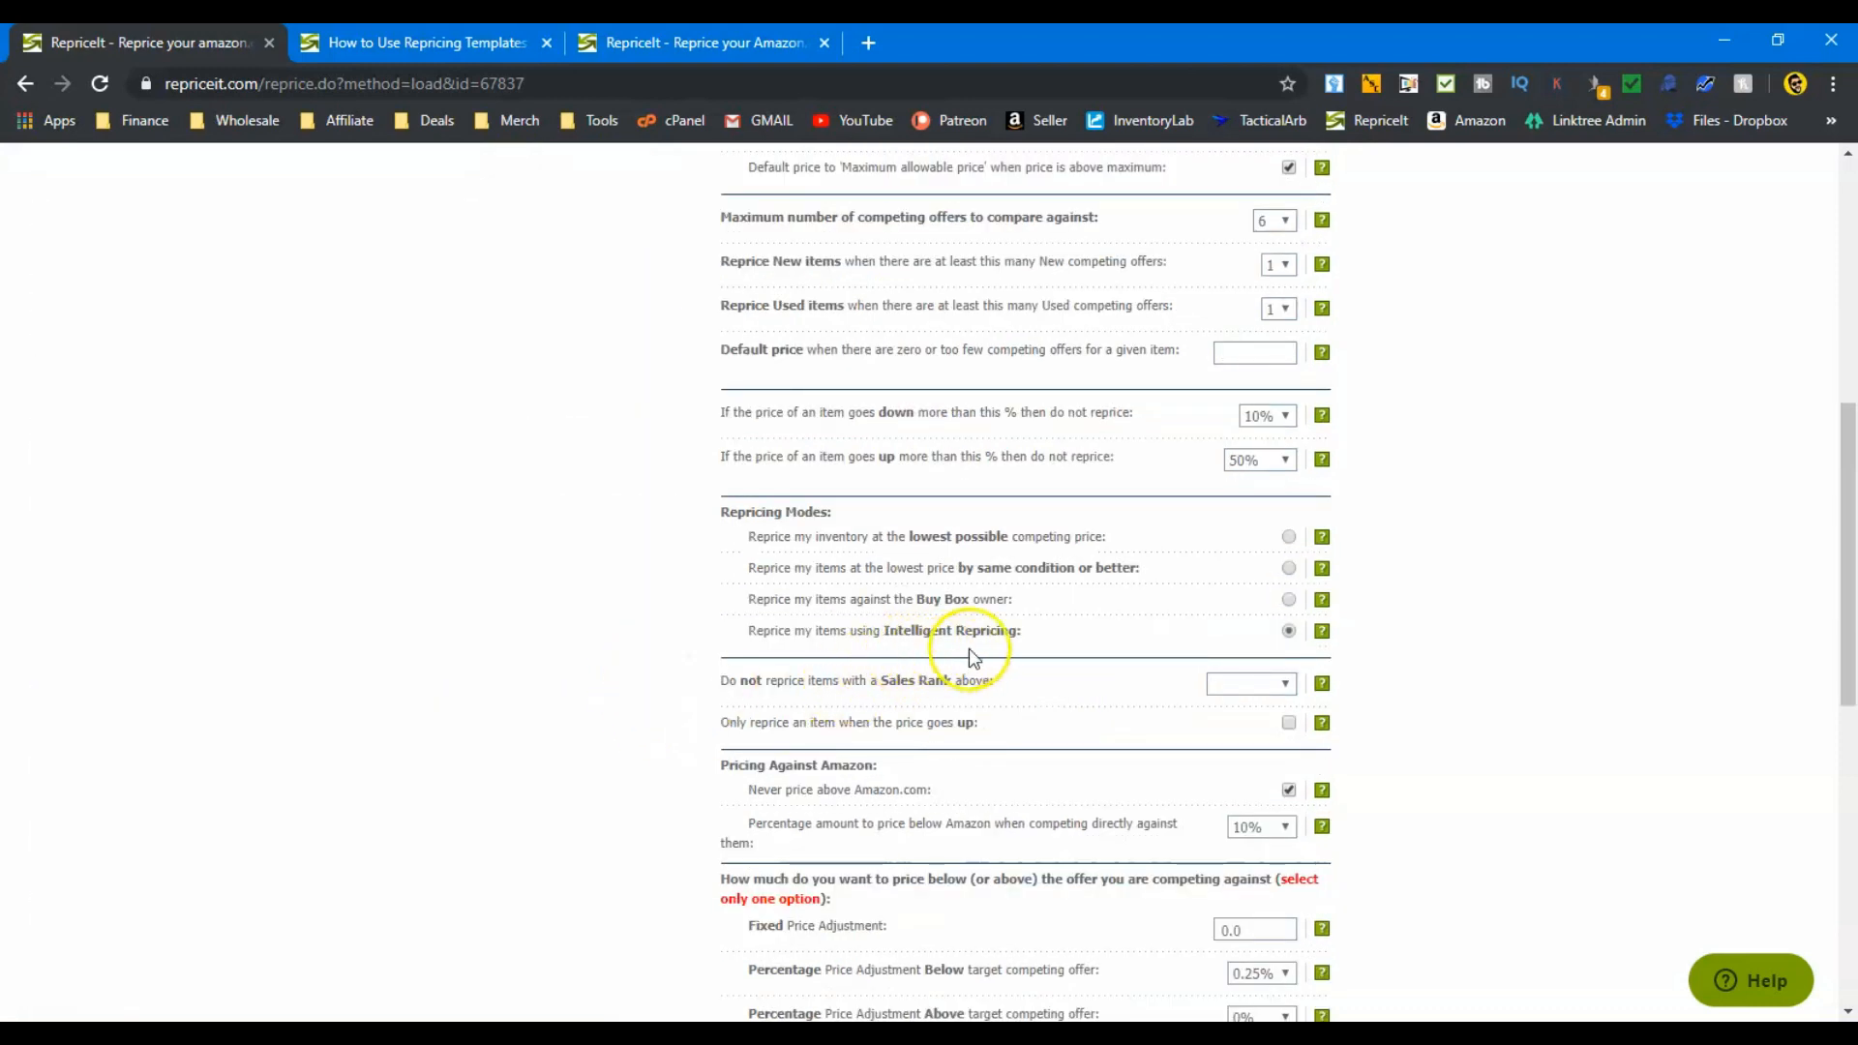
pyautogui.scroll(-3)
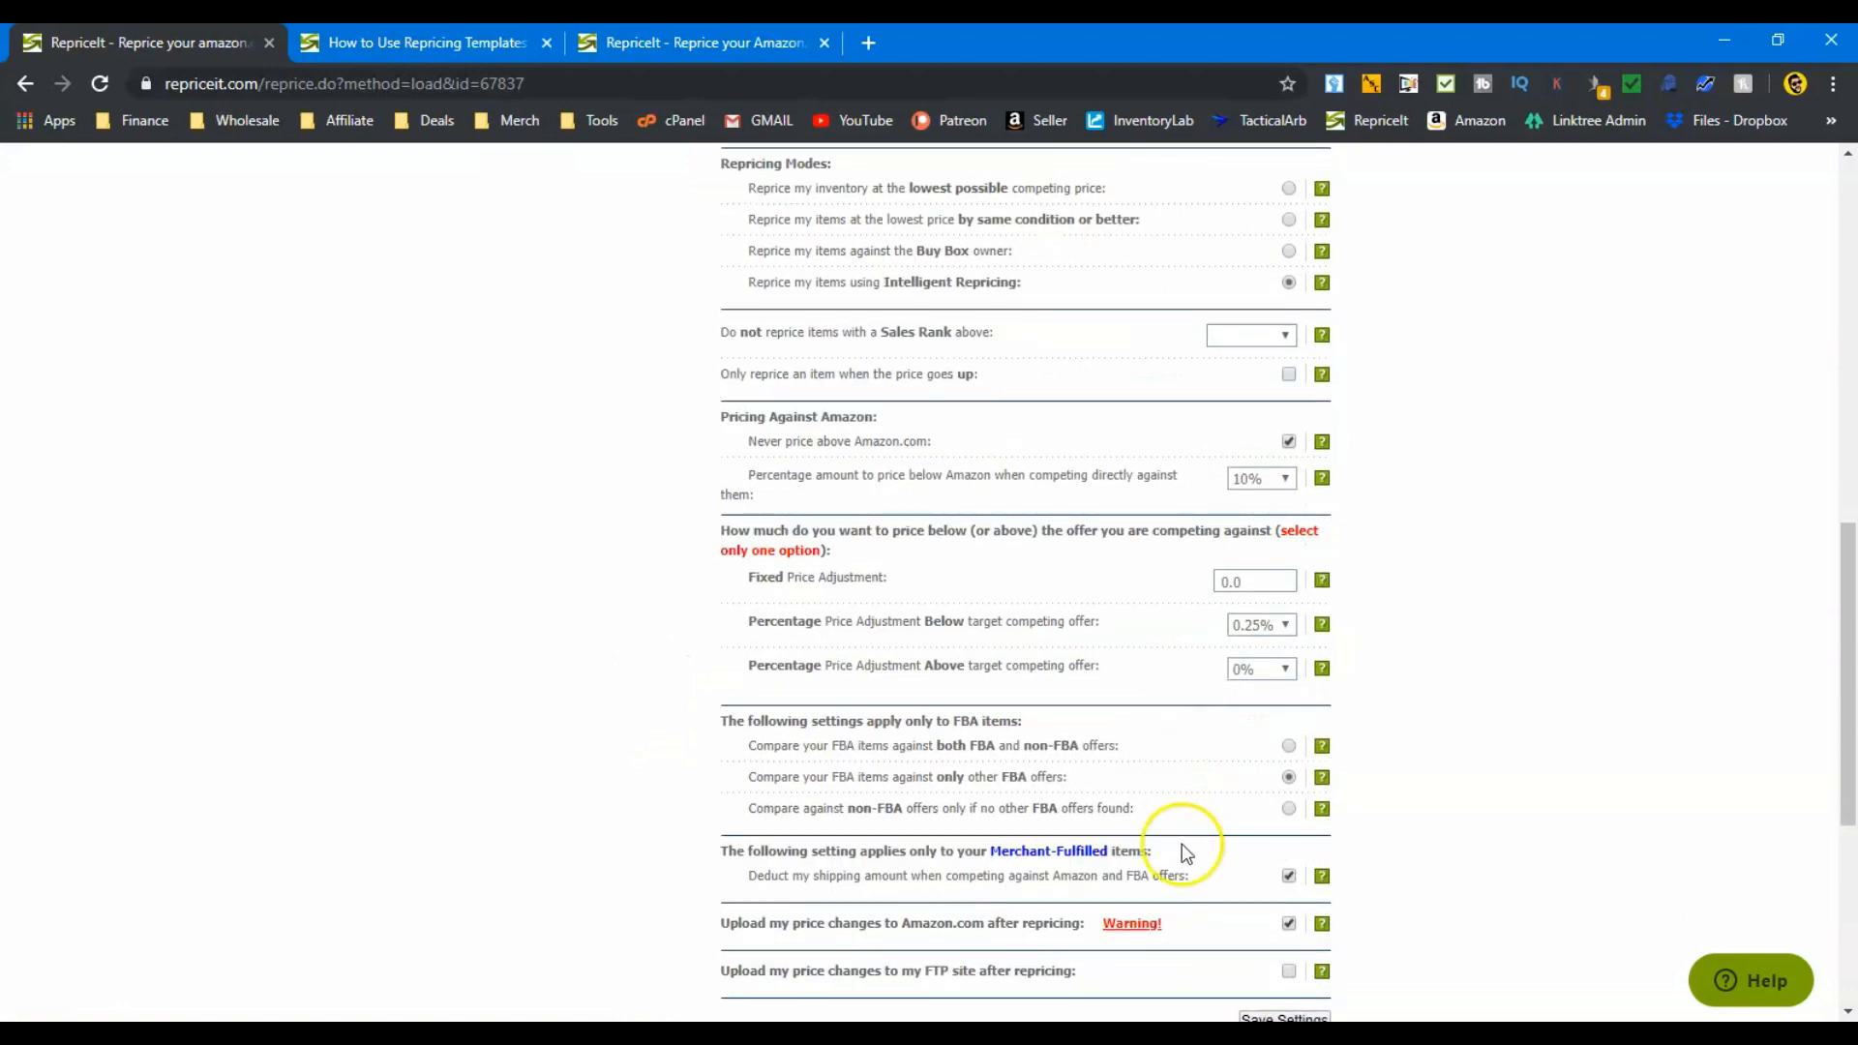
pyautogui.scroll(-3)
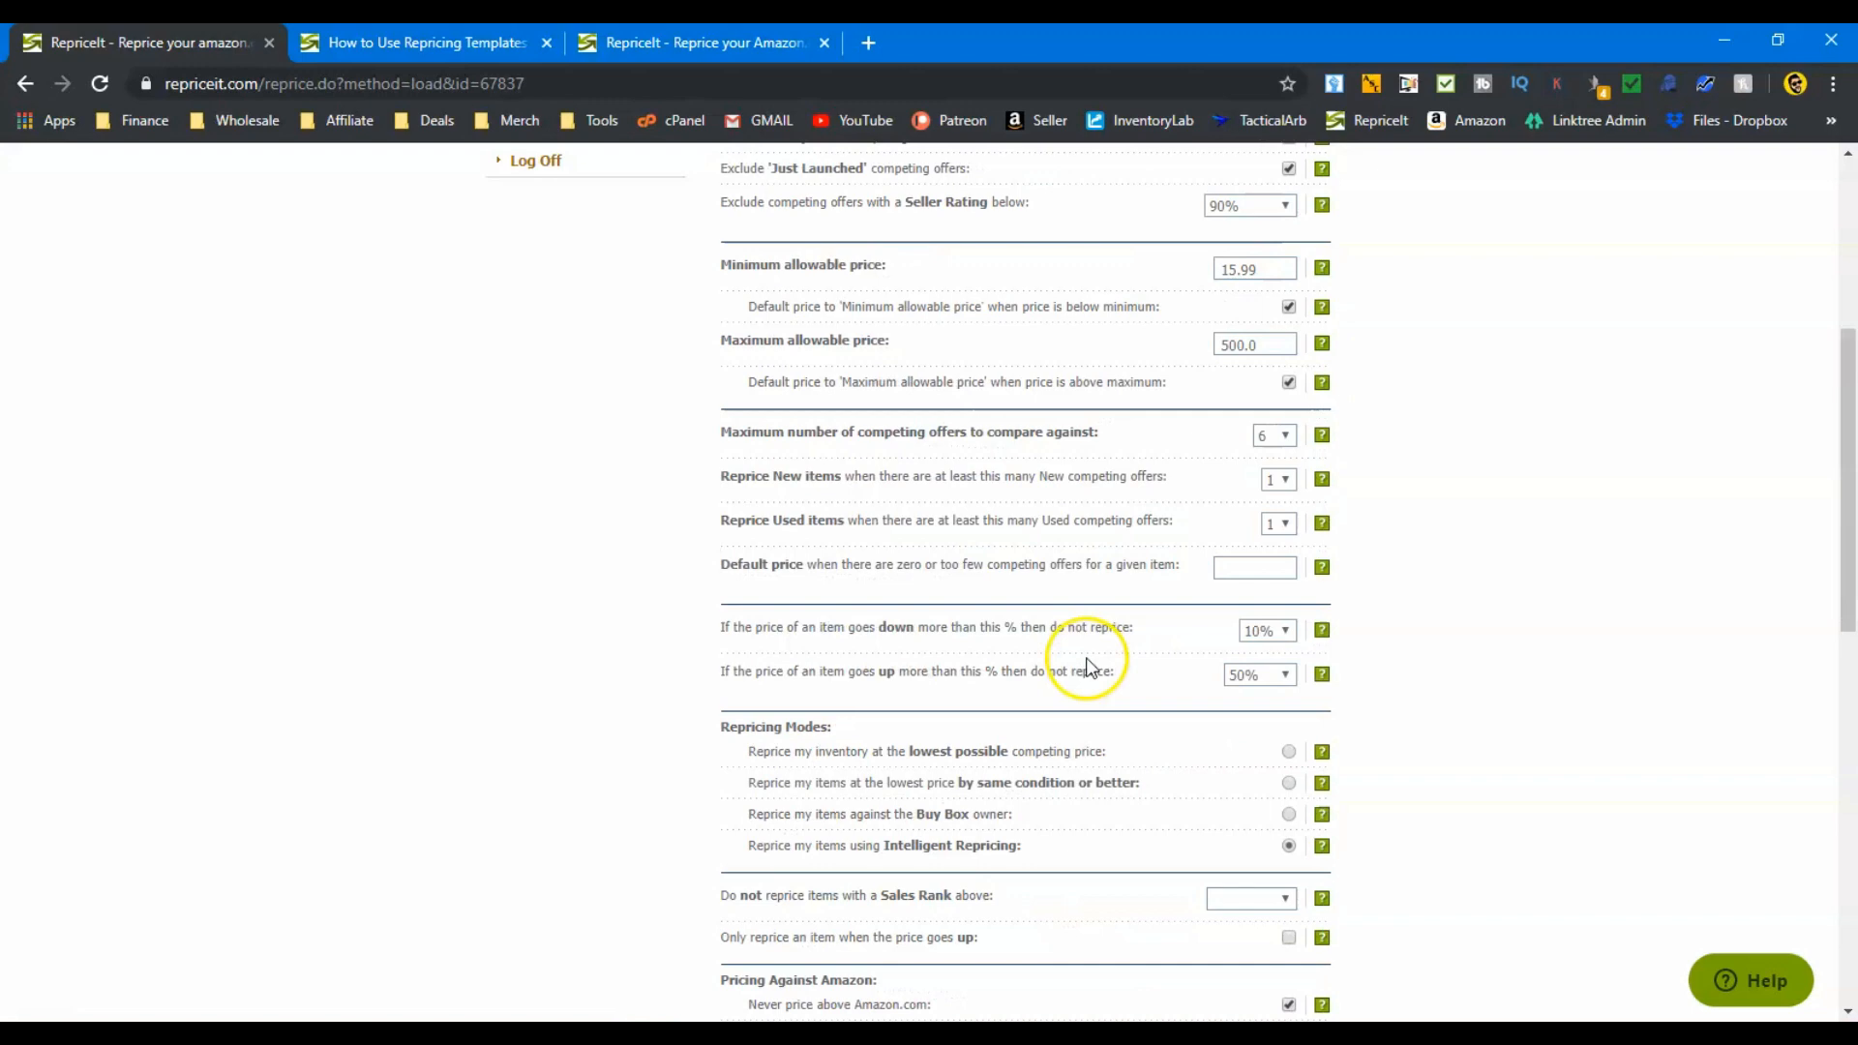
pyautogui.scroll(3)
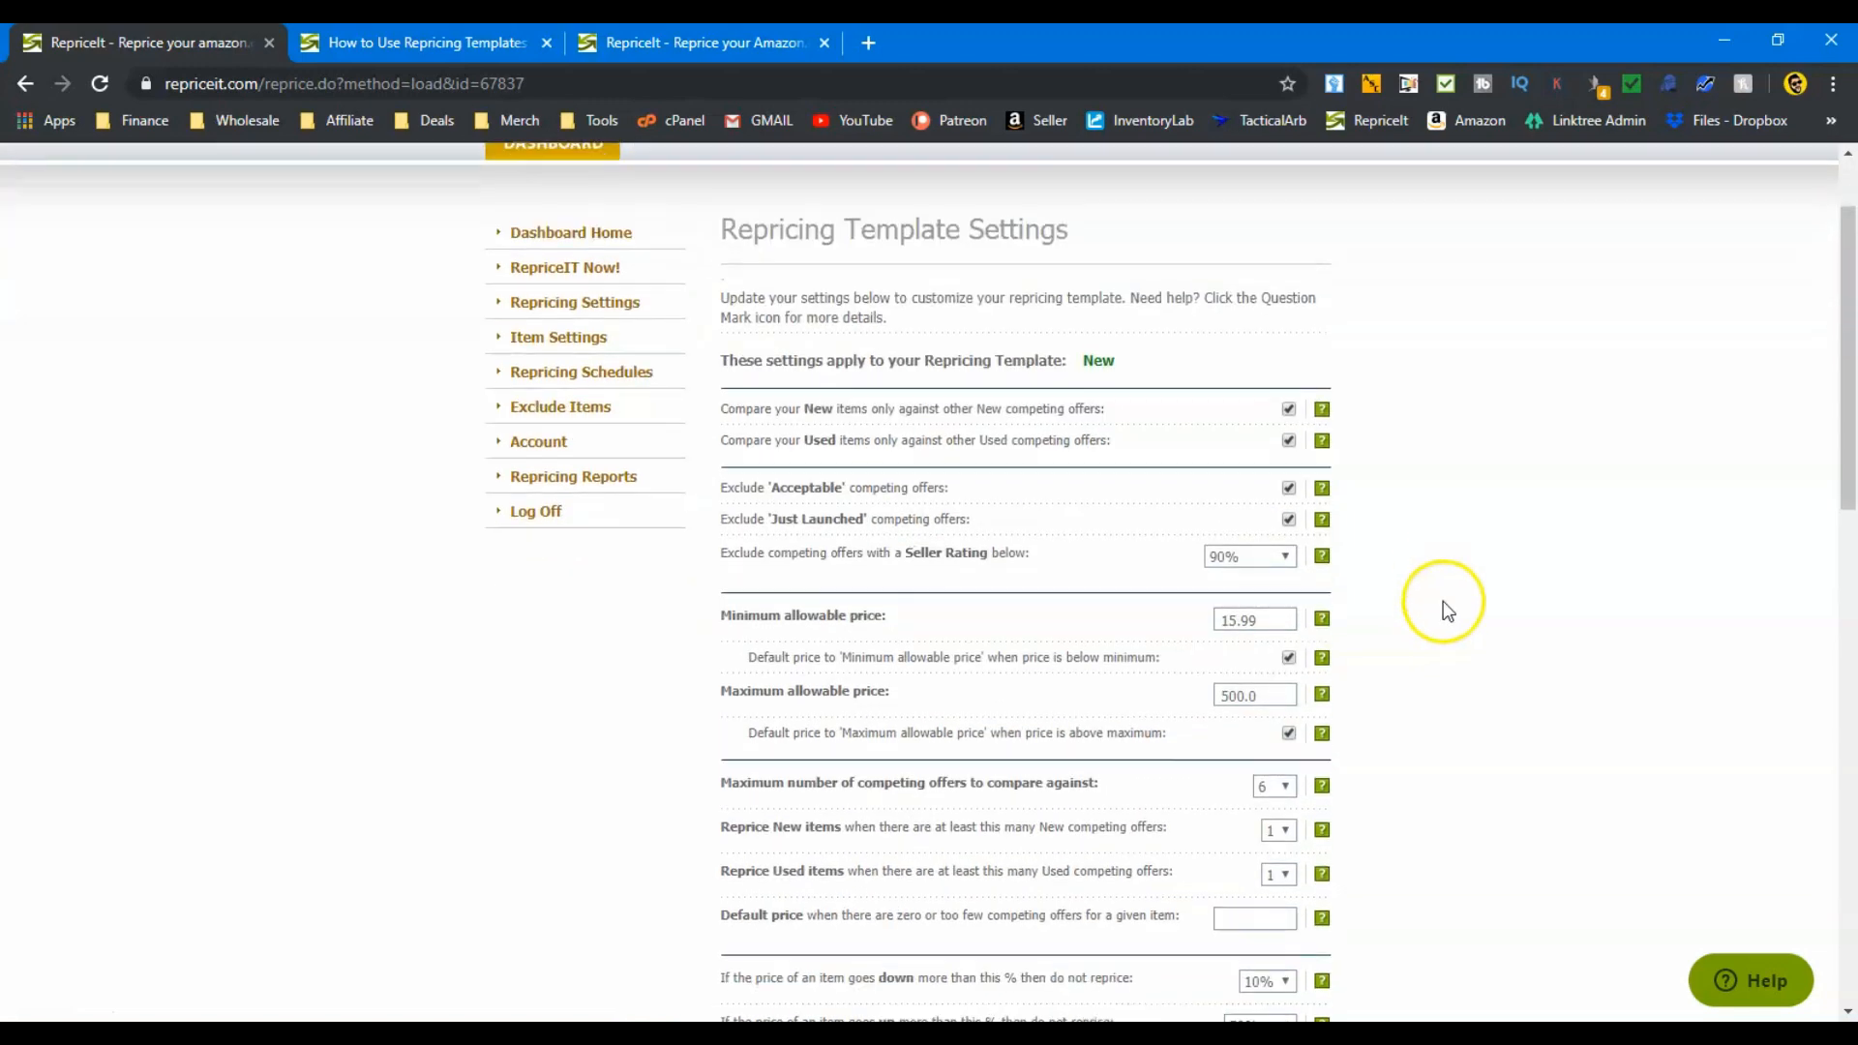
pyautogui.scroll(-3)
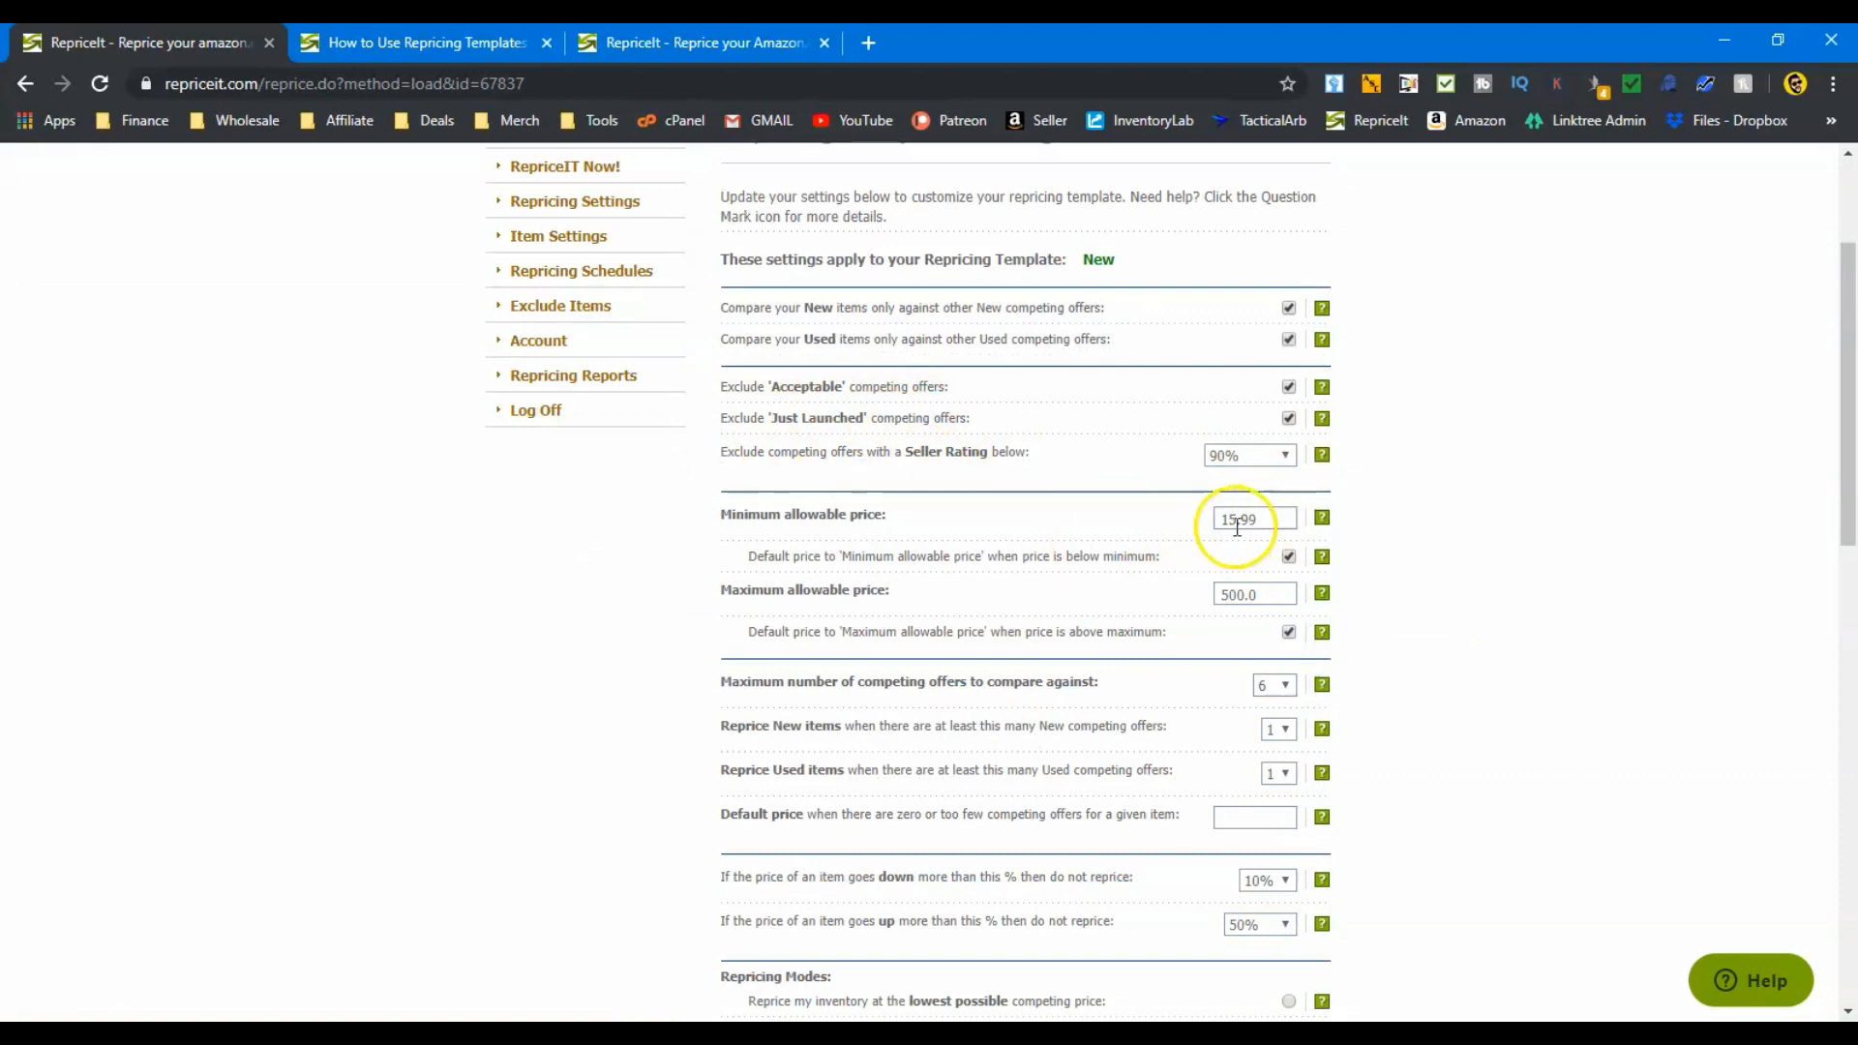
pyautogui.scroll(-3)
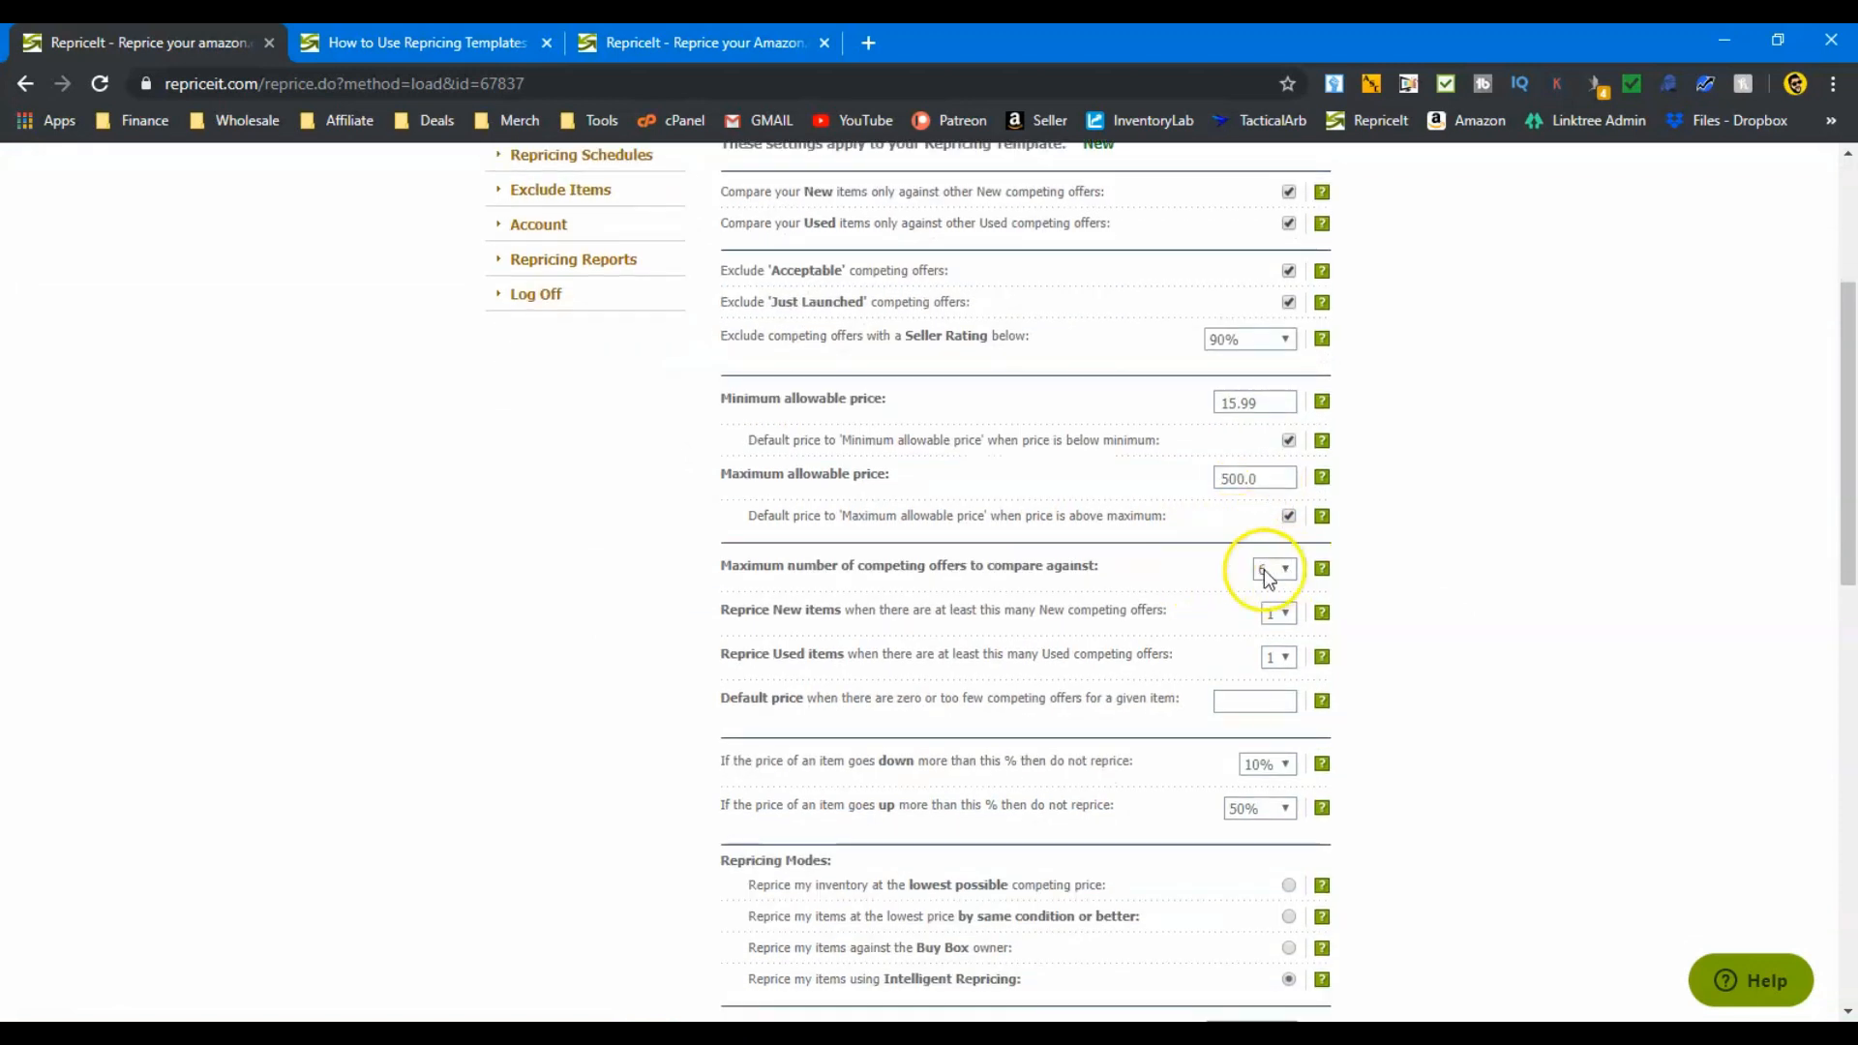
pyautogui.scroll(-3)
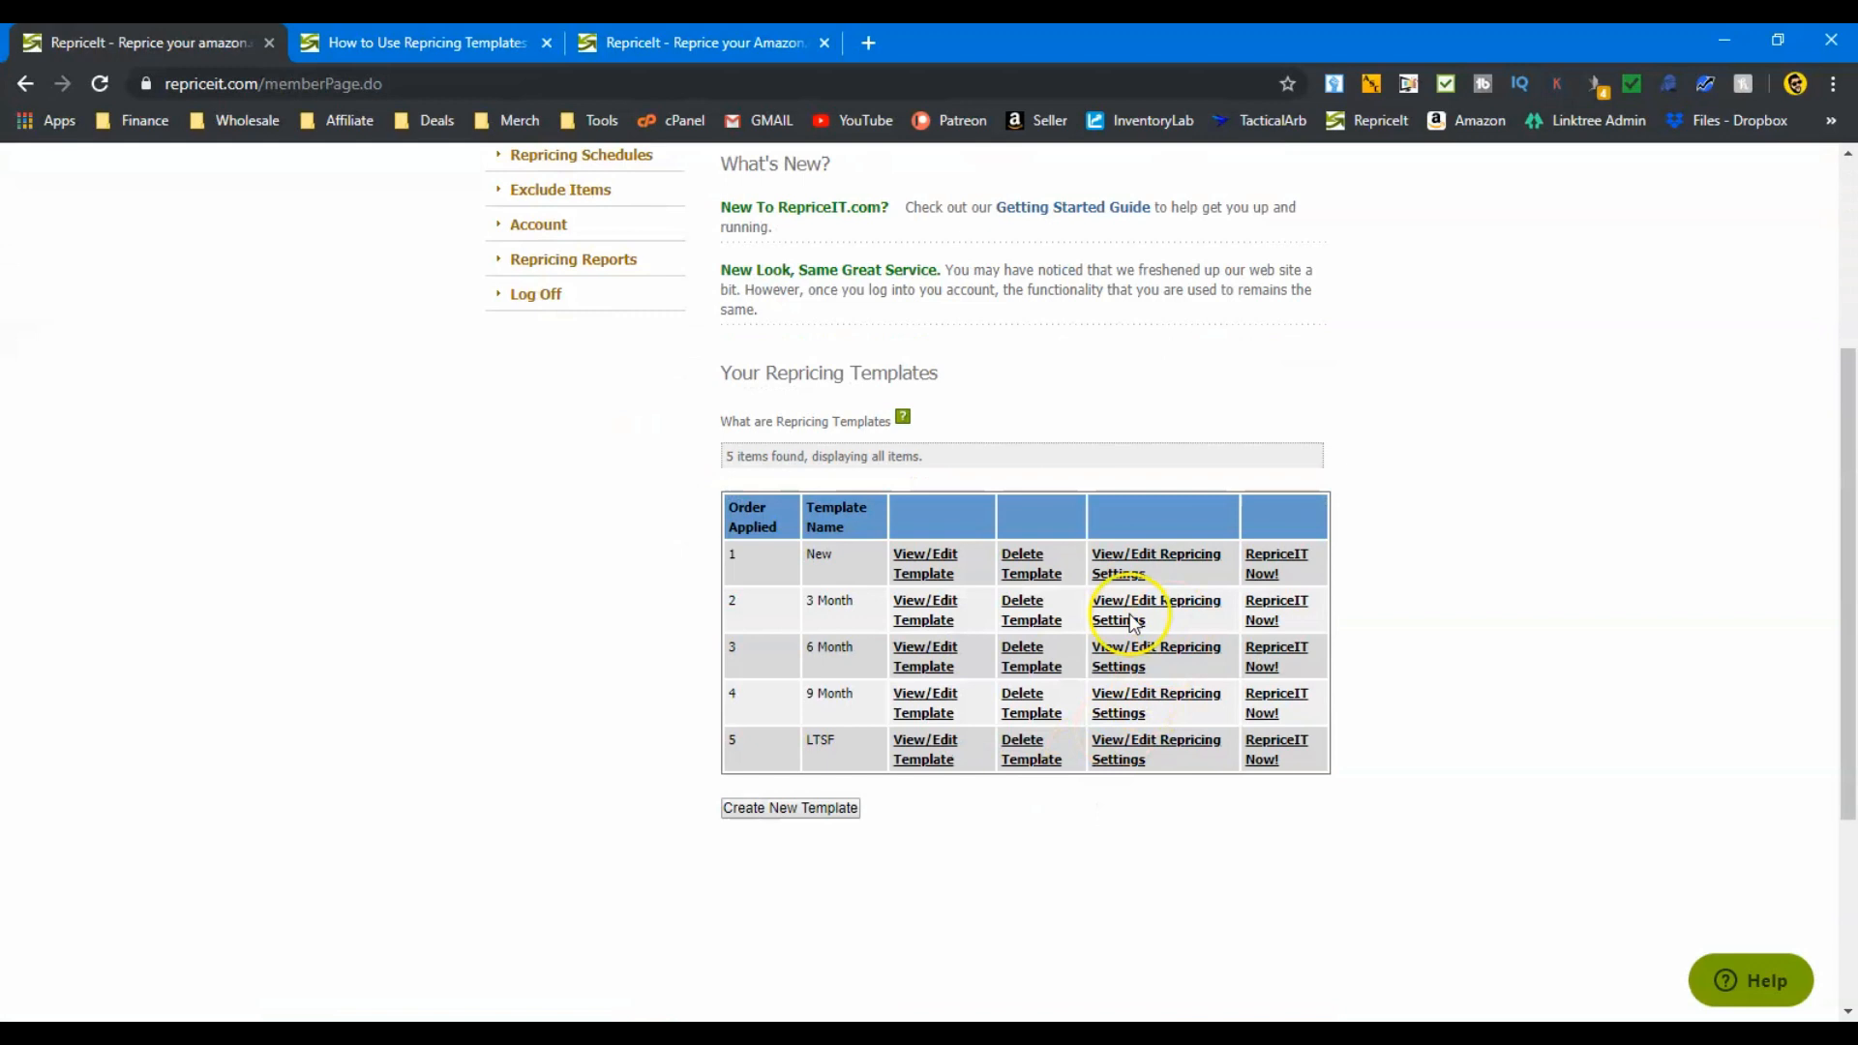
pyautogui.moveTo(1139, 605)
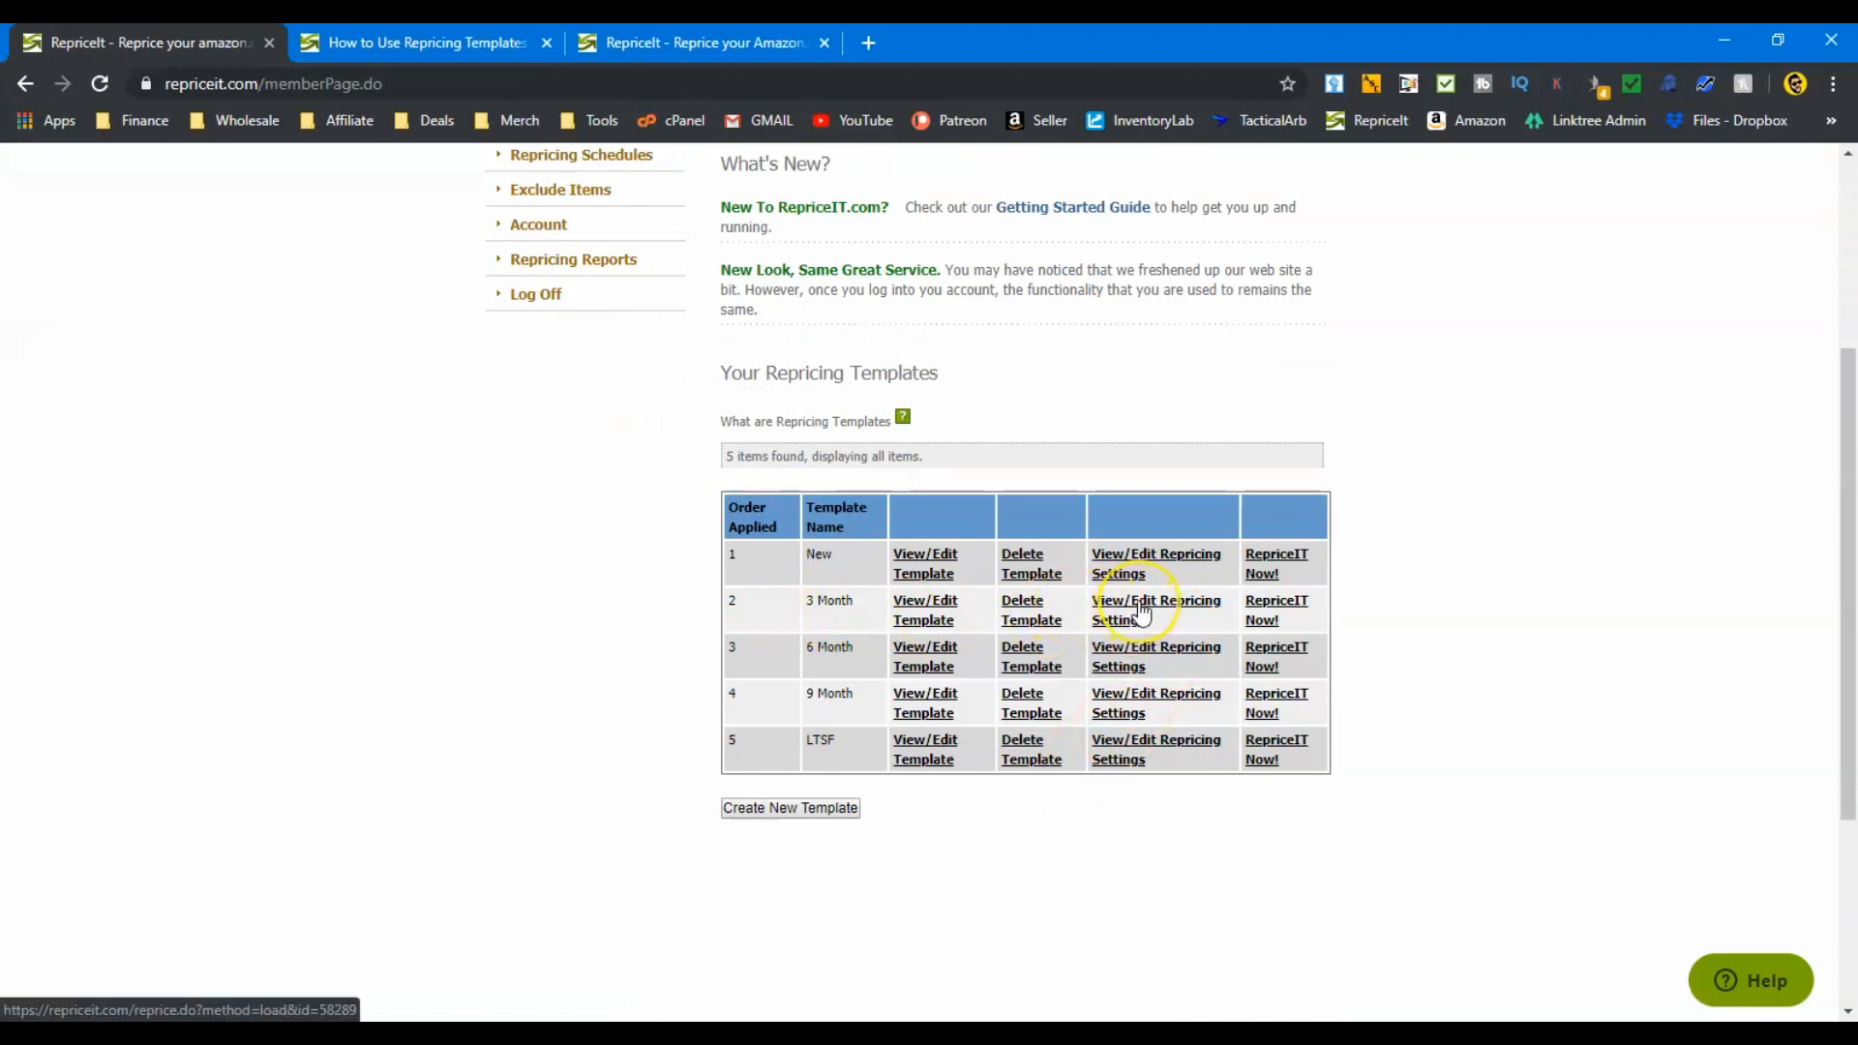
# Step: Review the 3 Month settings: 80% rating cutoff, $13.99 minimum, $500 maximum, four offers compared
pyautogui.click(1143, 603)
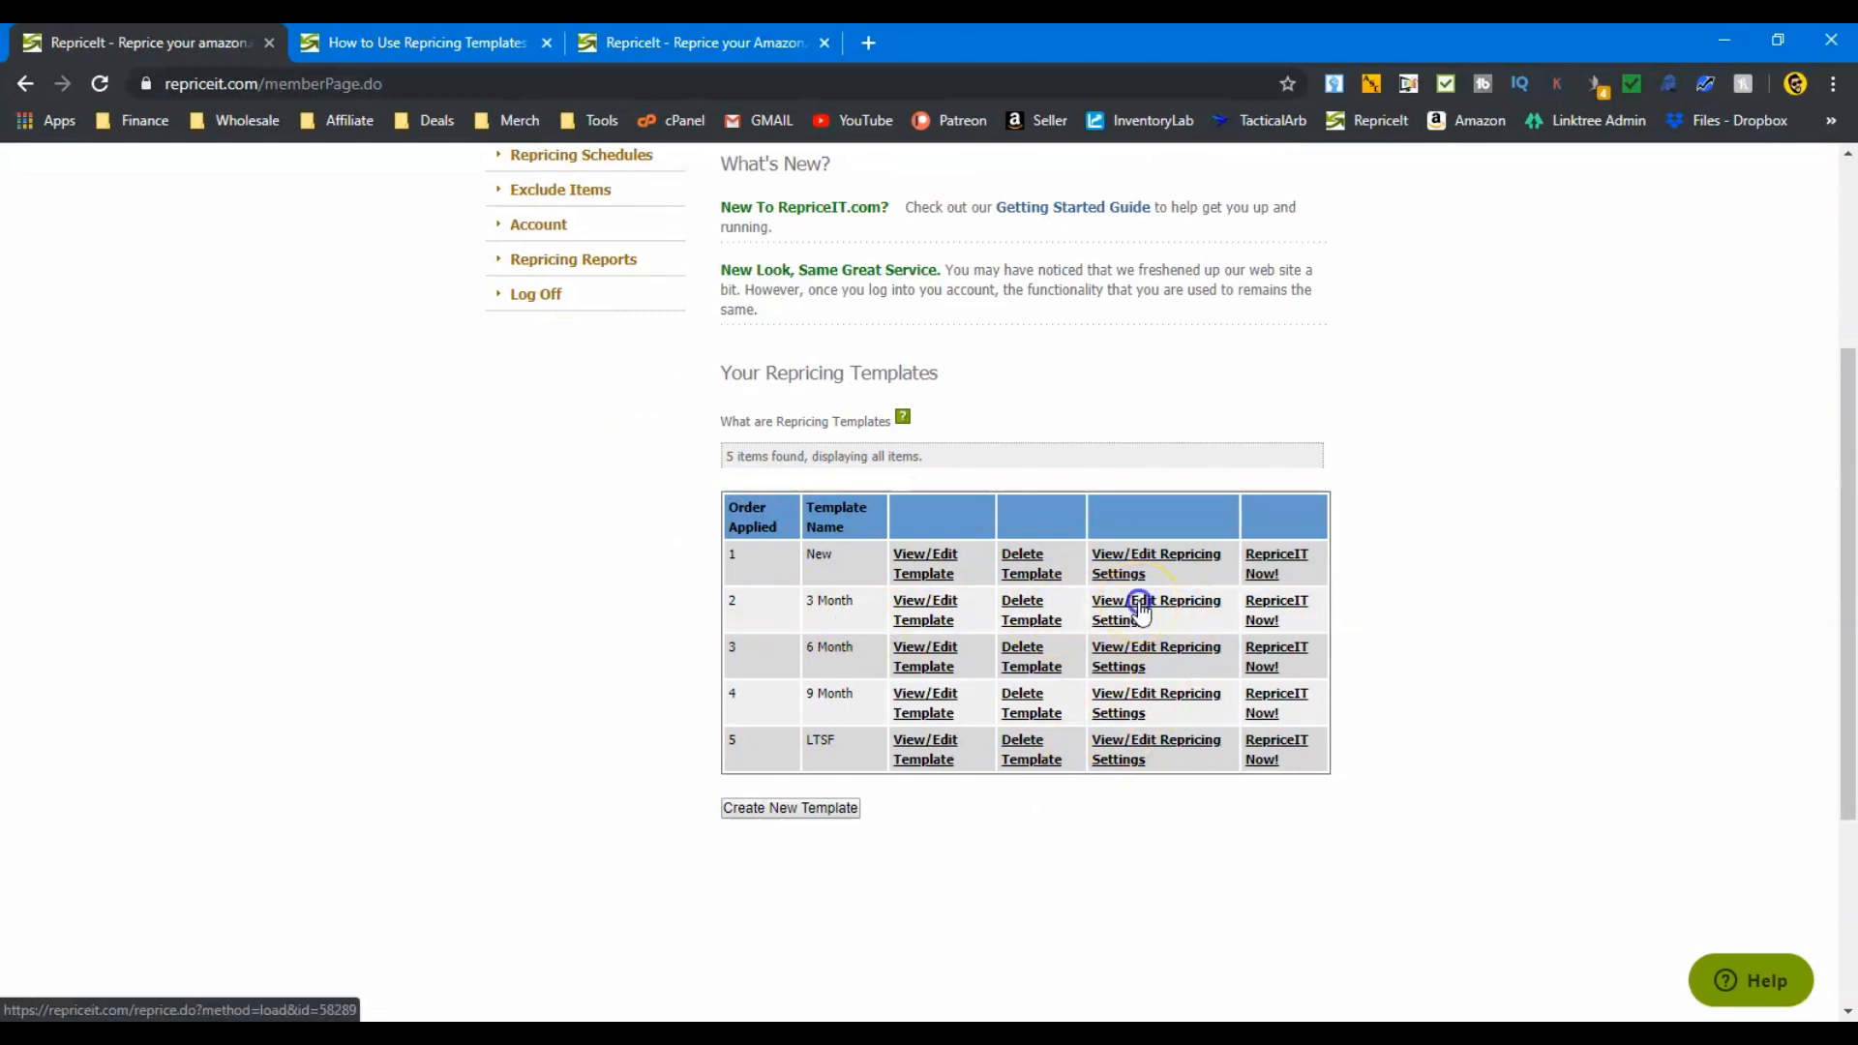
pyautogui.click(1139, 610)
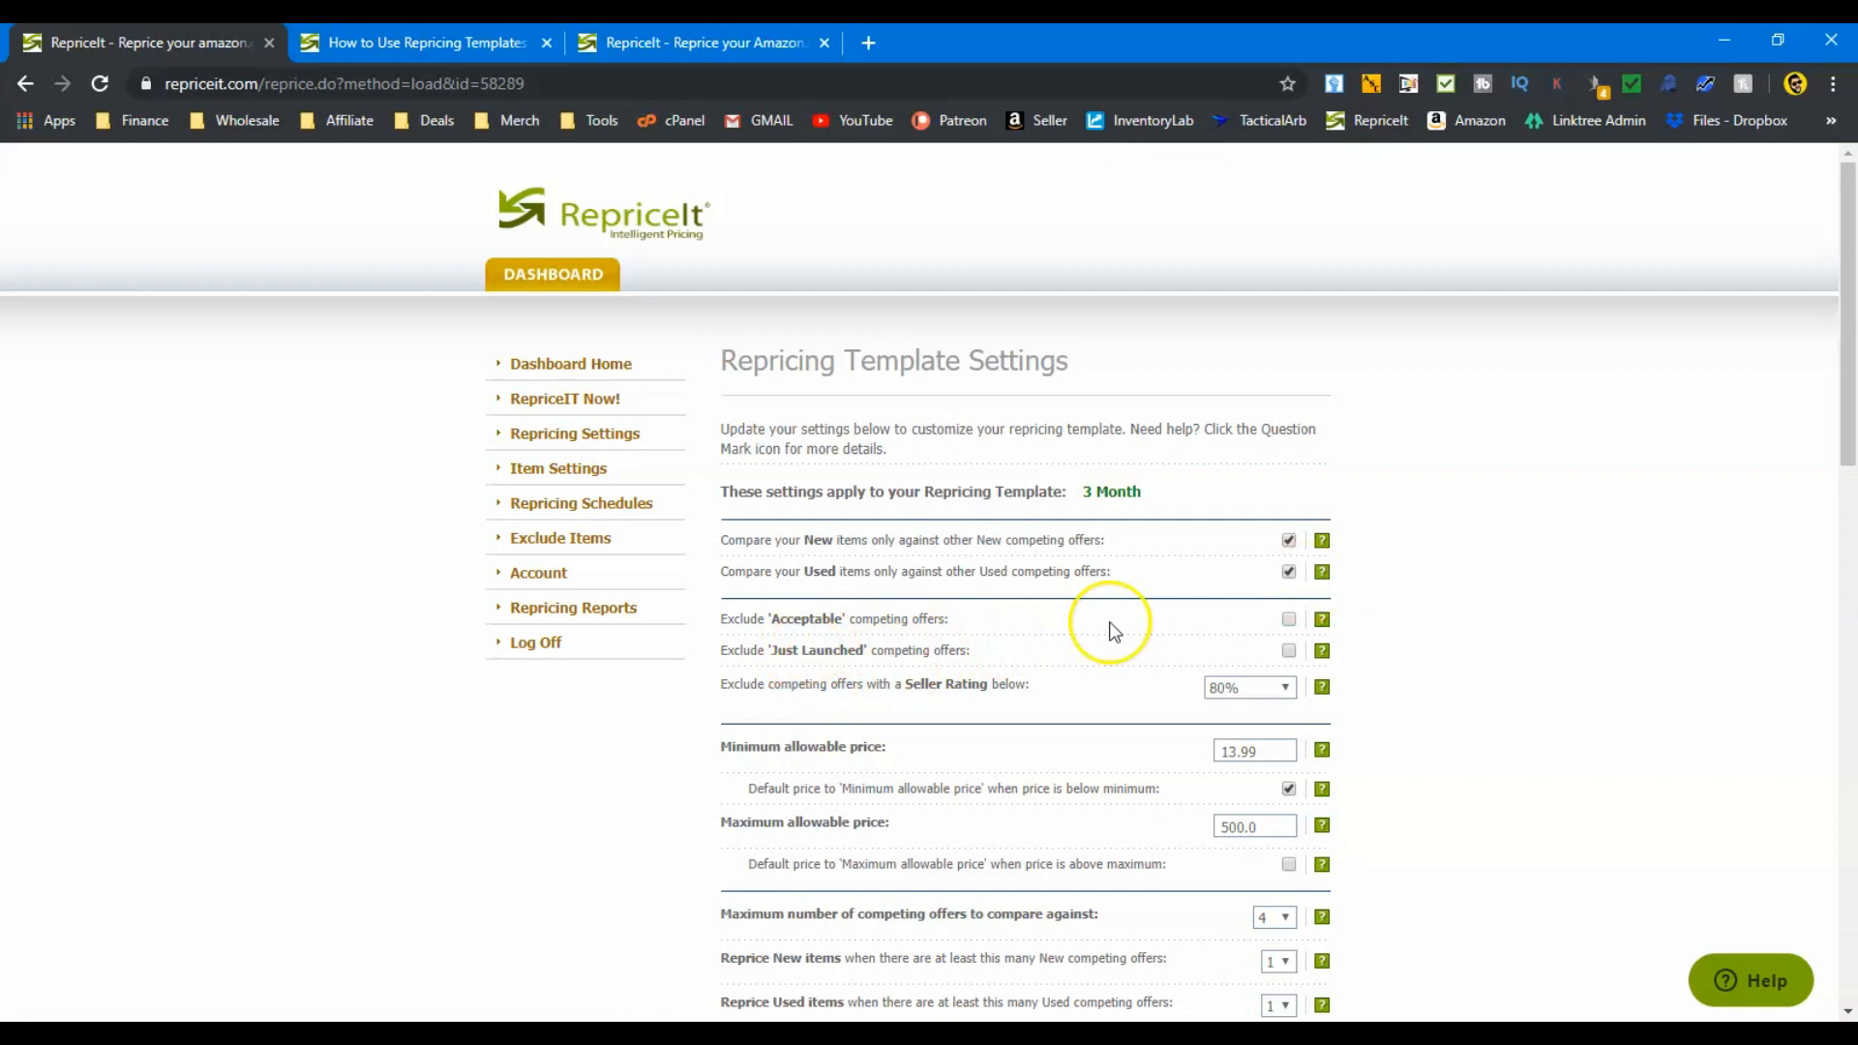
pyautogui.moveTo(811, 688)
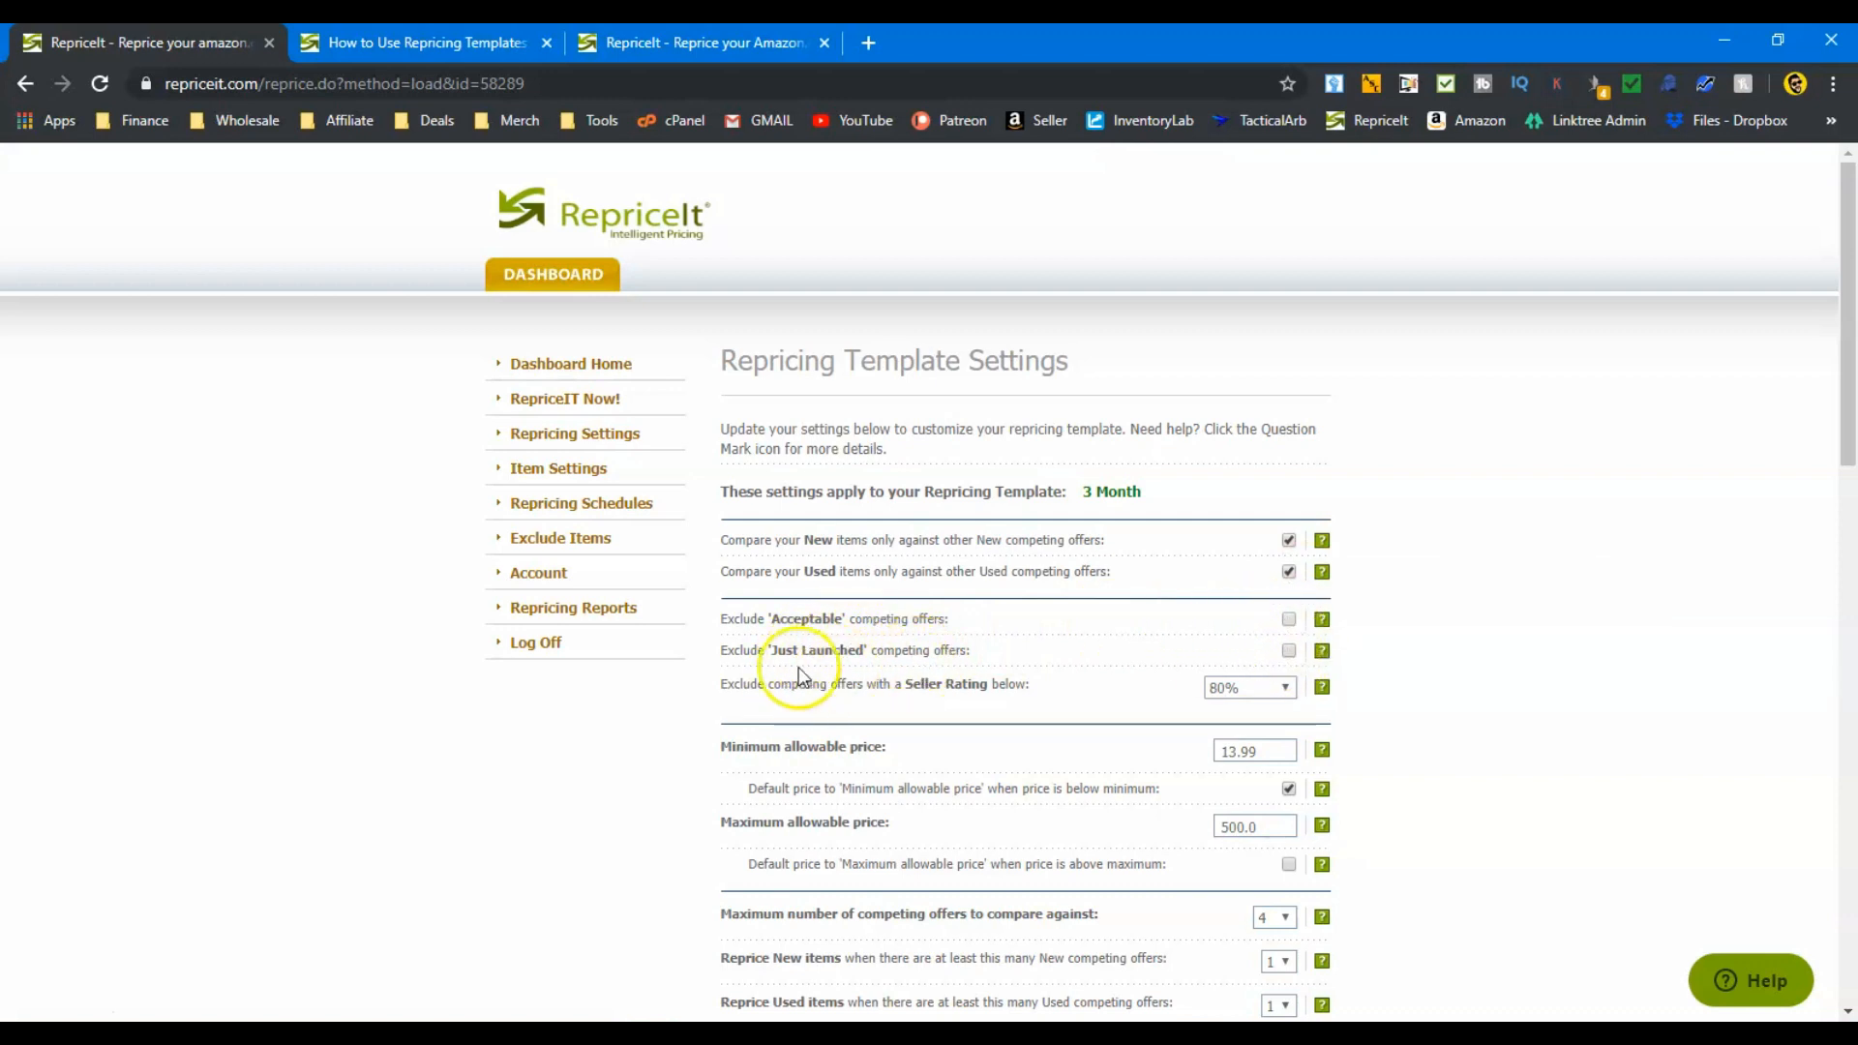
pyautogui.moveTo(1056, 661)
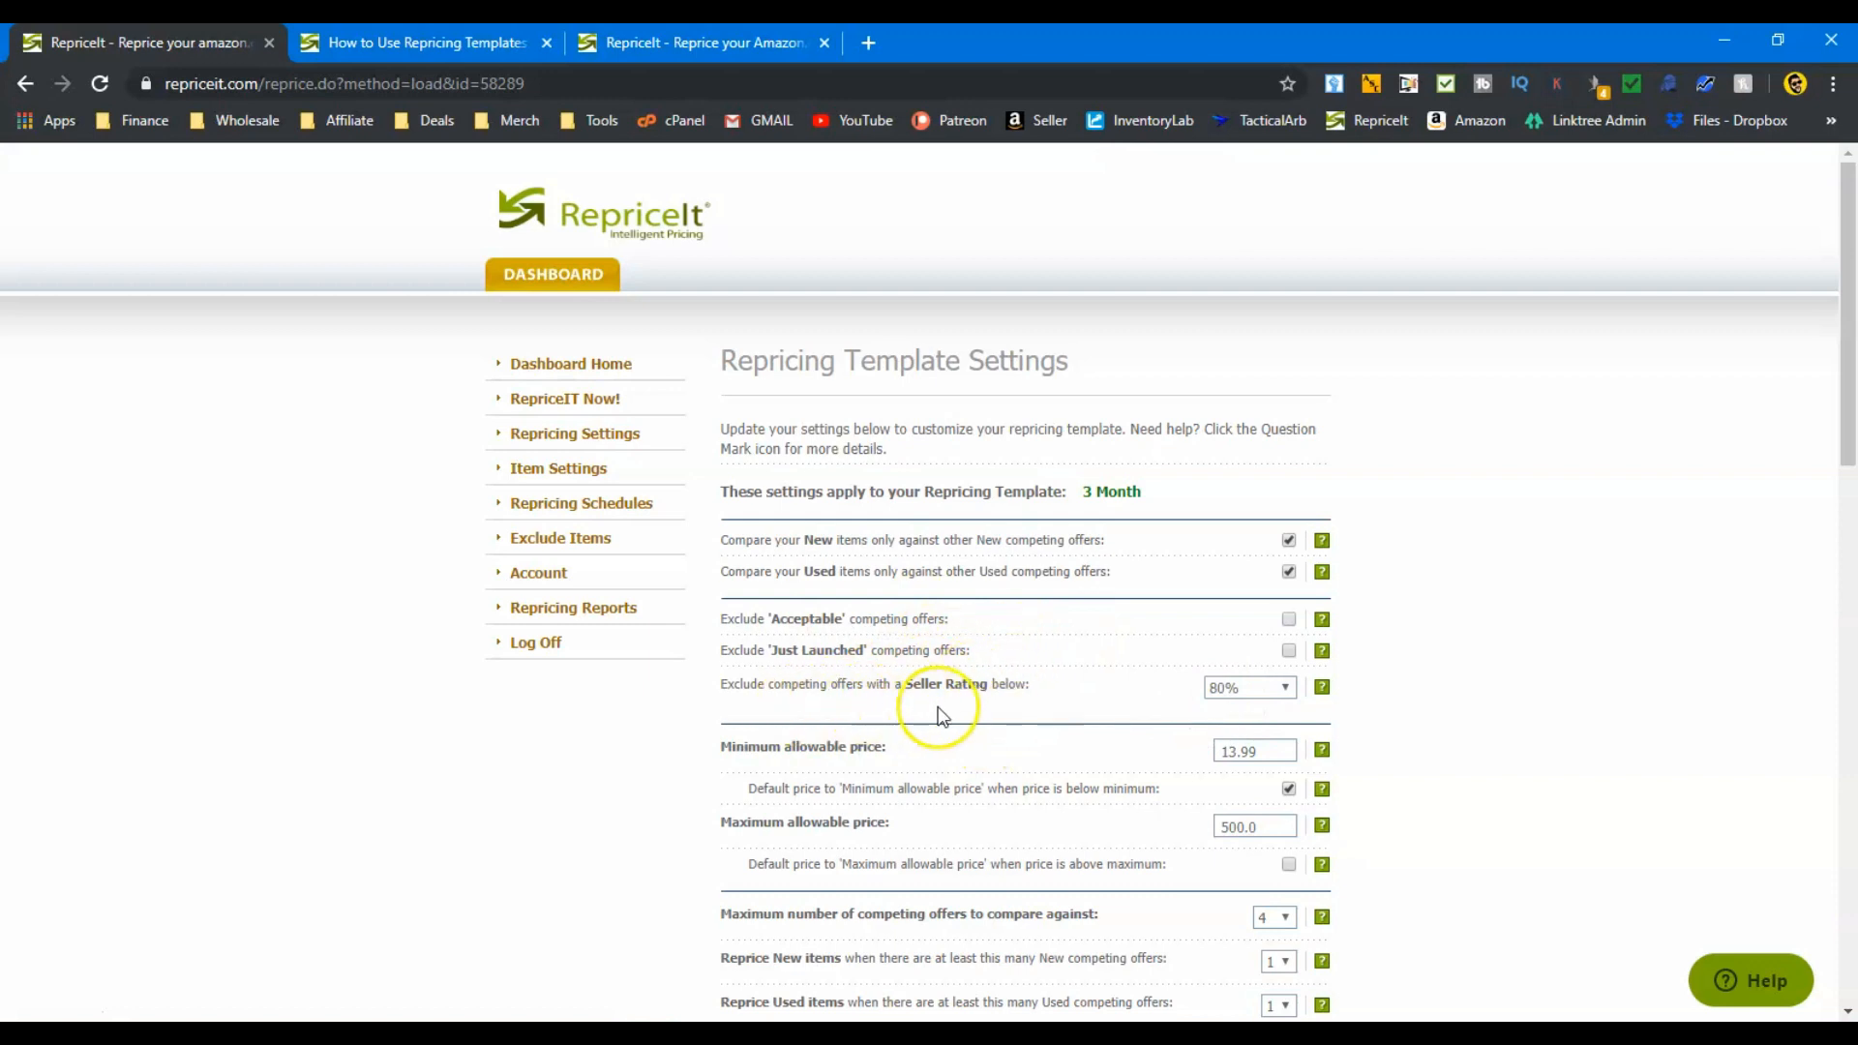
pyautogui.moveTo(1153, 700)
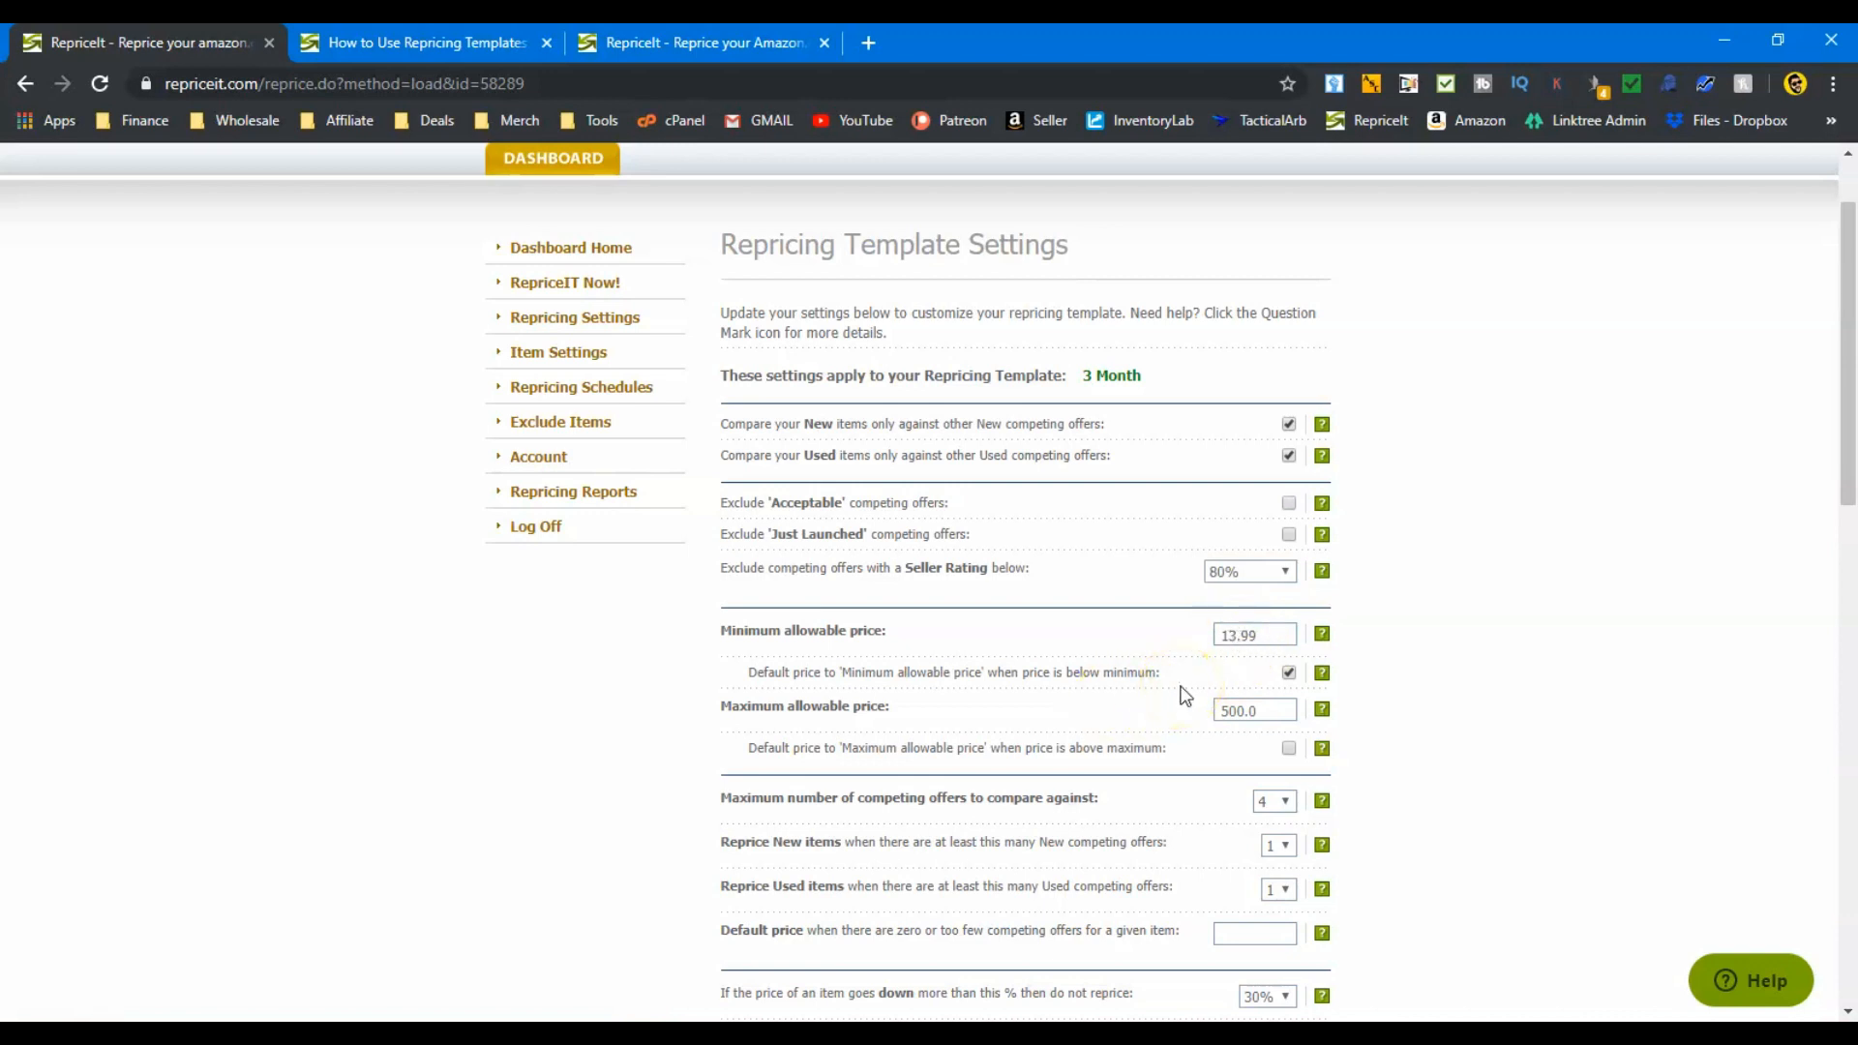
pyautogui.scroll(-3)
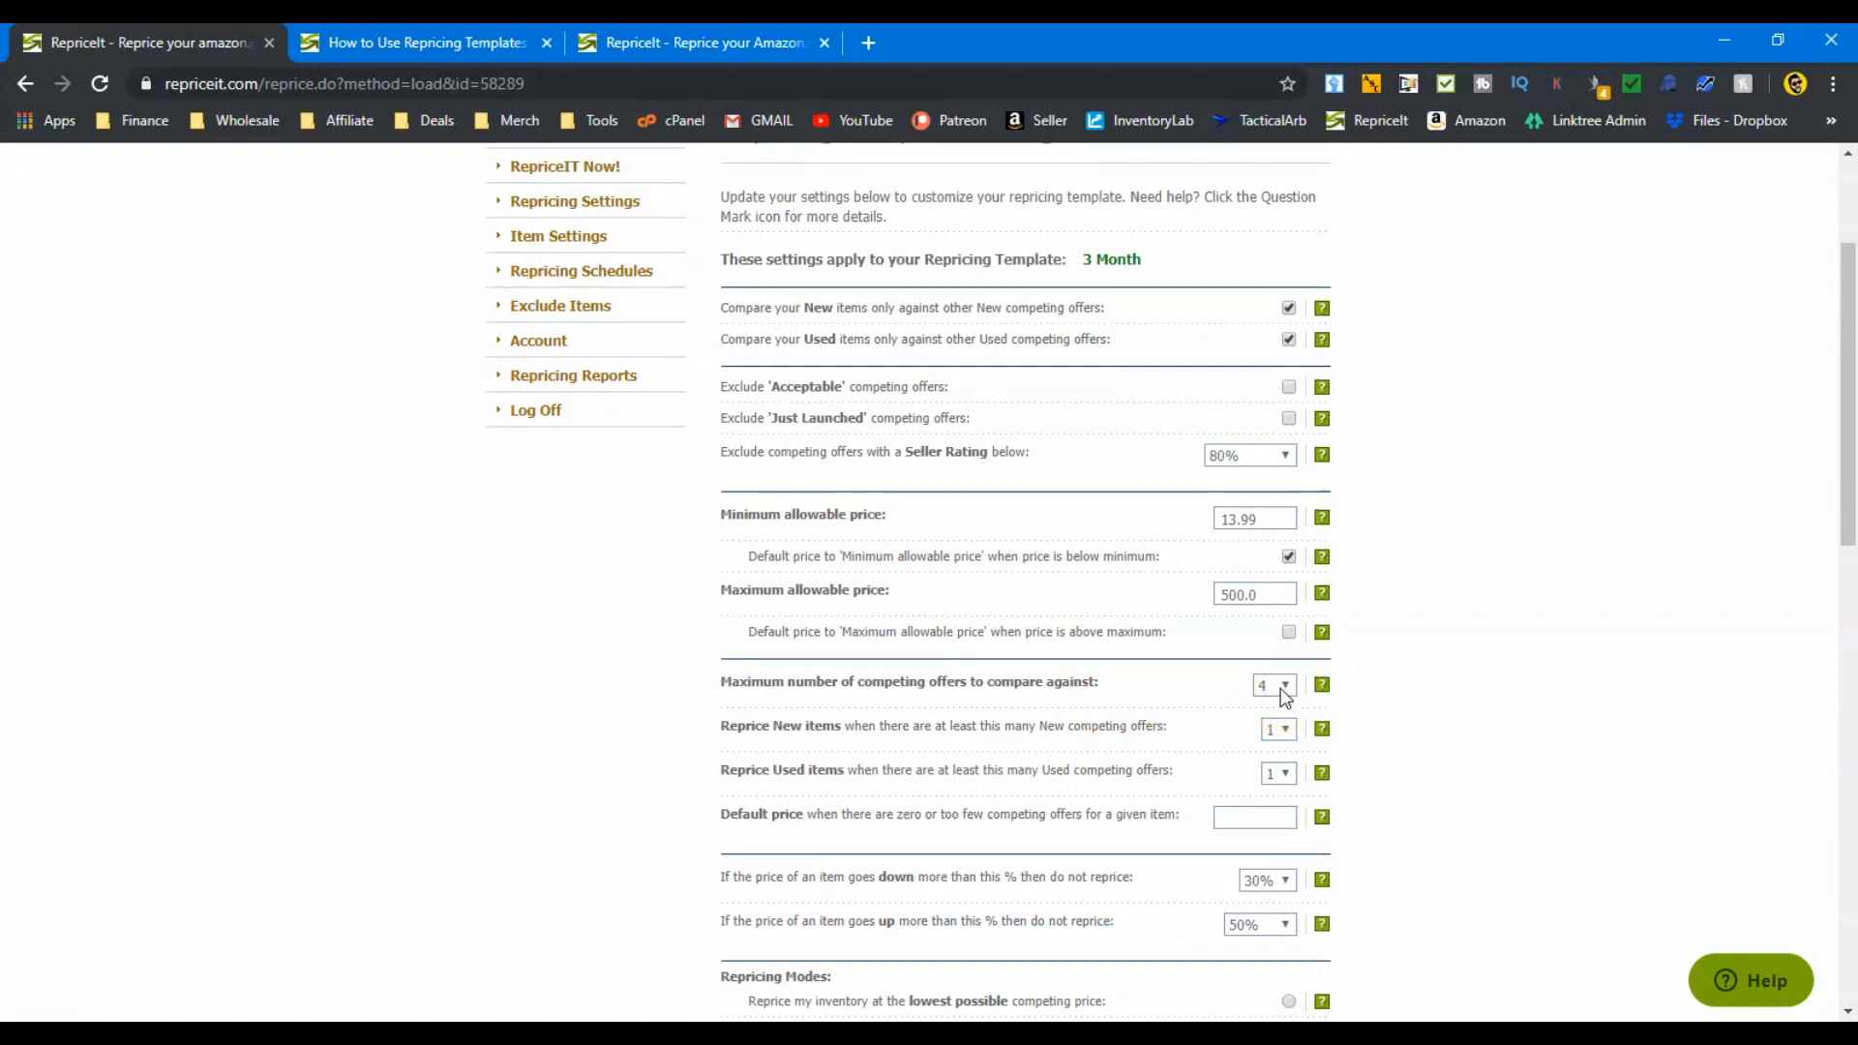
pyautogui.click(1274, 685)
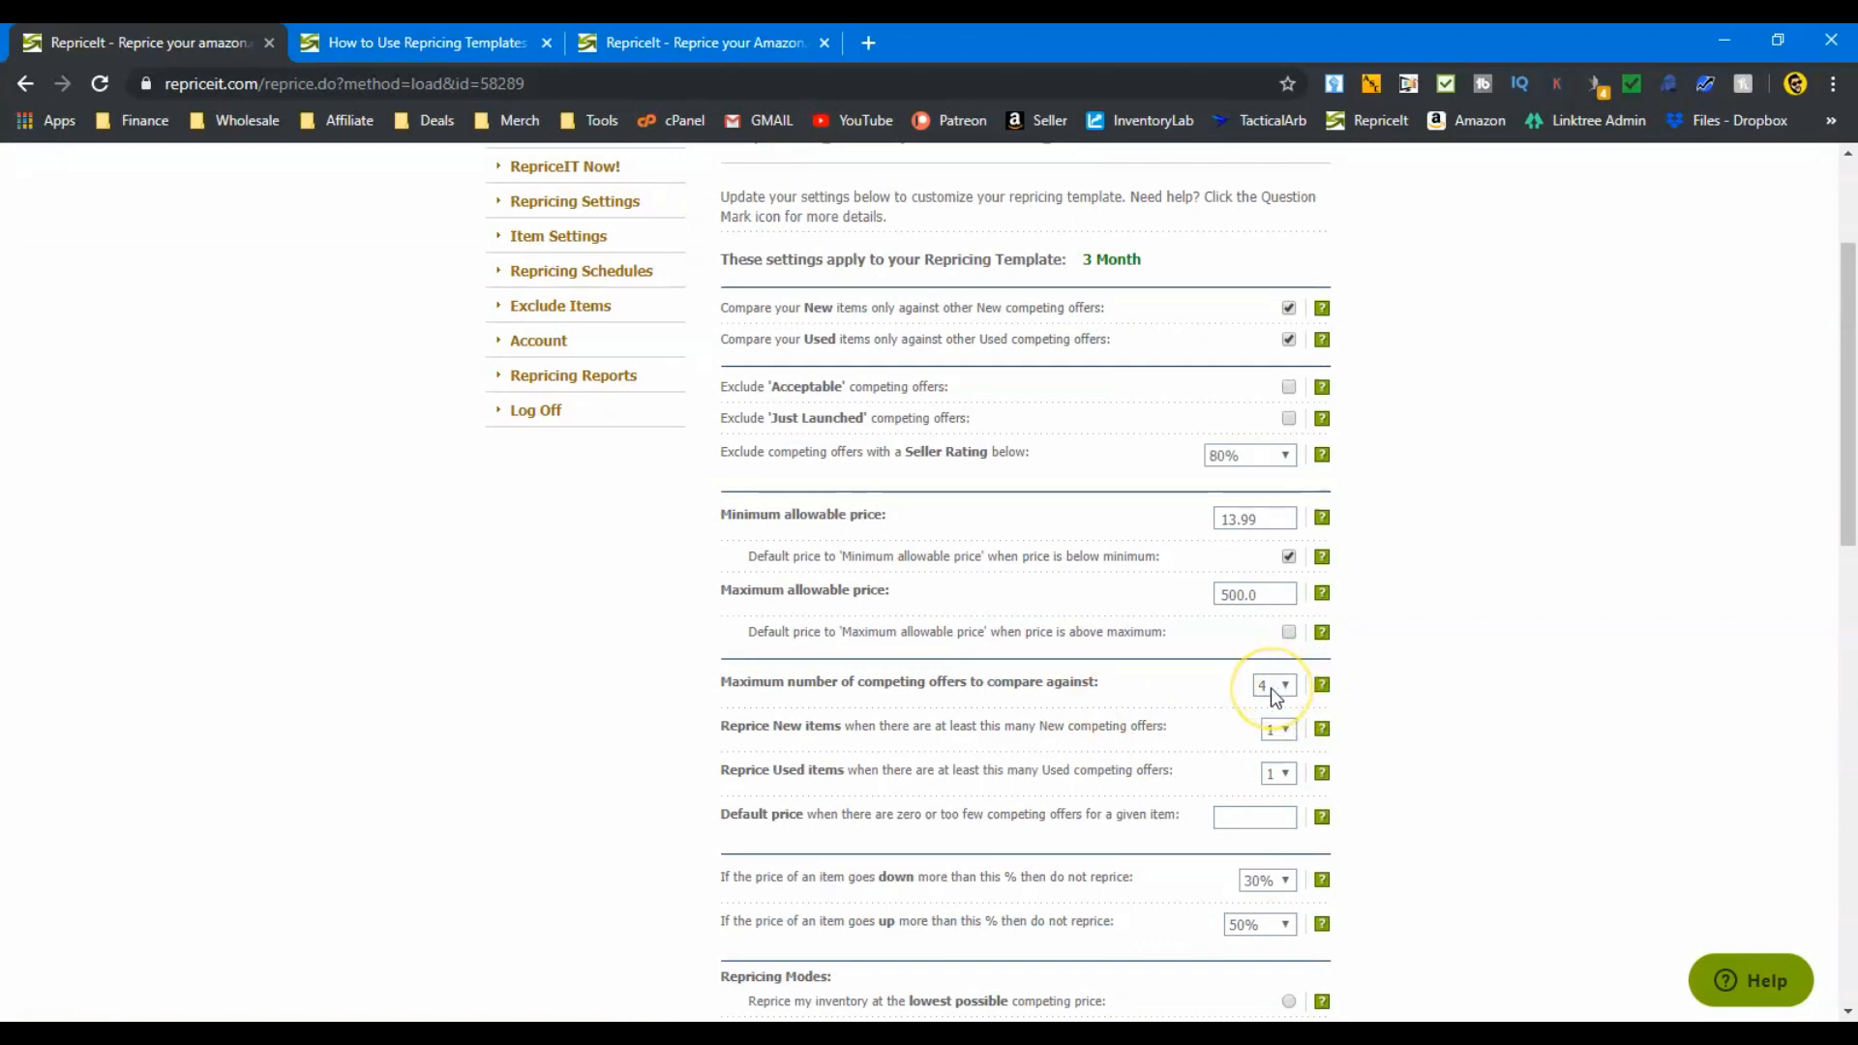
pyautogui.scroll(-3)
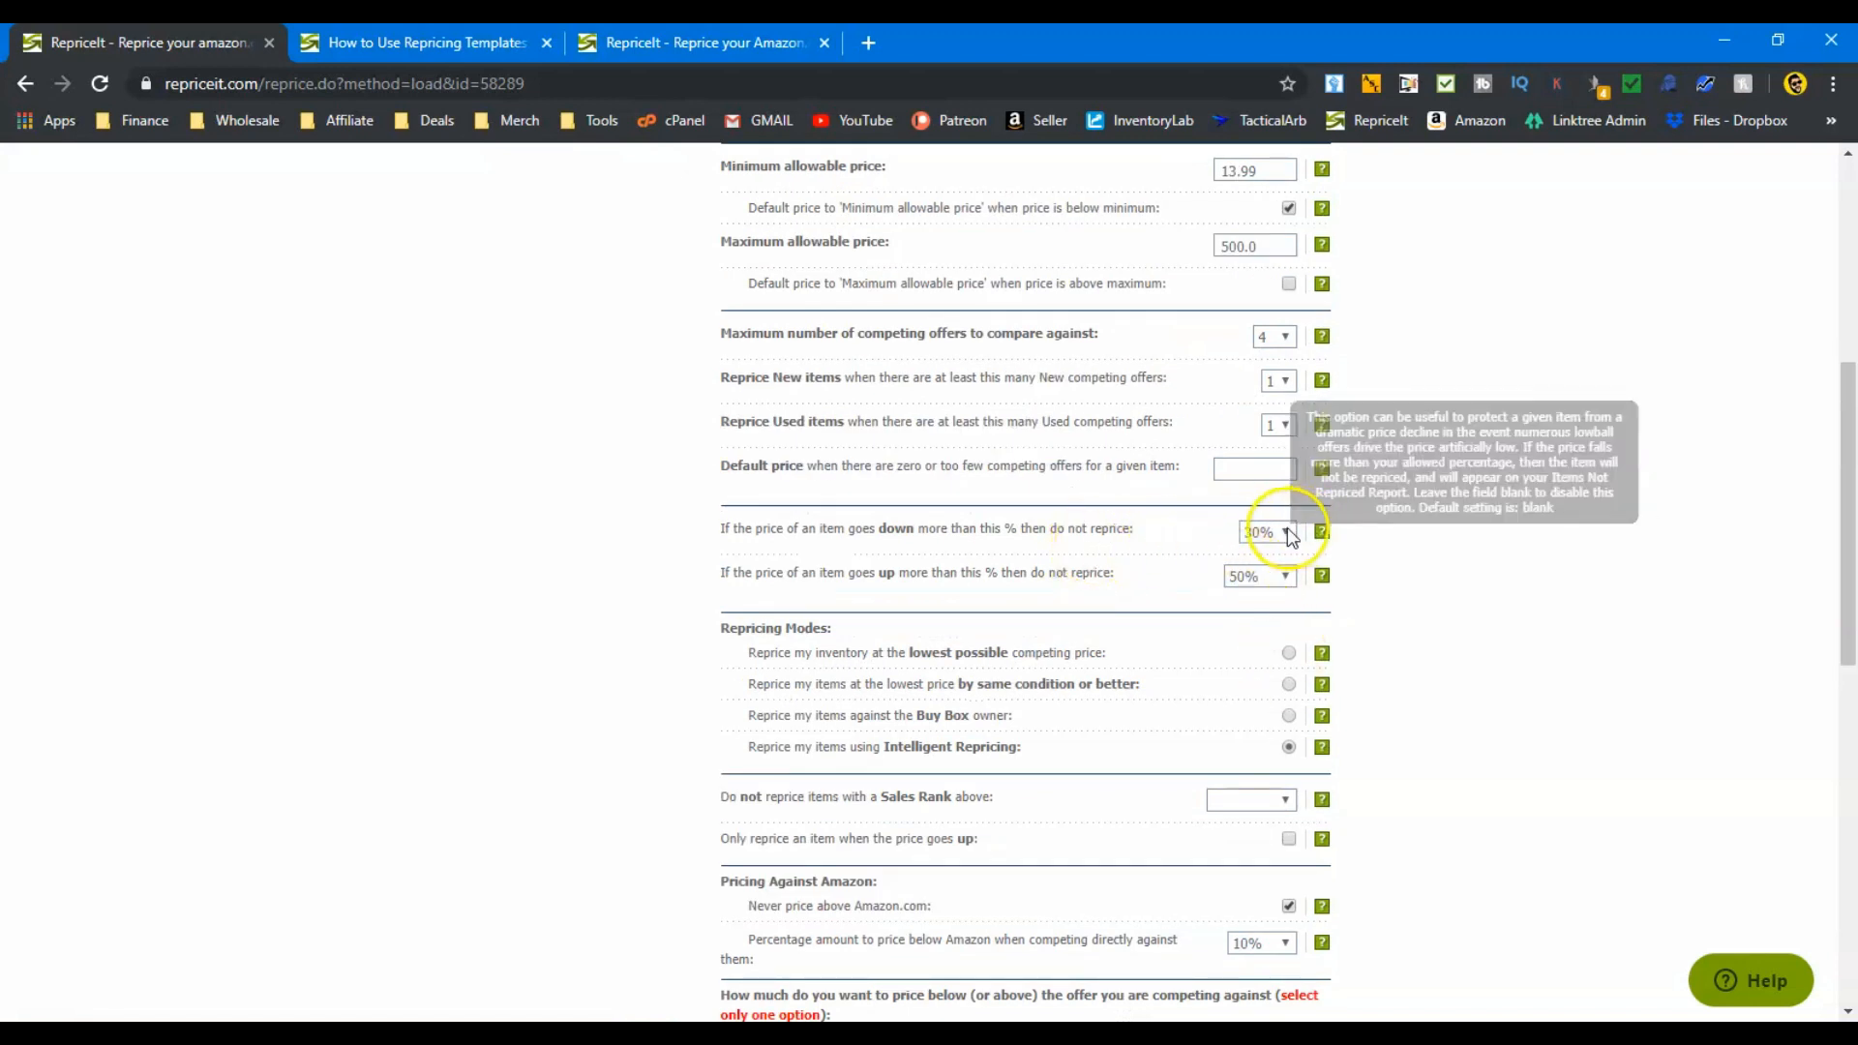
pyautogui.moveTo(1247, 534)
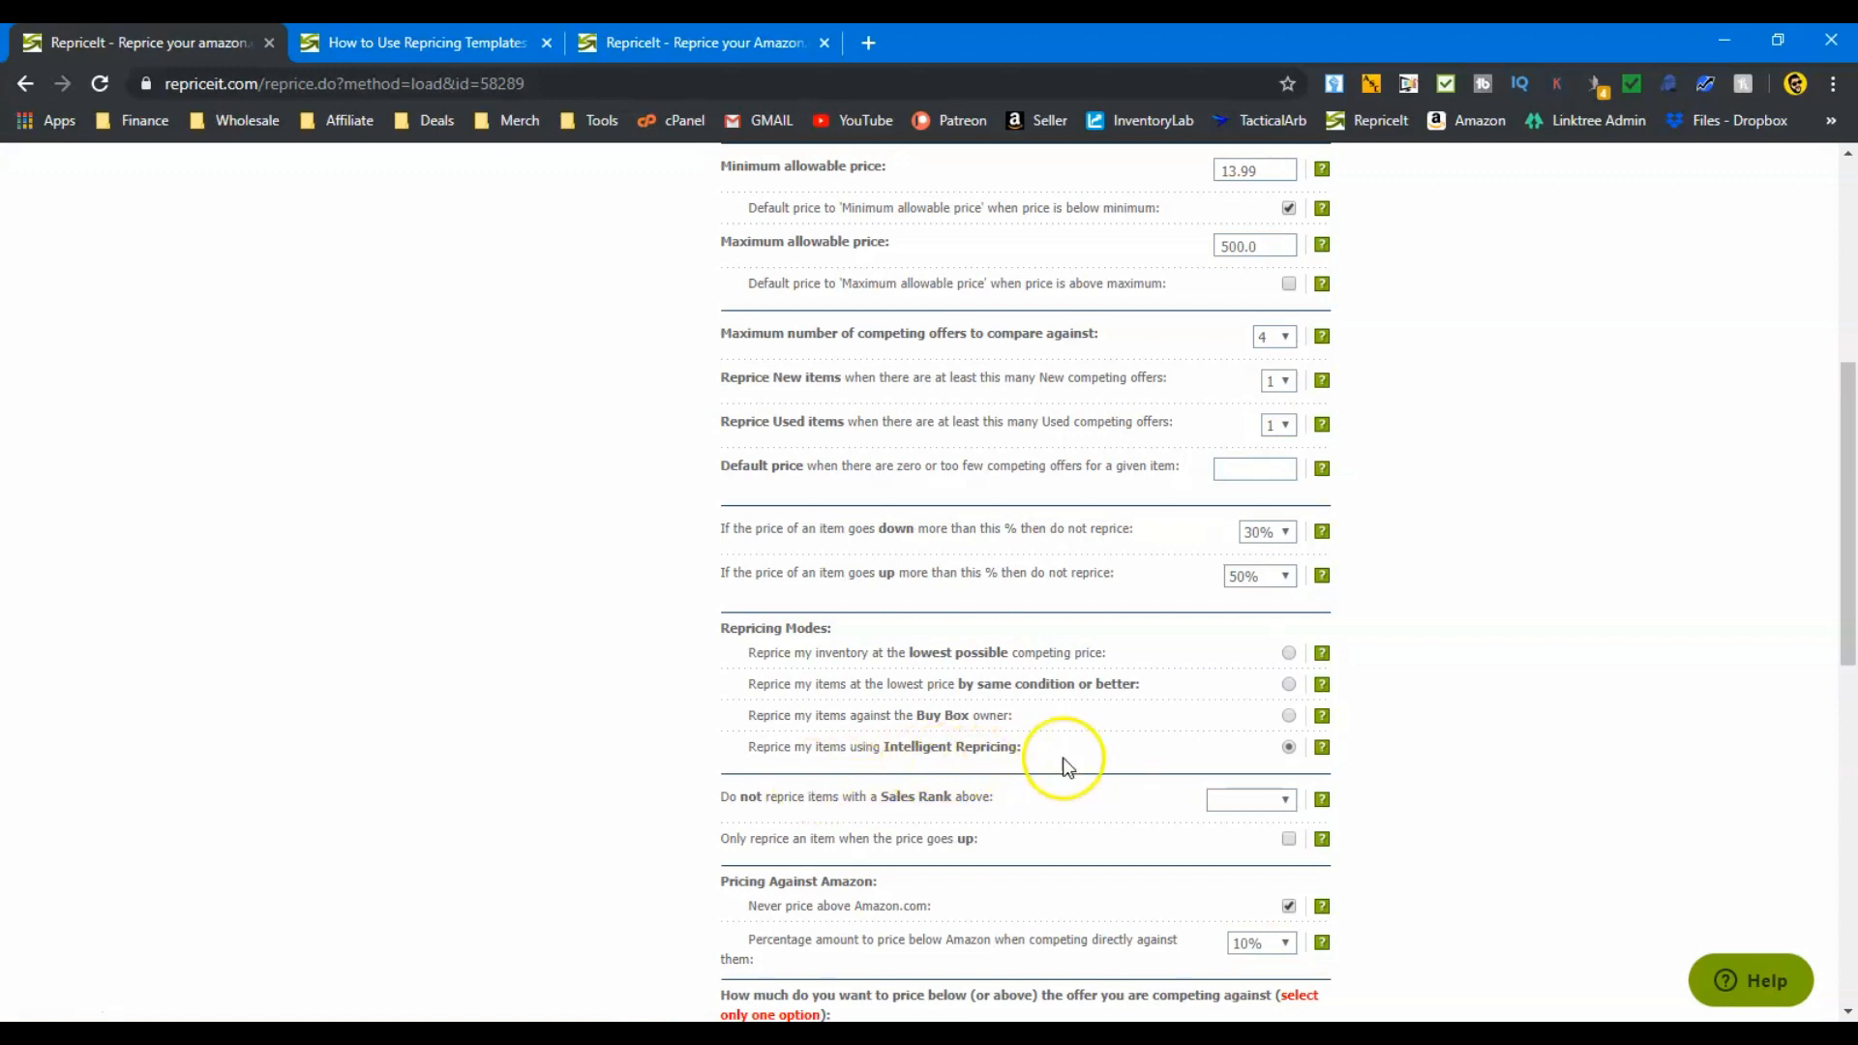
pyautogui.scroll(-3)
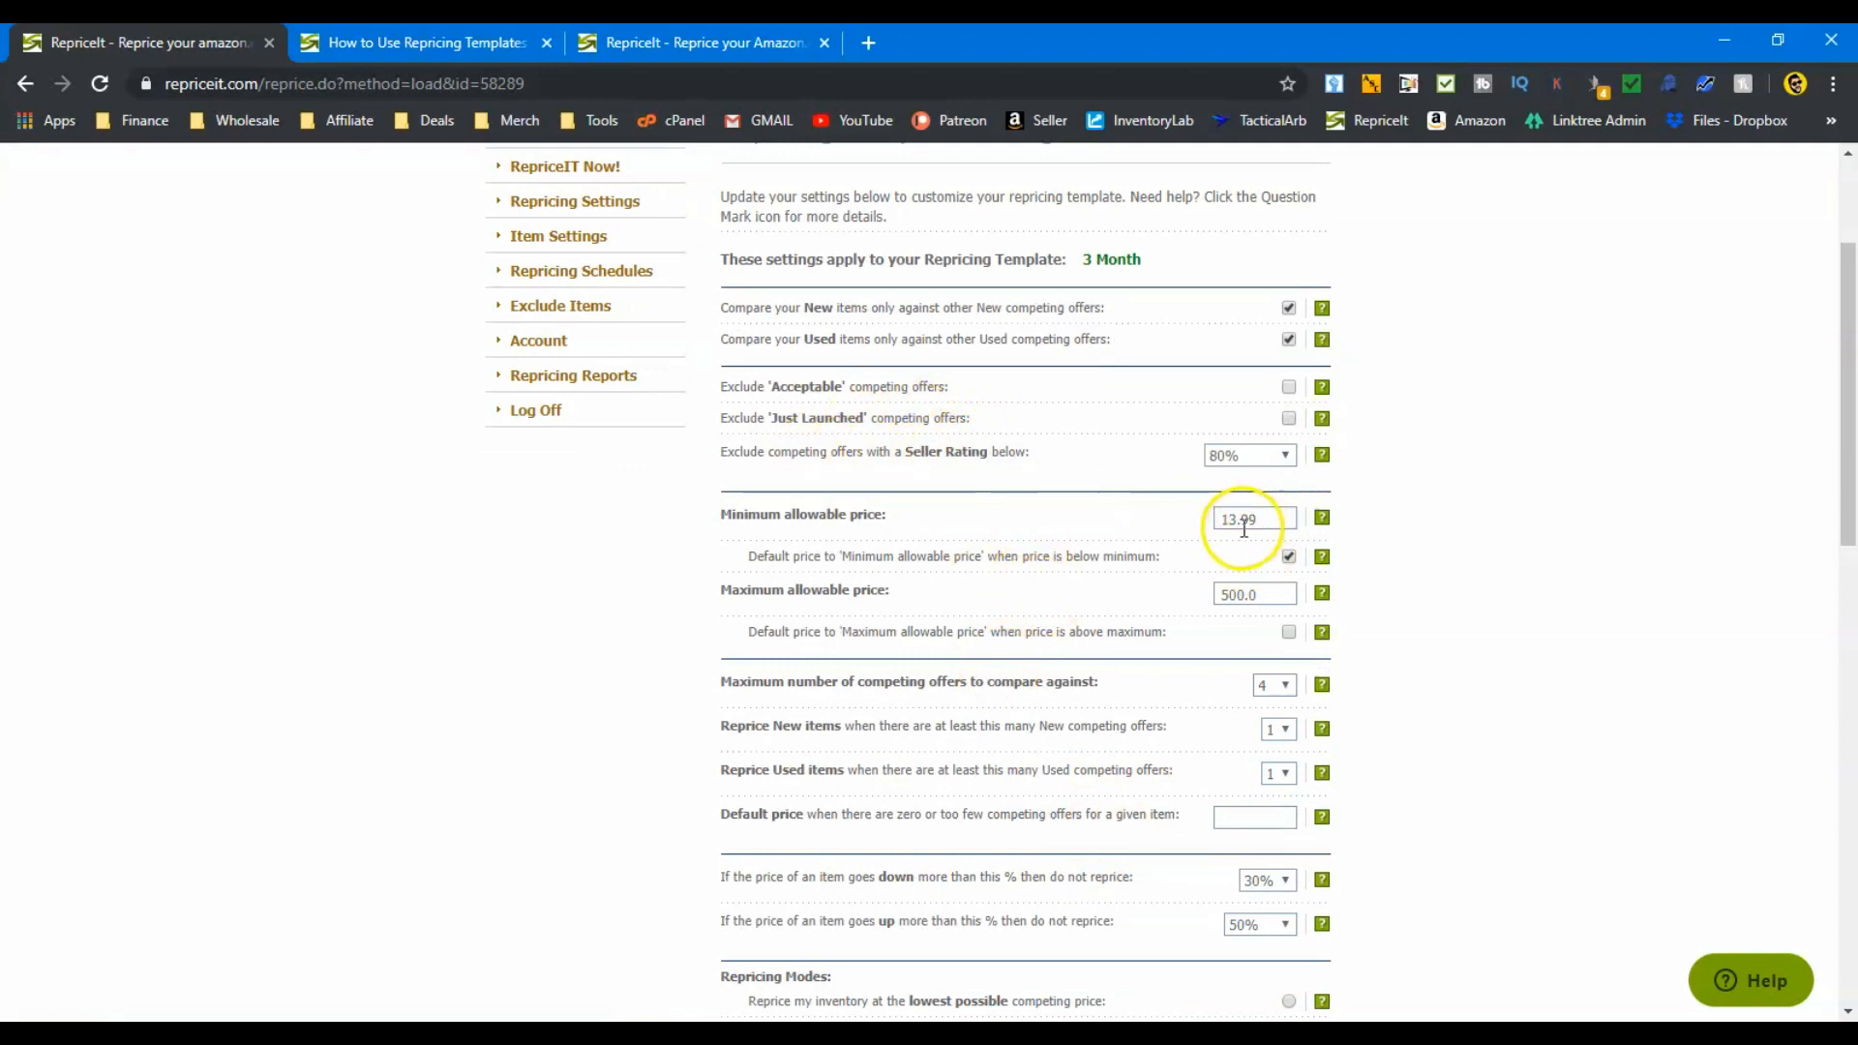
pyautogui.moveTo(1273, 689)
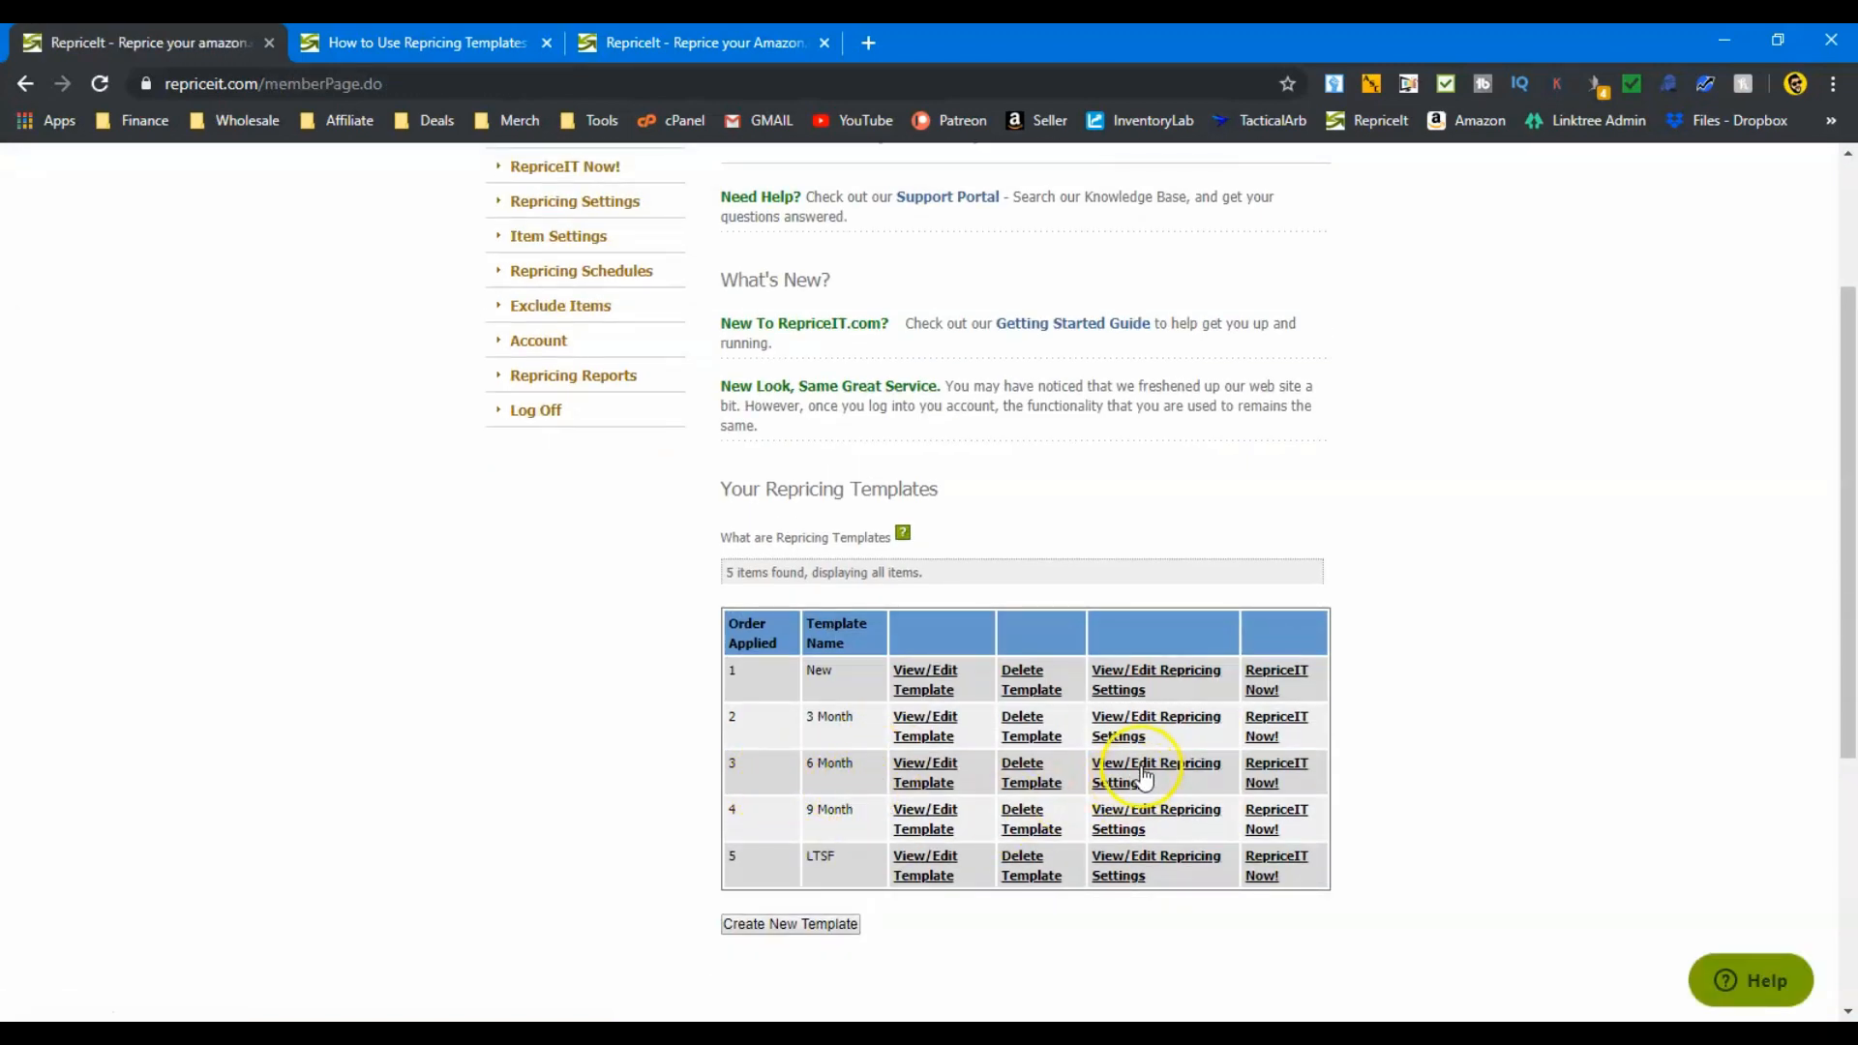
pyautogui.click(1155, 772)
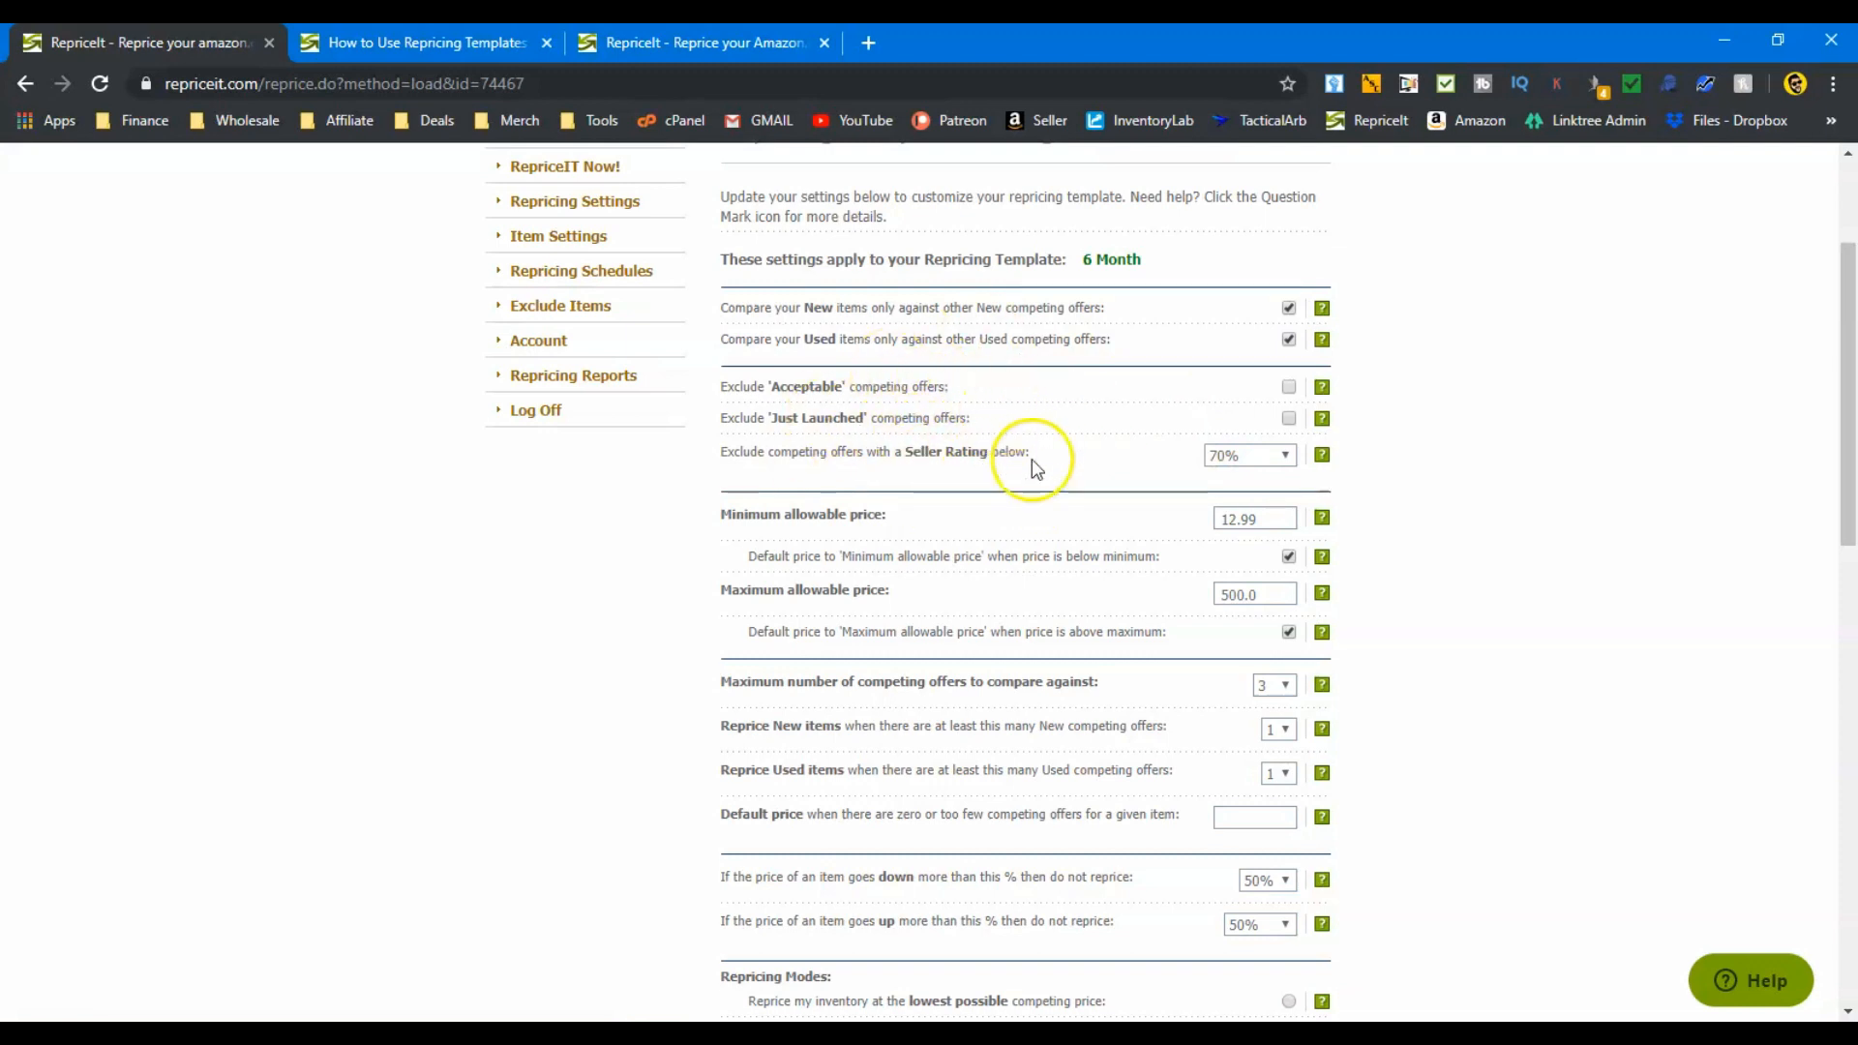
pyautogui.moveTo(1195, 582)
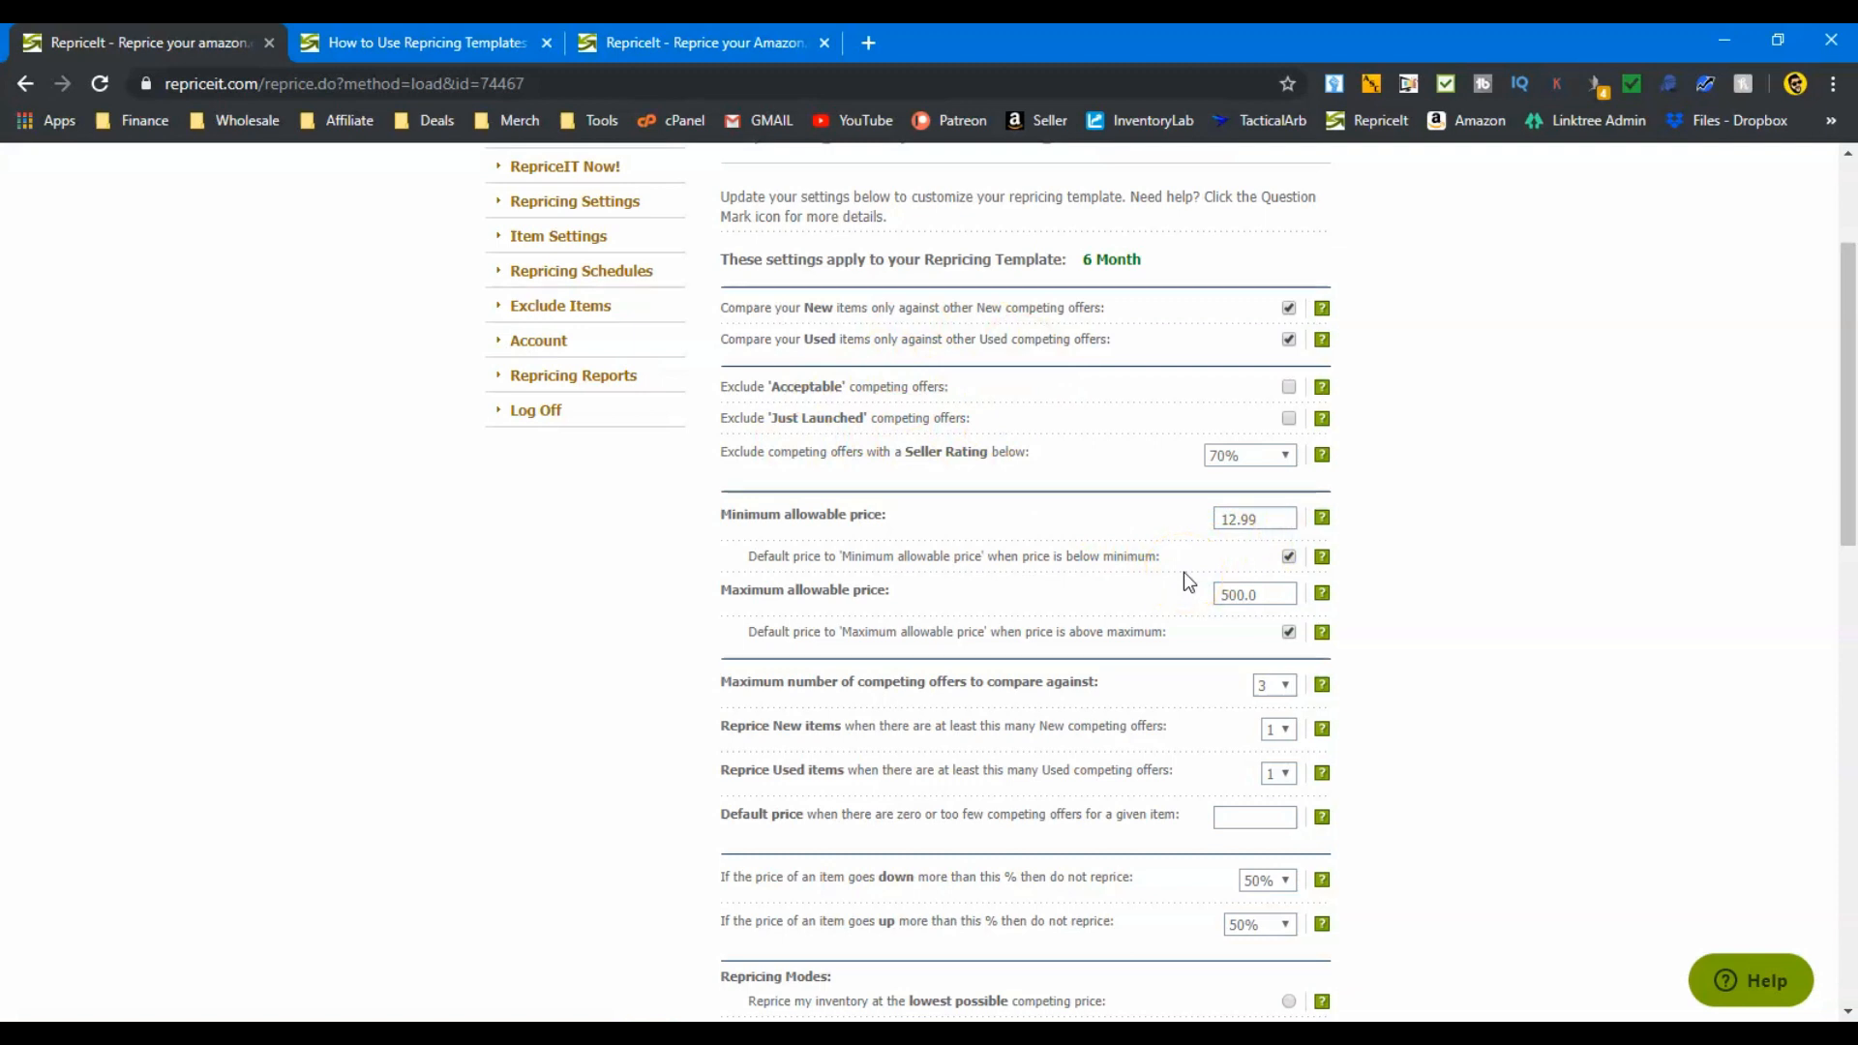
pyautogui.scroll(-3)
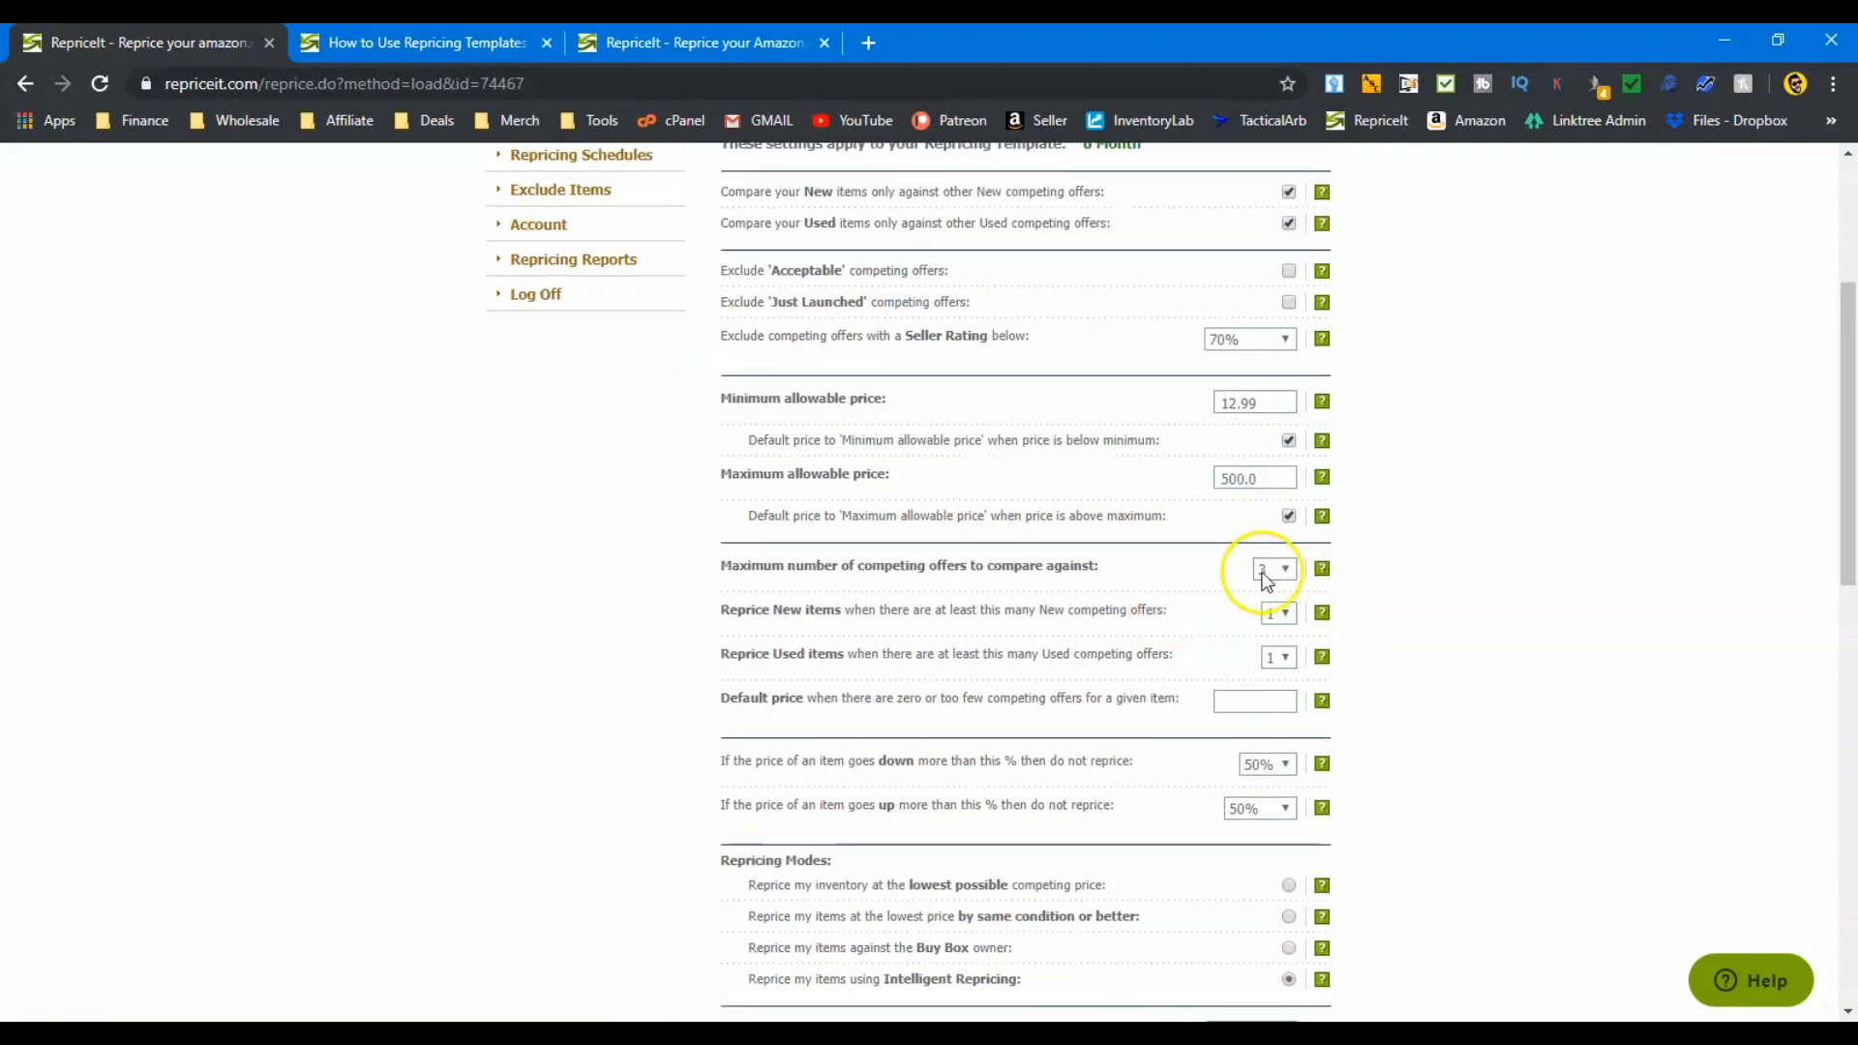
pyautogui.click(1273, 569)
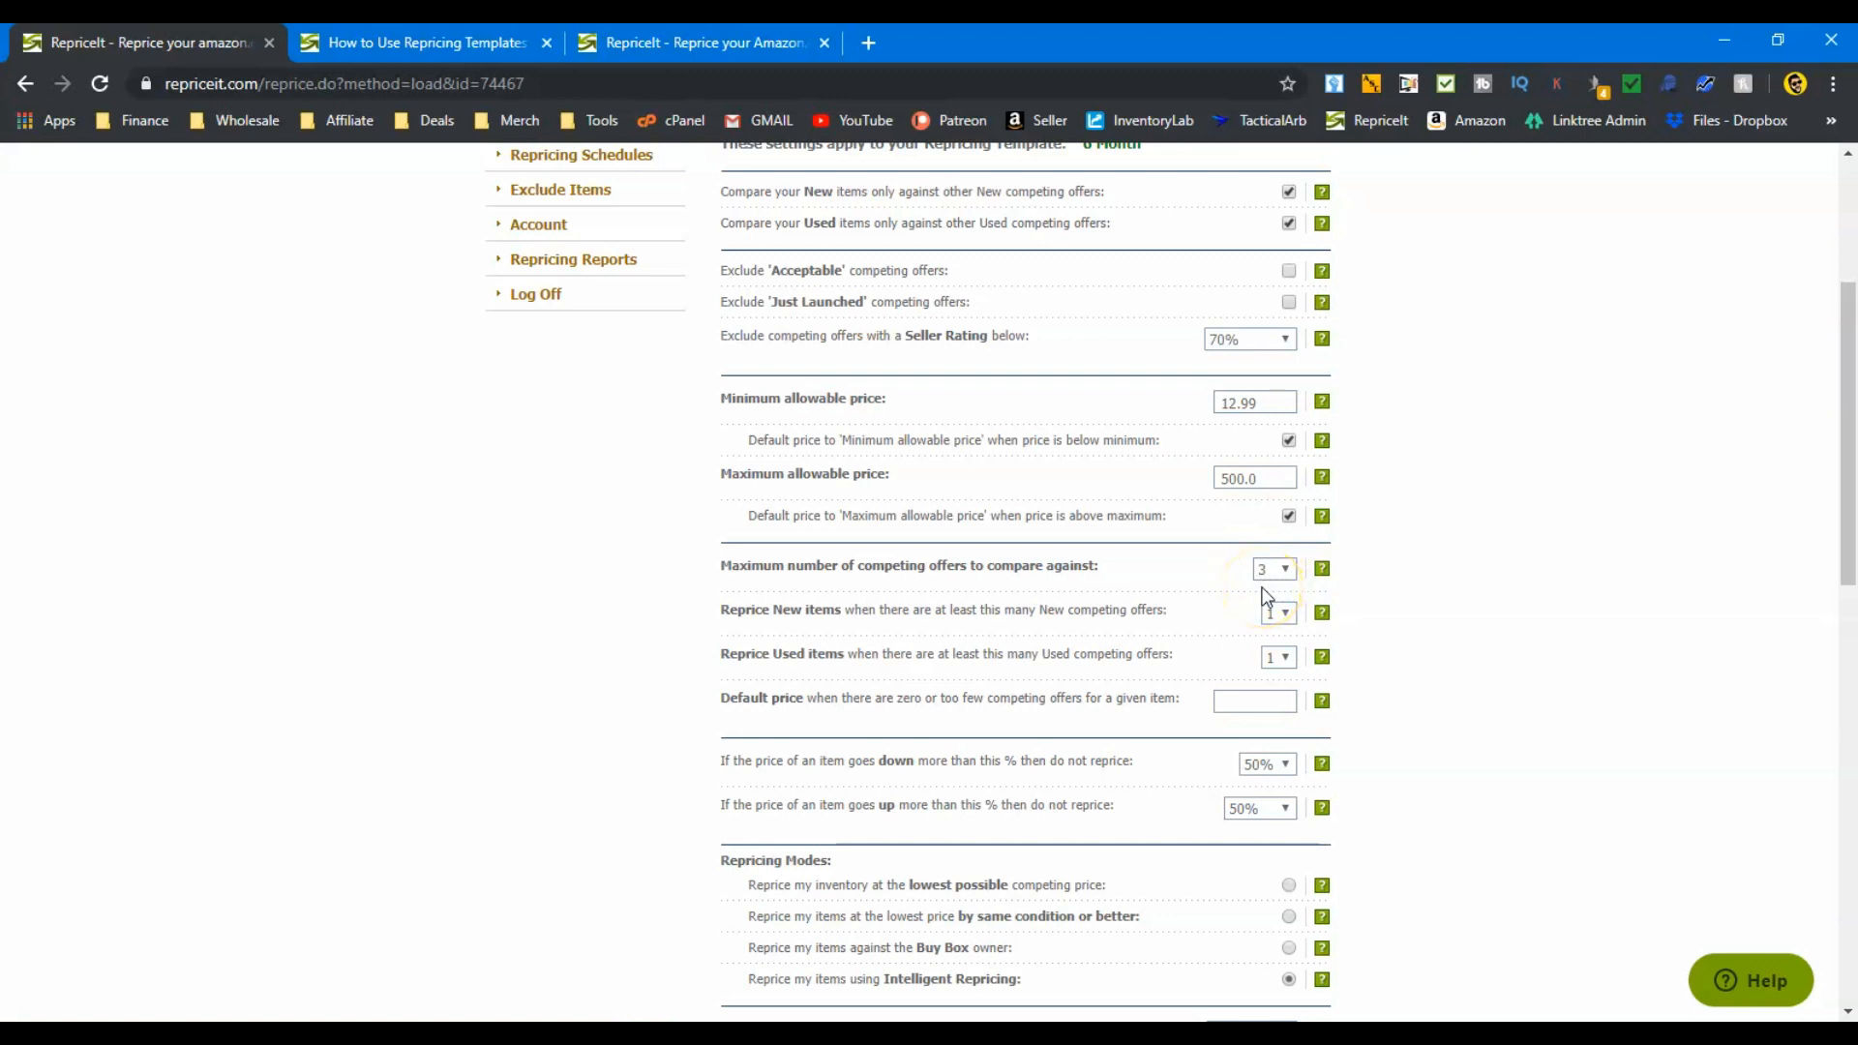
pyautogui.scroll(-3)
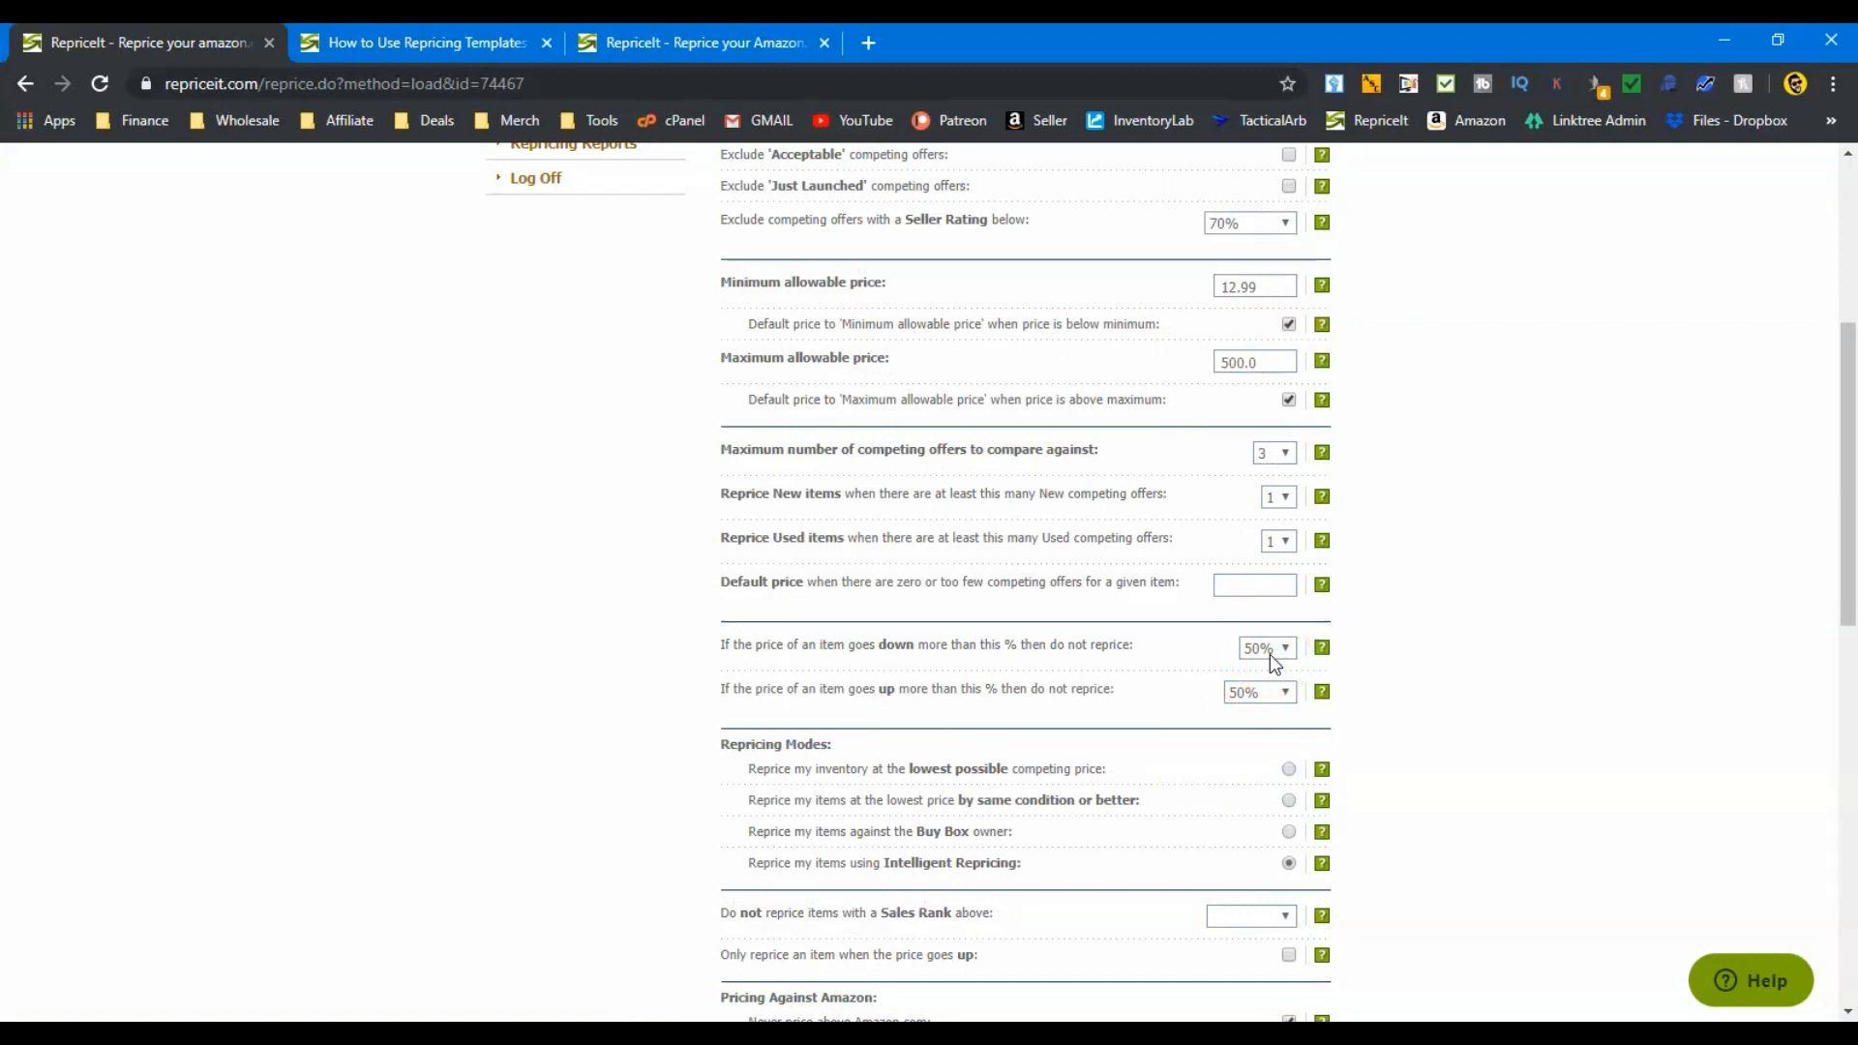
pyautogui.scroll(-3)
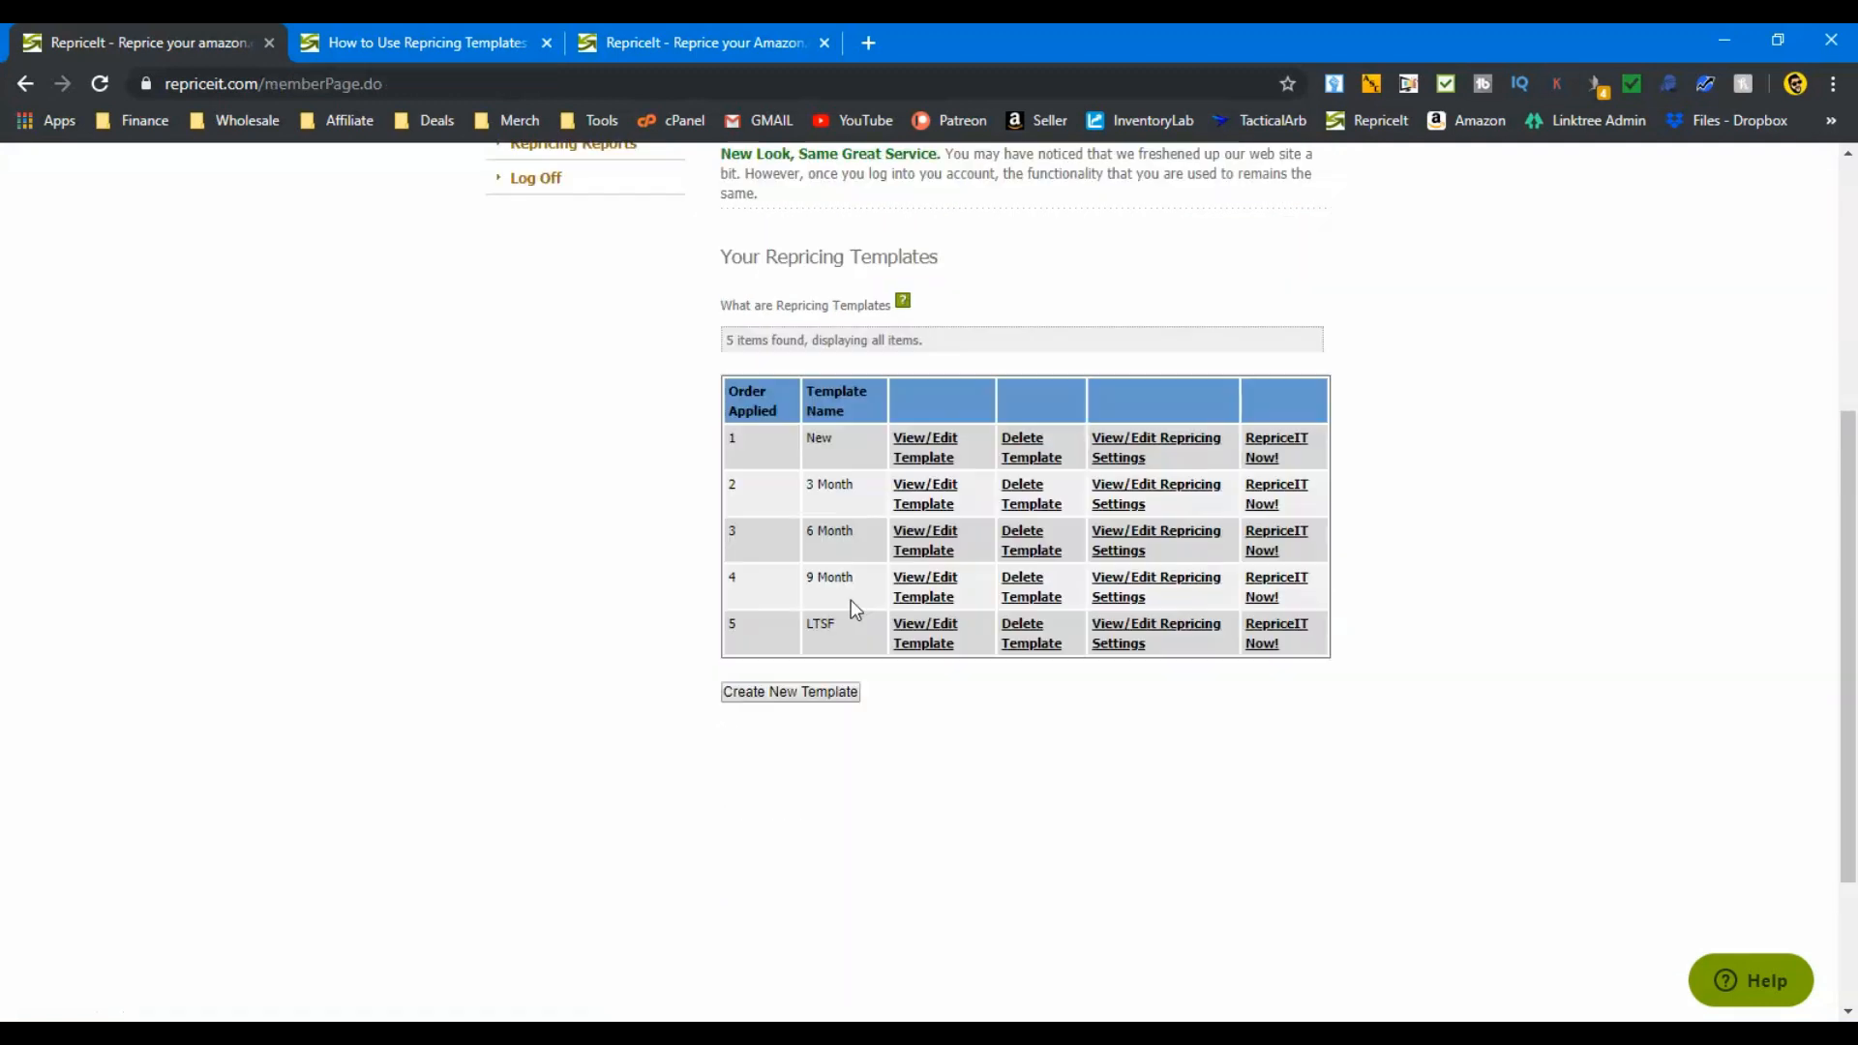
pyautogui.click(1157, 586)
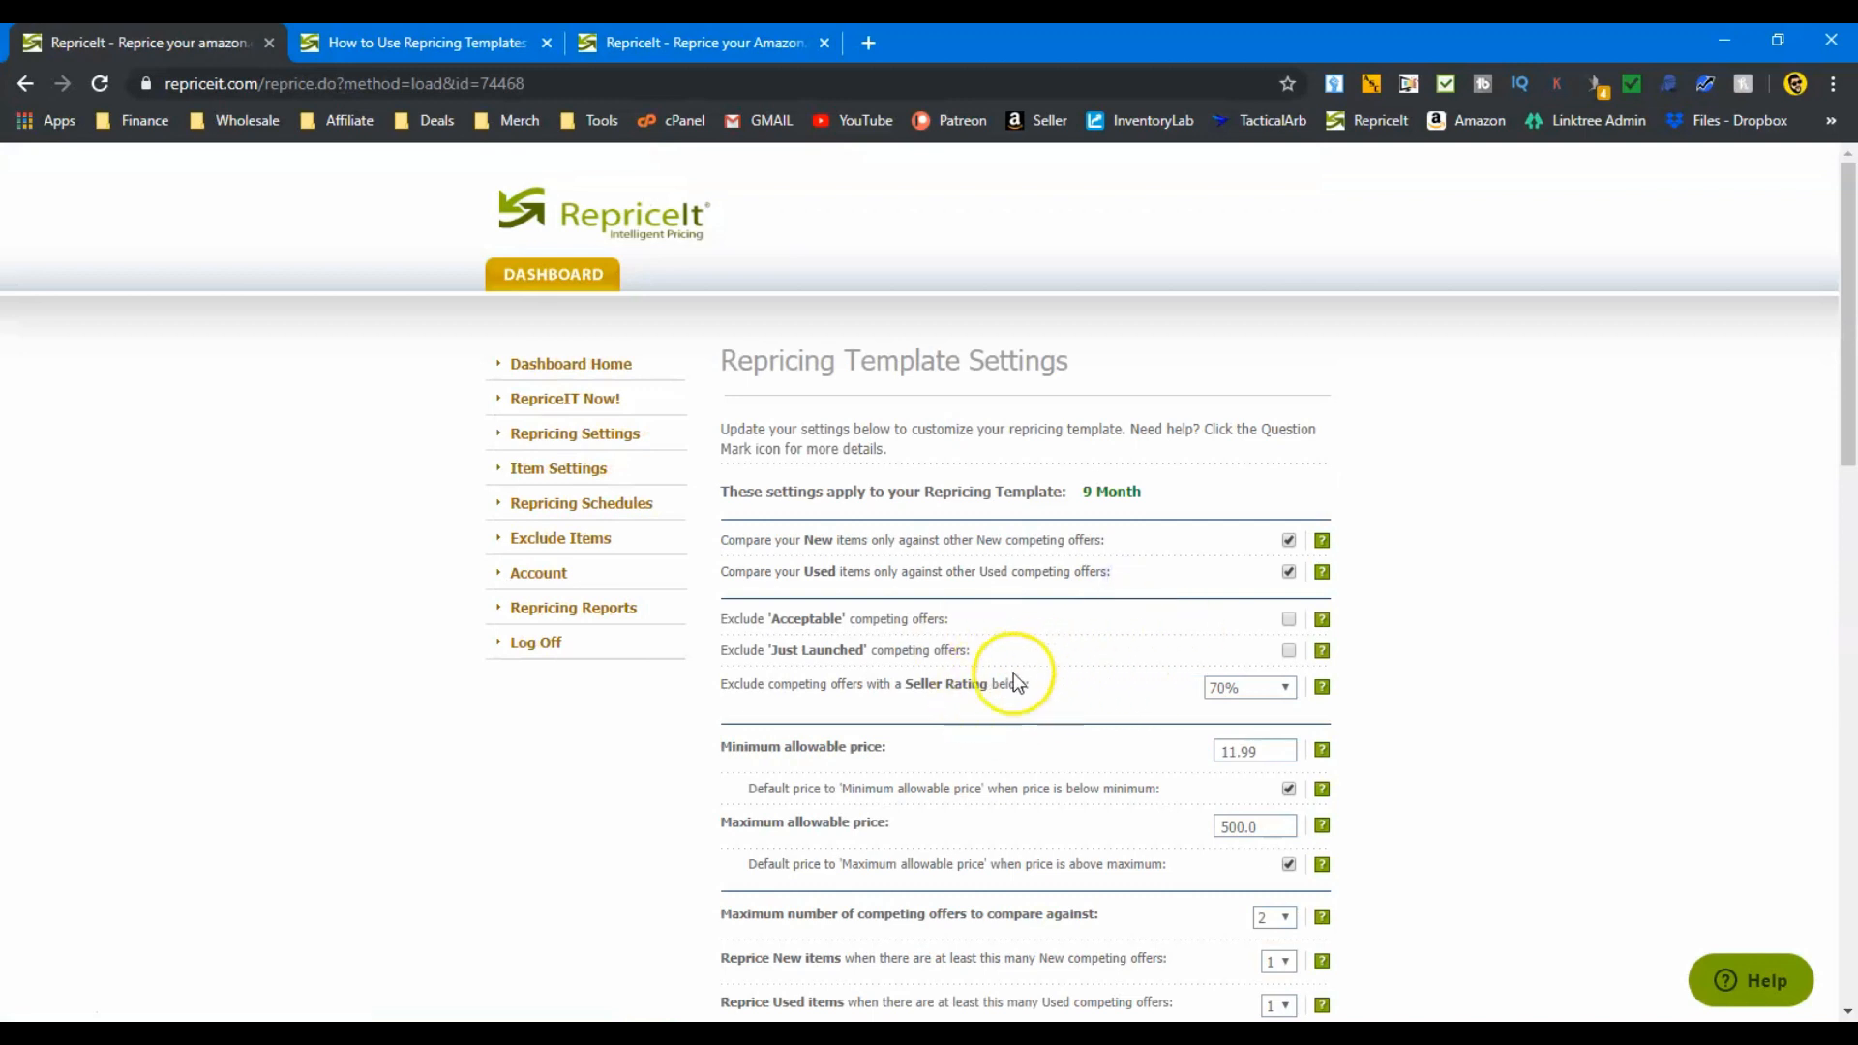
pyautogui.moveTo(936, 637)
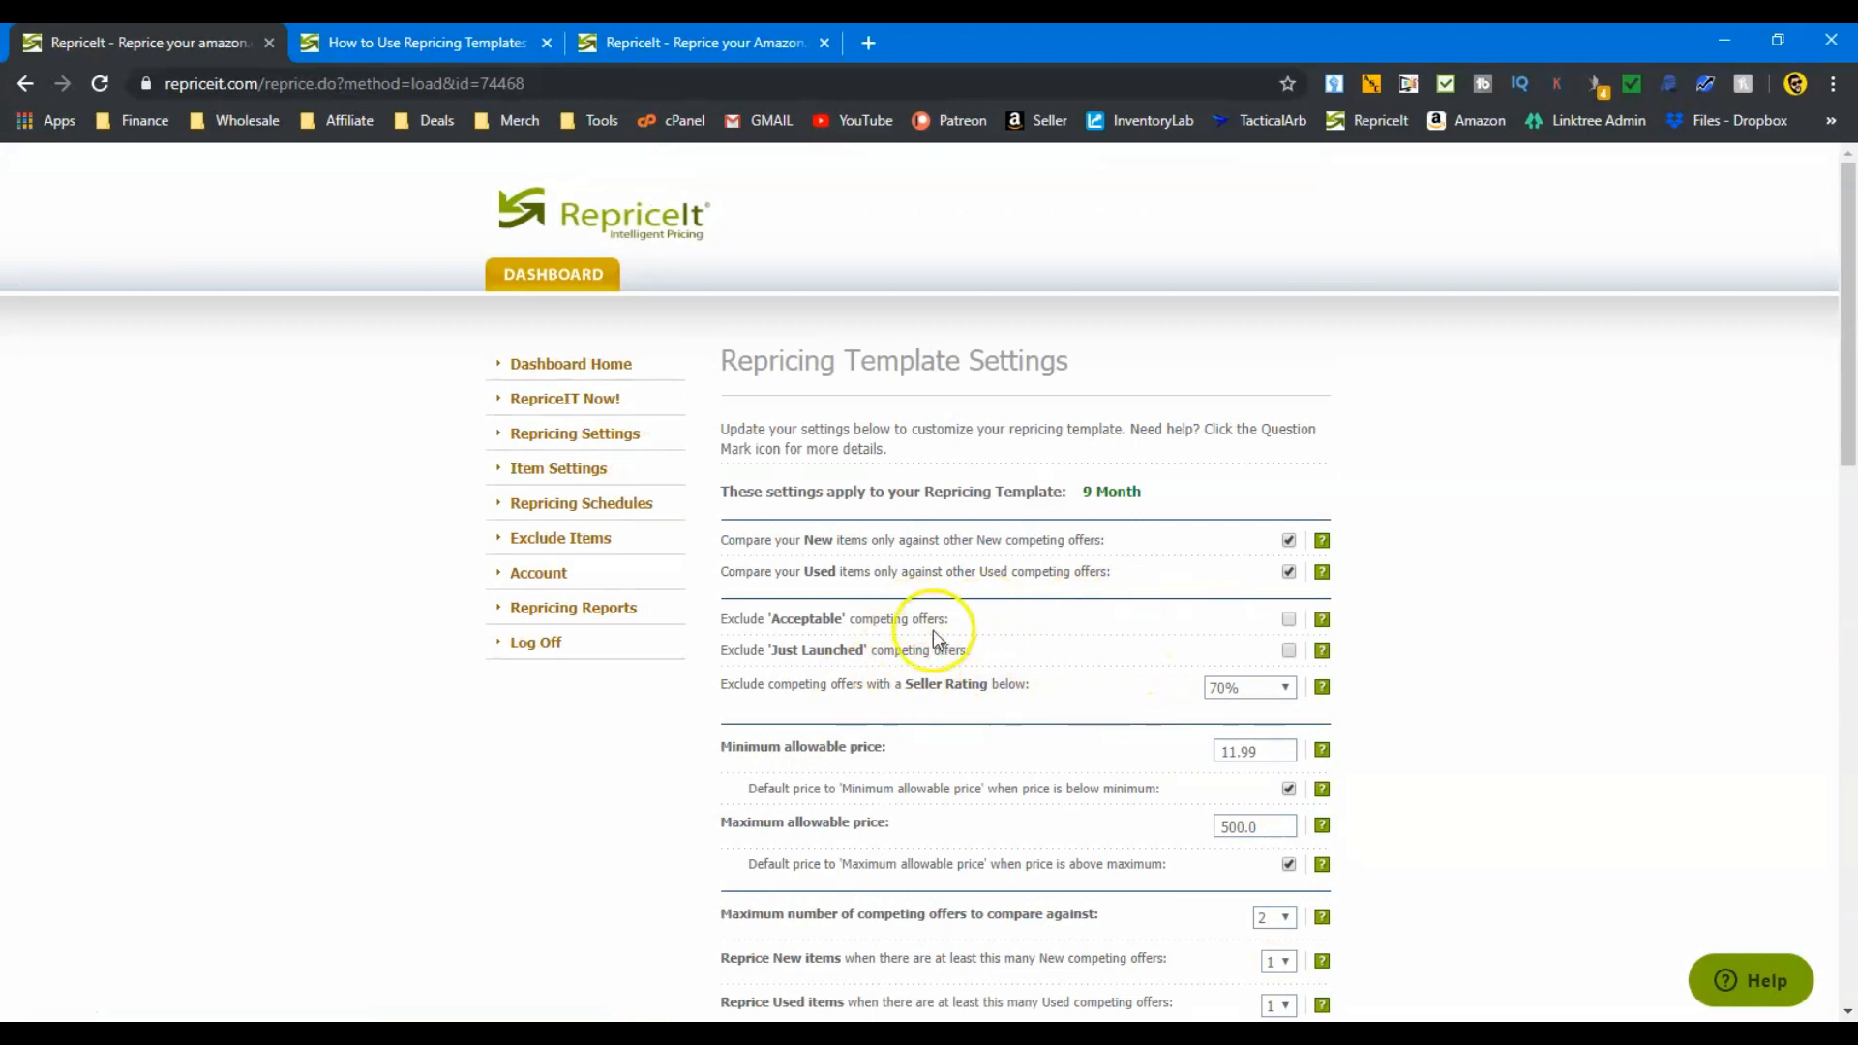
pyautogui.scroll(-3)
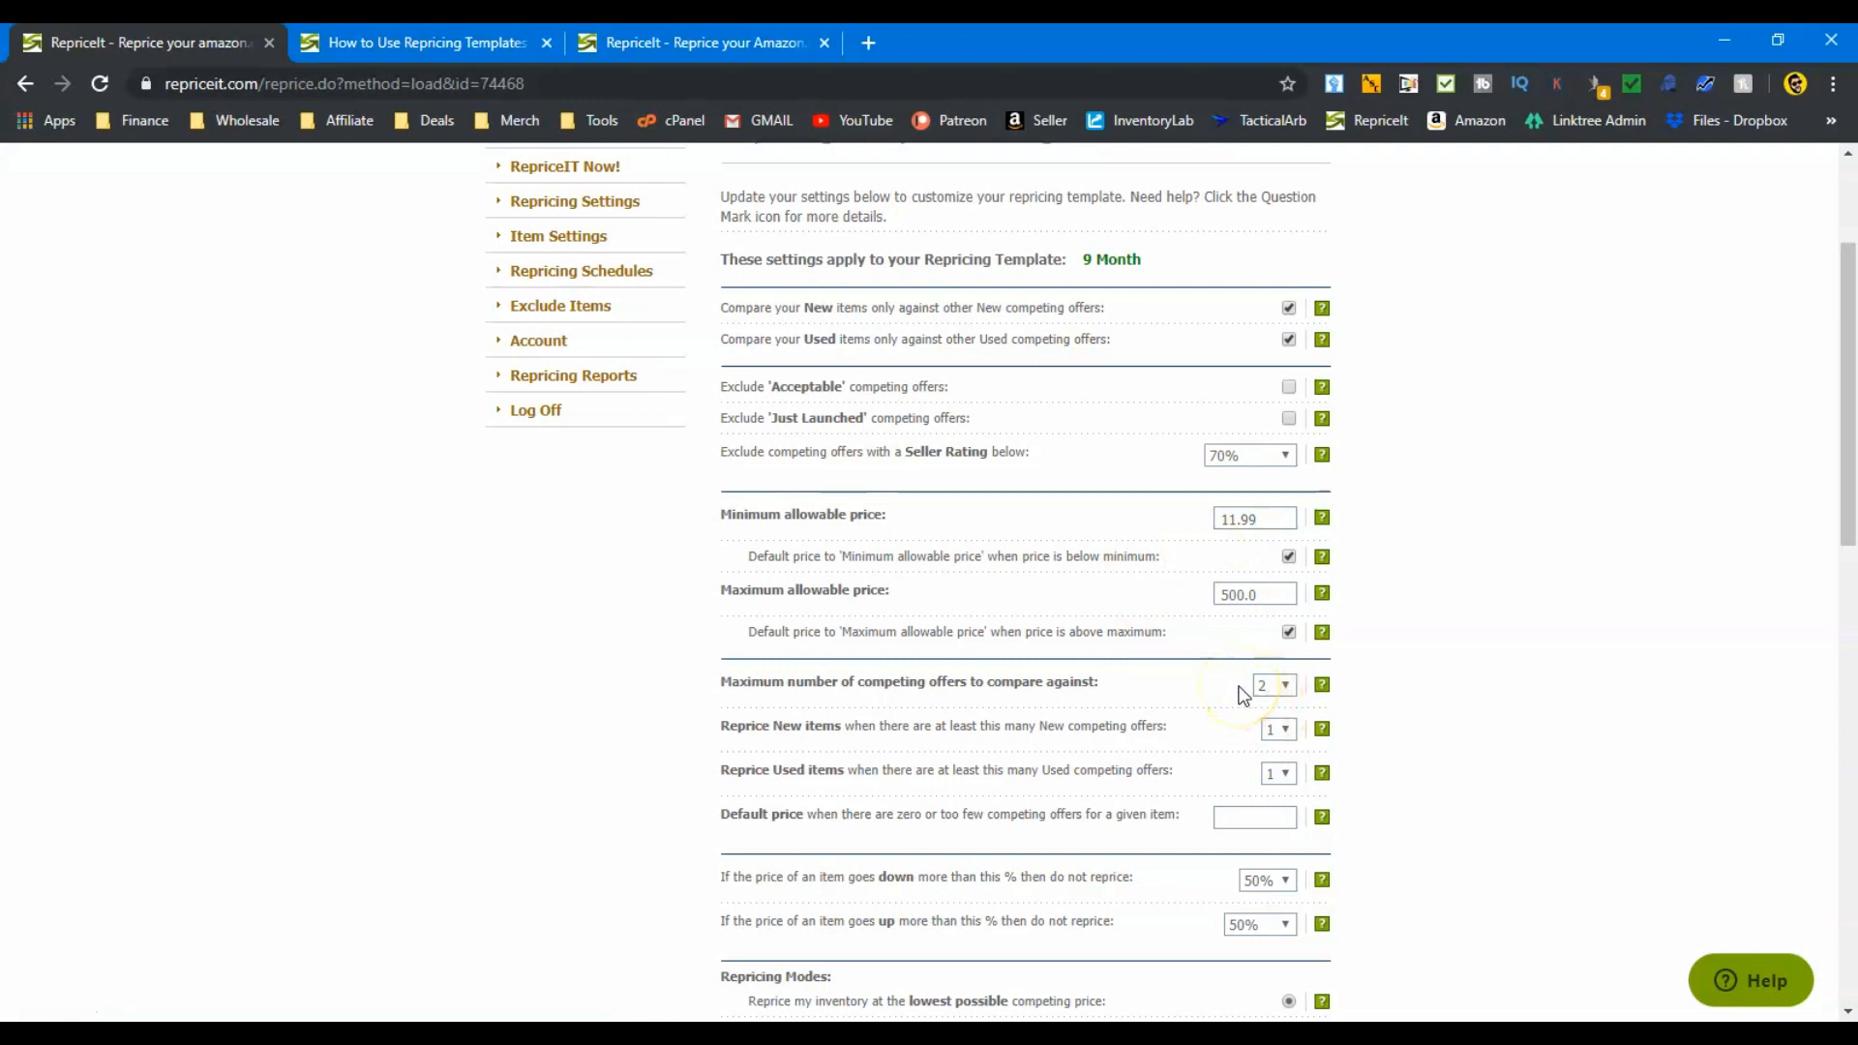
pyautogui.scroll(-3)
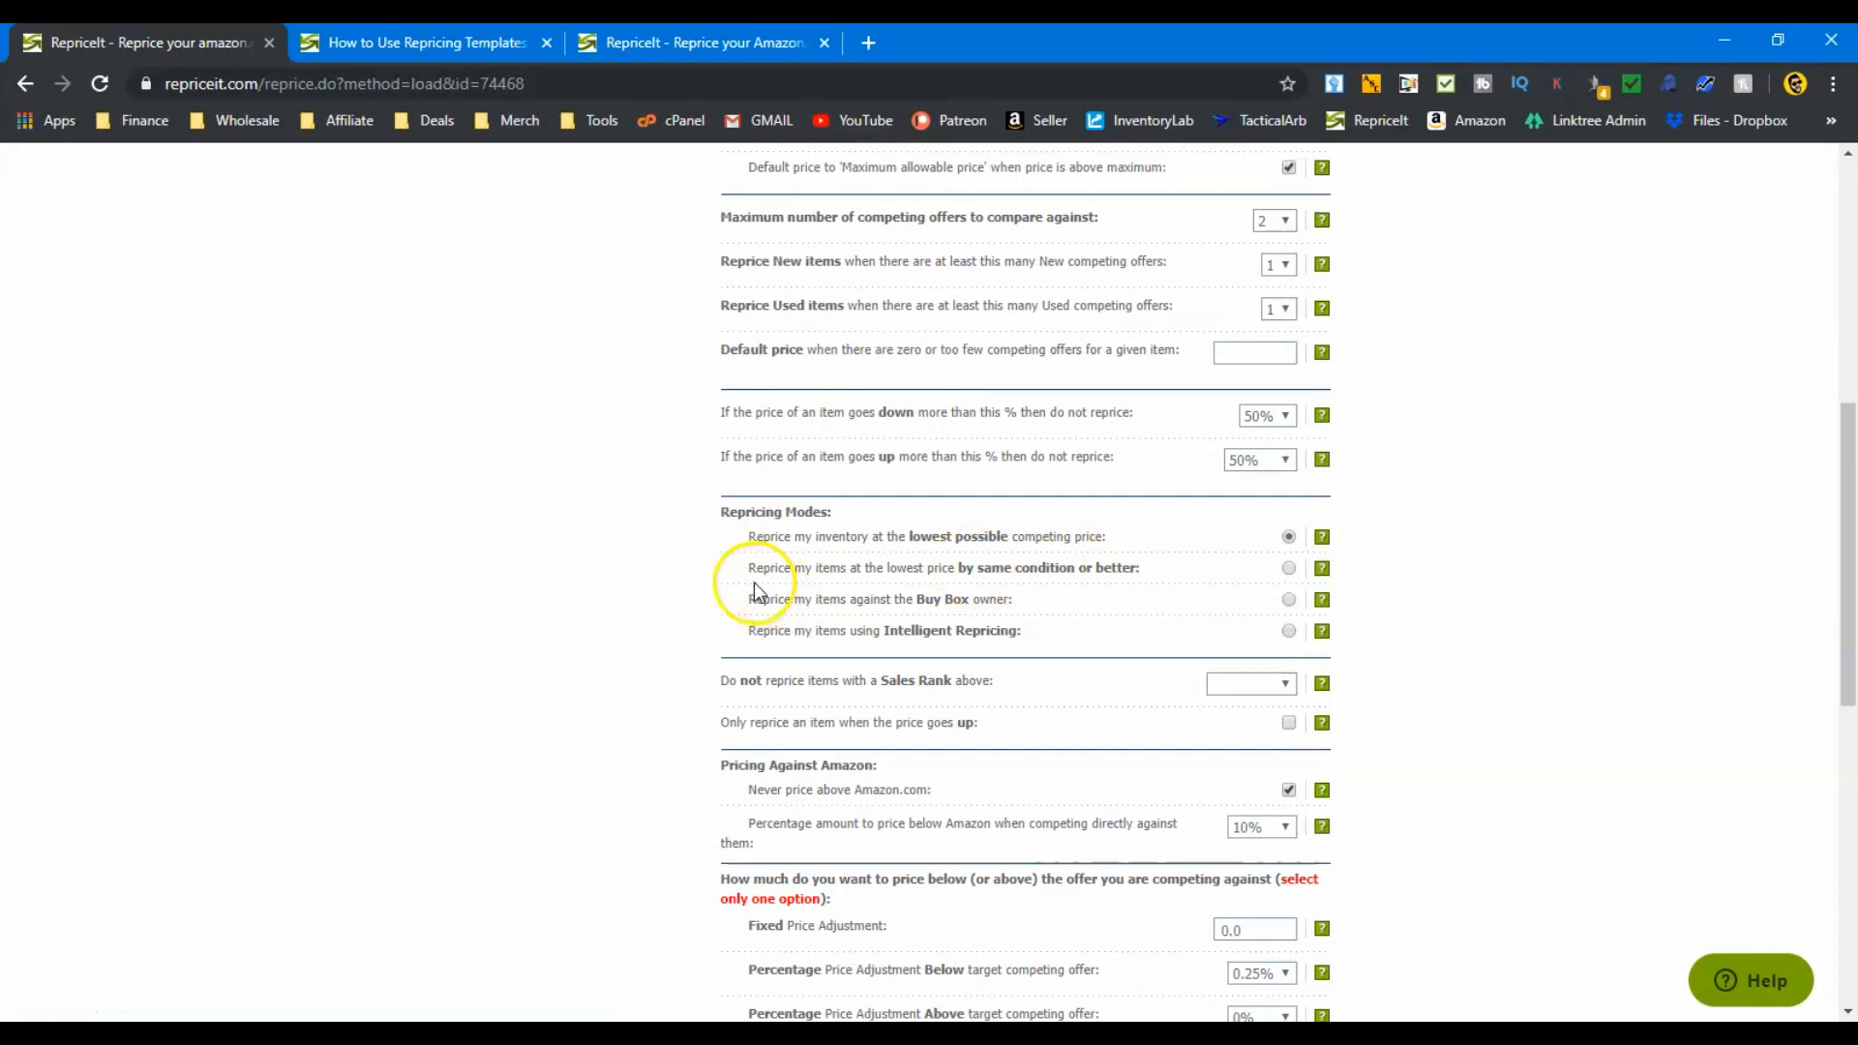
pyautogui.moveTo(841, 547)
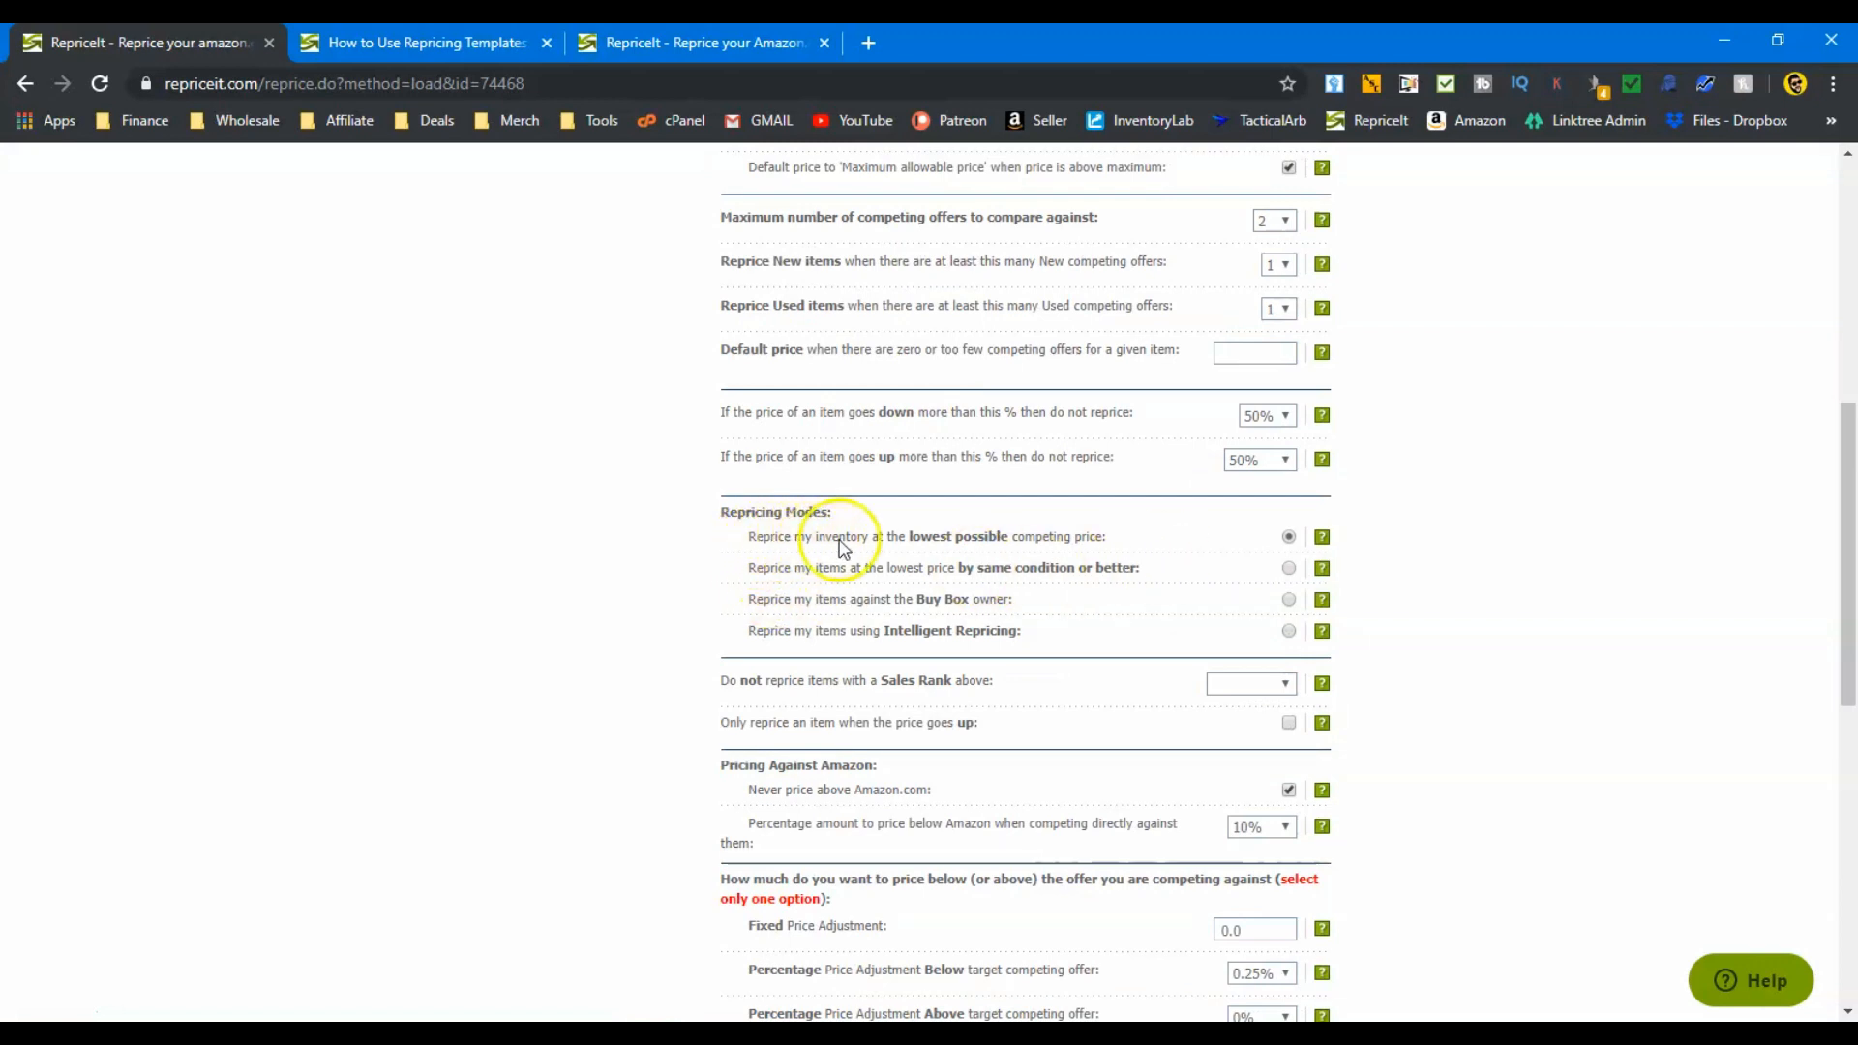
pyautogui.moveTo(1091, 558)
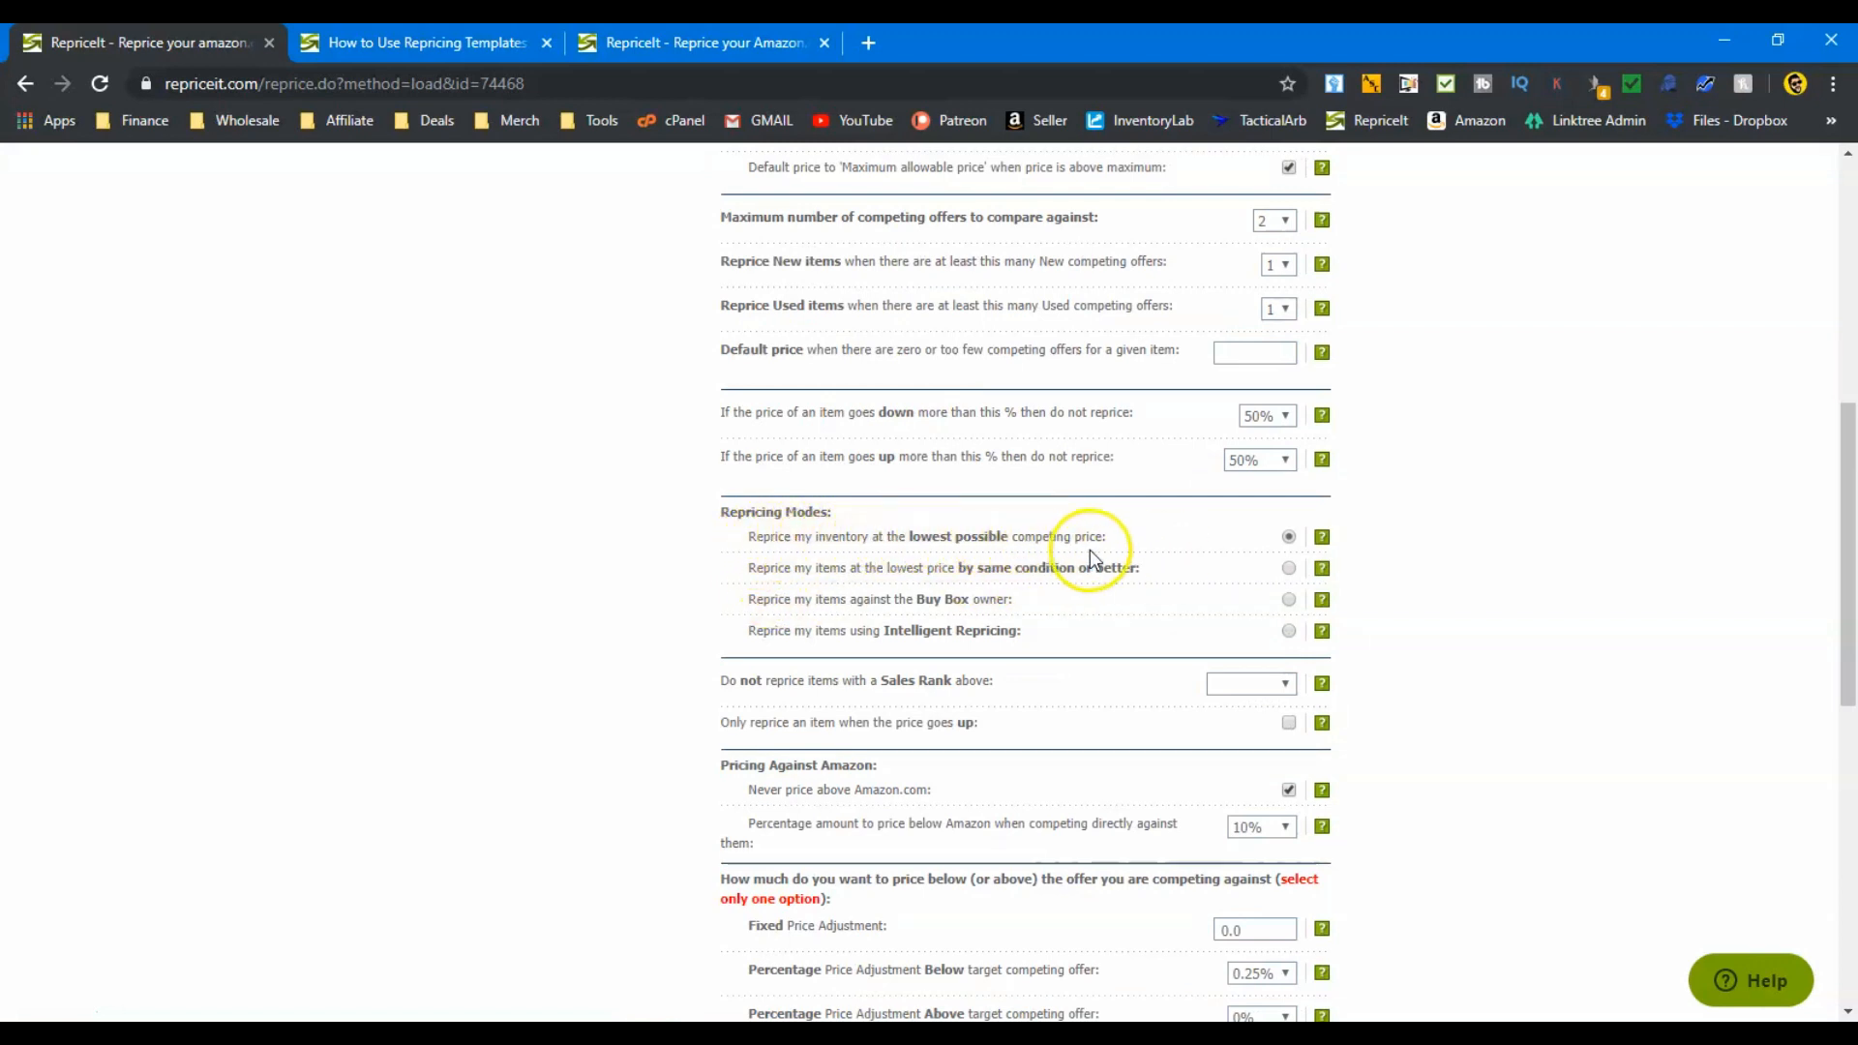
pyautogui.moveTo(1262, 536)
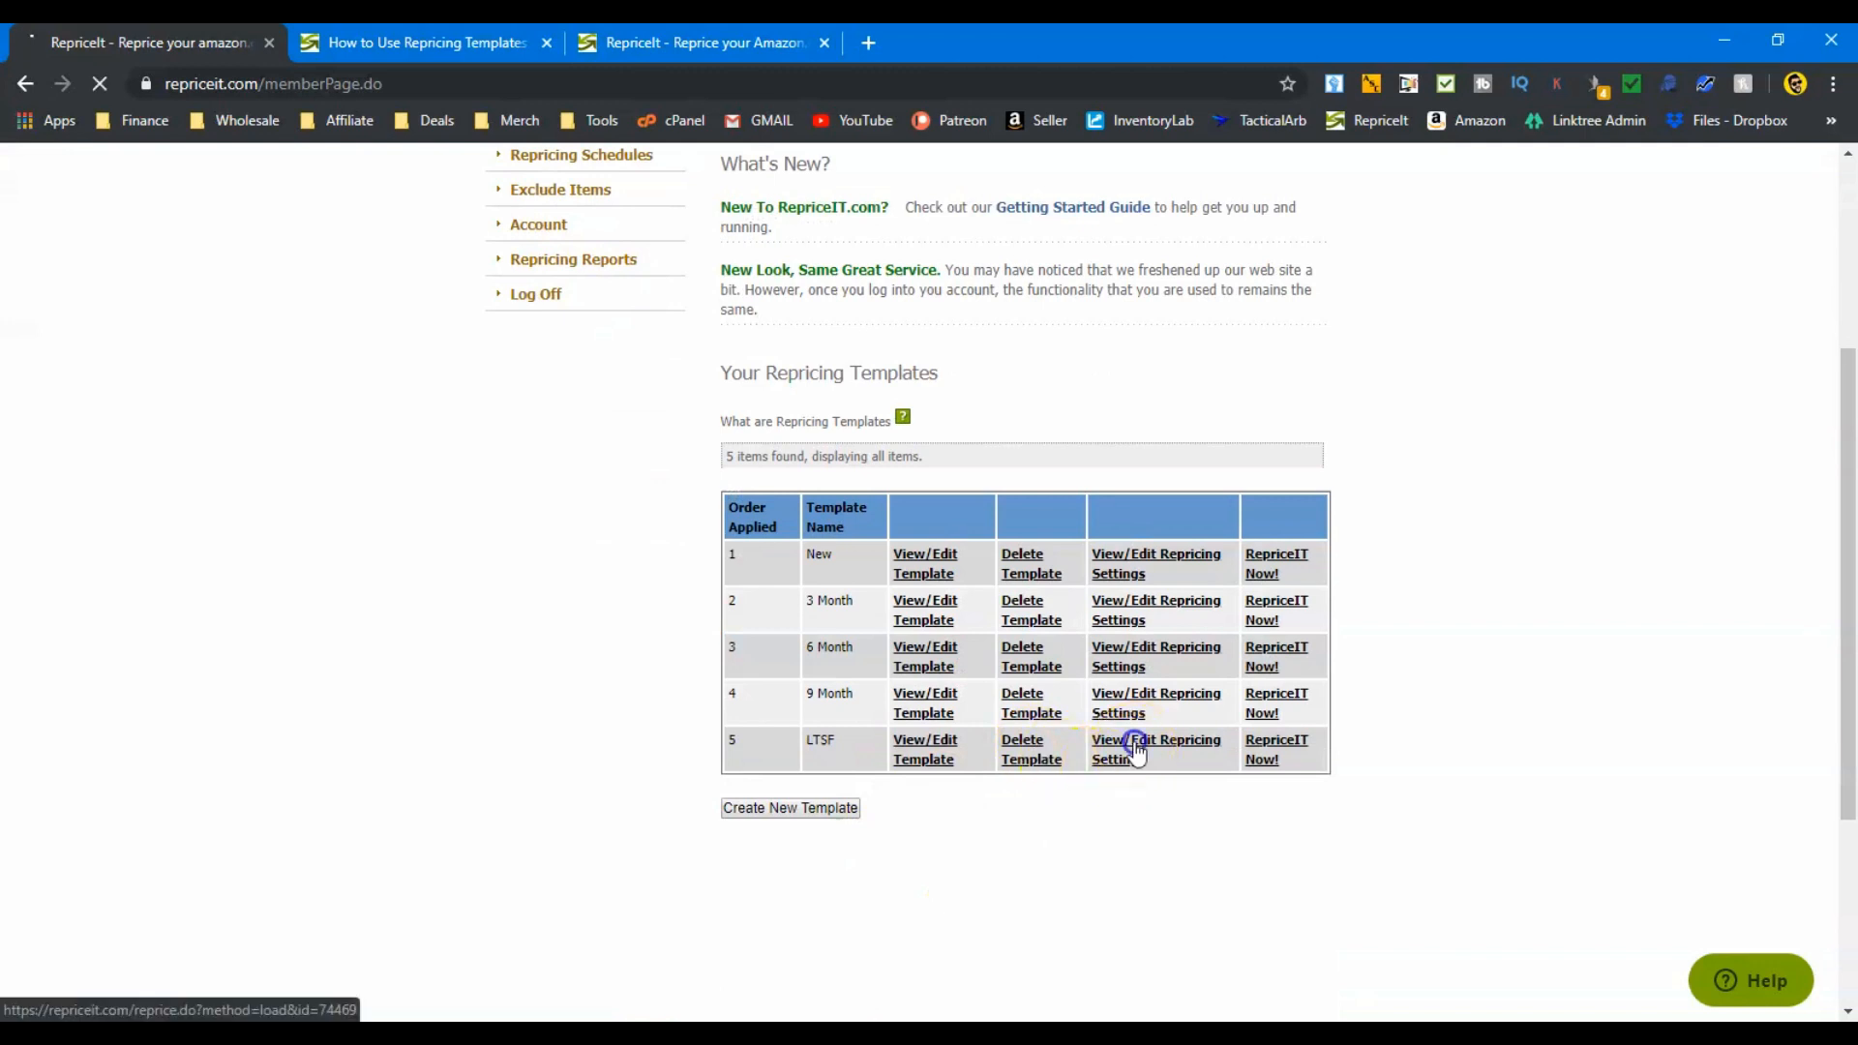
pyautogui.click(1134, 749)
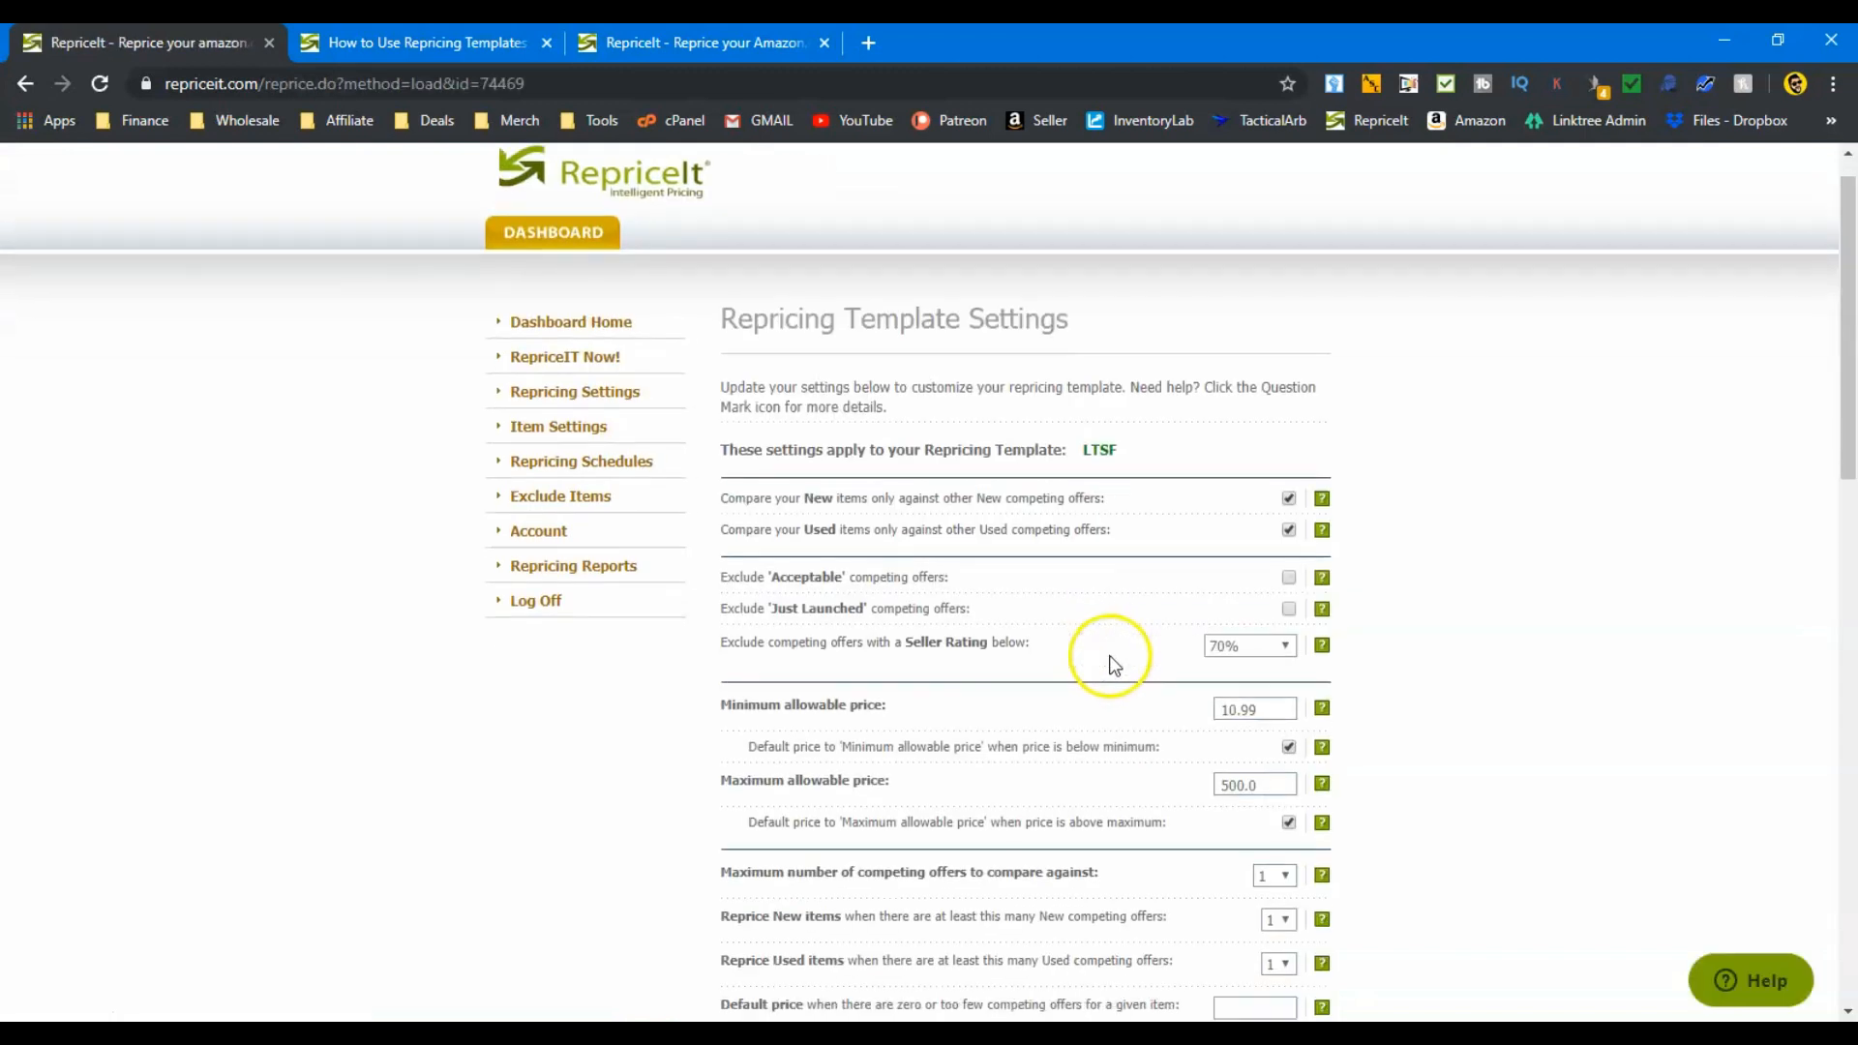
pyautogui.scroll(-3)
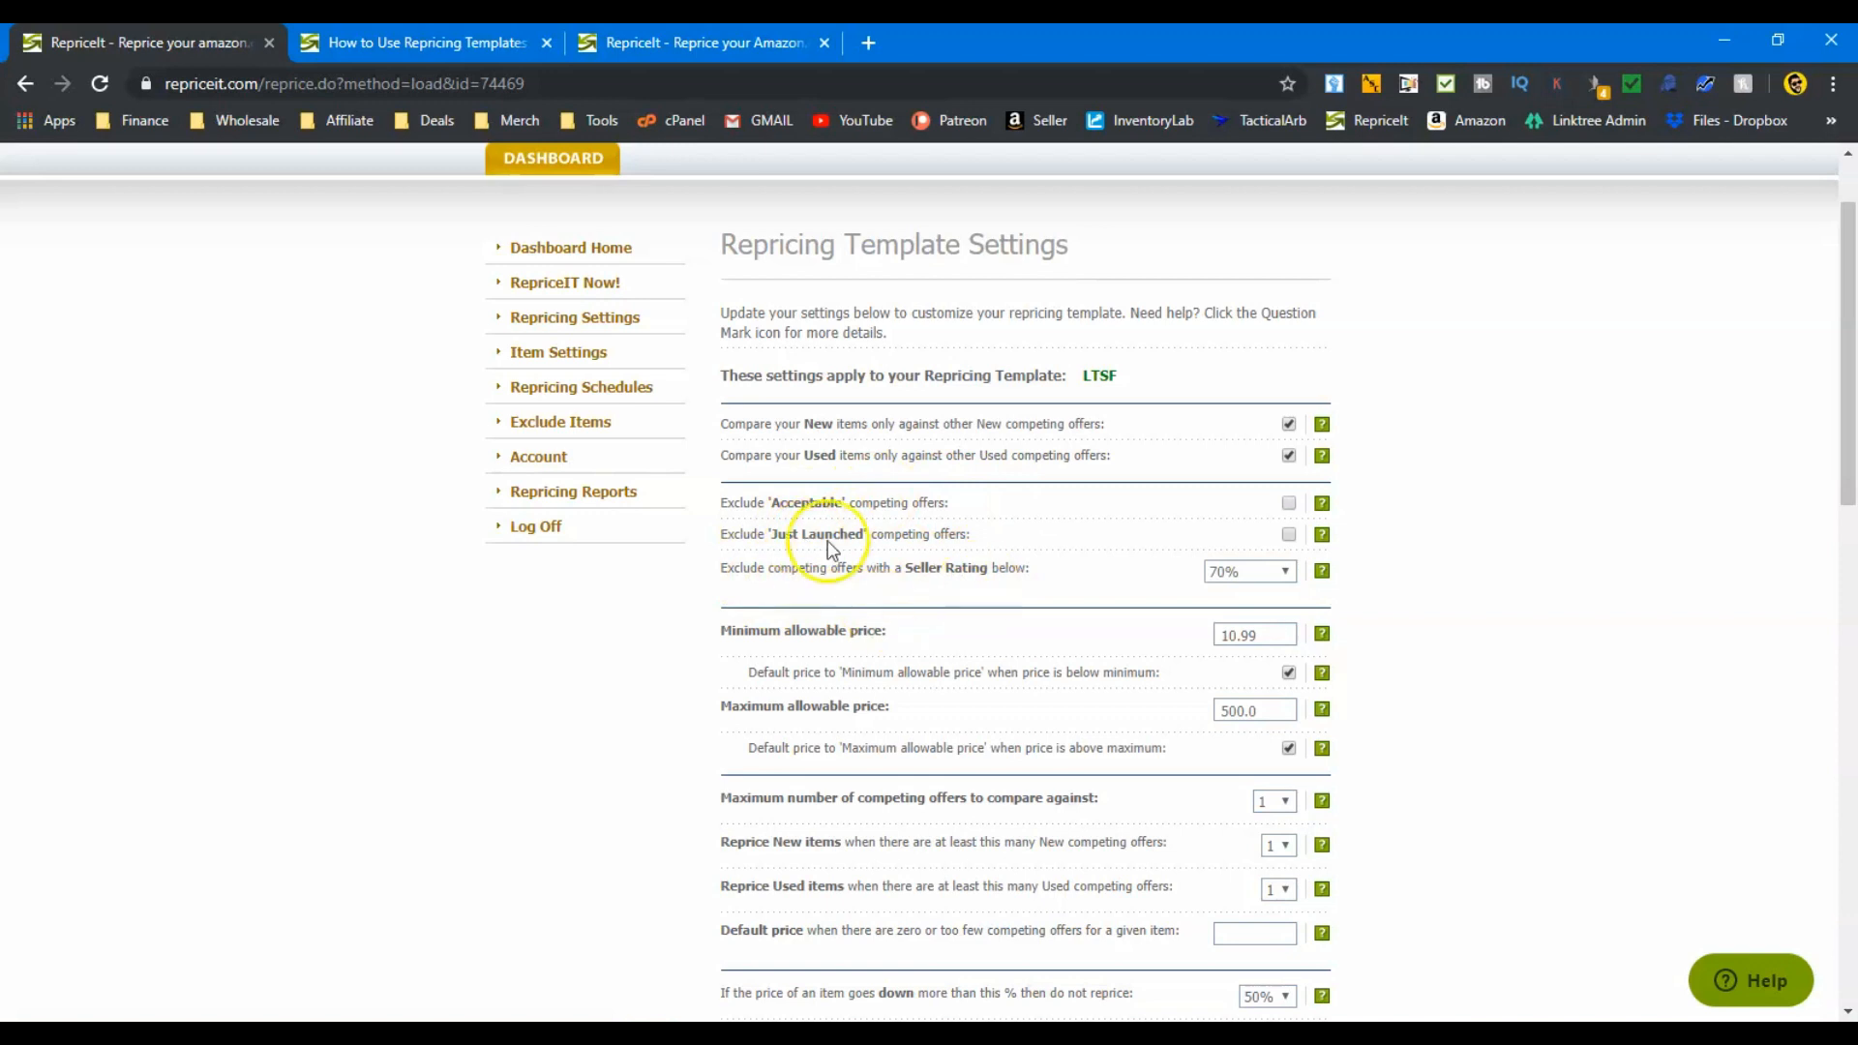
pyautogui.moveTo(1237, 587)
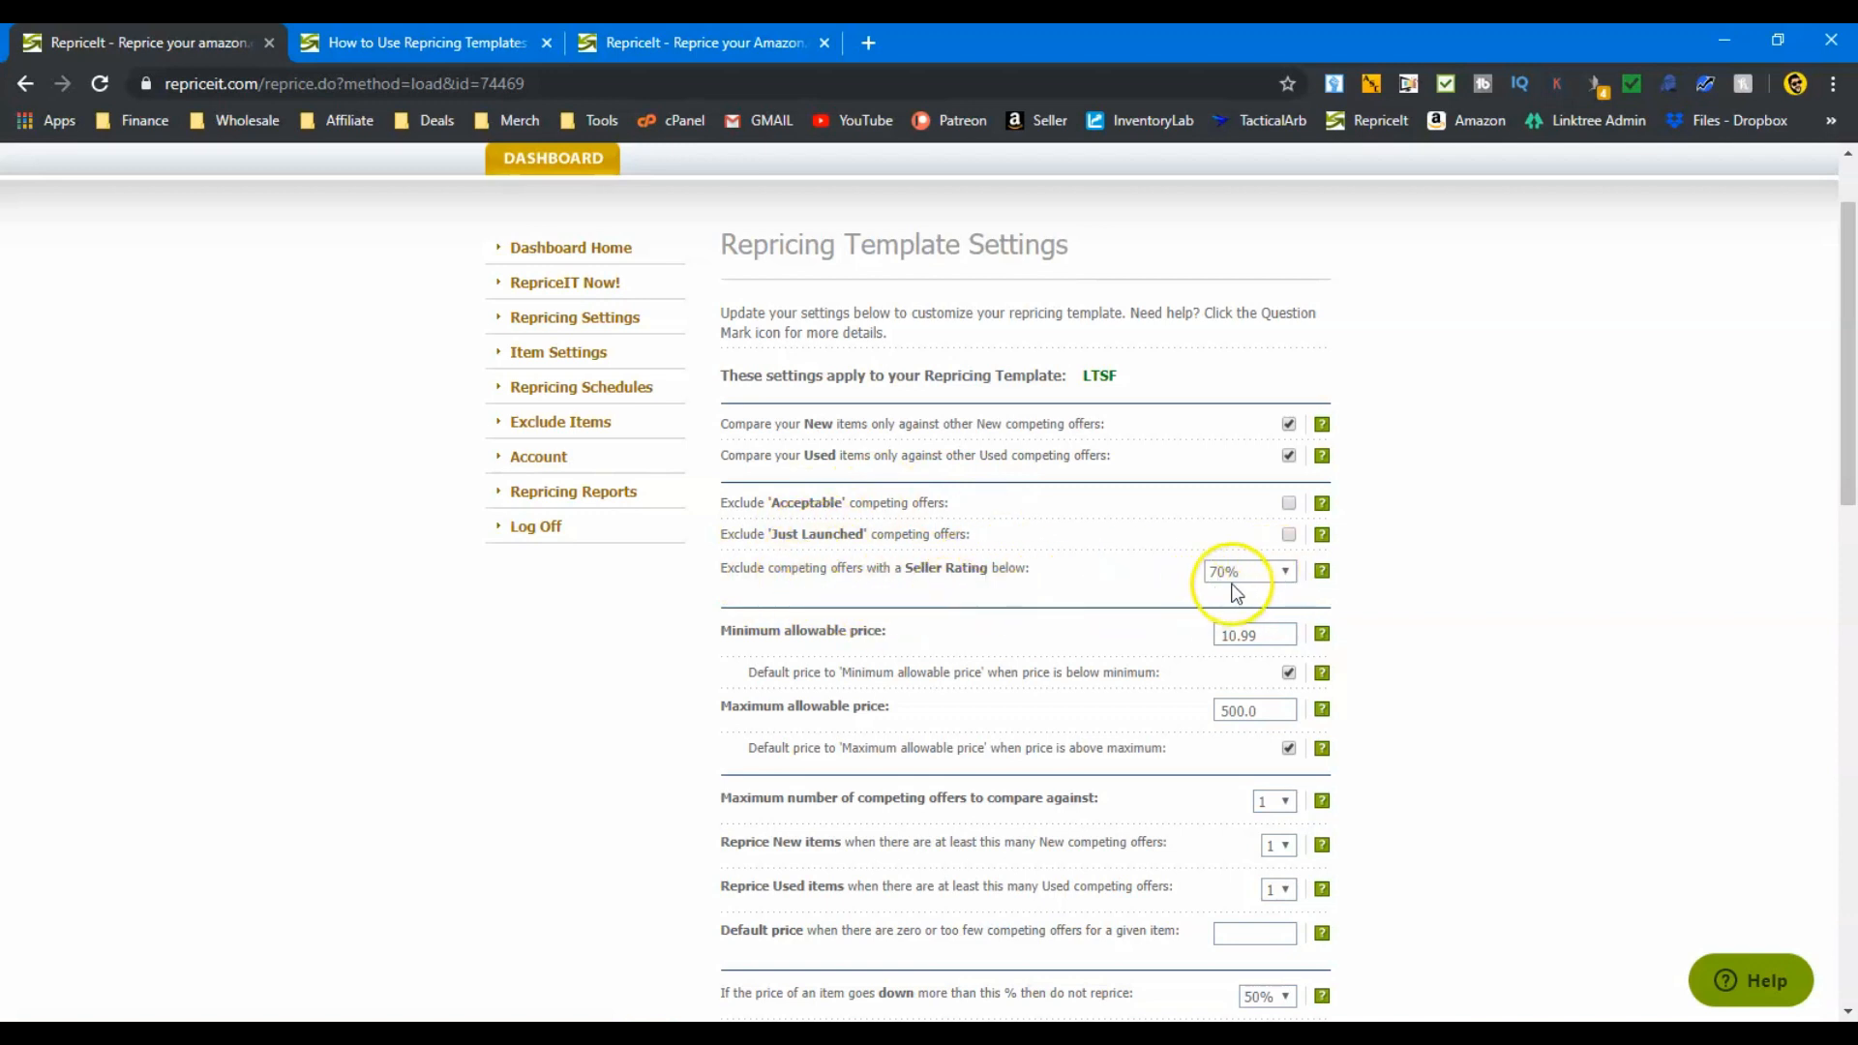
pyautogui.moveTo(979, 559)
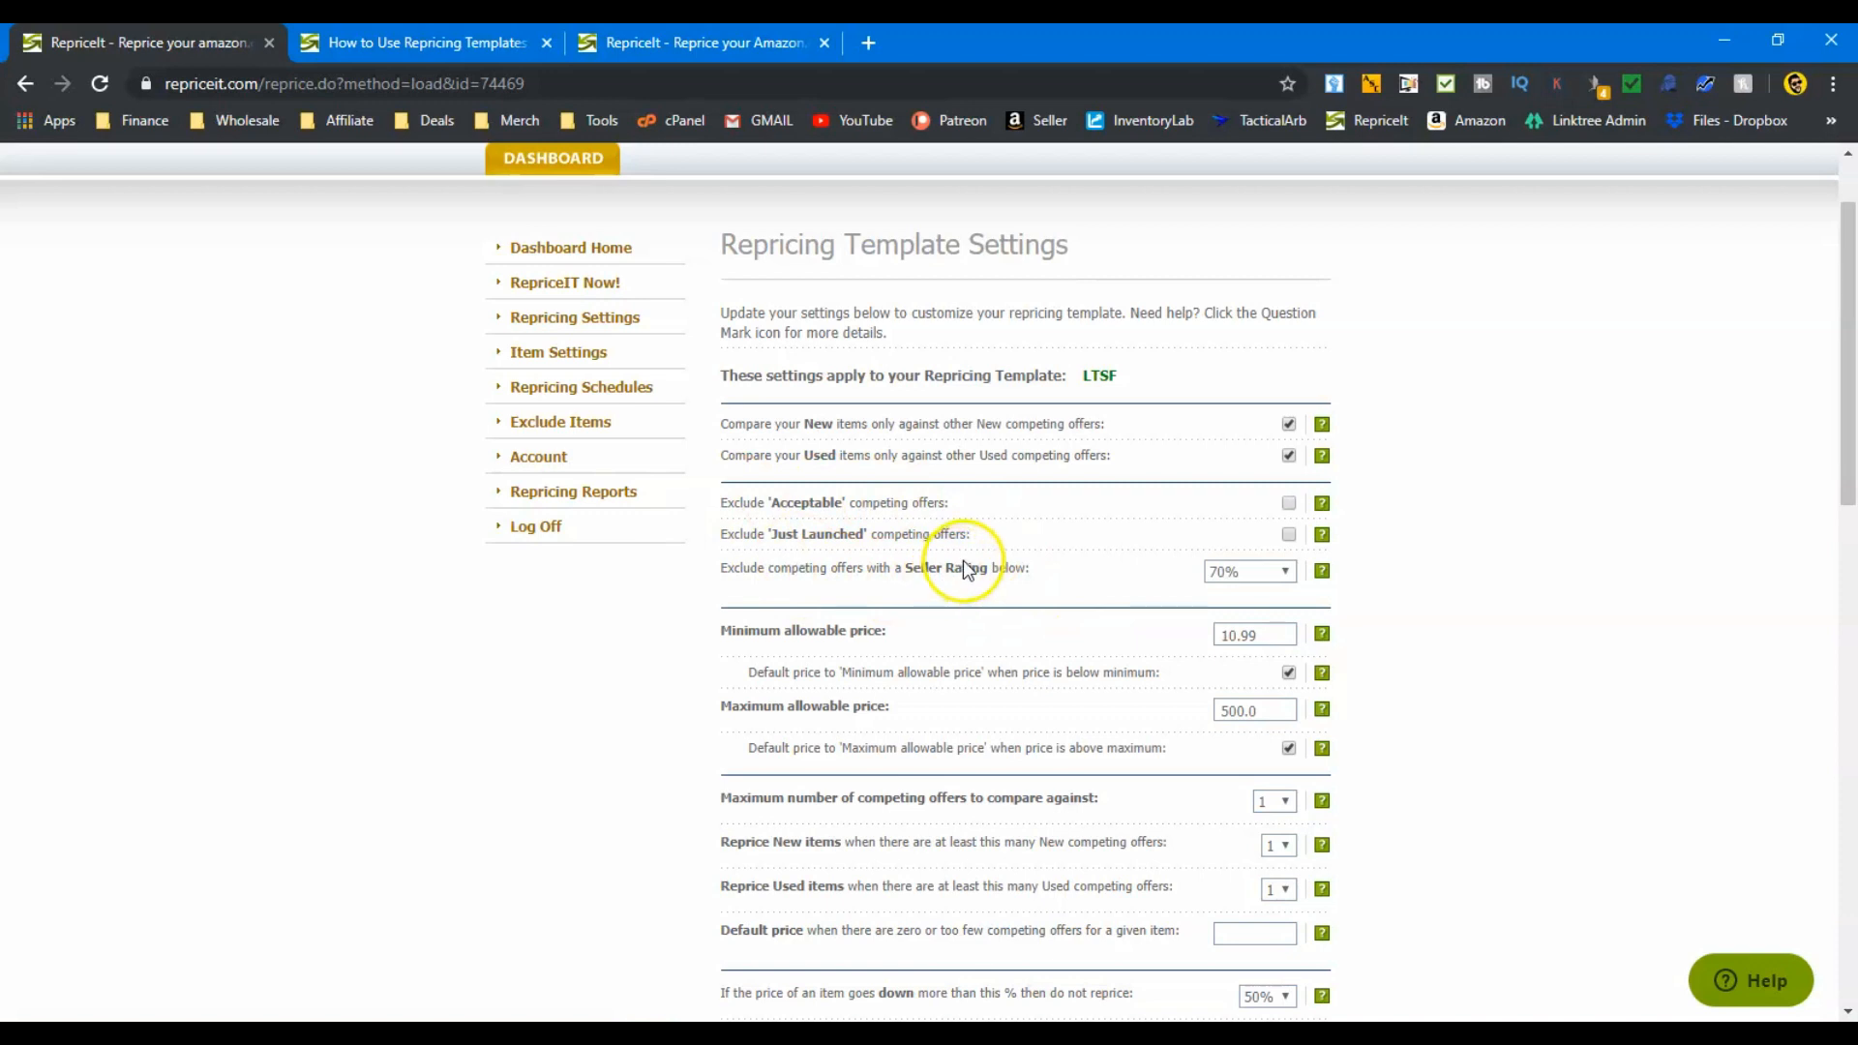
pyautogui.moveTo(1245, 665)
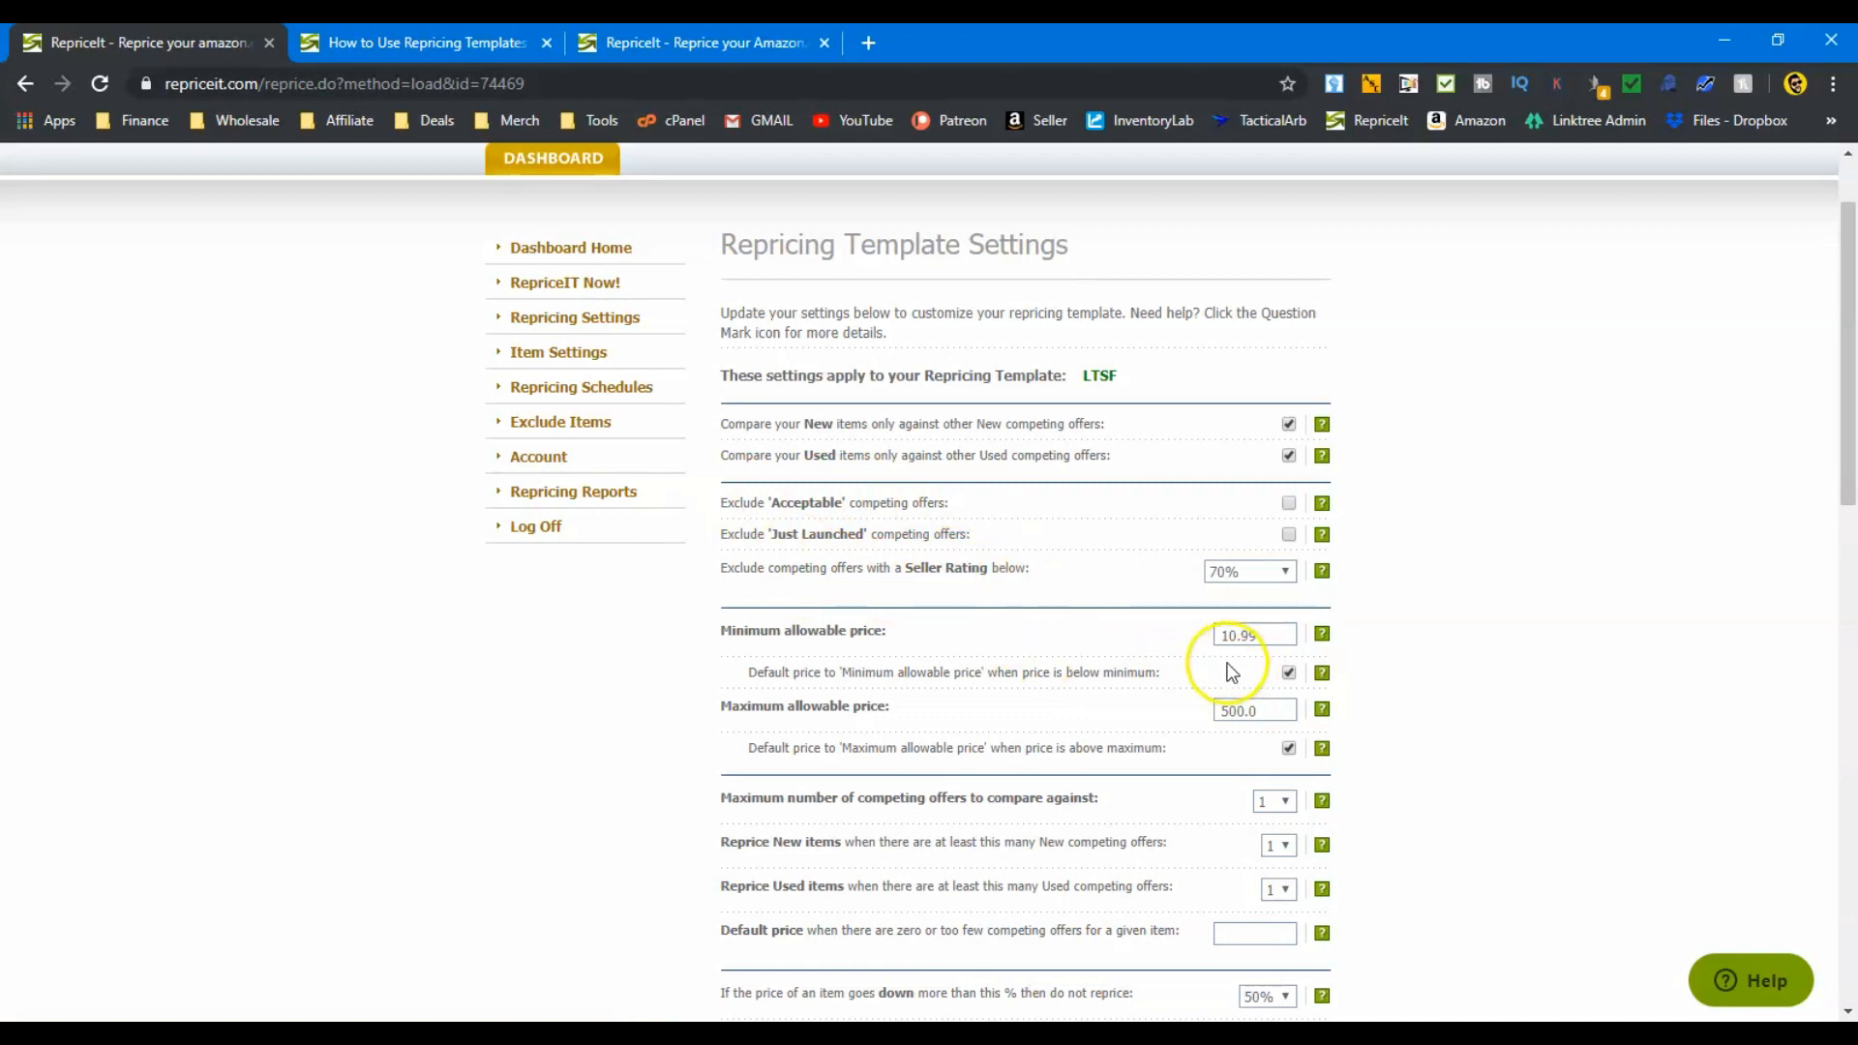
pyautogui.moveTo(1214, 682)
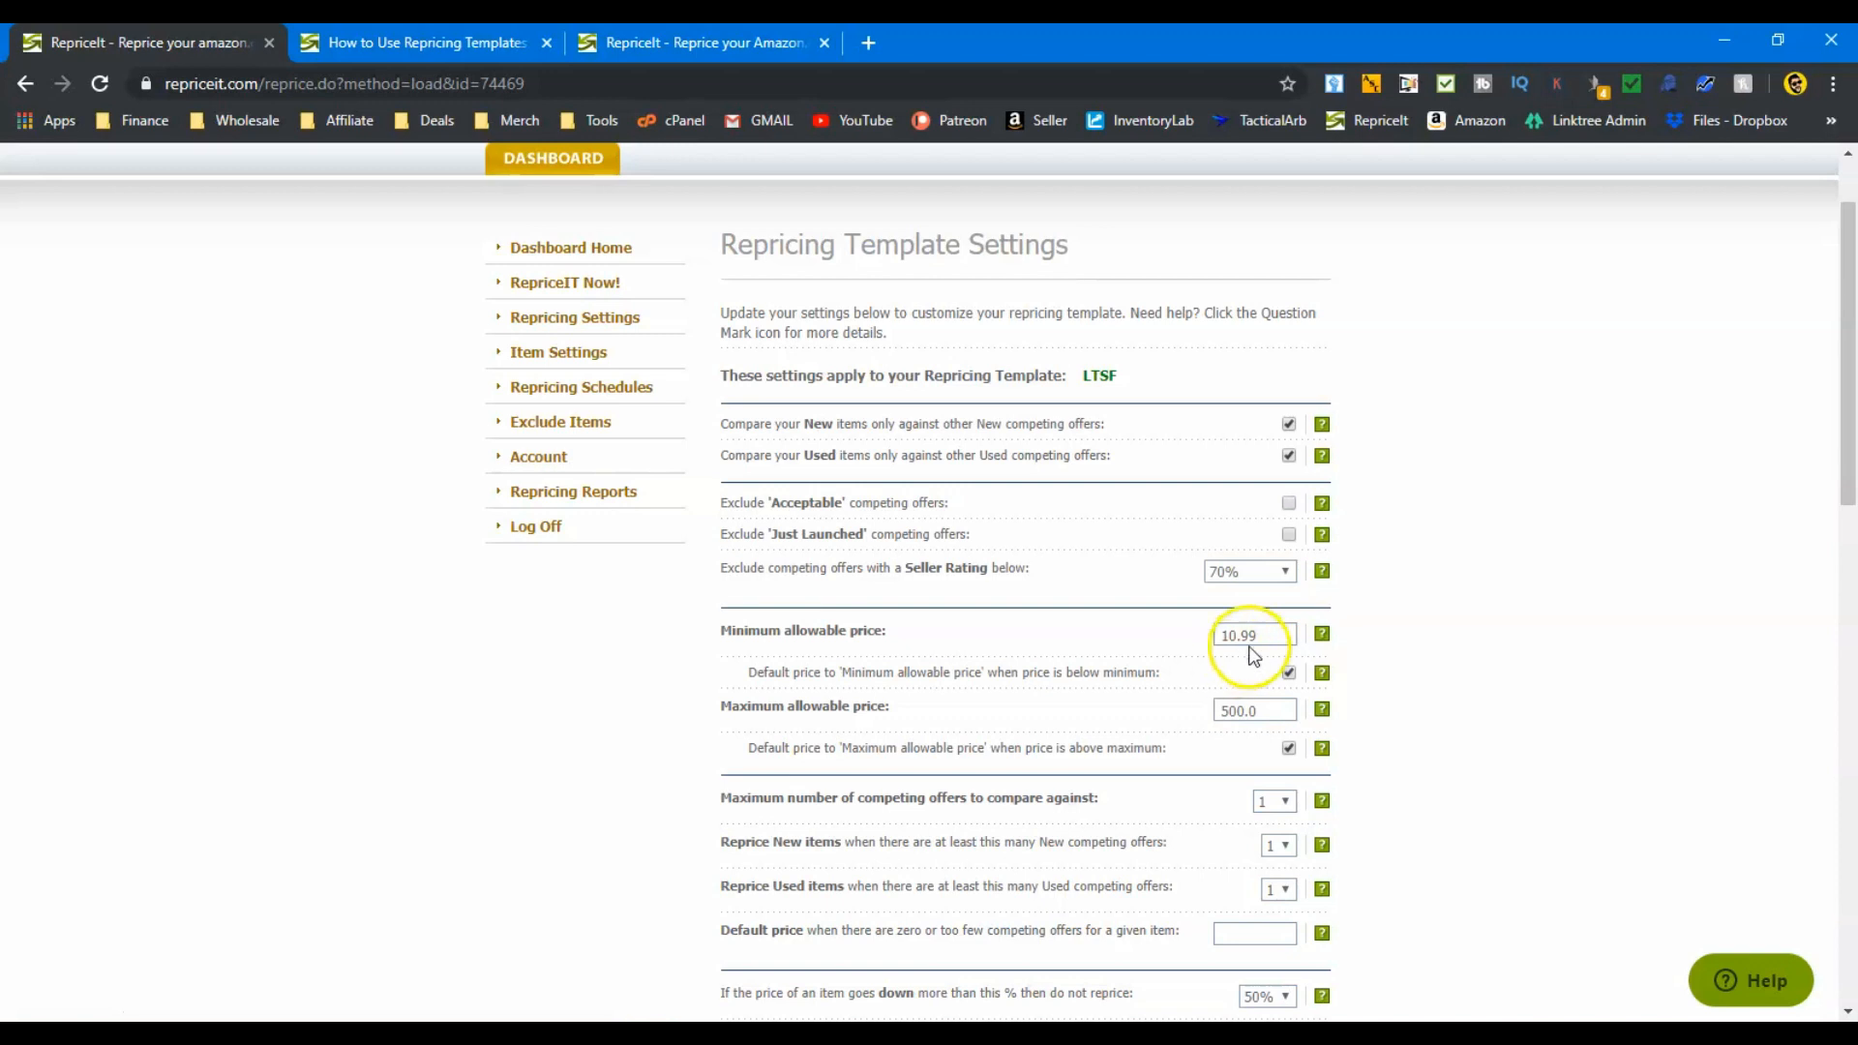
pyautogui.click(1254, 634)
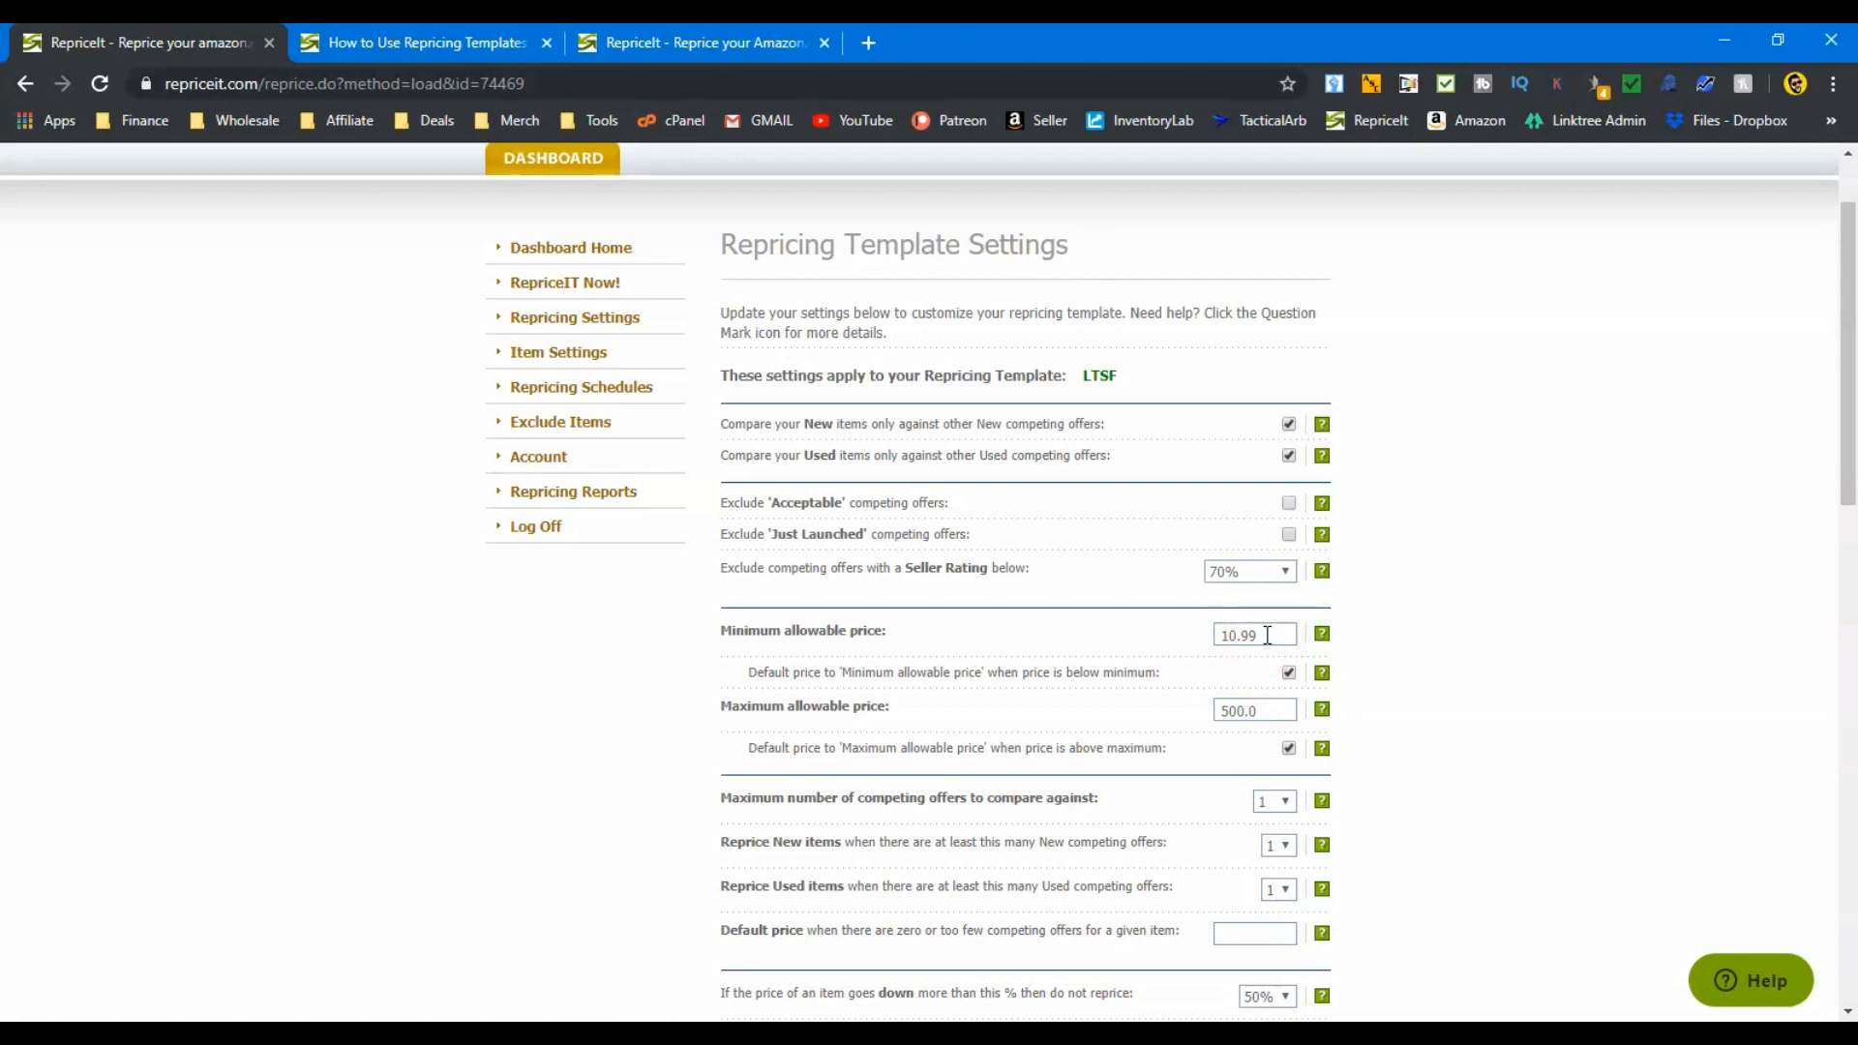
pyautogui.scroll(-3)
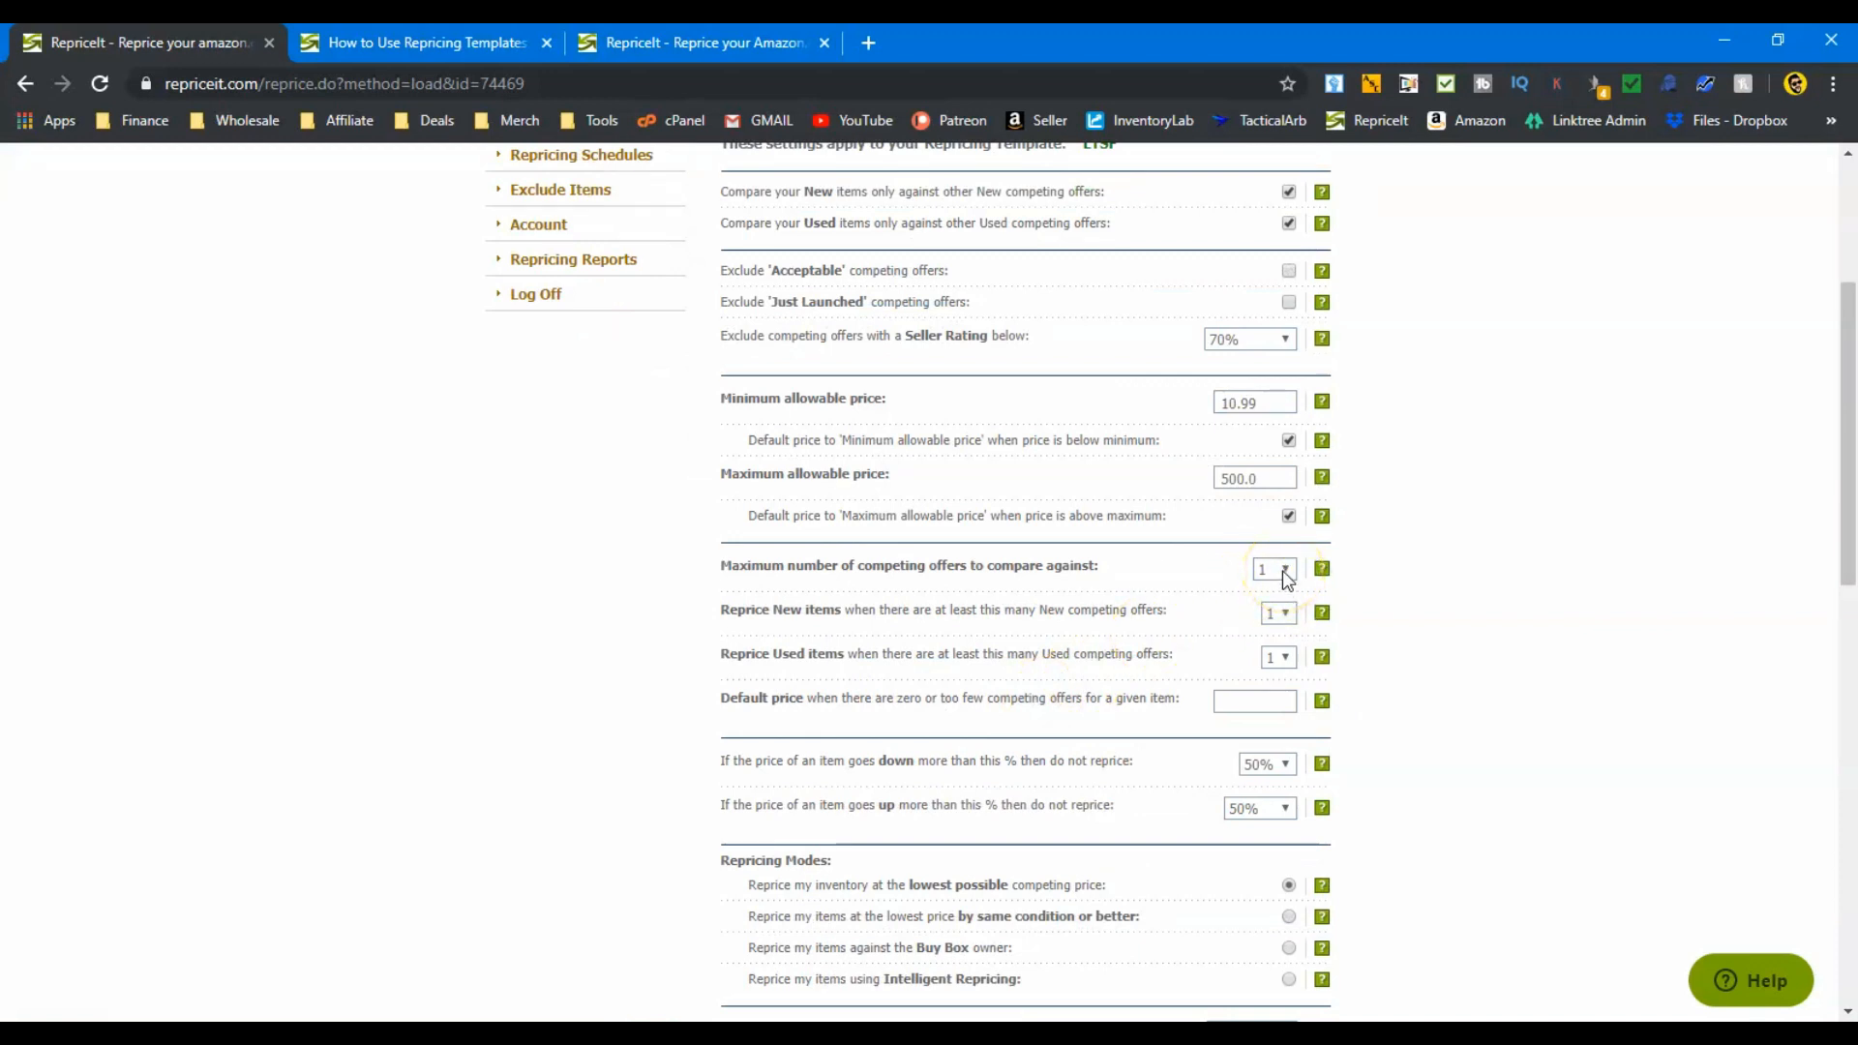
pyautogui.scroll(-3)
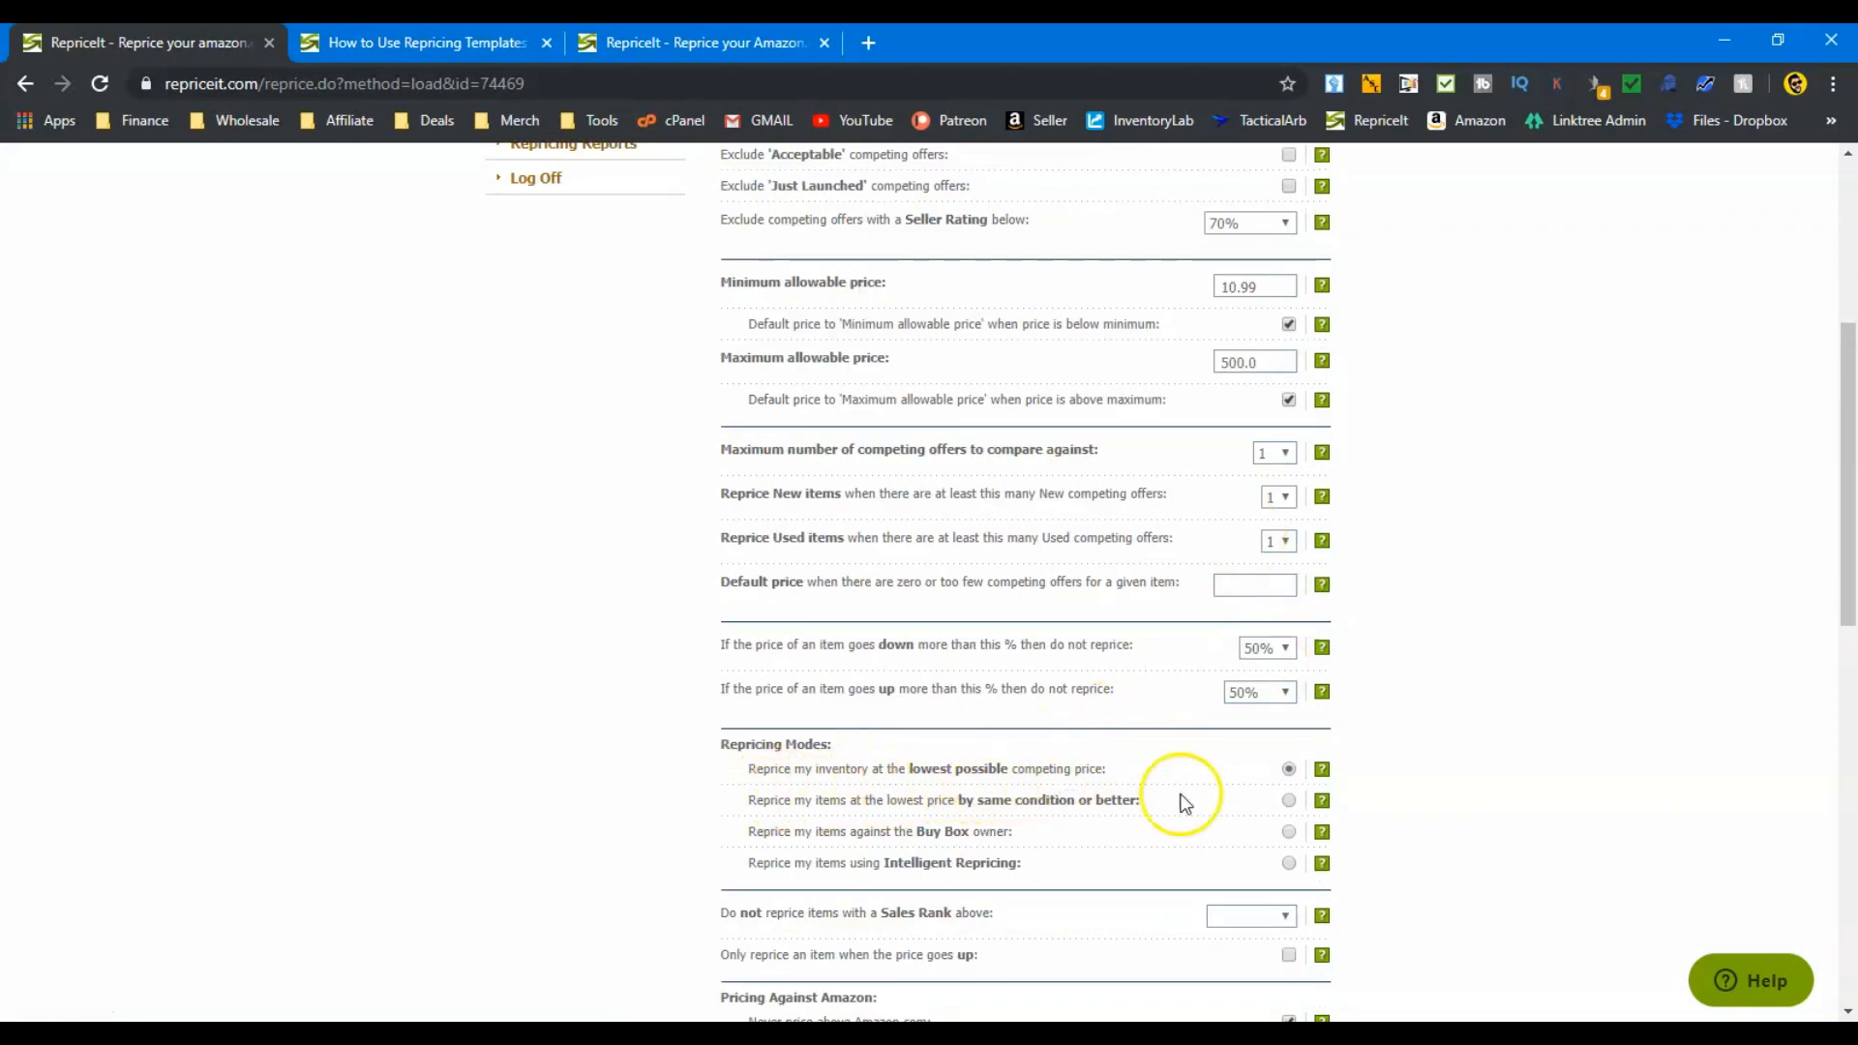
pyautogui.scroll(-3)
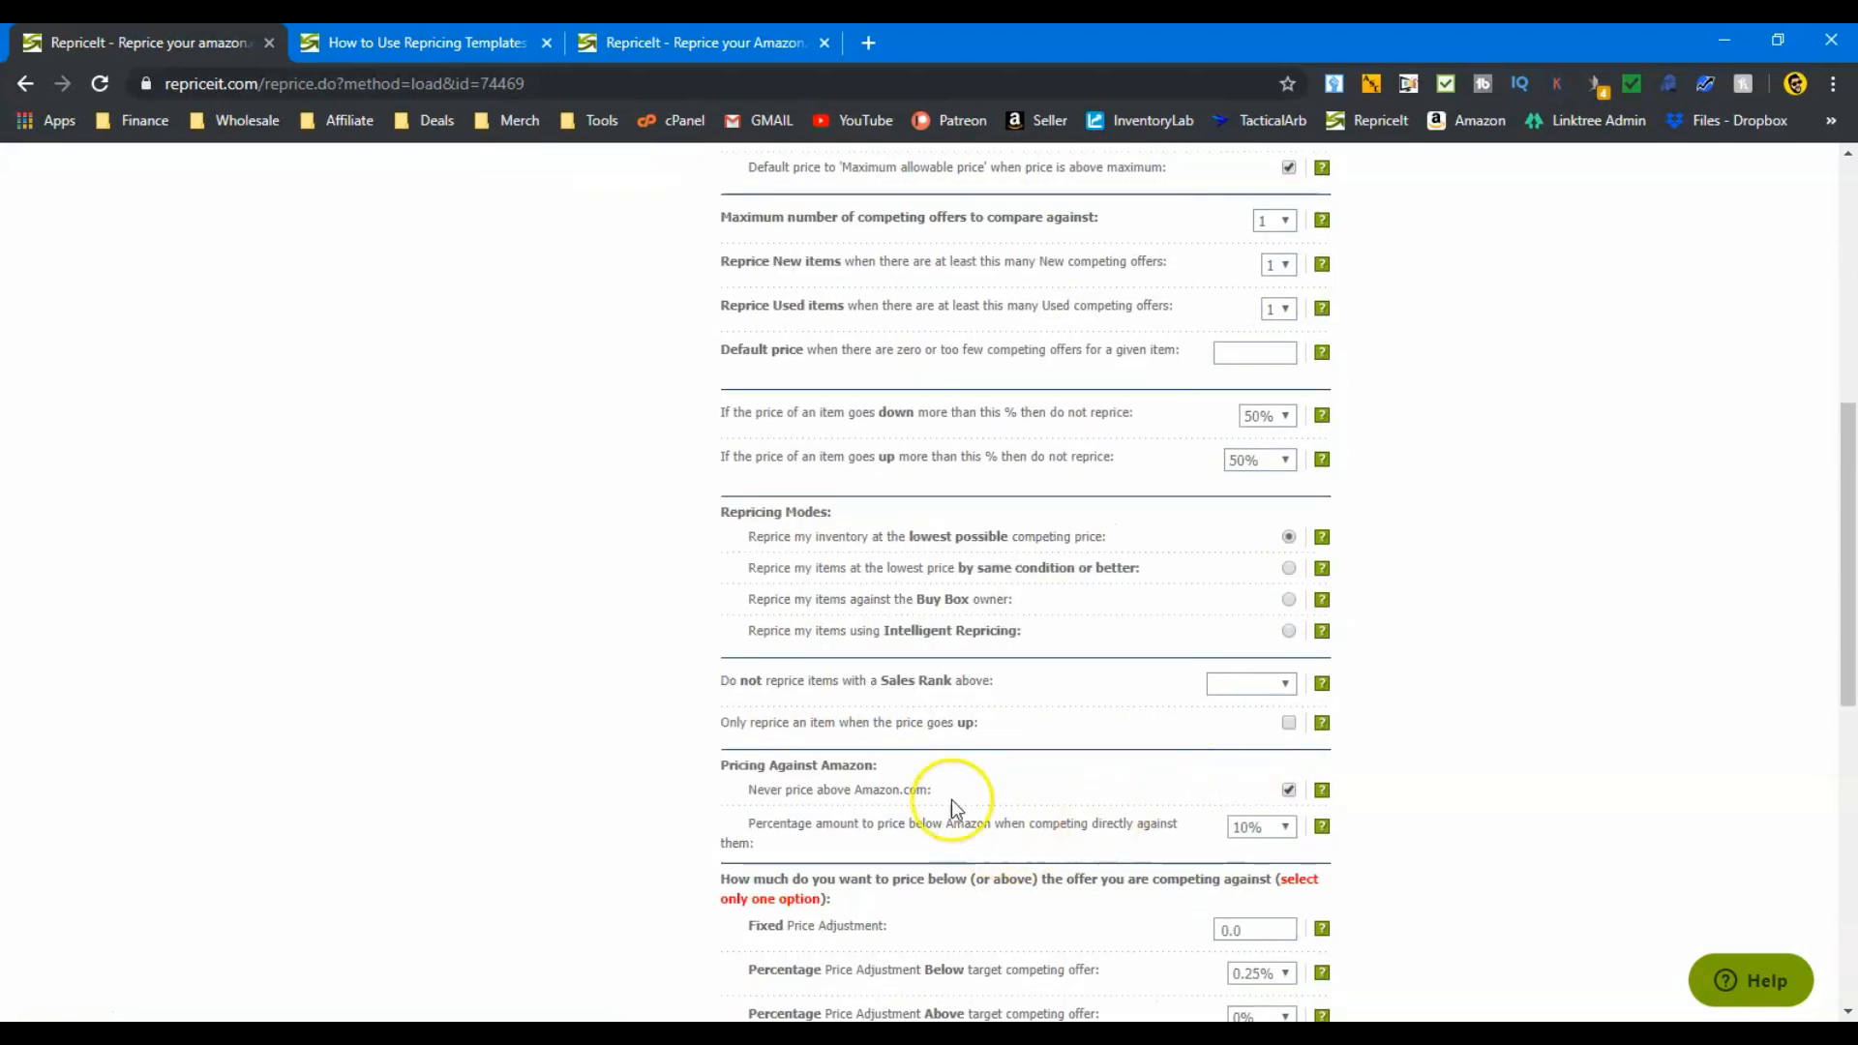
pyautogui.scroll(-3)
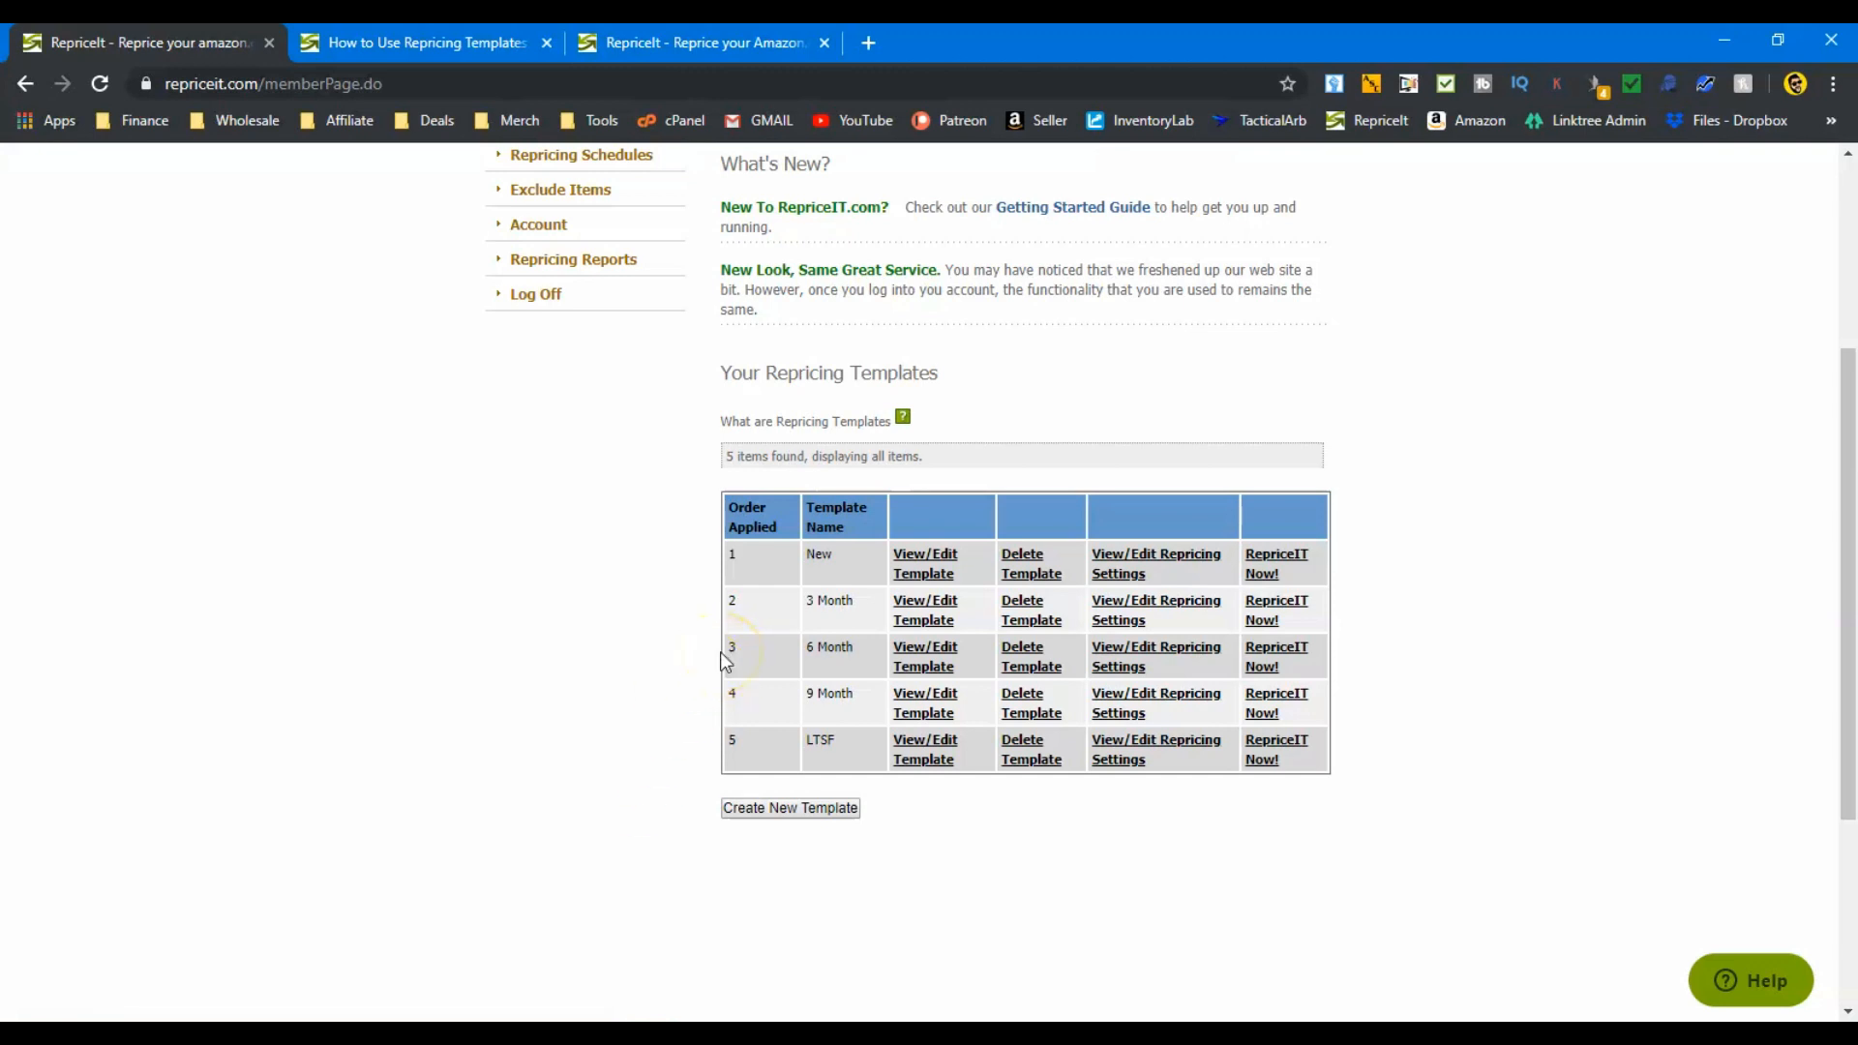
pyautogui.moveTo(48, 1012)
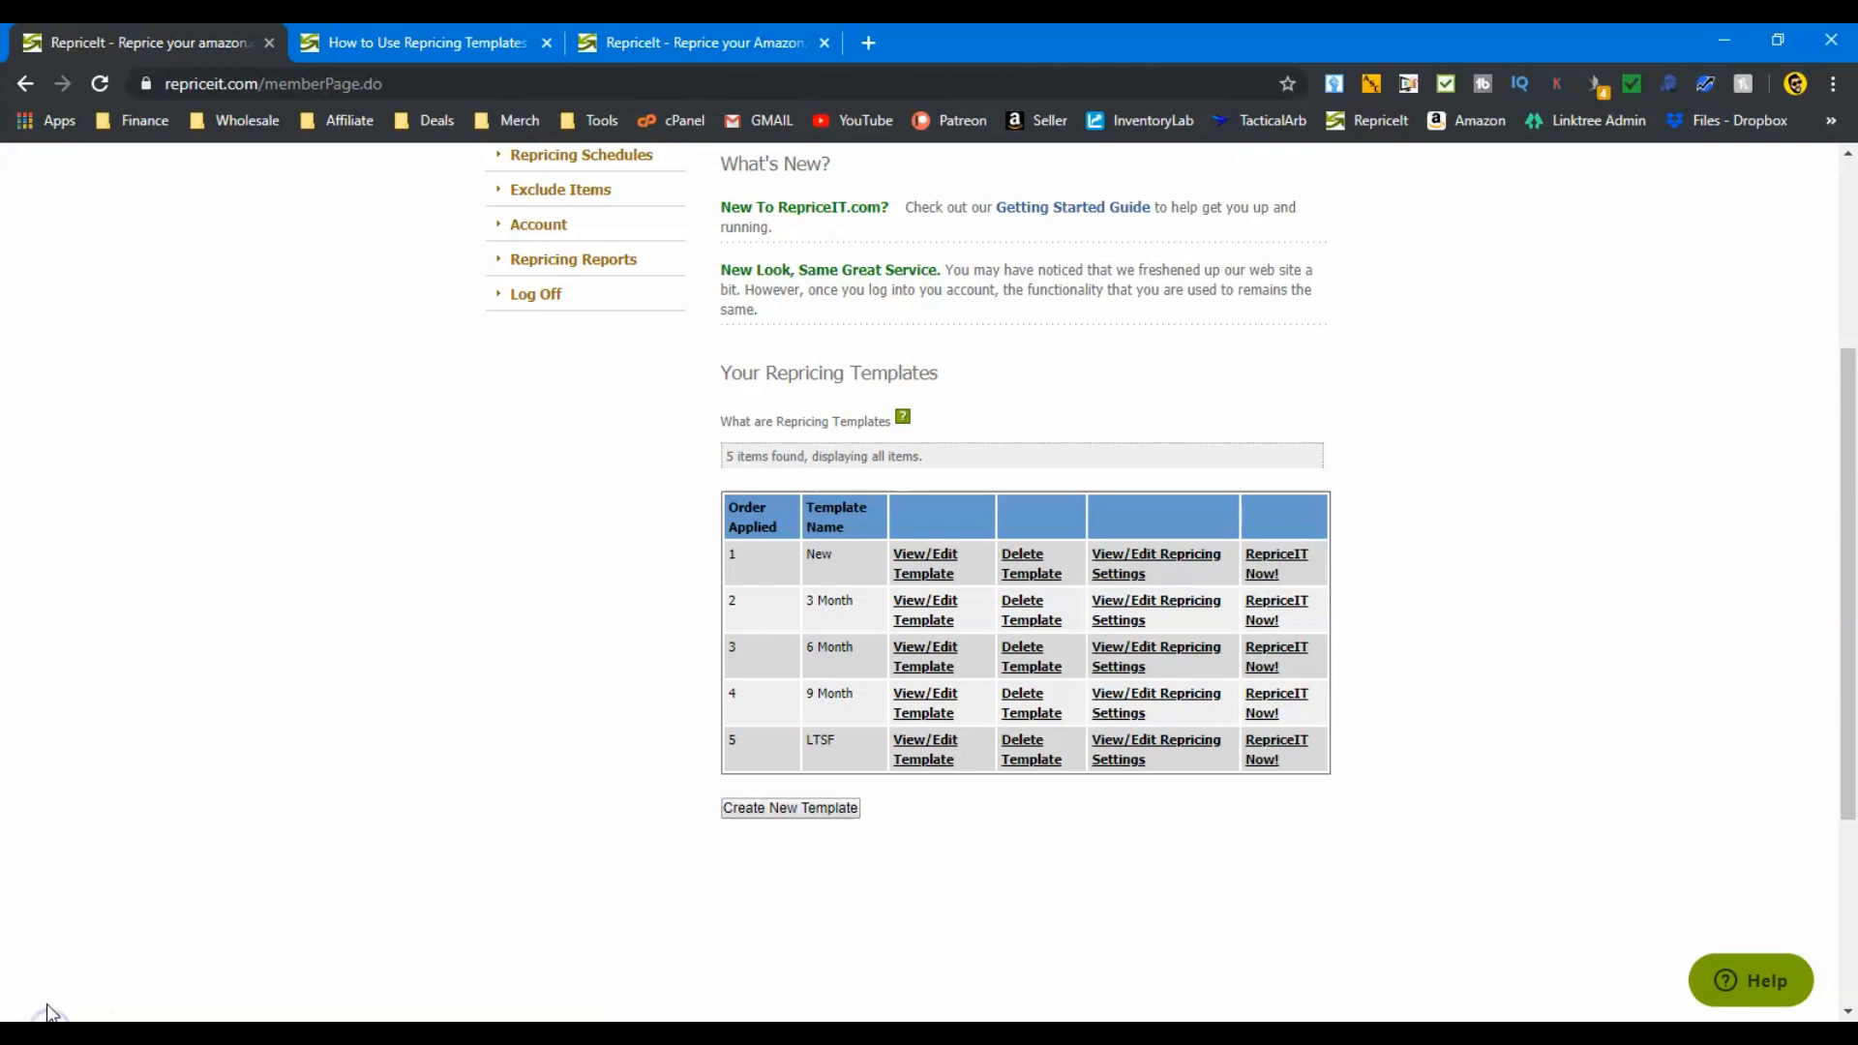